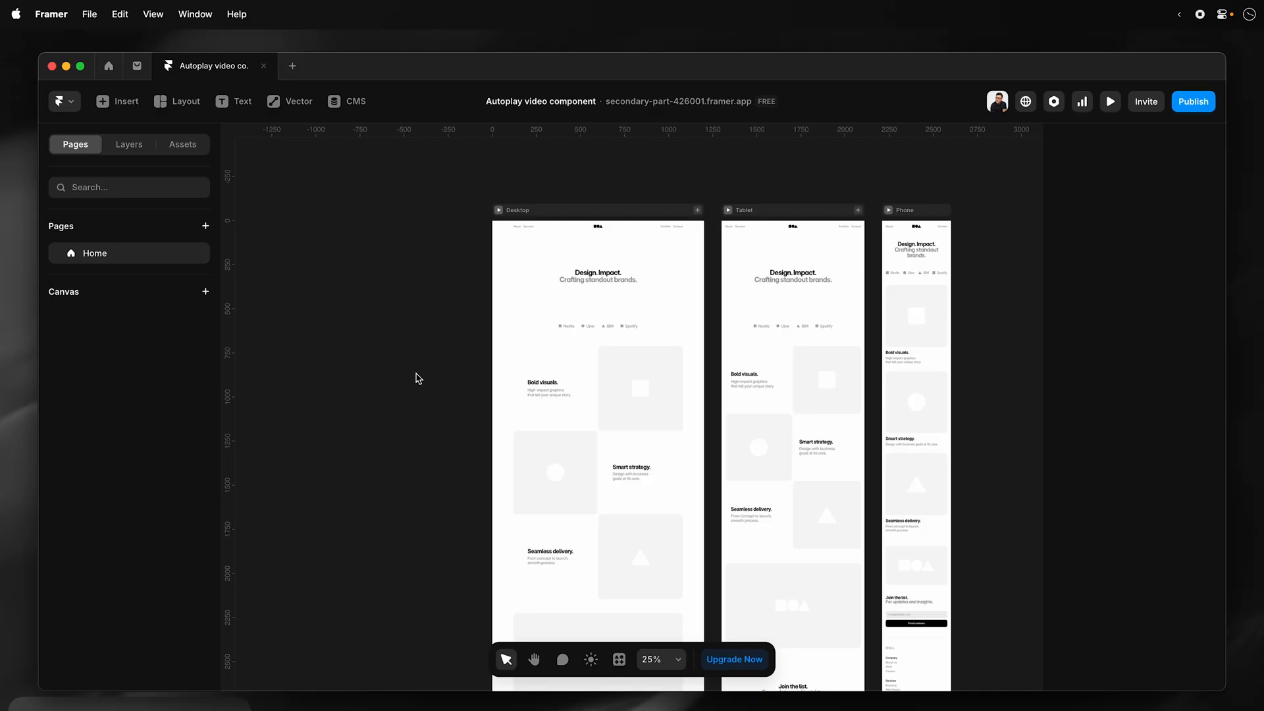
mouse_move(405, 381)
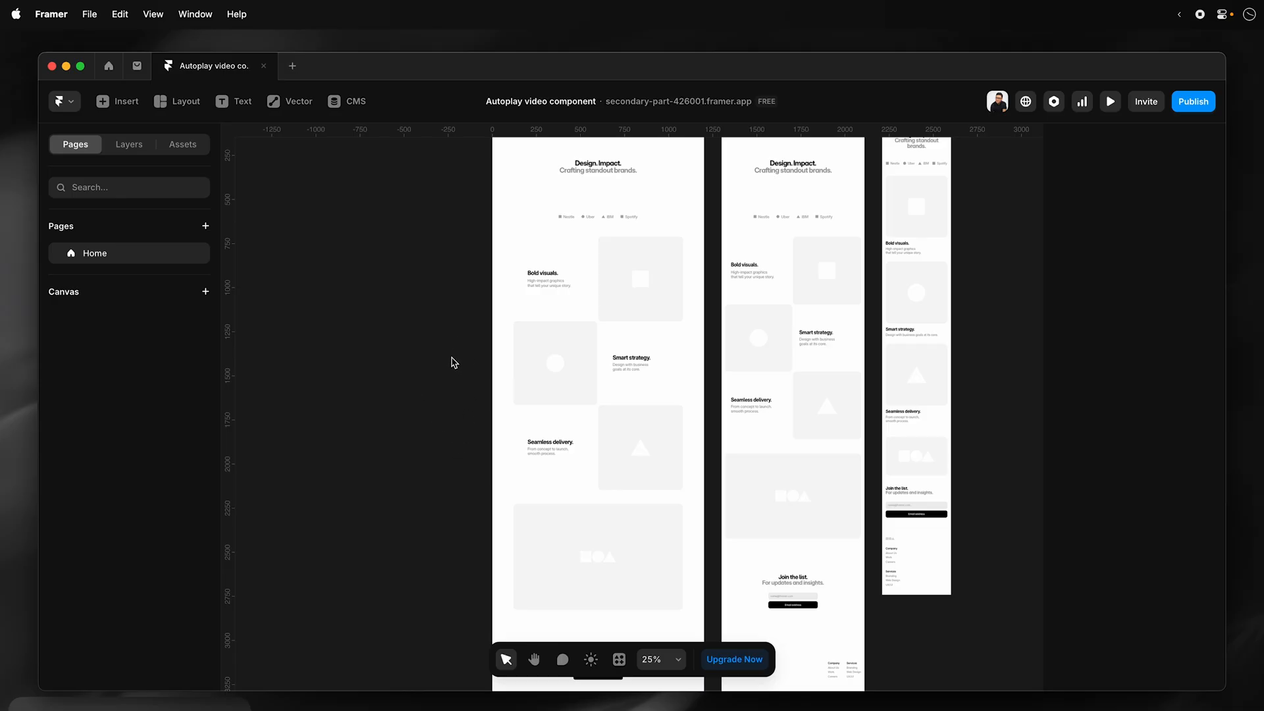
Select the grey video placeholder on the Desktop layout and view it in the Layers panel.
scroll("down", 3)
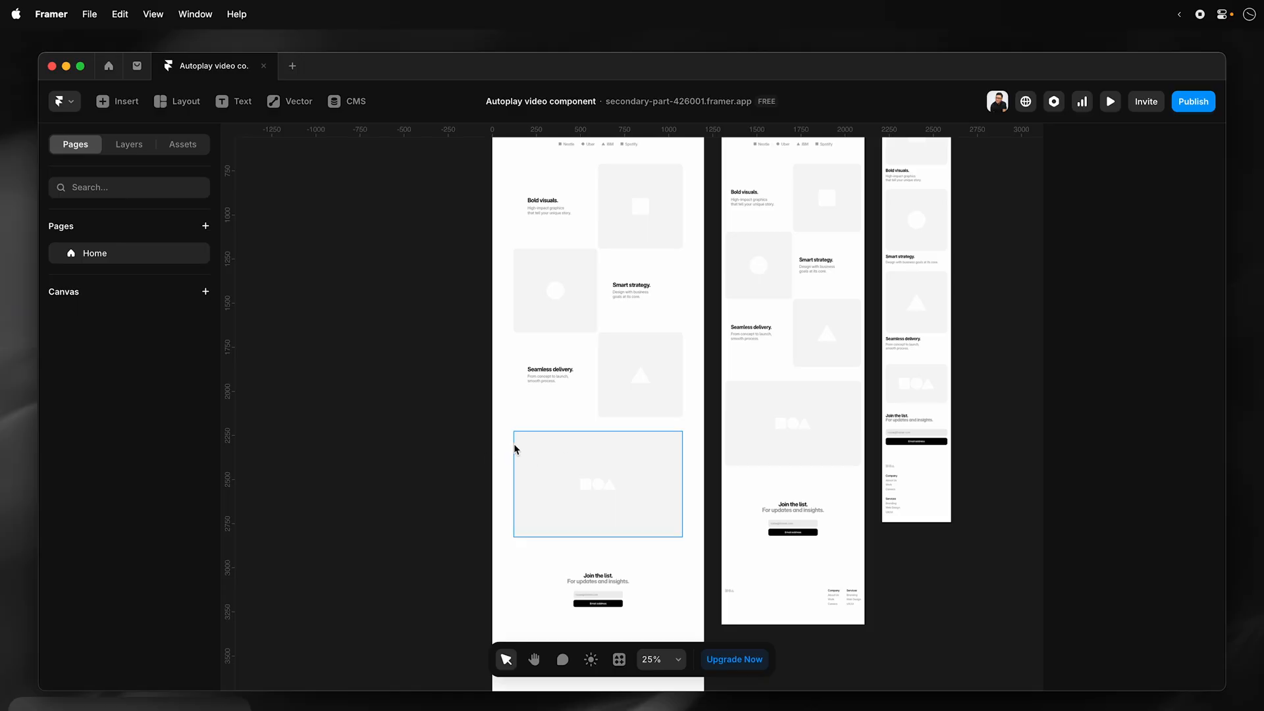
left_click(597, 484)
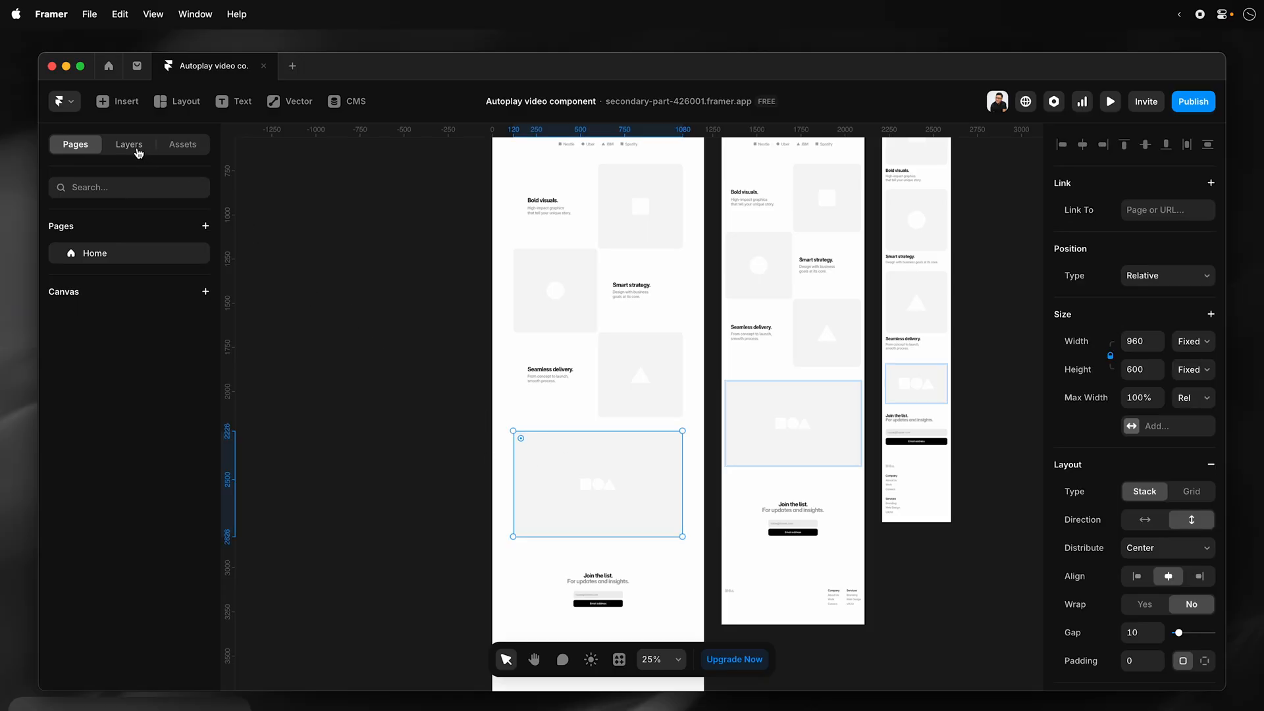
left_click(129, 144)
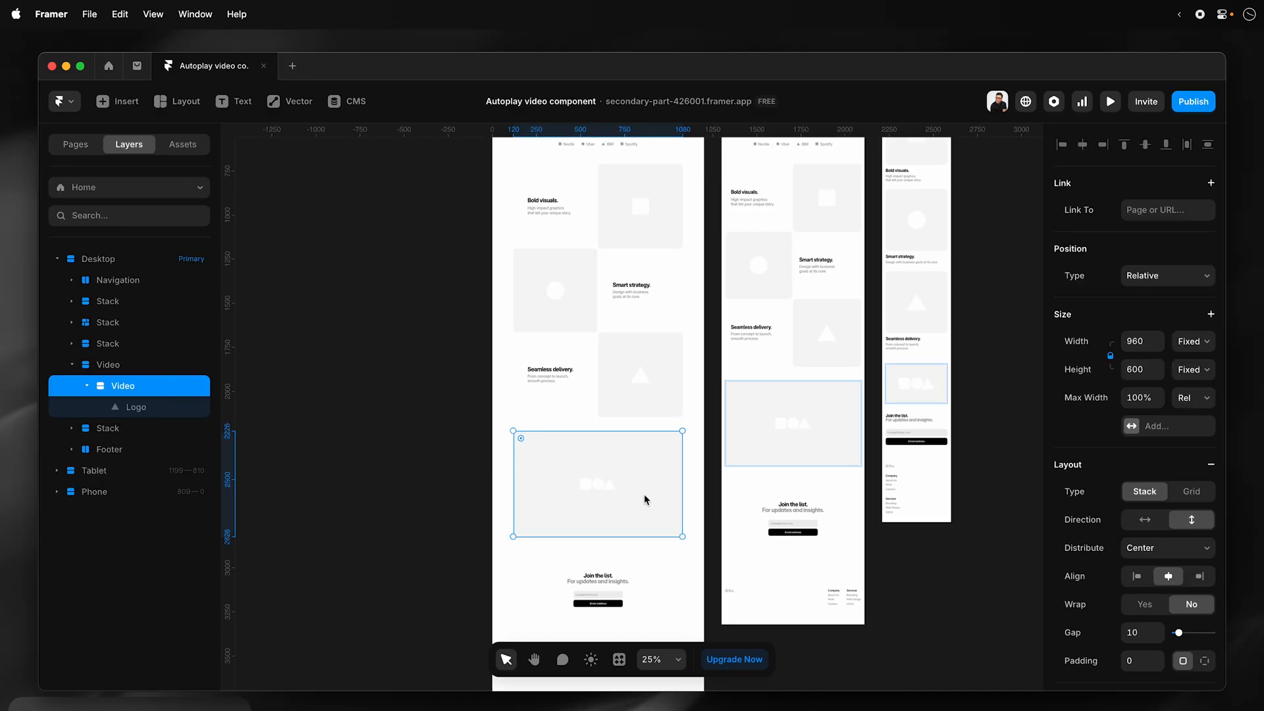
mouse_move(629, 505)
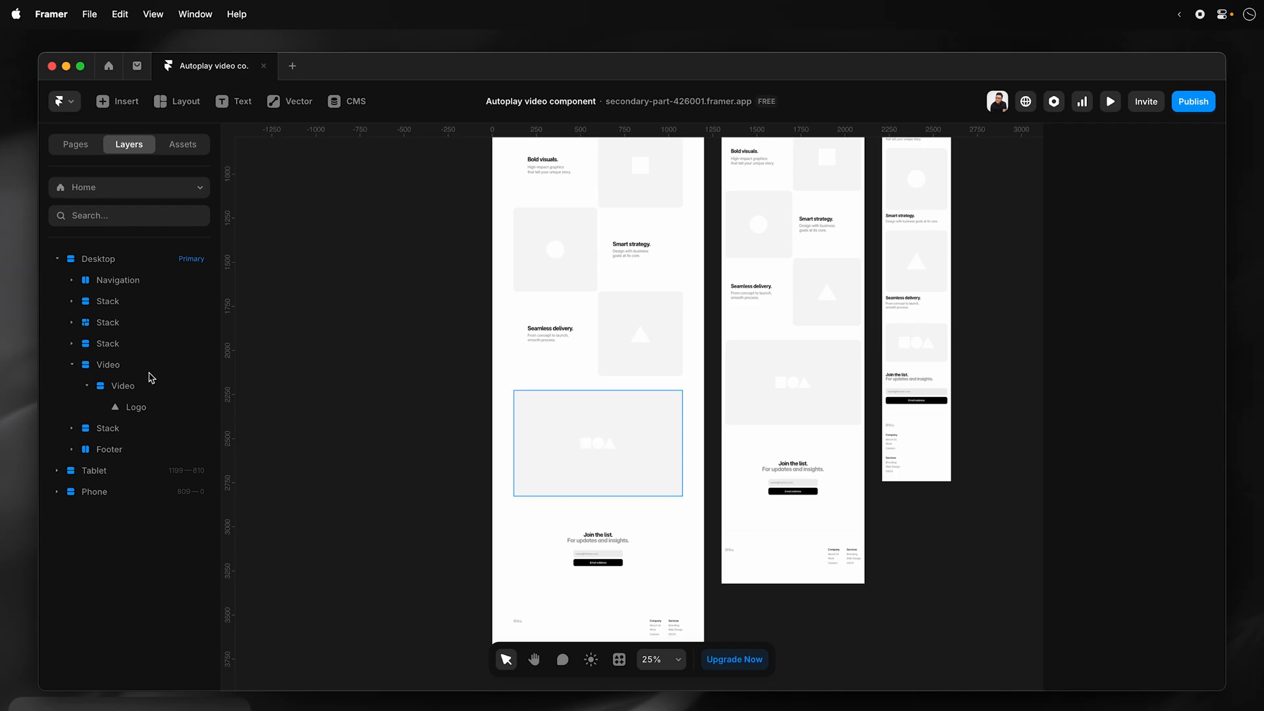
Insert a Video element from Media into the Video section and delete the grey placeholder.
left_click(117, 100)
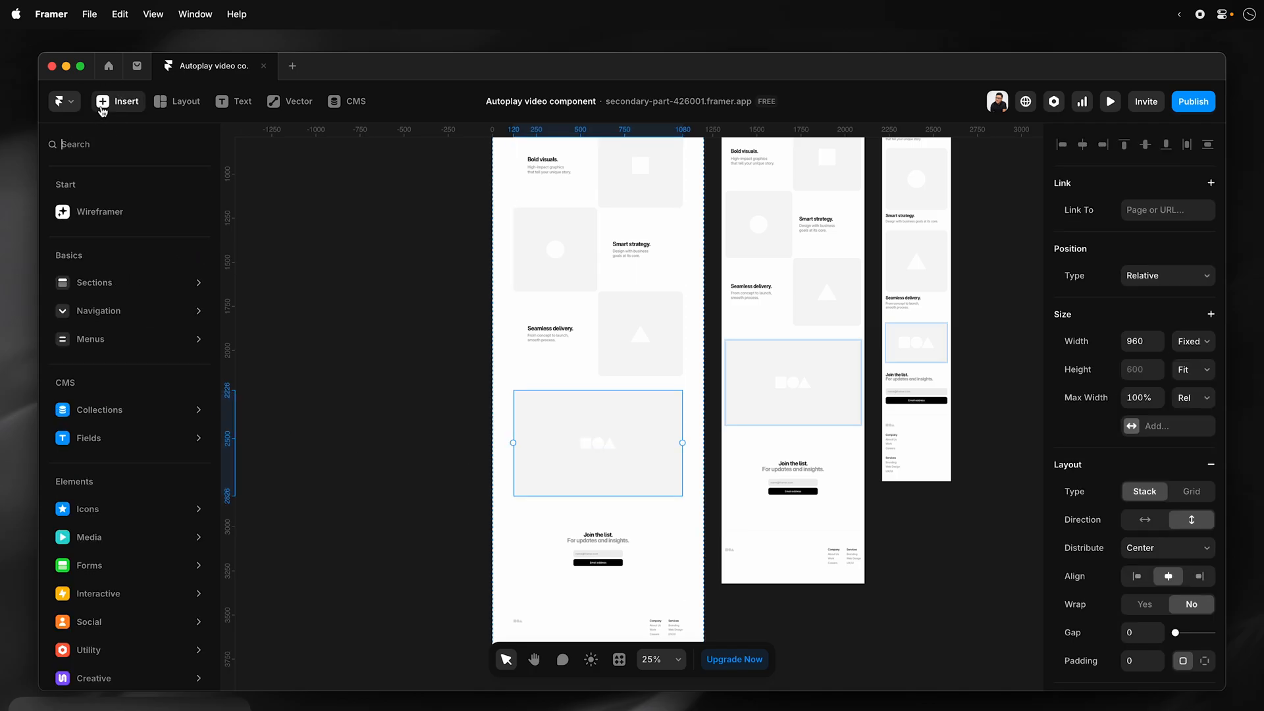
left_click(87, 508)
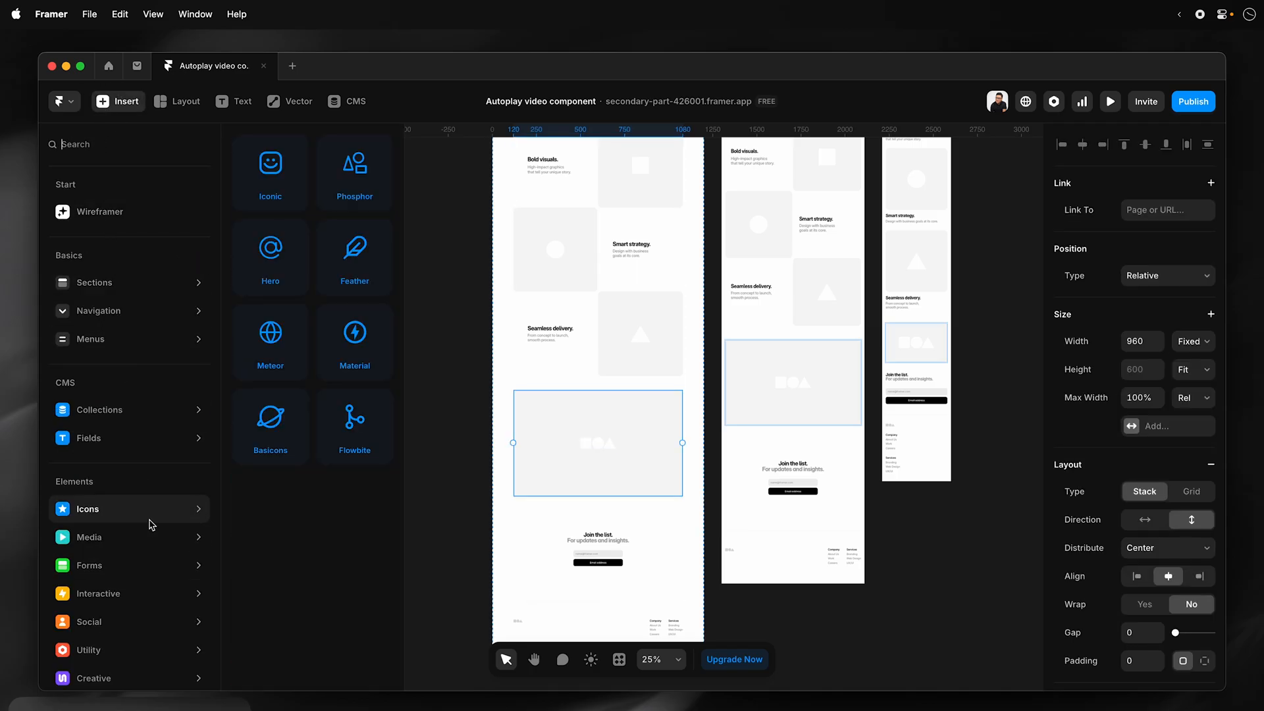
left_click(87, 537)
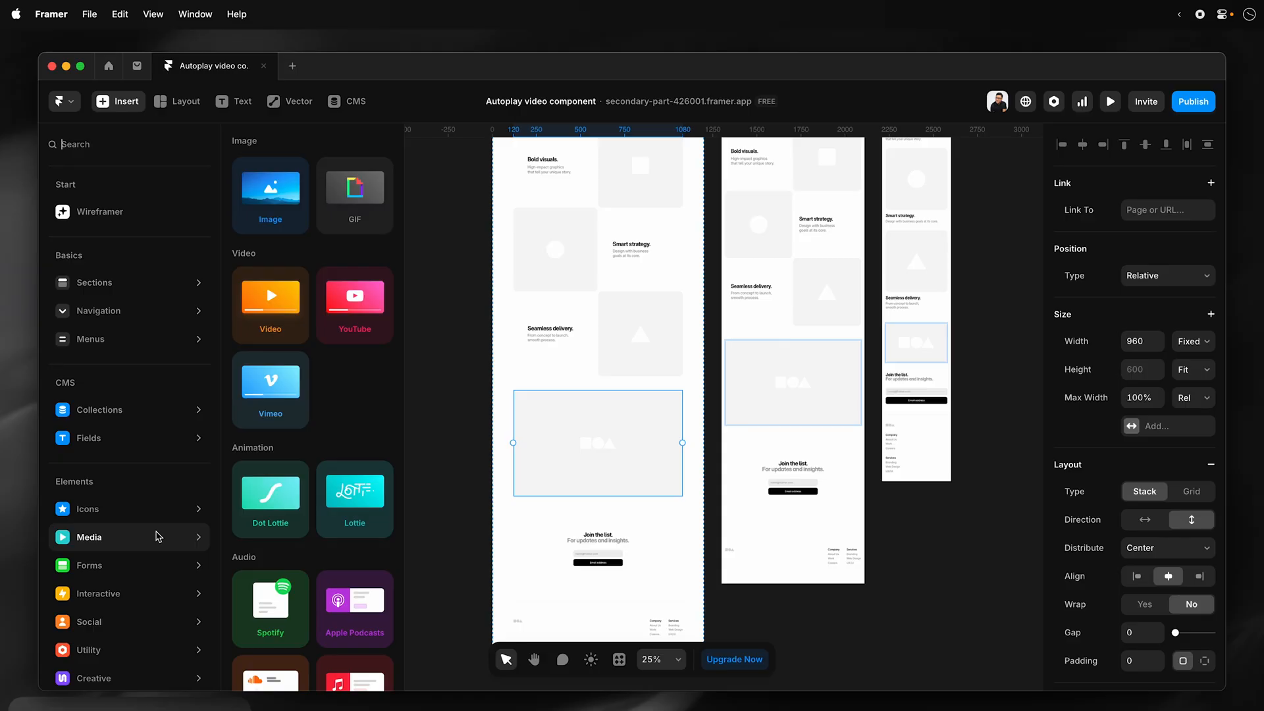
mouse_move(291, 312)
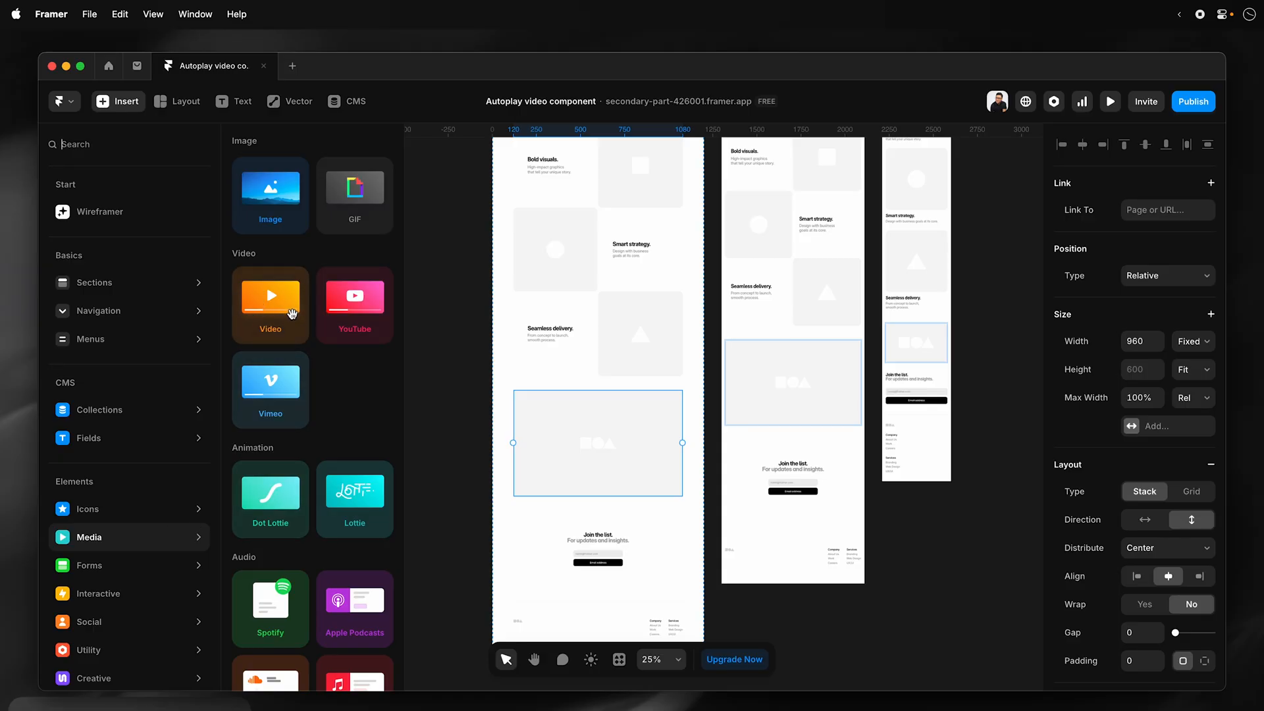
mouse_move(349, 300)
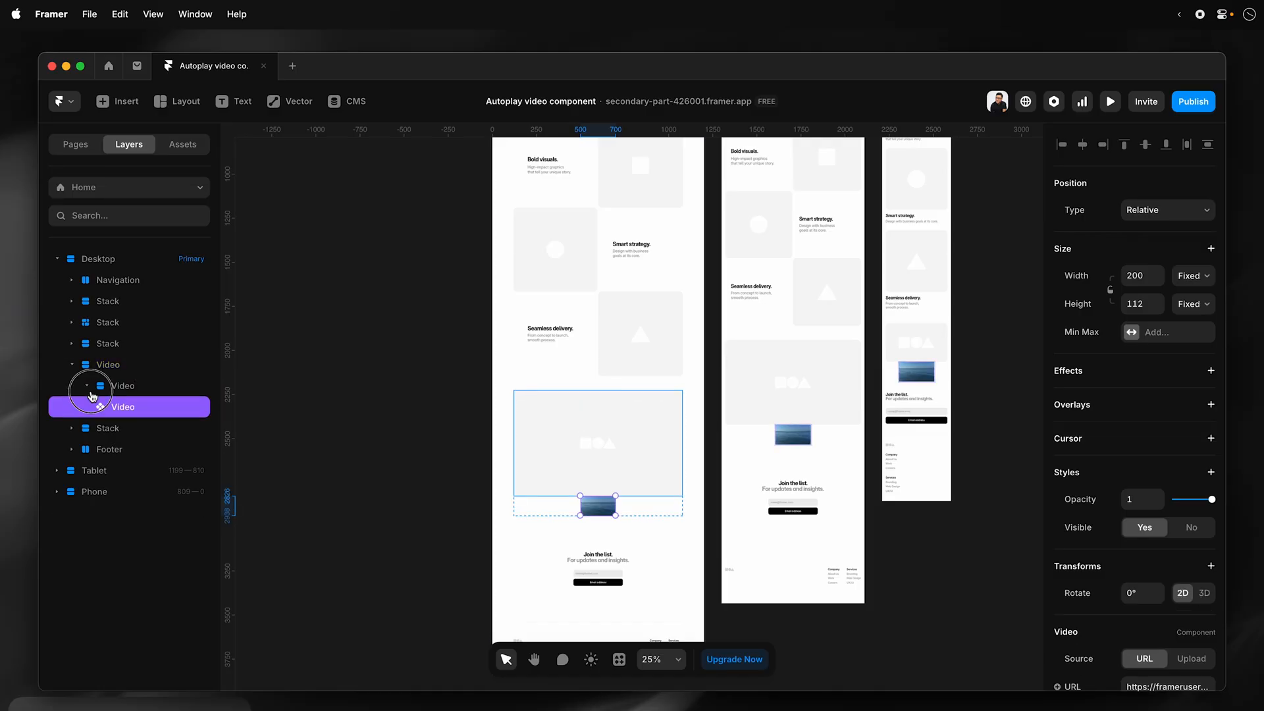
left_click(123, 406)
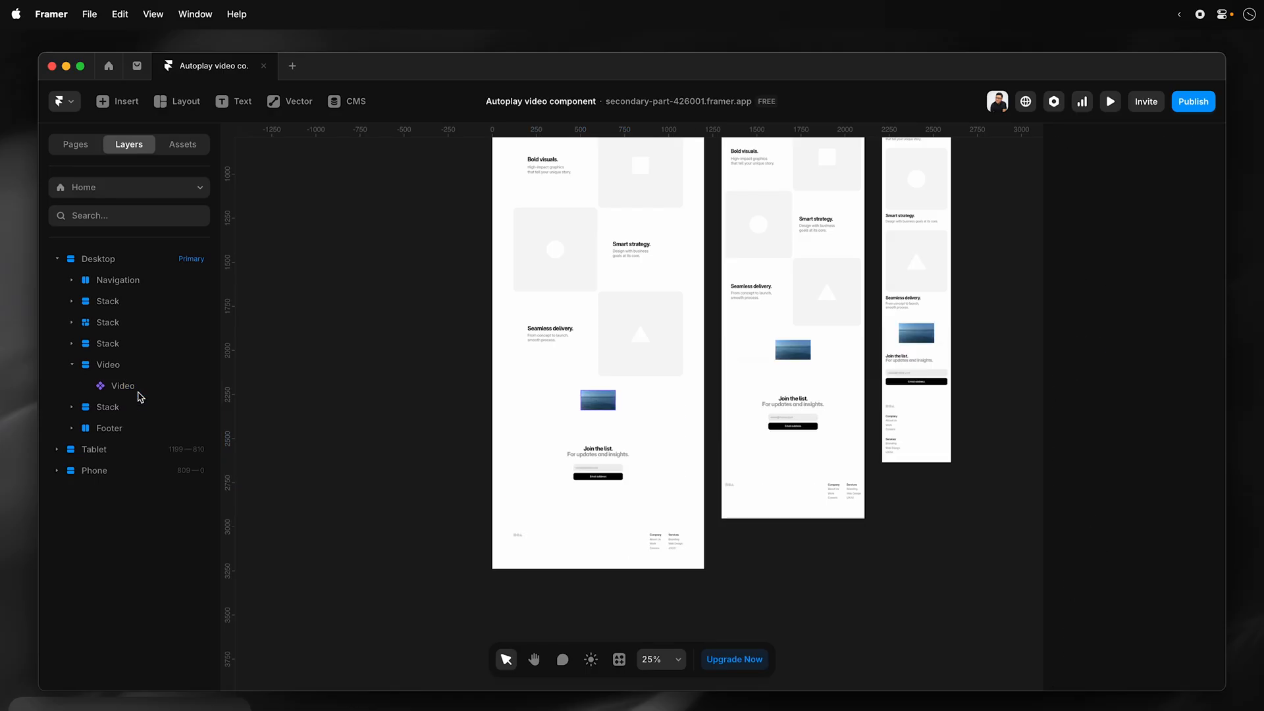
Change the ocean video's width sizing from Fixed to Fill, keeping 540 height.
left_click(123, 385)
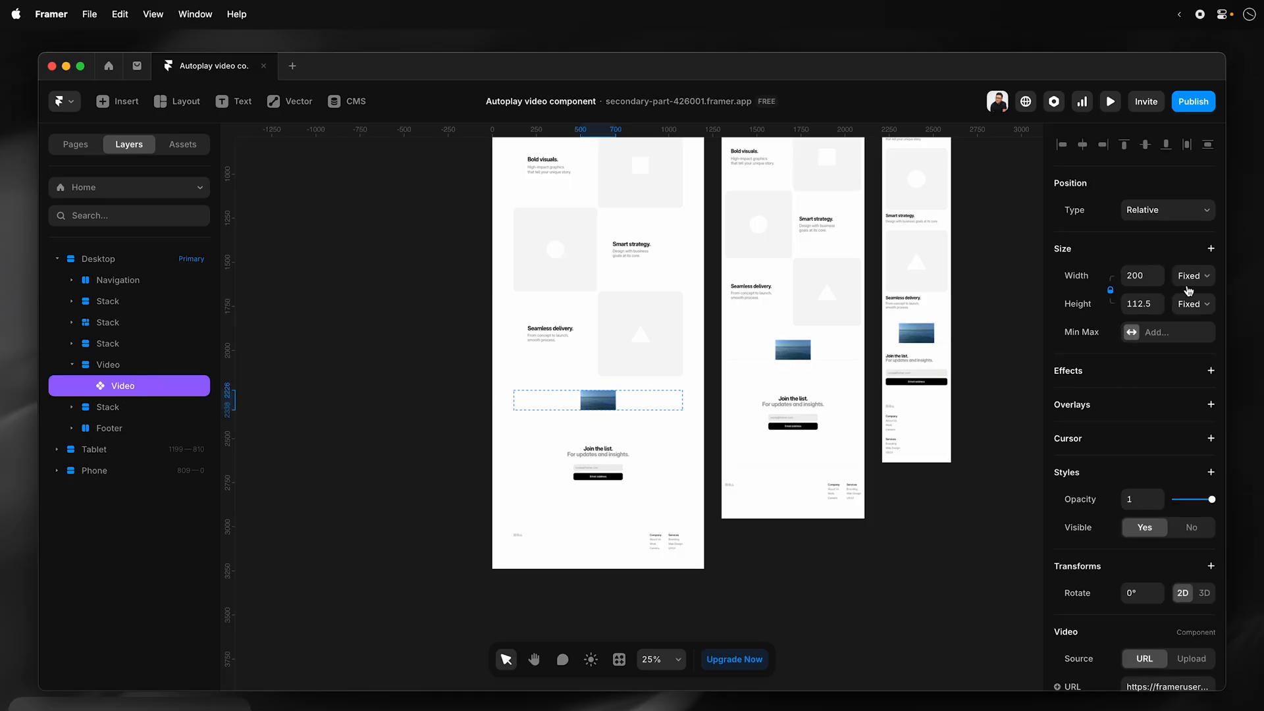
left_click(1191, 275)
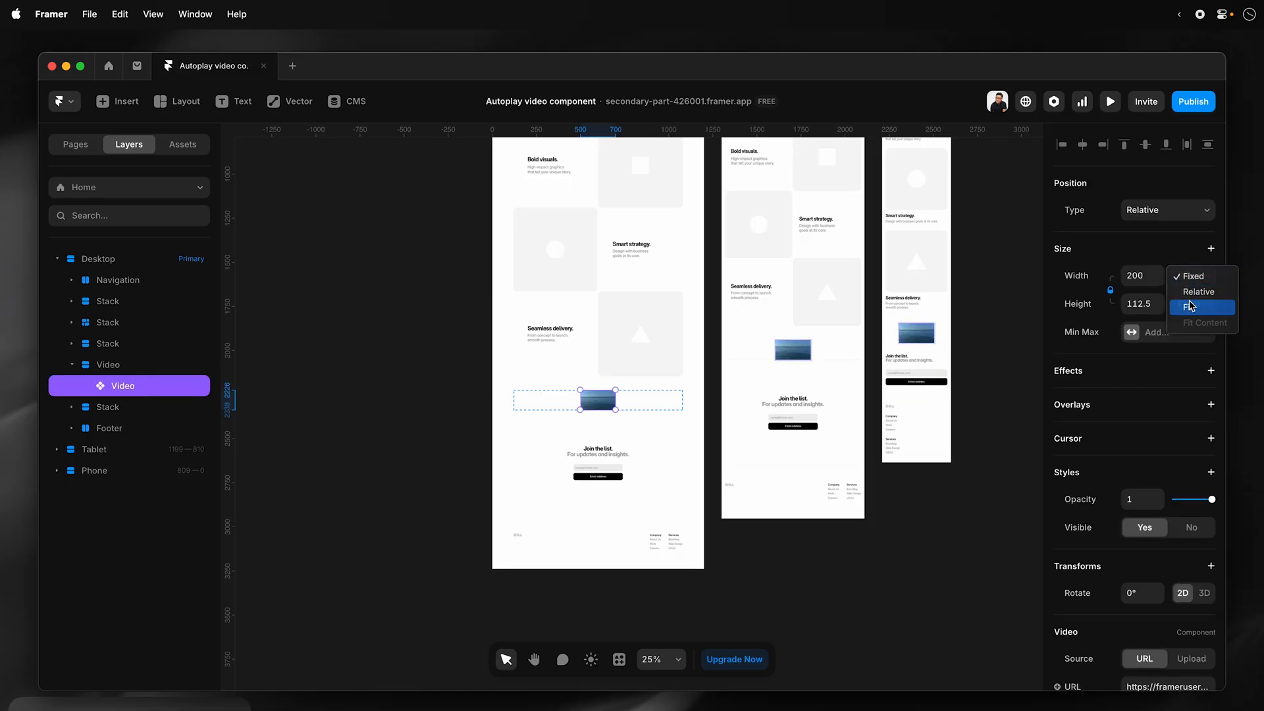
left_click(1200, 306)
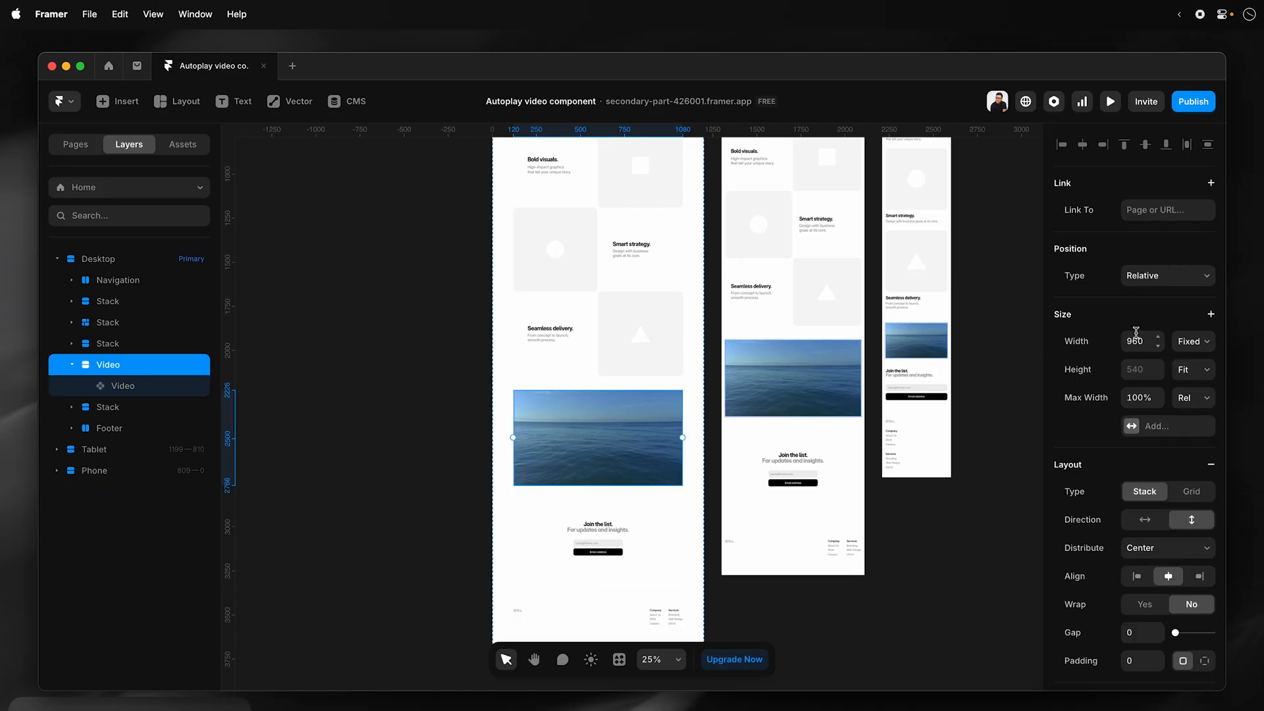
left_click(596, 333)
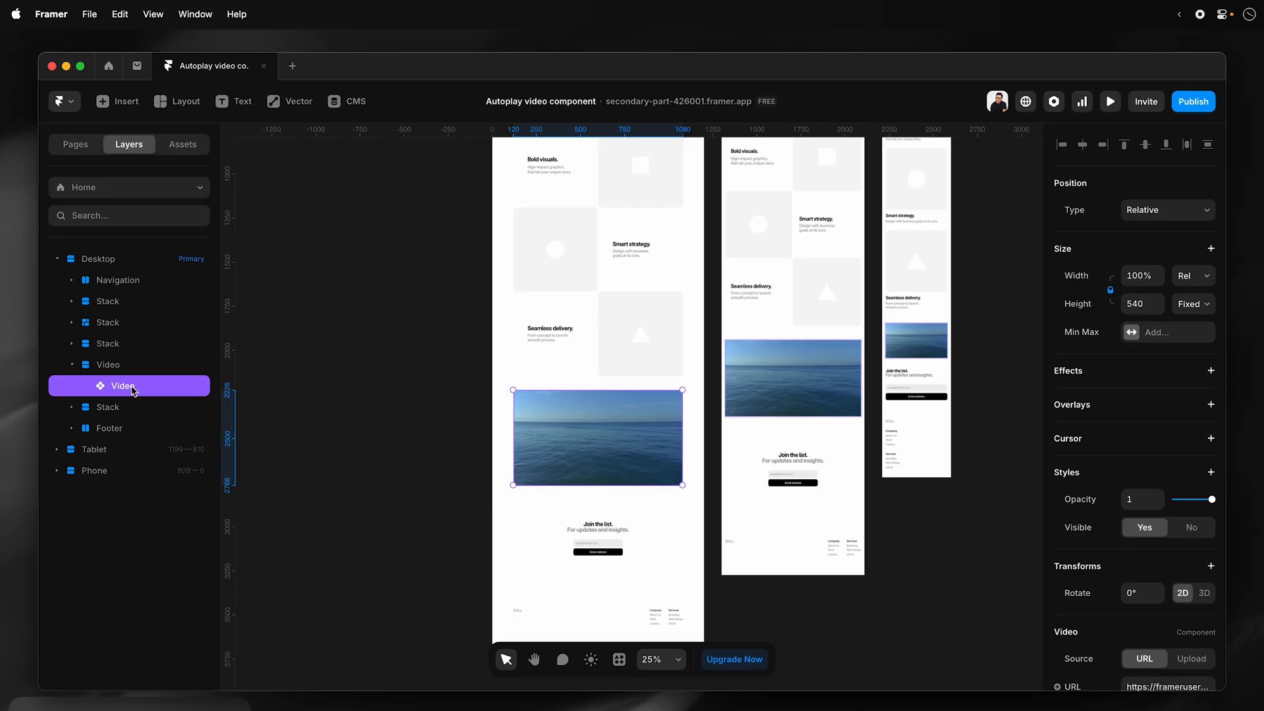
Wrap the video in a new frame via Add Frame and rename it 'Video Player'.
right_click(122, 385)
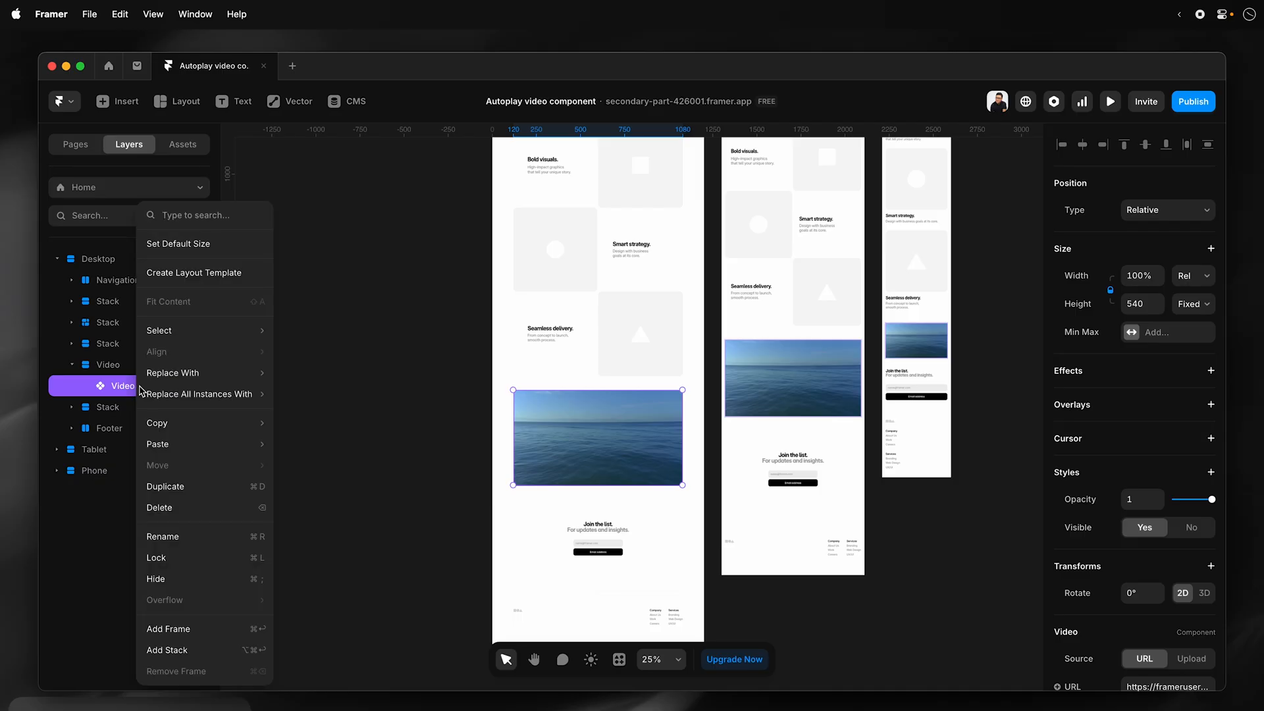
mouse_move(194, 628)
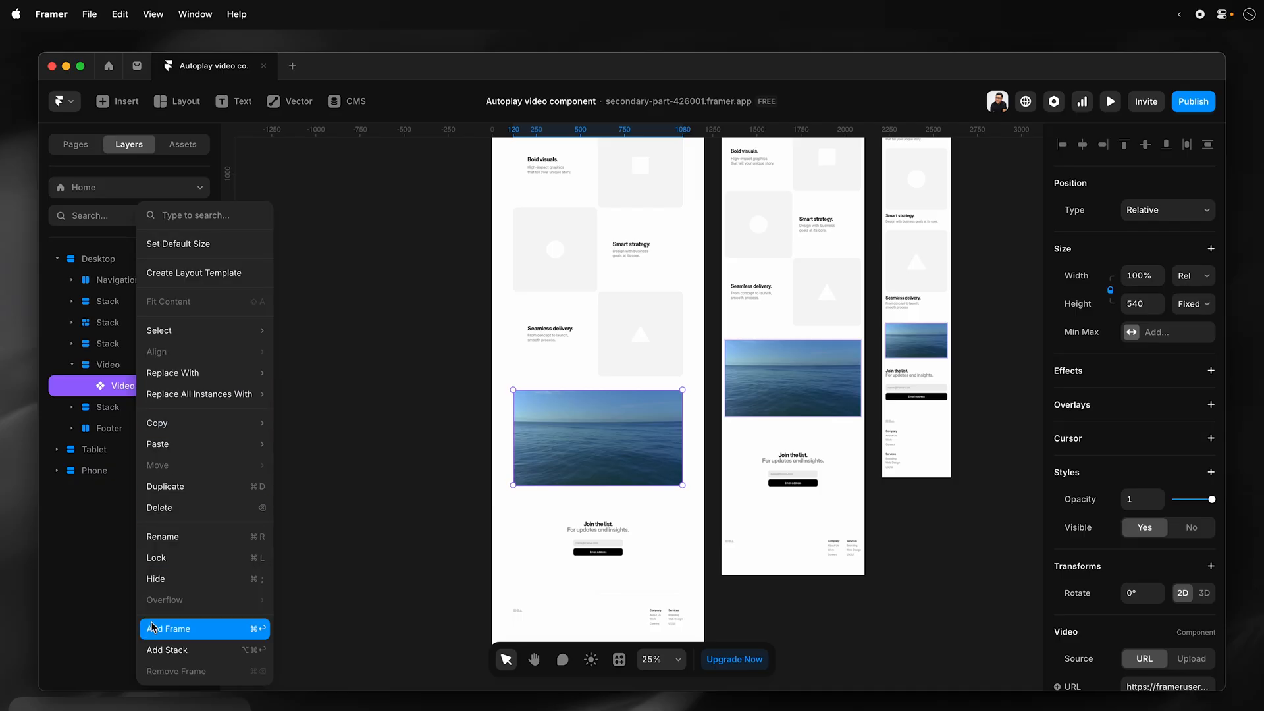
left_click(170, 628)
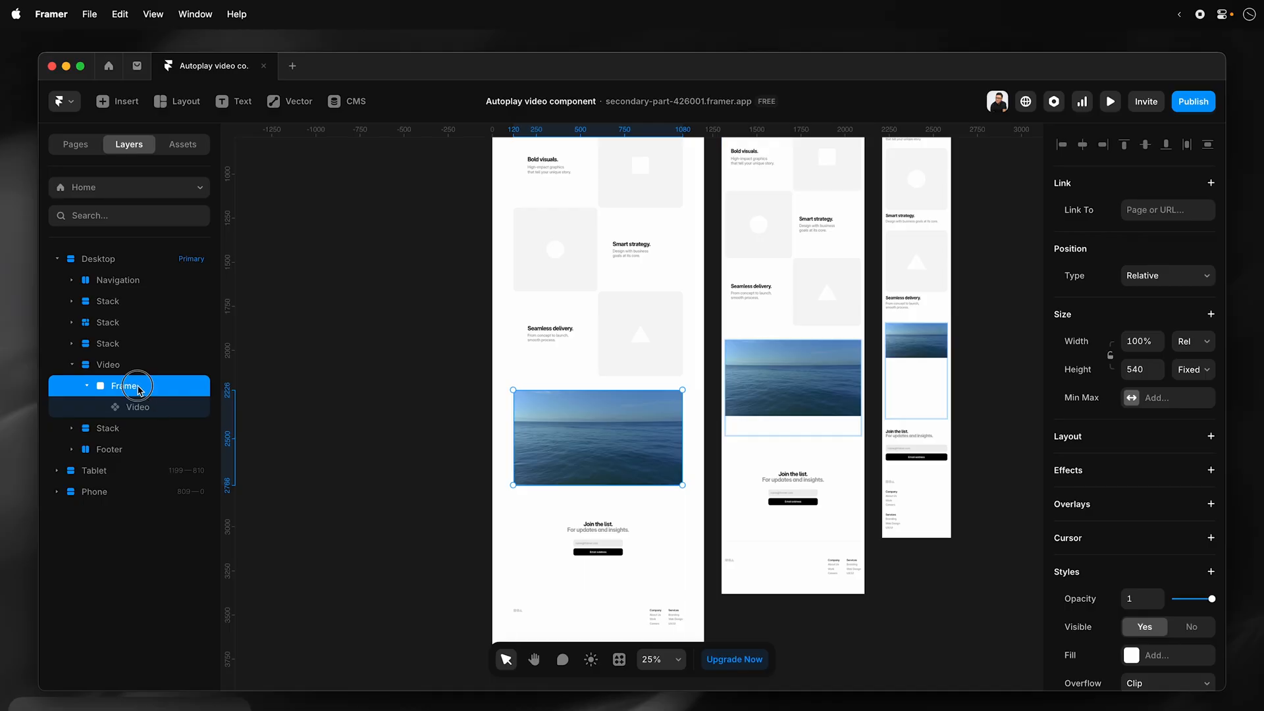
double_click(125, 385)
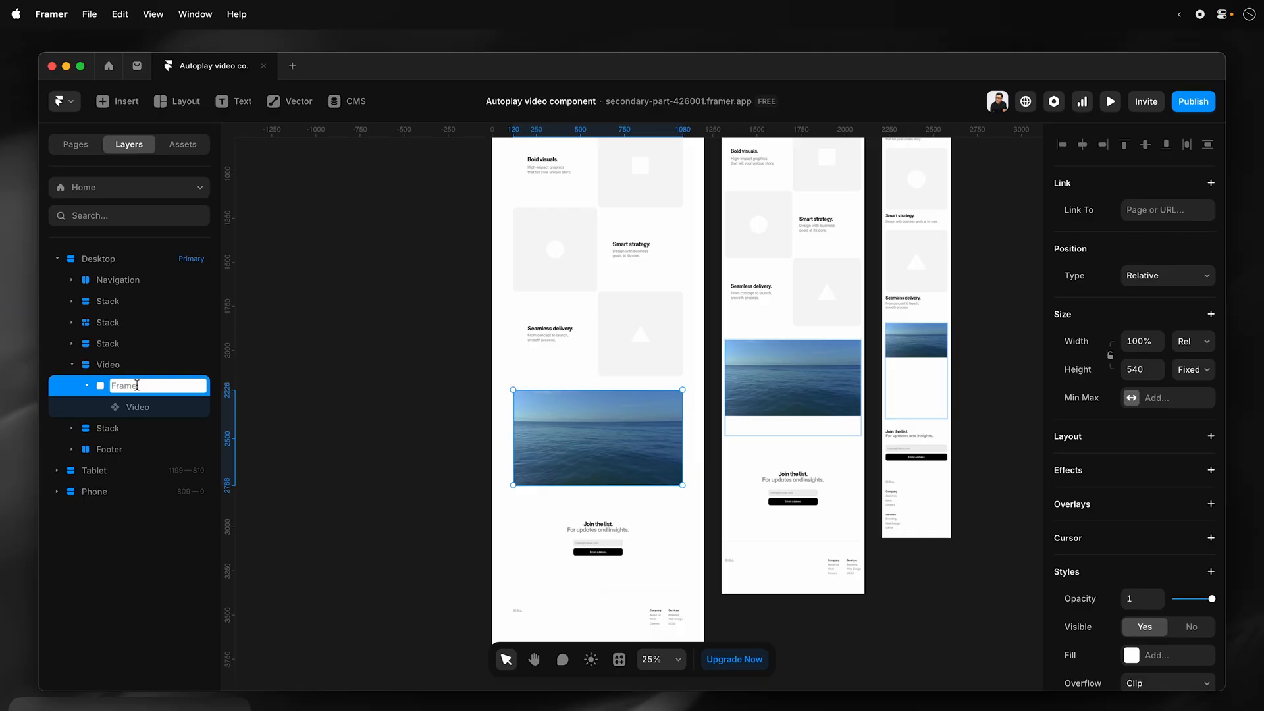
type("Video Player")
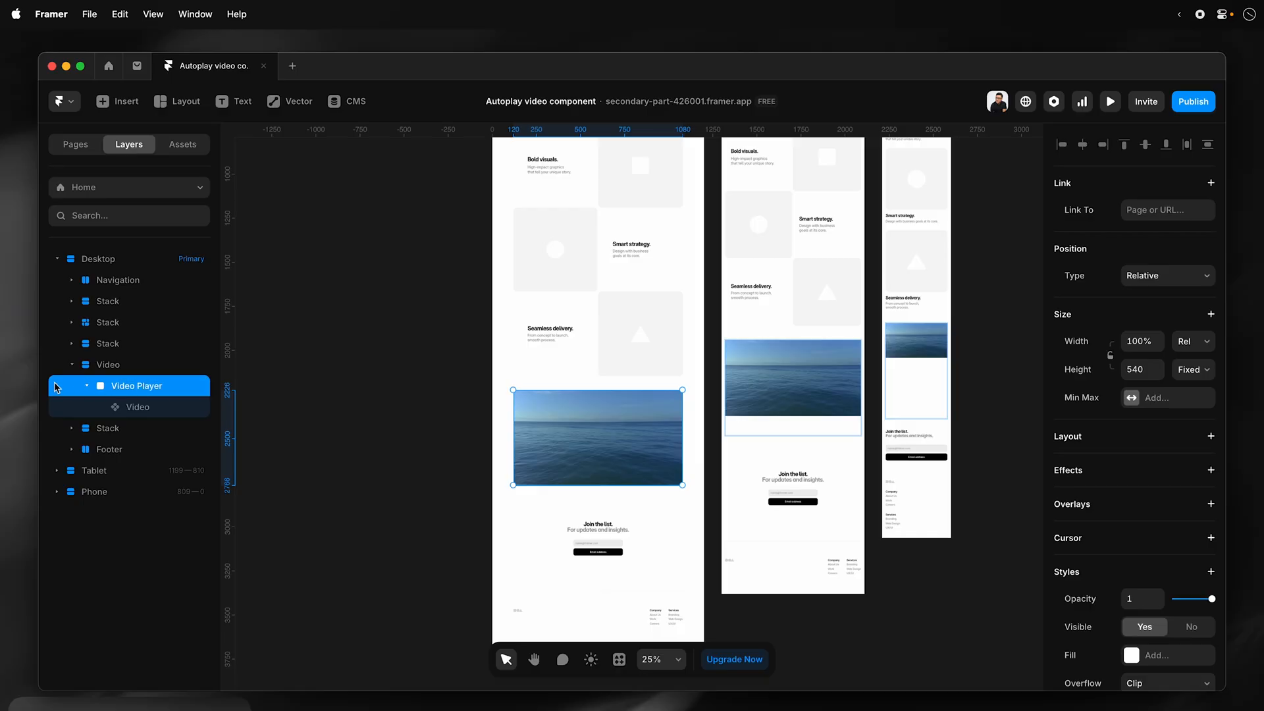
left_click(138, 407)
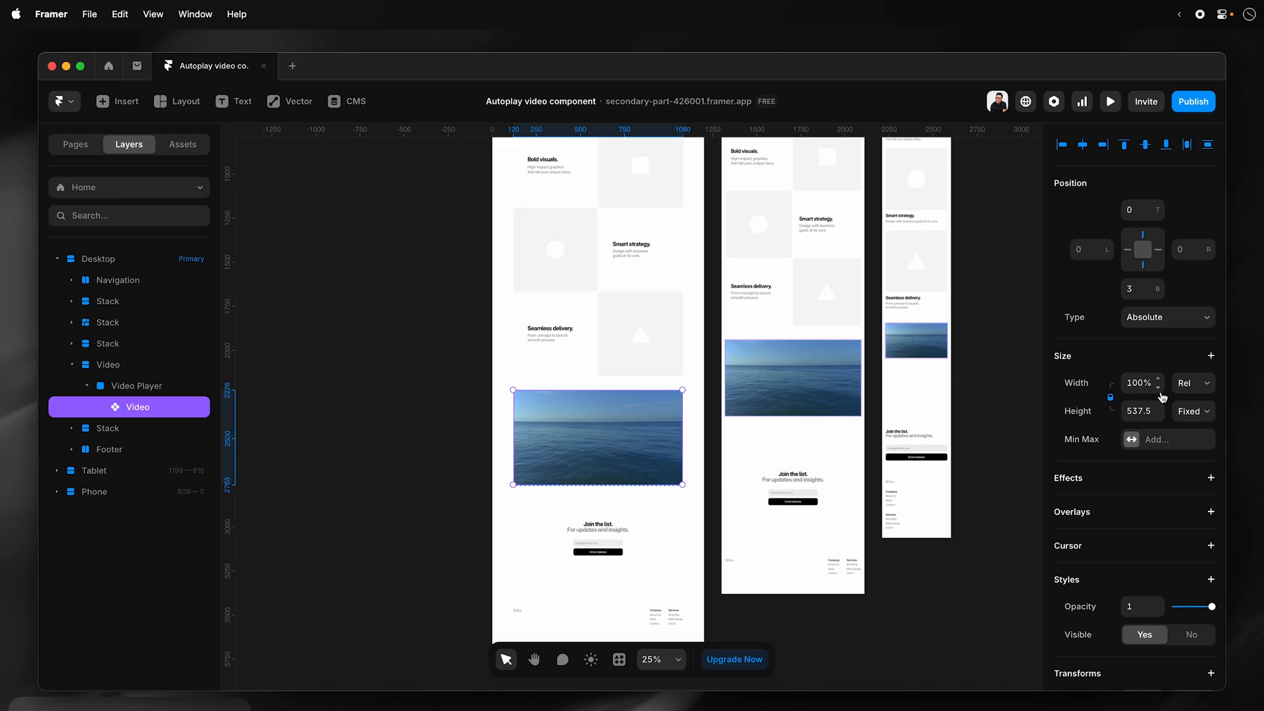
mouse_move(1153, 400)
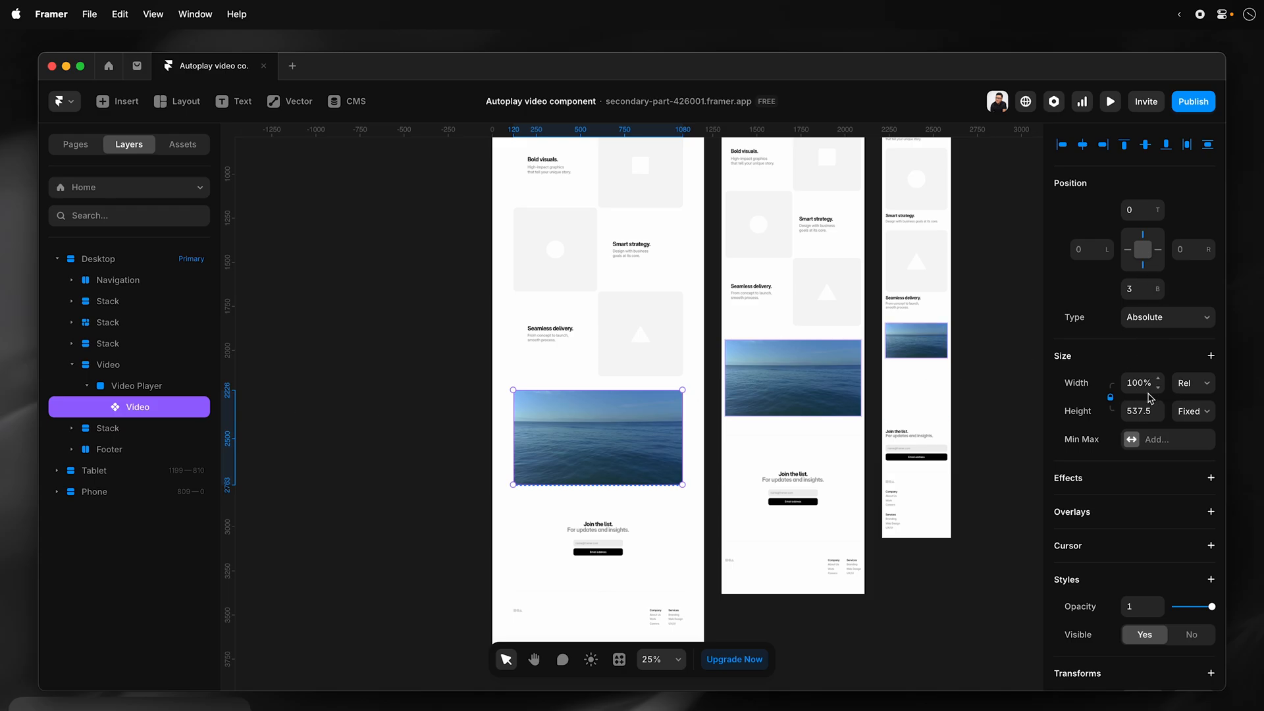
left_click(136, 385)
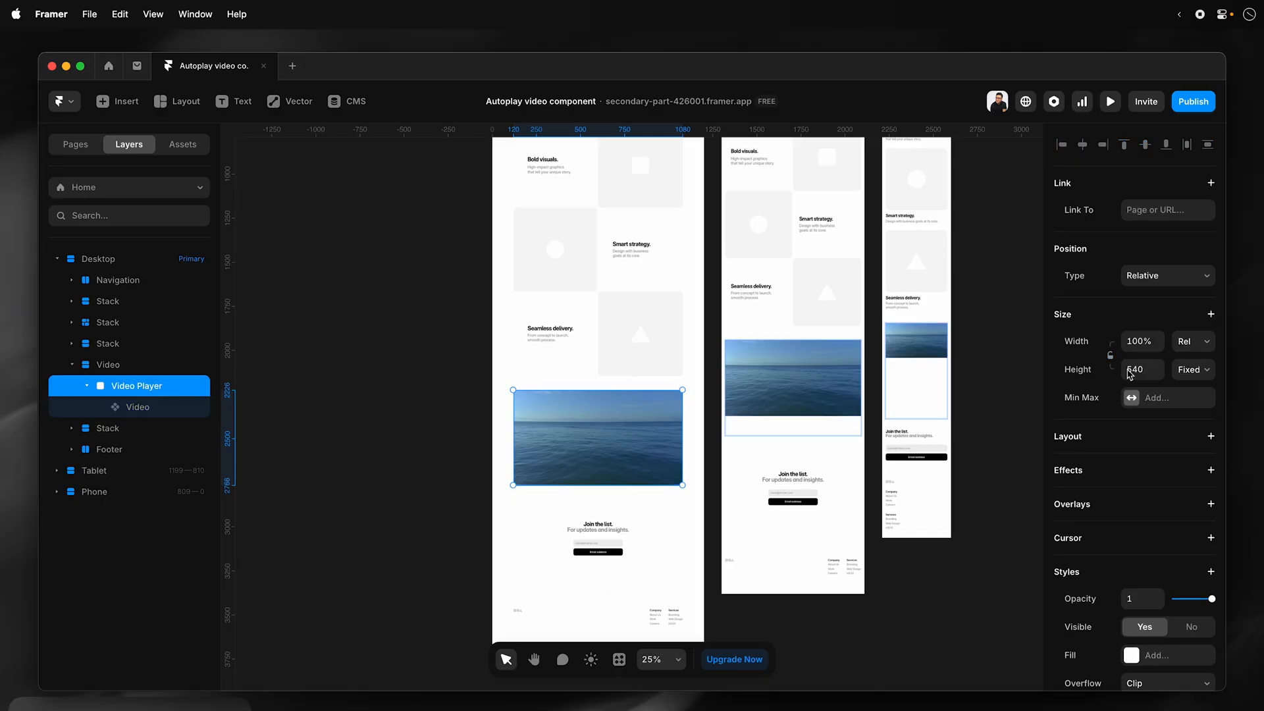
Give Video Player a 540 height, clip overflowing content, and a corner radius of 20.
type("540")
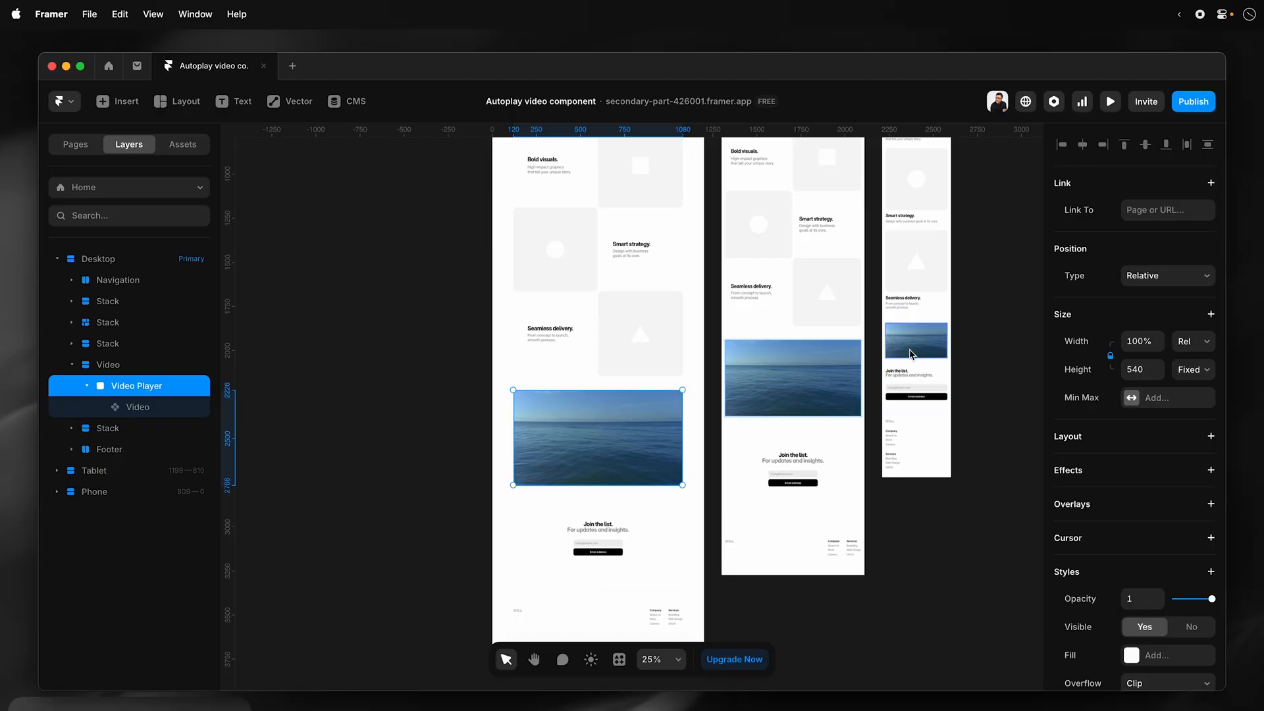
mouse_move(906, 356)
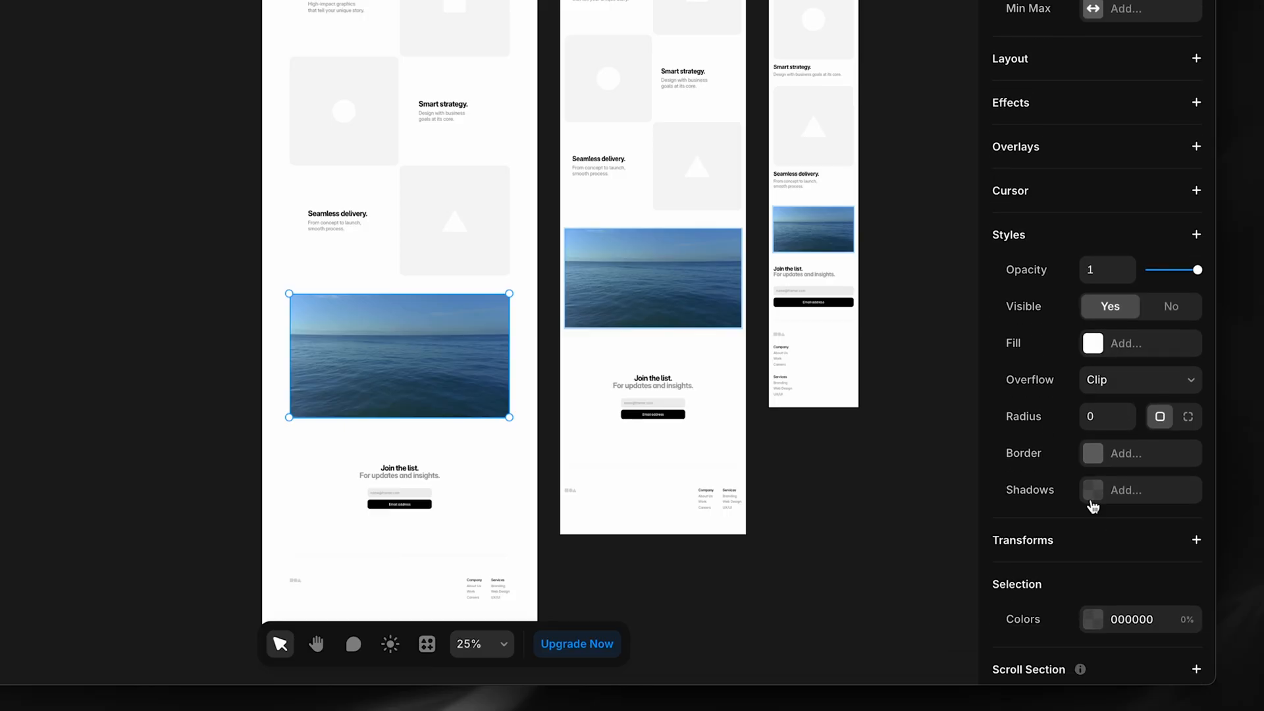
left_click(1106, 416)
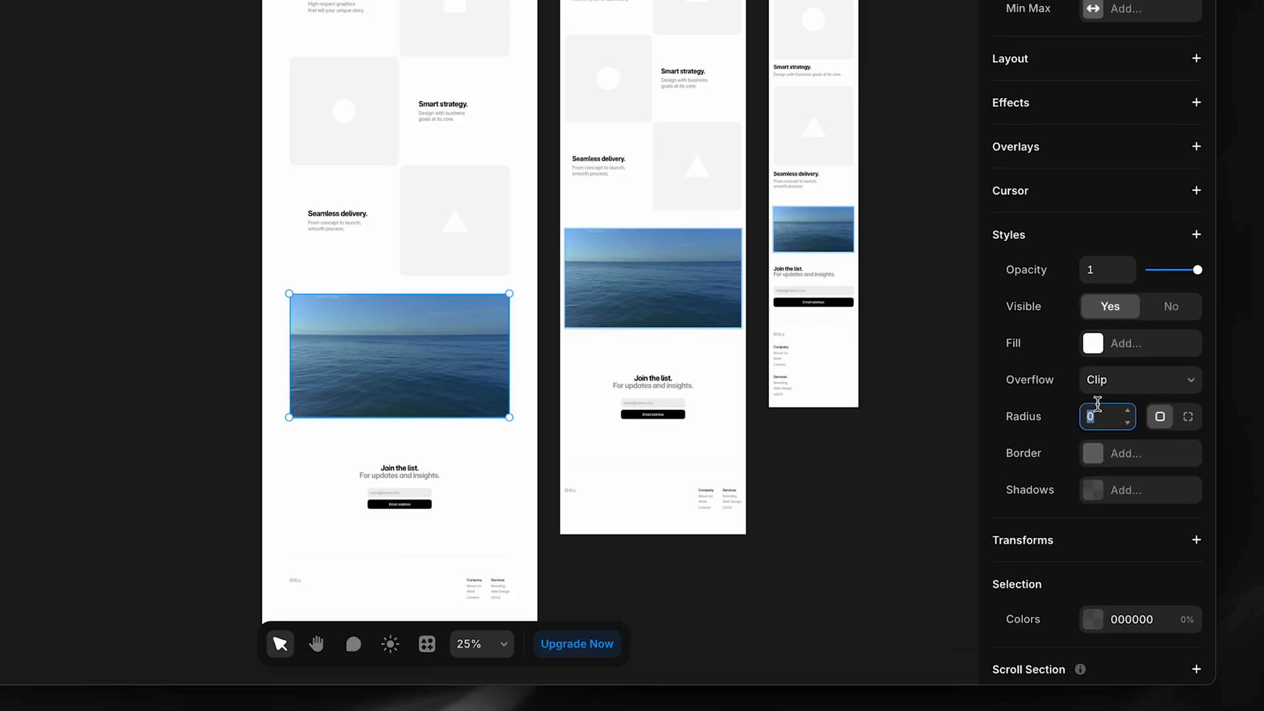
left_click(1139, 380)
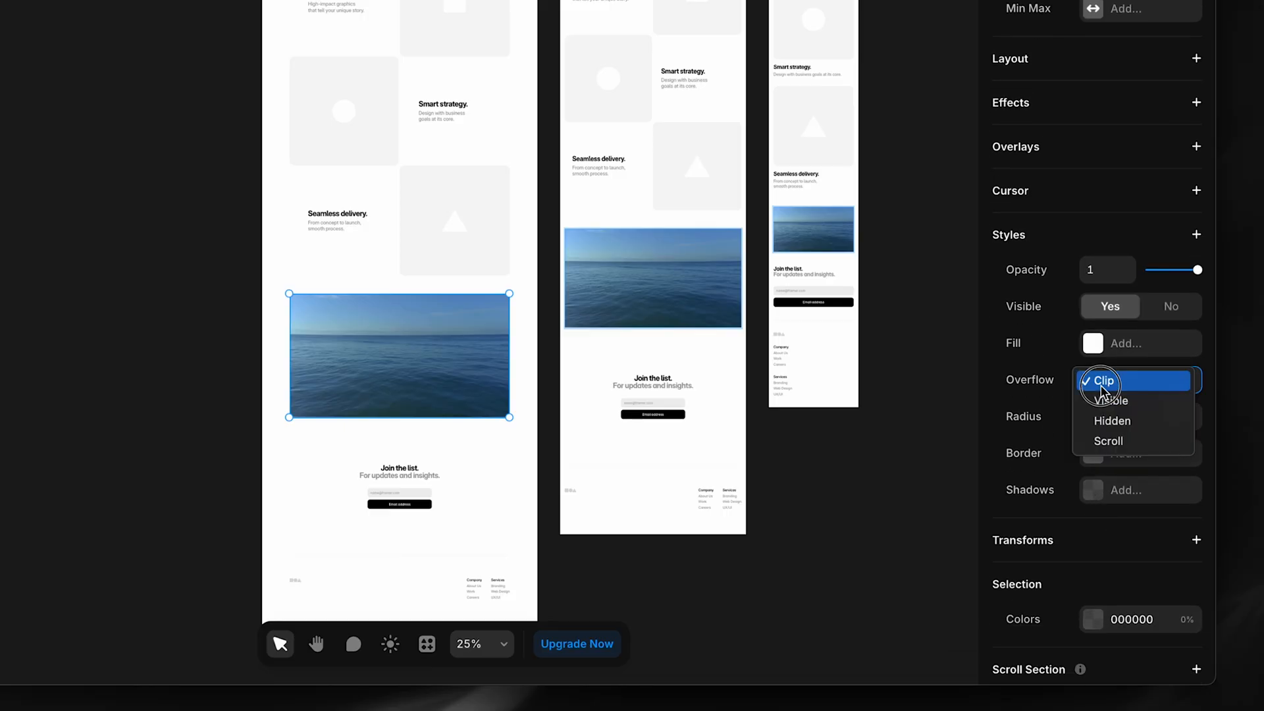
left_click(1102, 381)
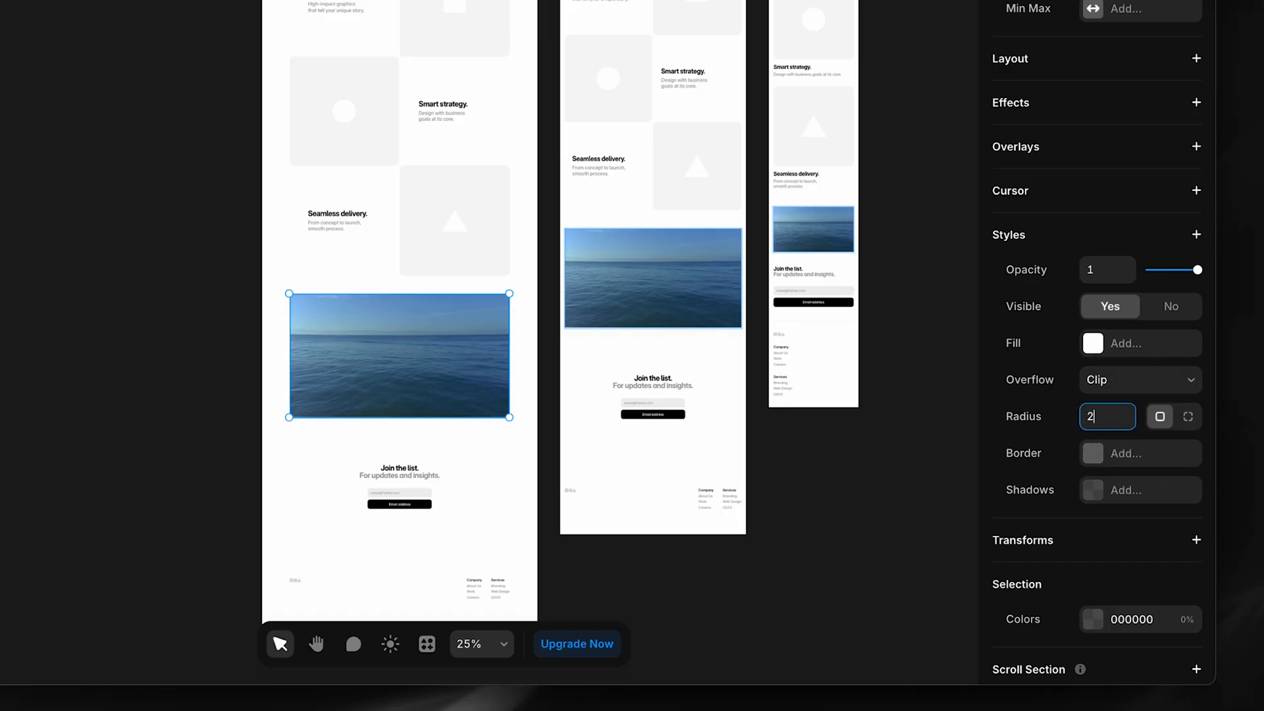
type("20")
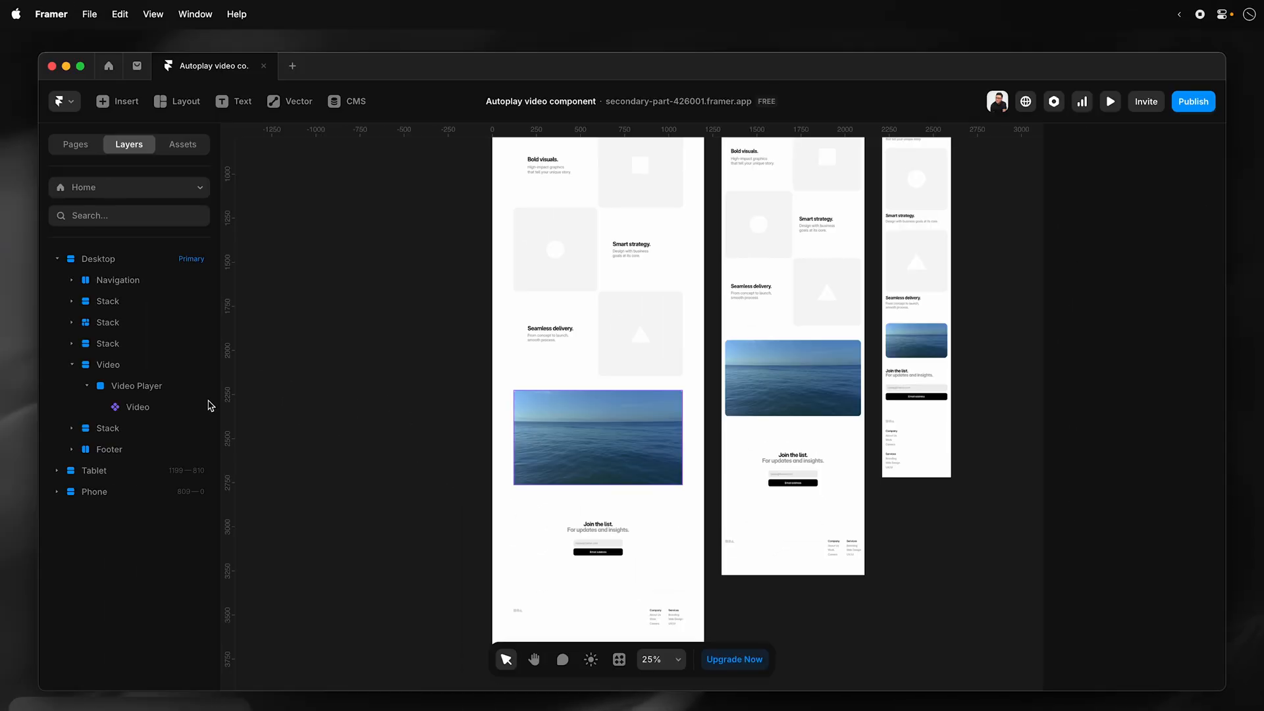
left_click(136, 385)
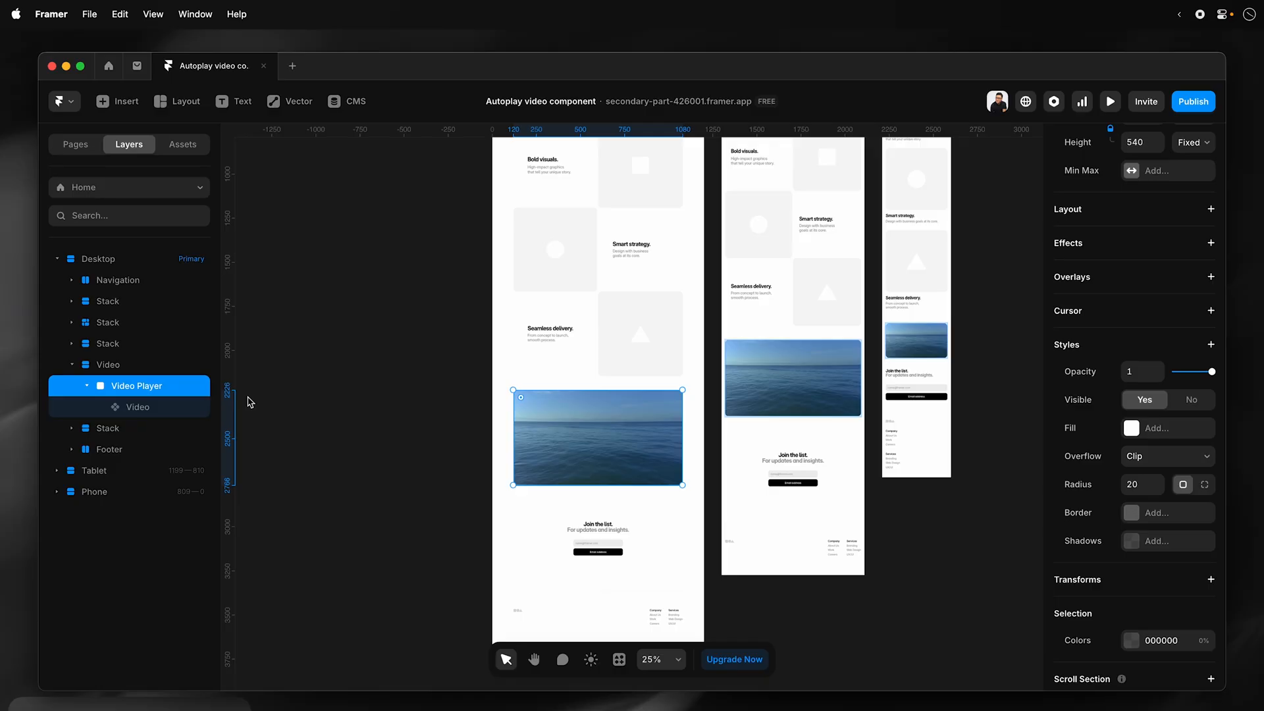
mouse_move(143, 392)
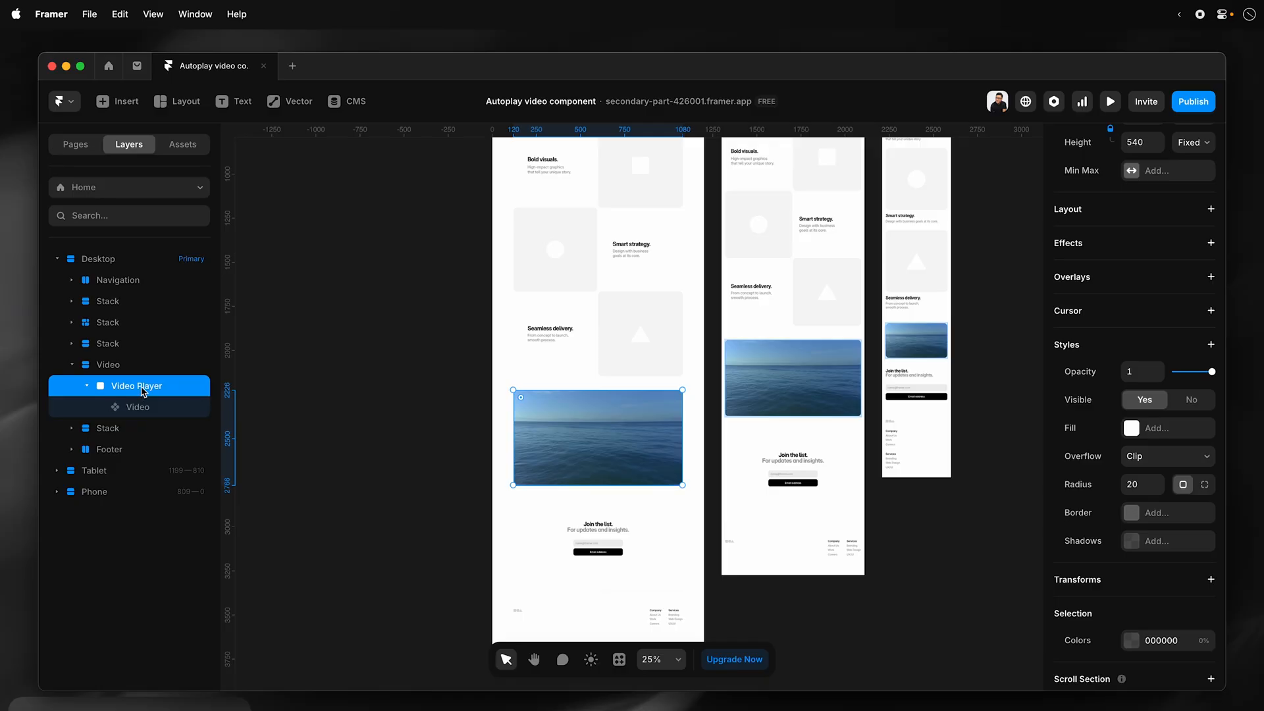
Convert the 'Video Player' frame into a component with Create Component.
right_click(135, 385)
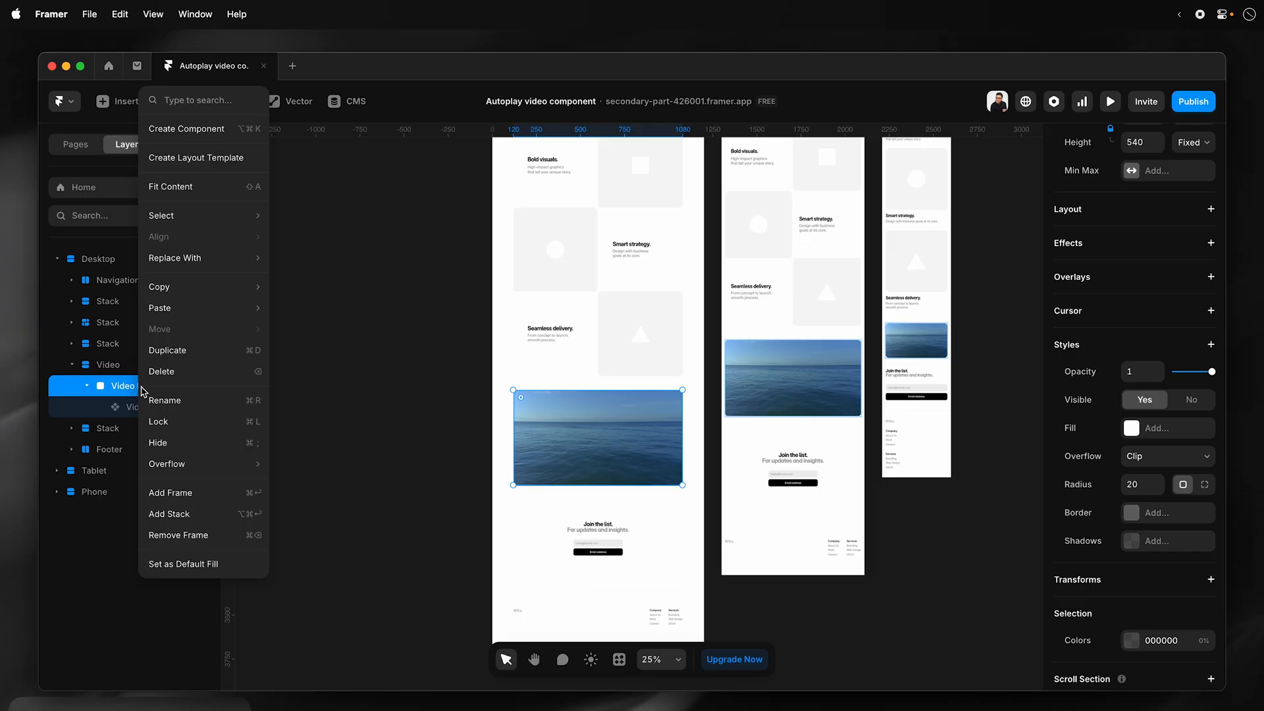
mouse_move(185, 350)
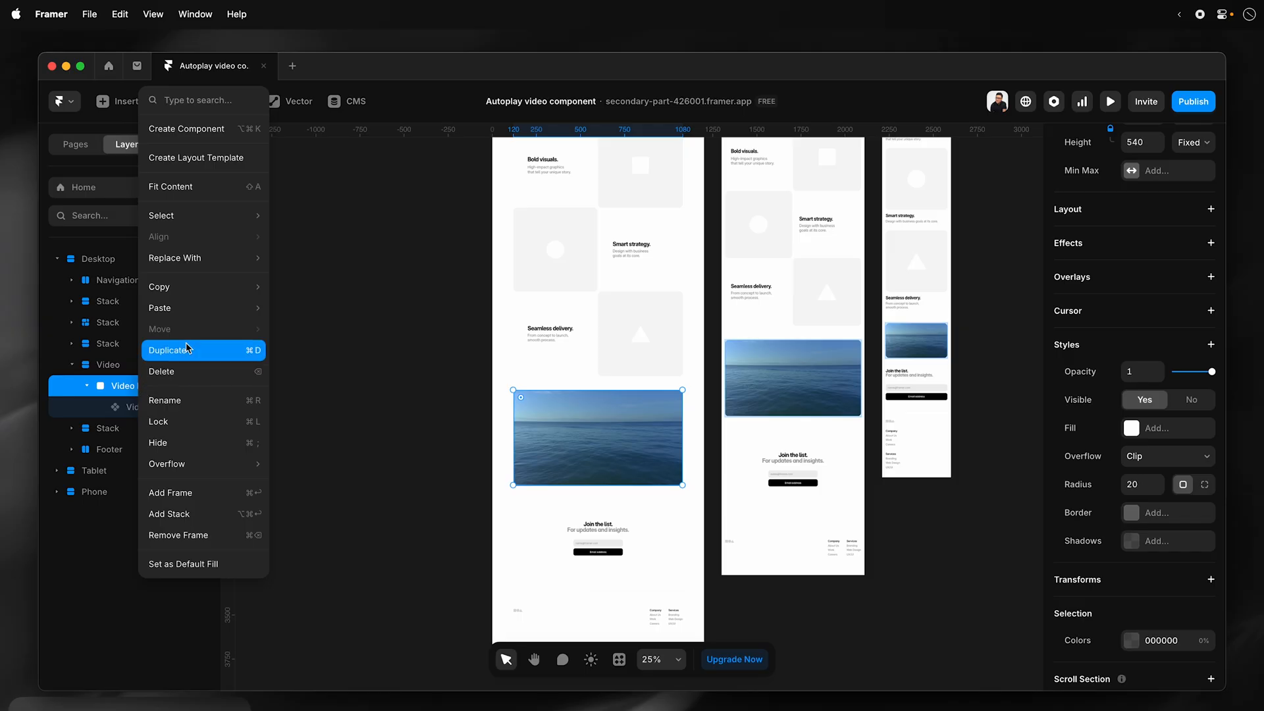
left_click(185, 128)
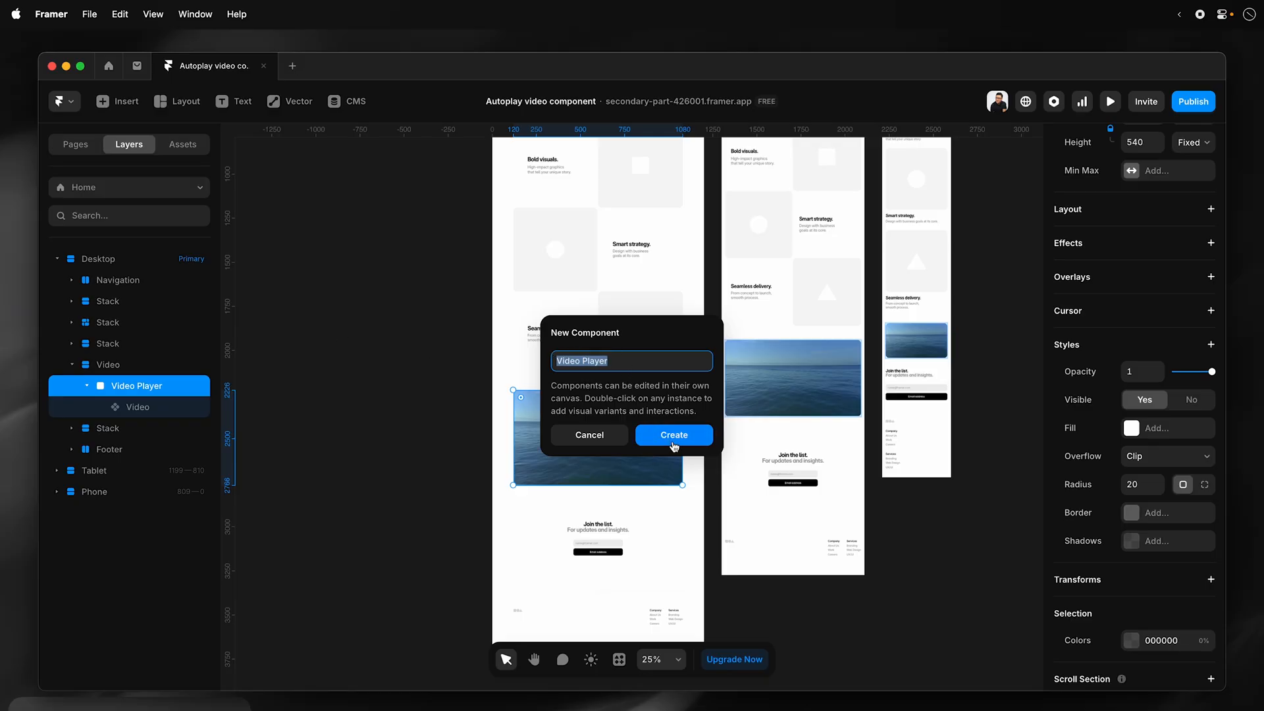
left_click(672, 435)
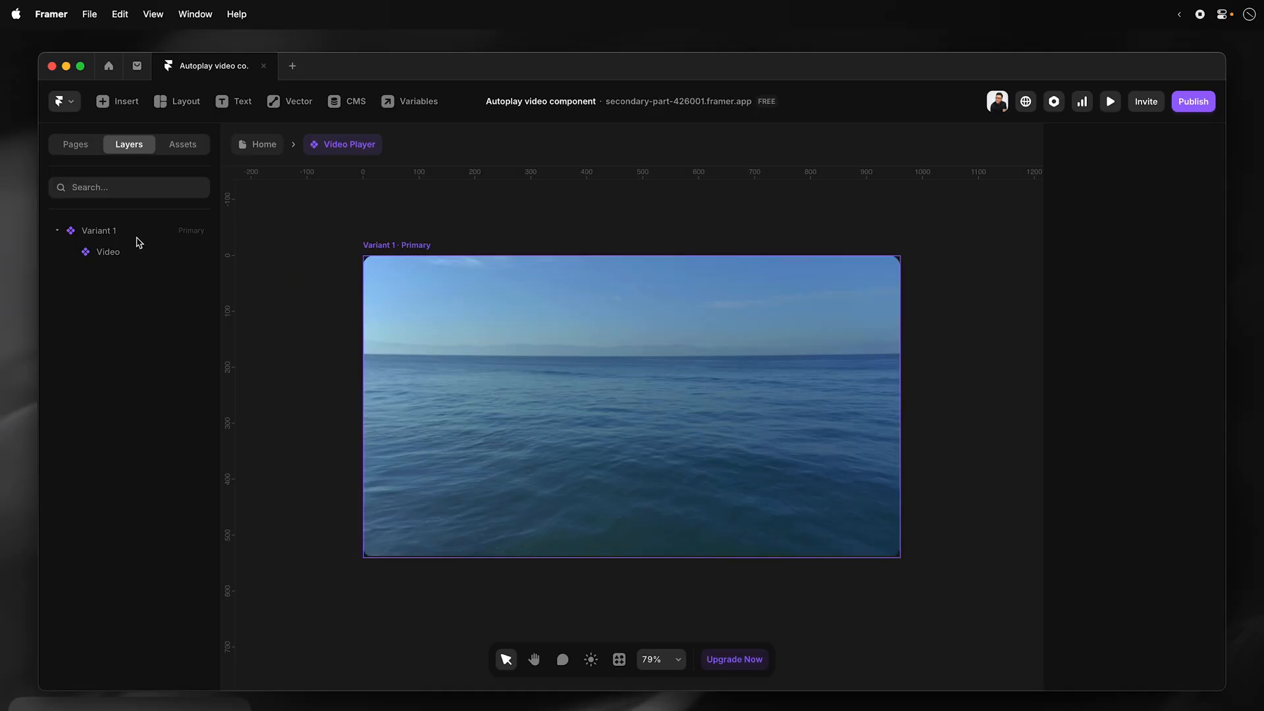
Rename the primary variant 'Desktop - Paused' and lock the Video layer.
double_click(98, 230)
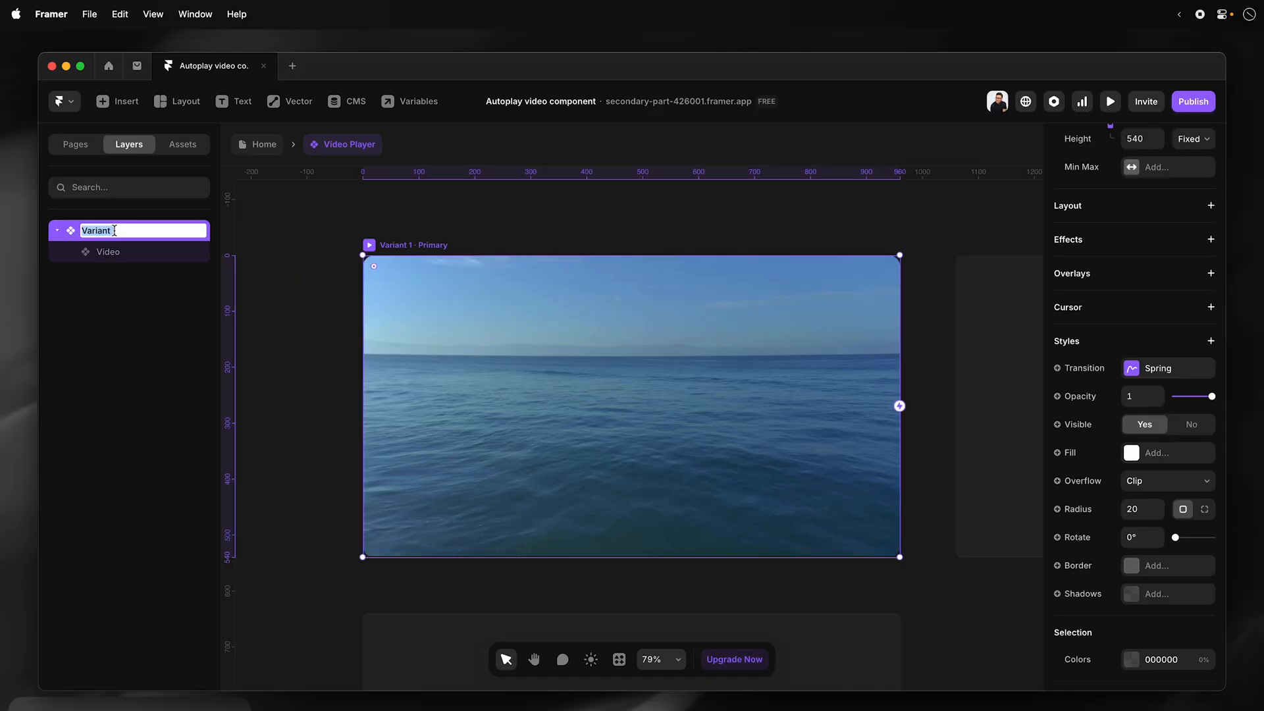
type("Desktop - Paused")
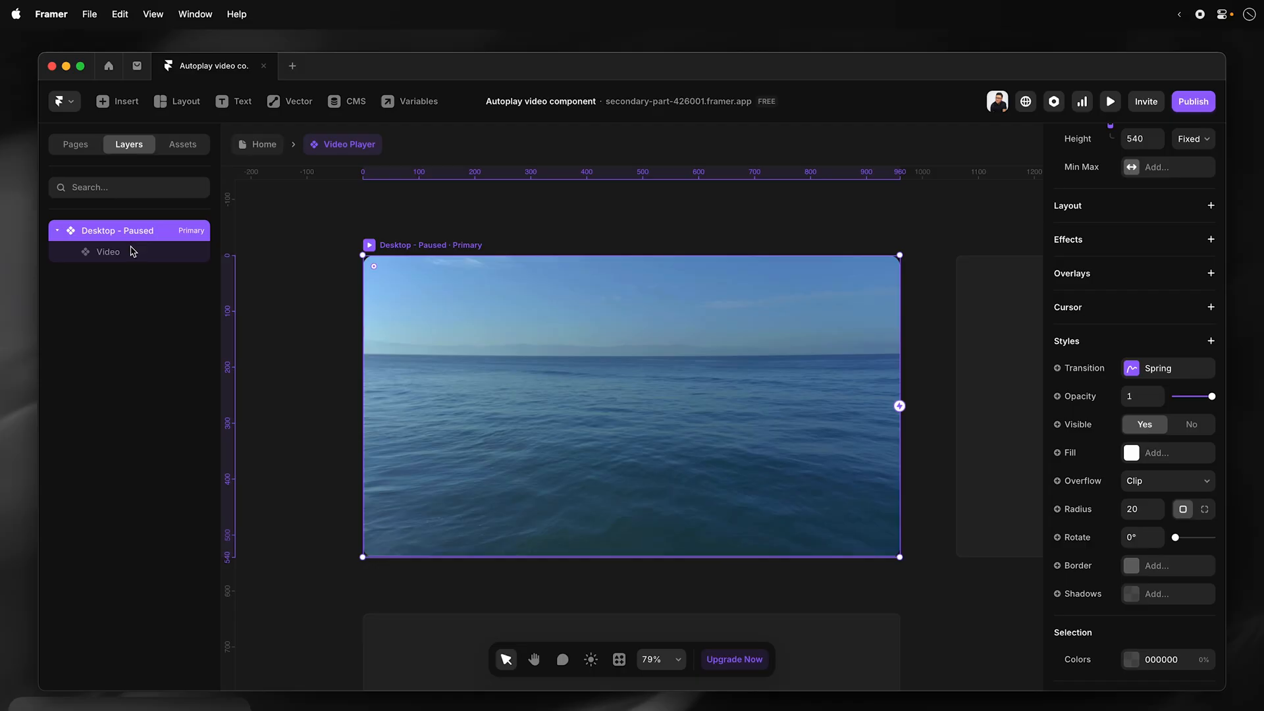
right_click(107, 251)
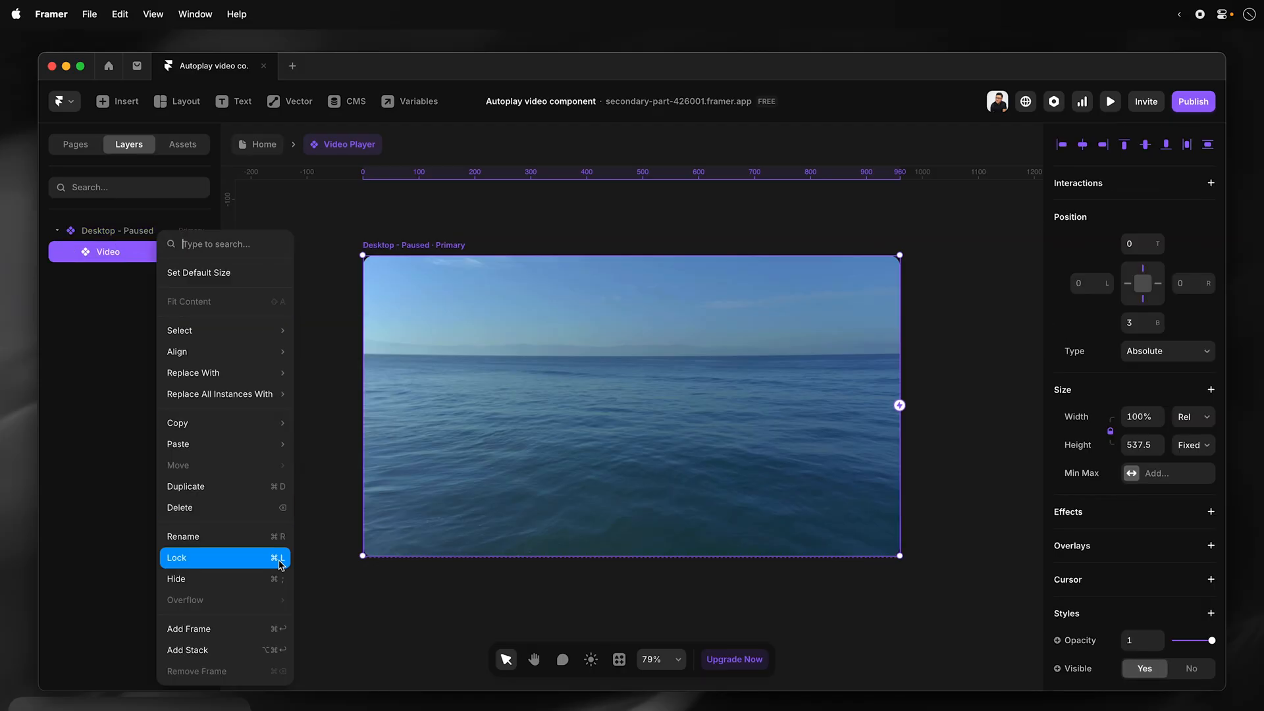
left_click(176, 557)
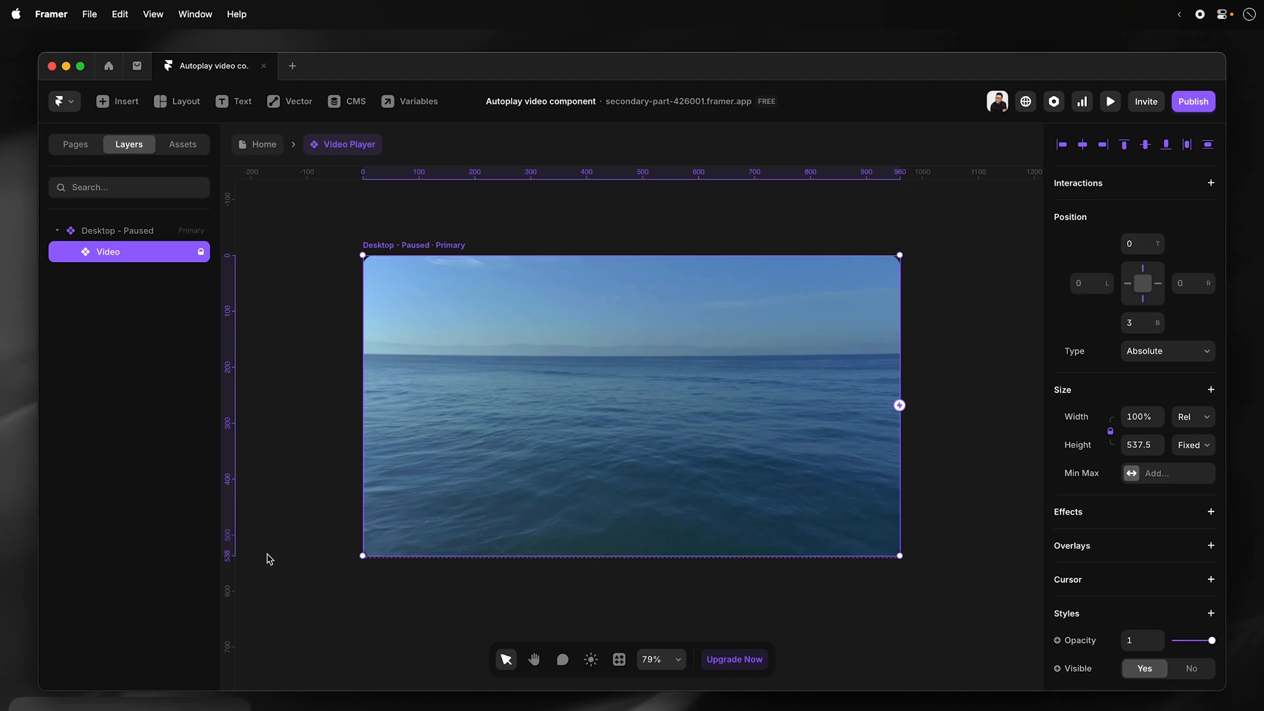
mouse_move(176, 137)
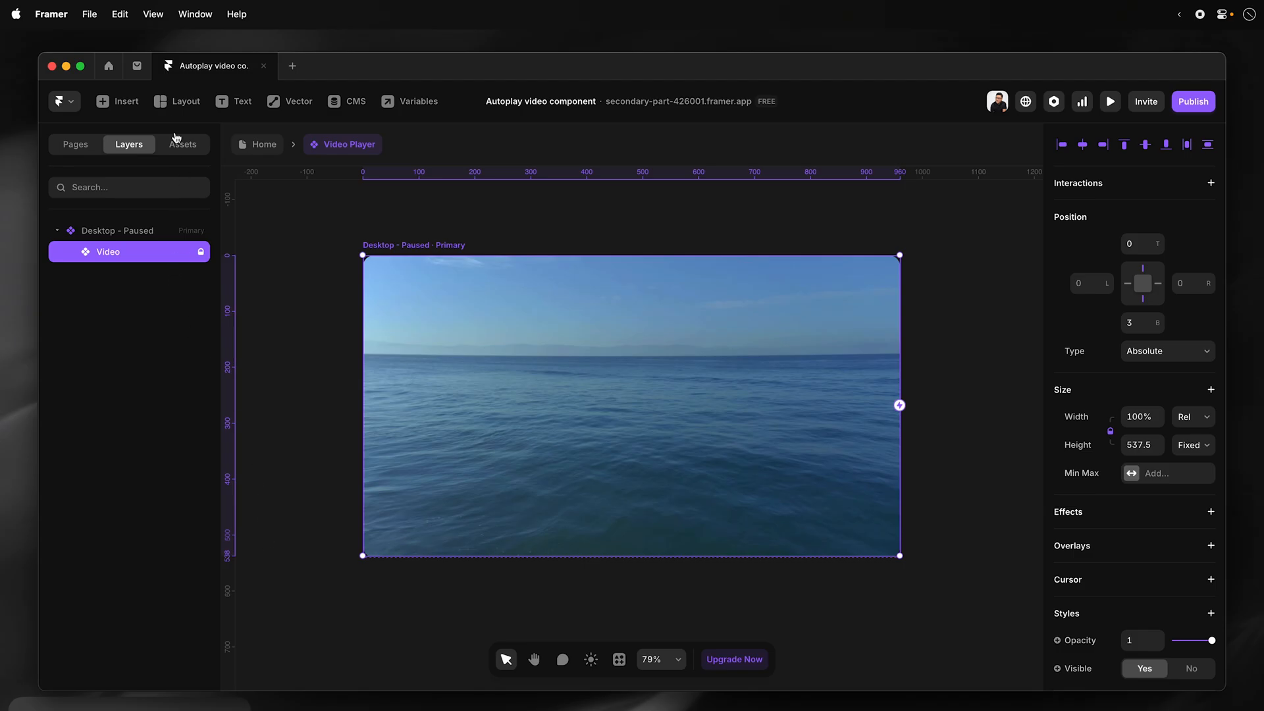
Draw a frame covering the video with a black 000000 fill at 0.5 opacity.
left_click(184, 101)
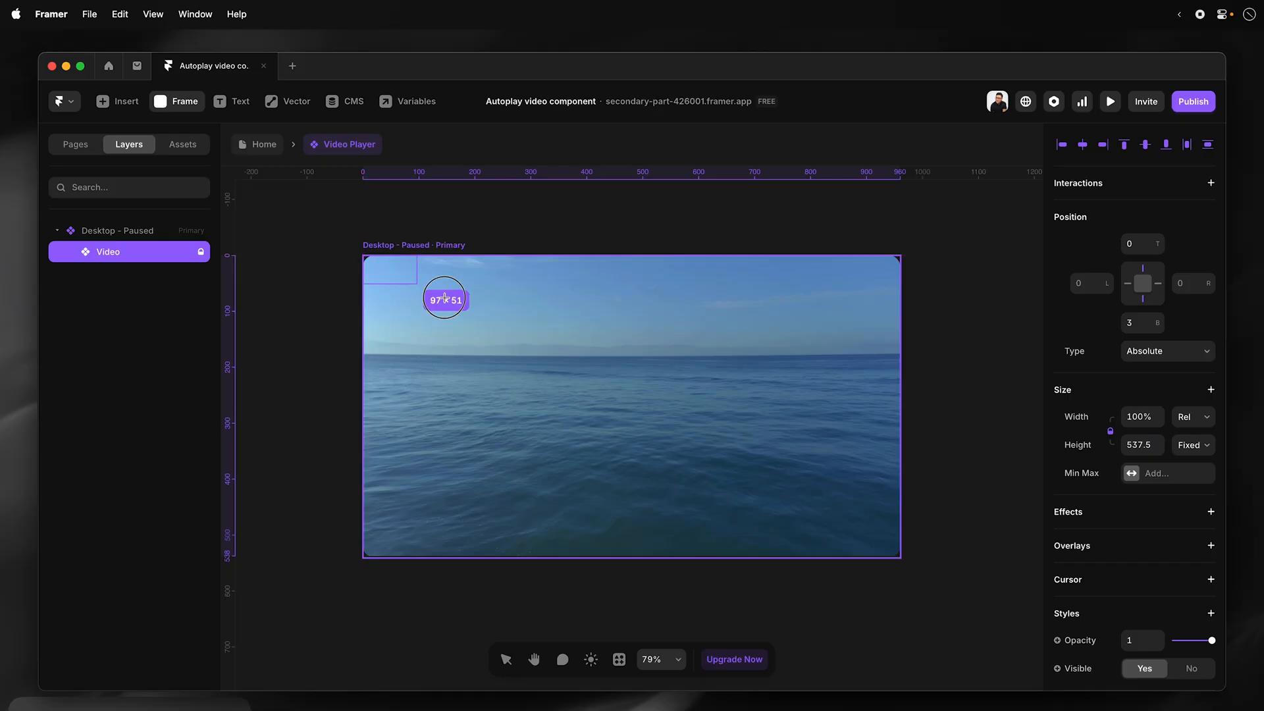
left_click_drag(444, 298, 862, 549)
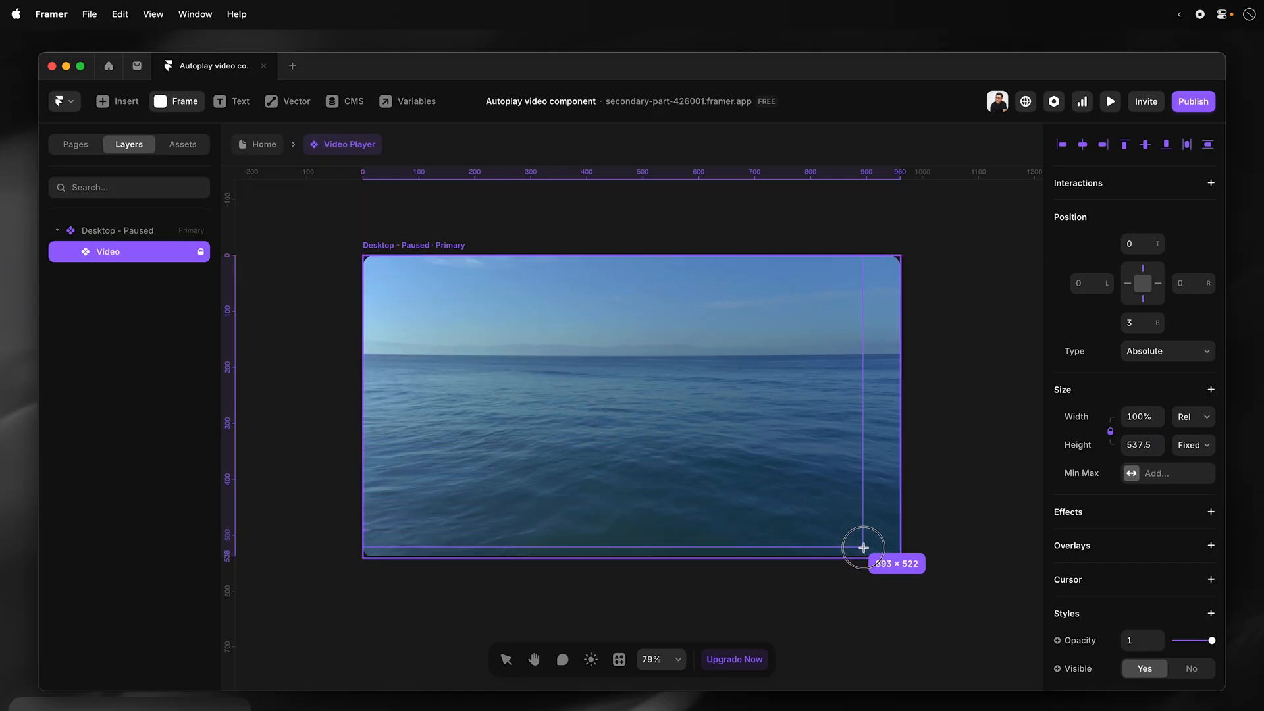
left_click_drag(862, 548, 899, 556)
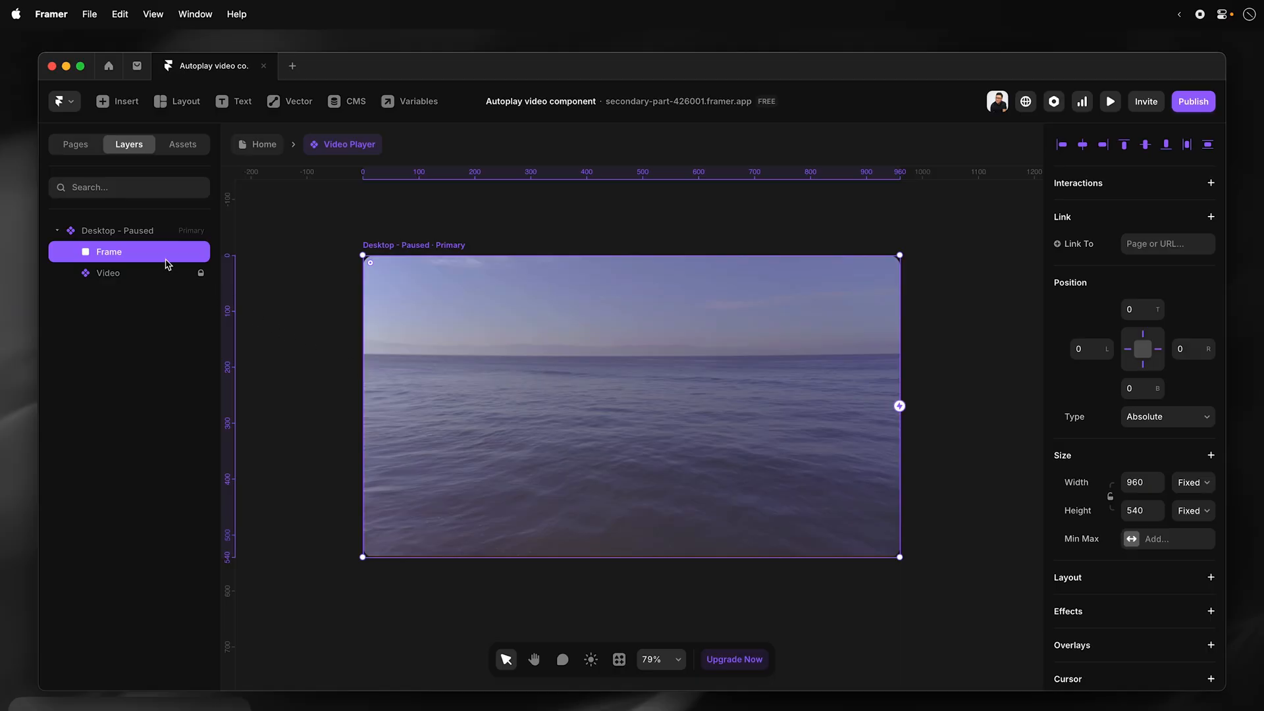
scroll("down", 3)
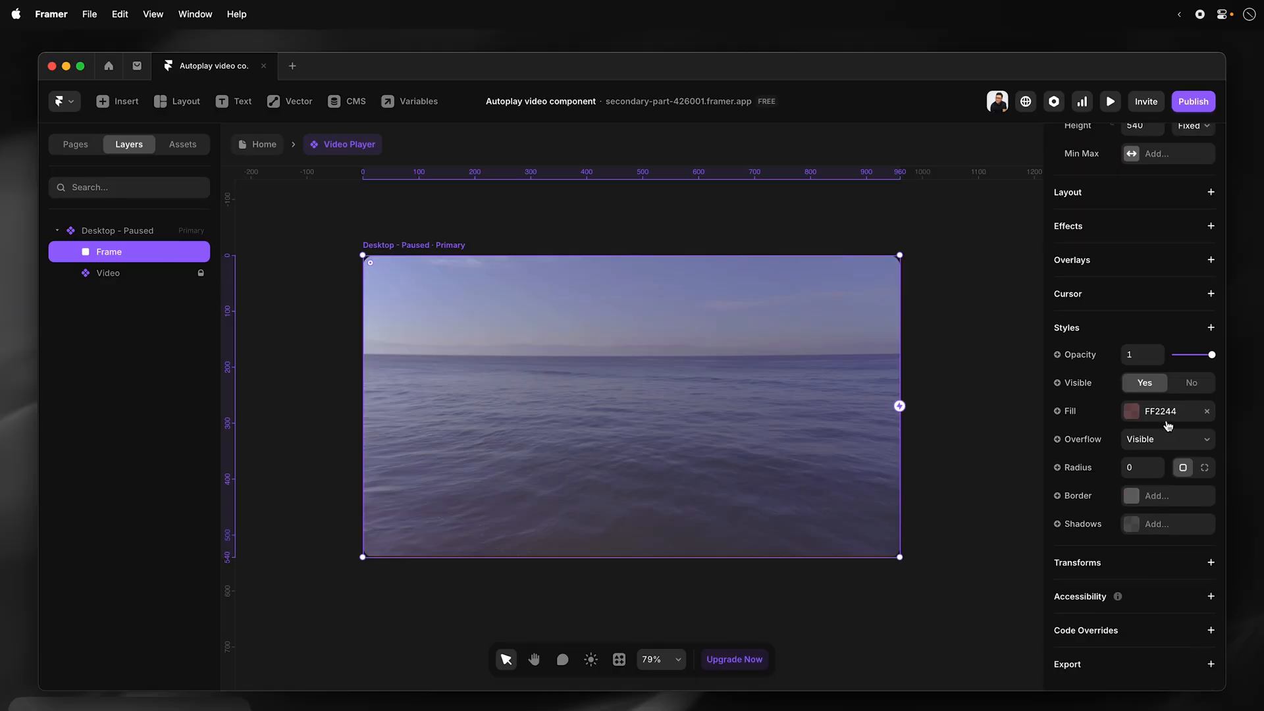
left_click(1132, 411)
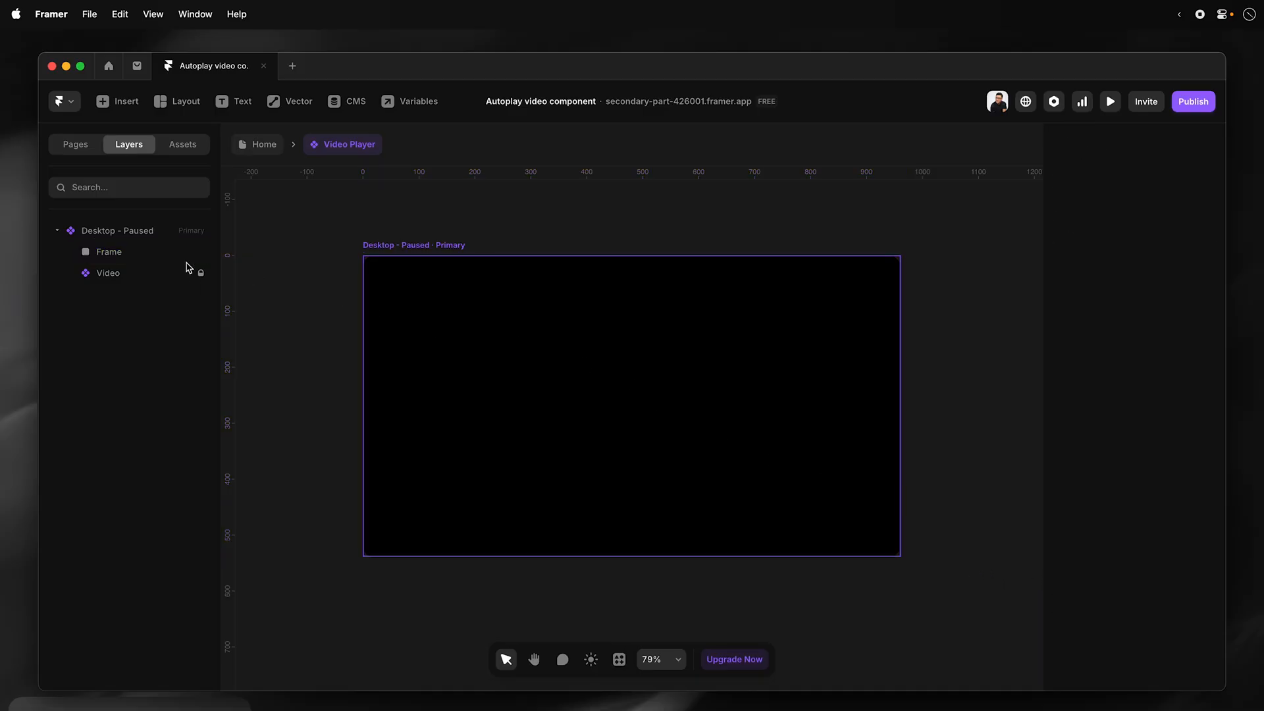
left_click(108, 251)
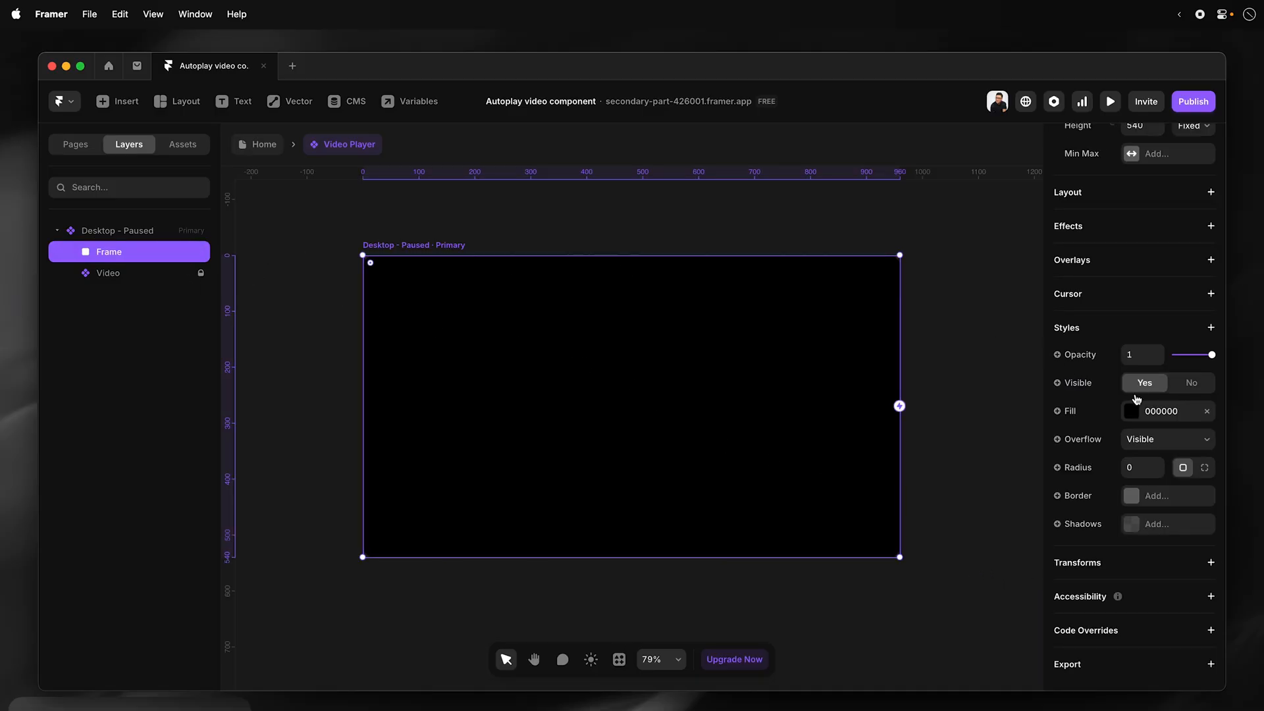
left_click(1139, 355)
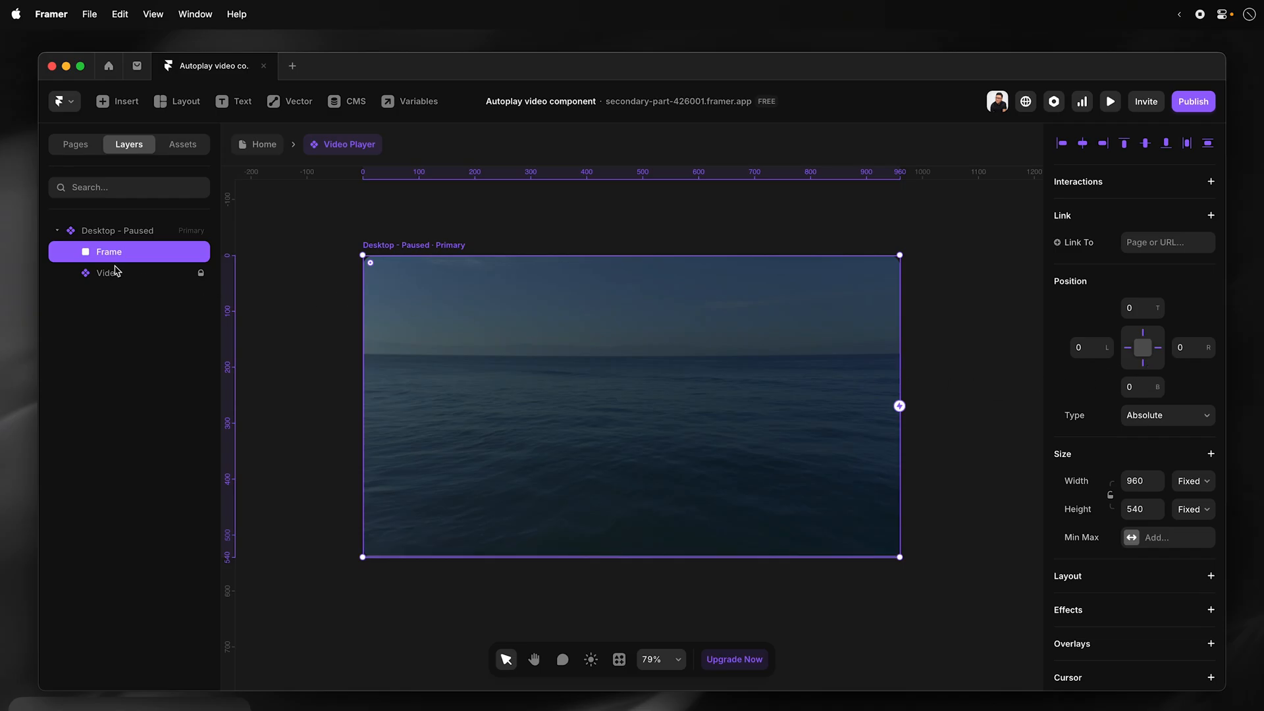
Rename the frame 'Overlay', add a Z Index style, and lock it.
double_click(108, 251)
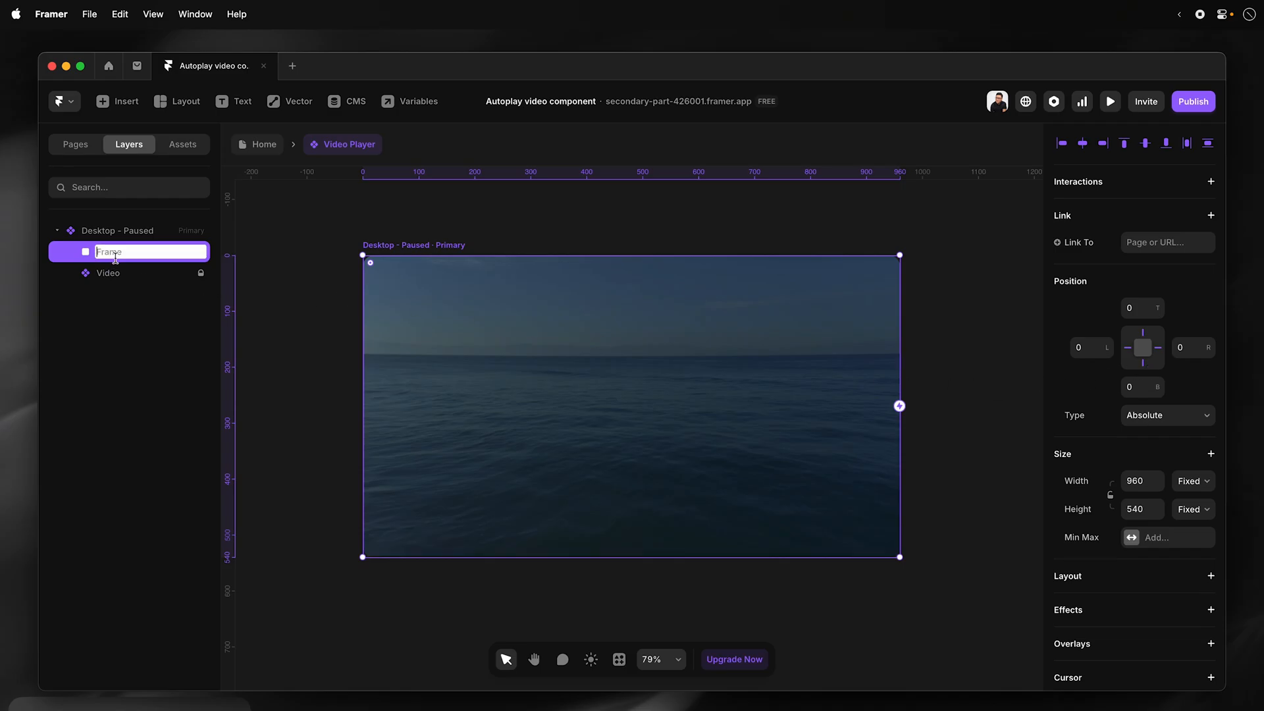
type("Overlay")
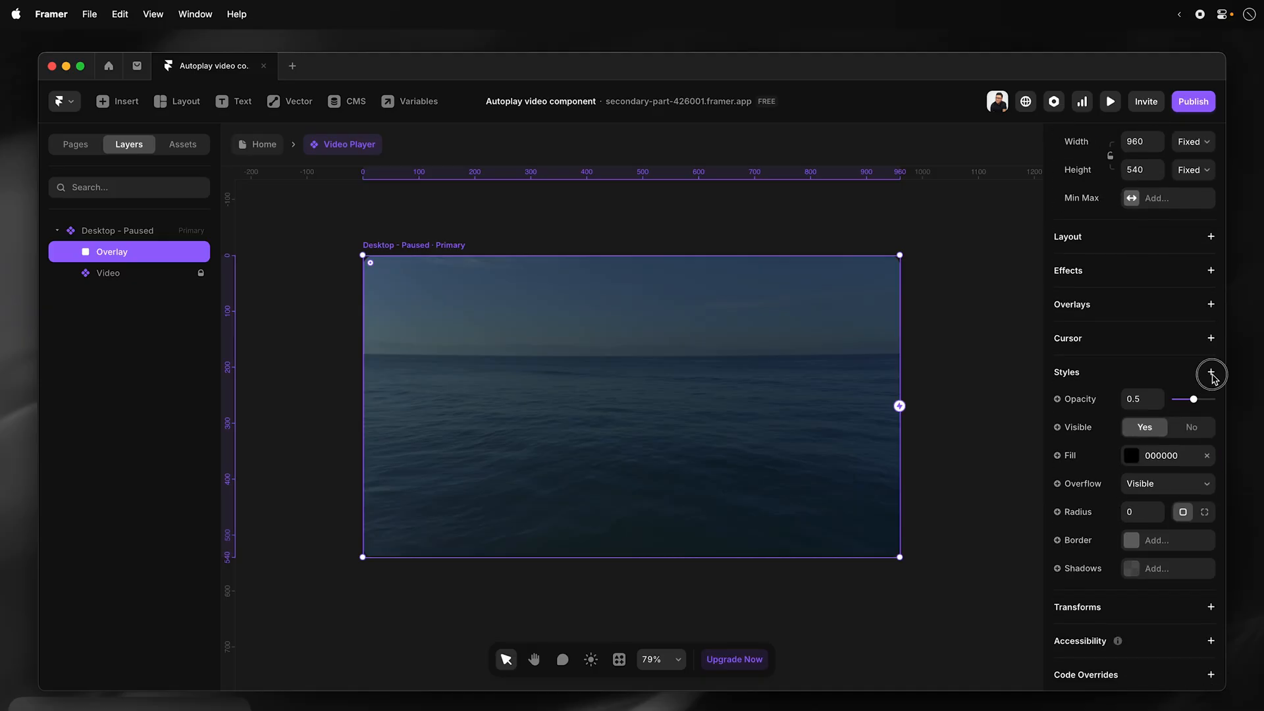
left_click(1209, 372)
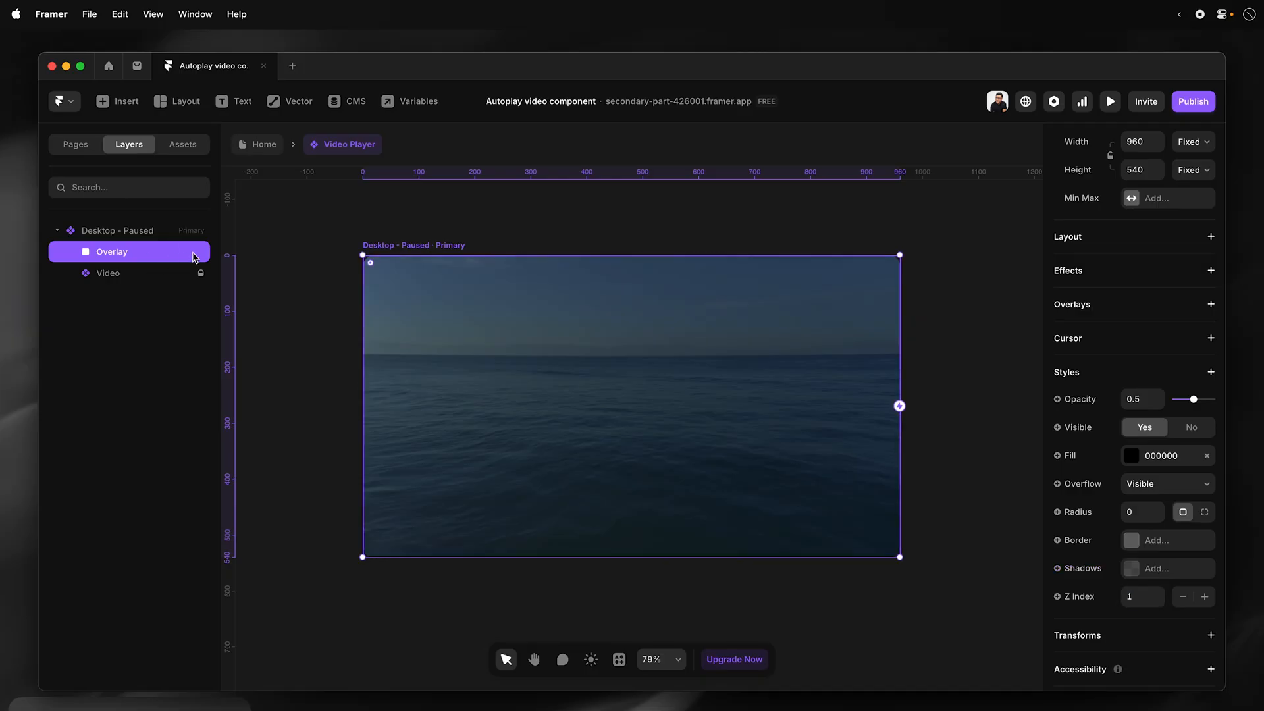
mouse_move(172, 264)
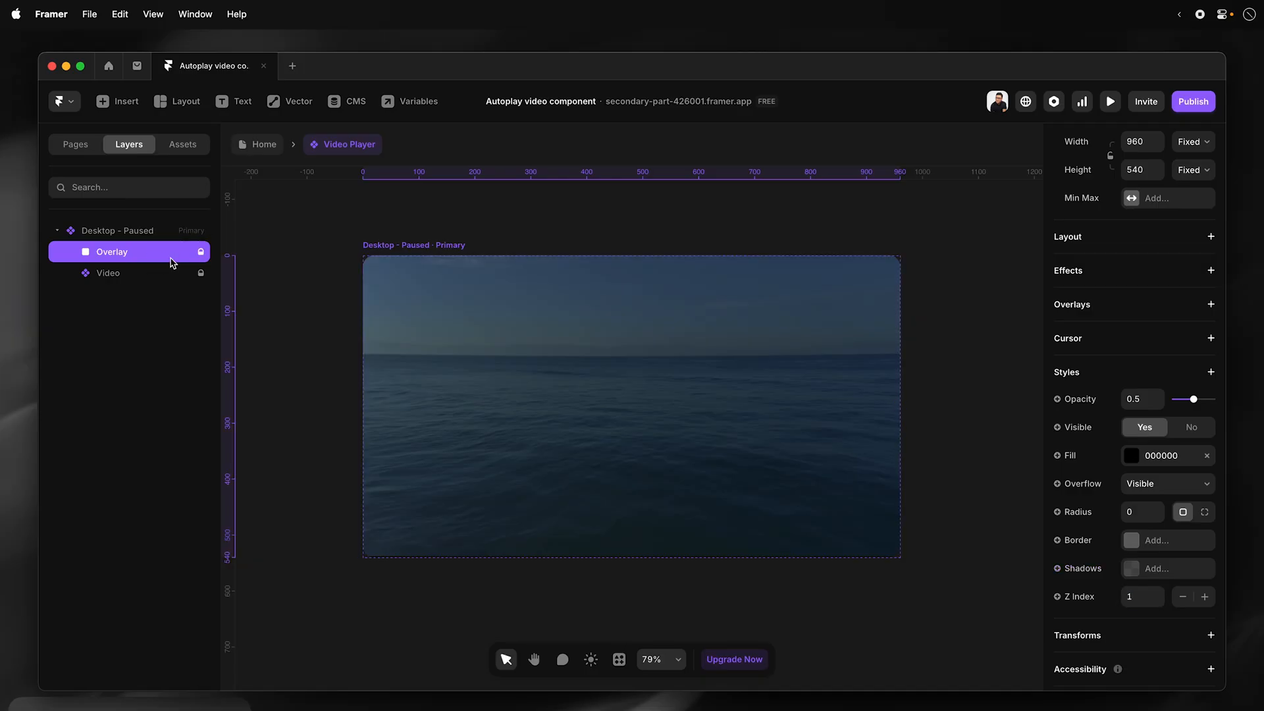
left_click(182, 144)
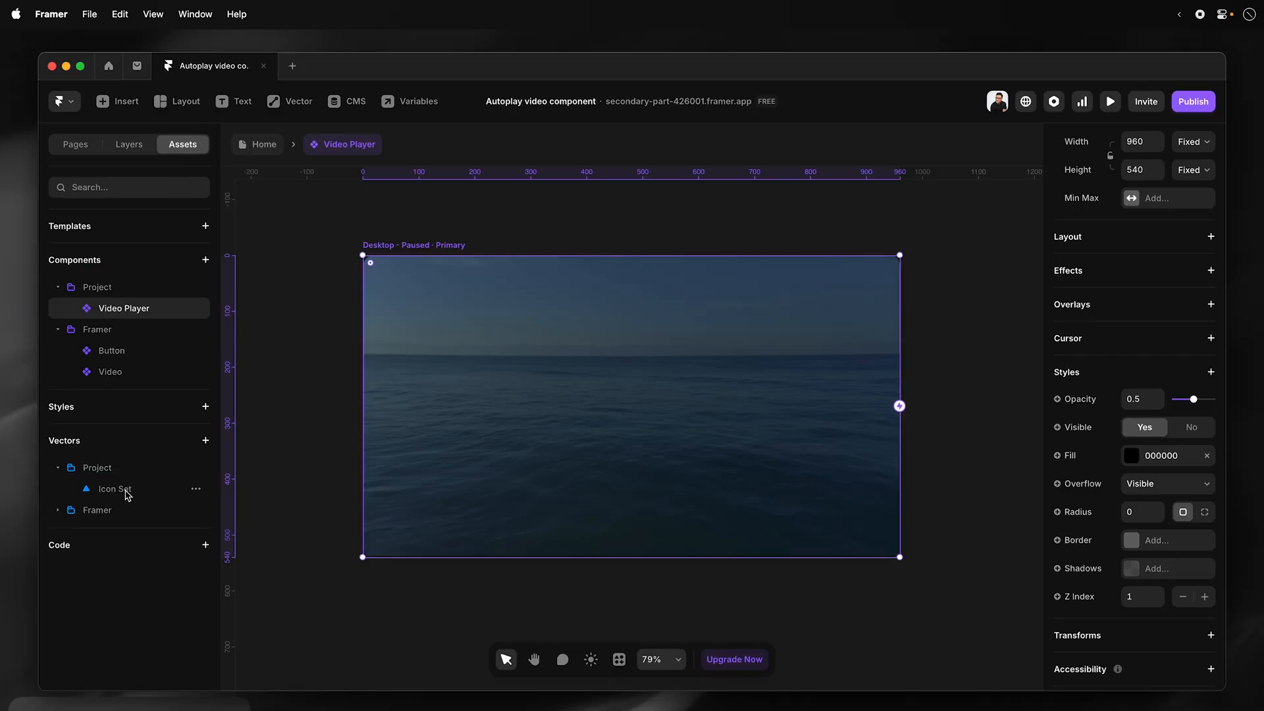
Add a Play icon centered on the video and give it Z Index 2.
left_click_drag(113, 488, 571, 425)
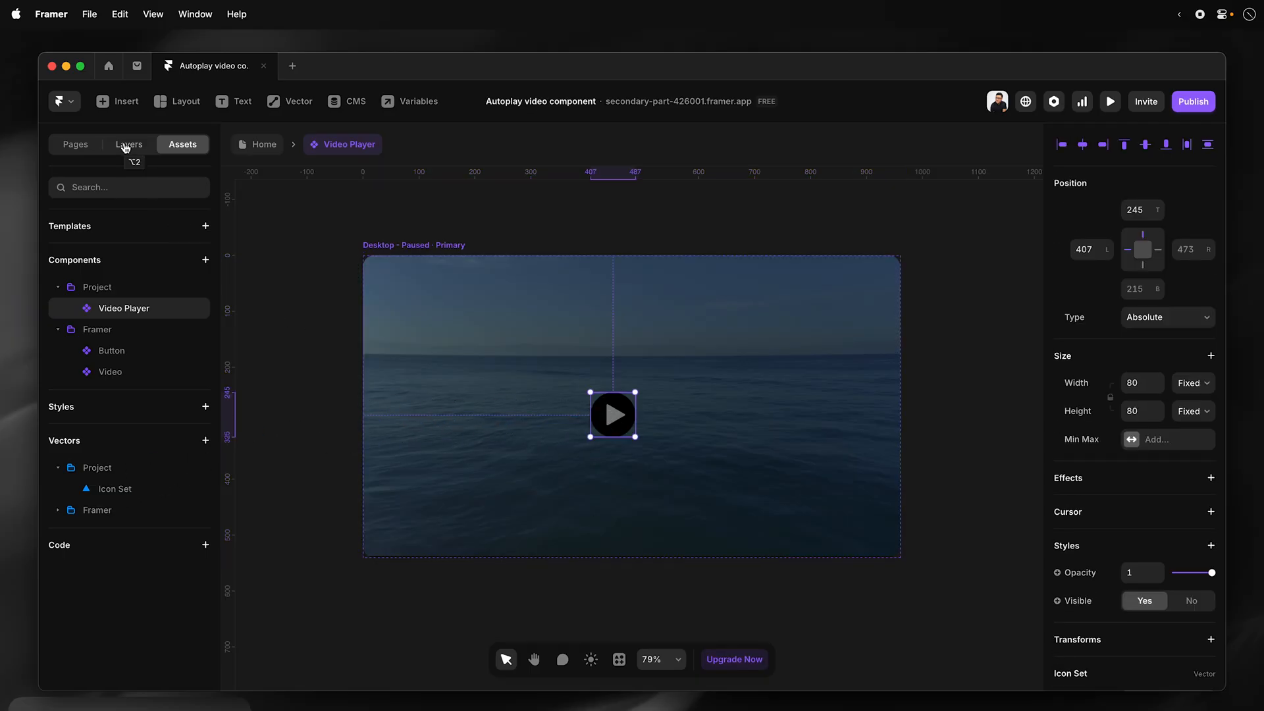
left_click(128, 143)
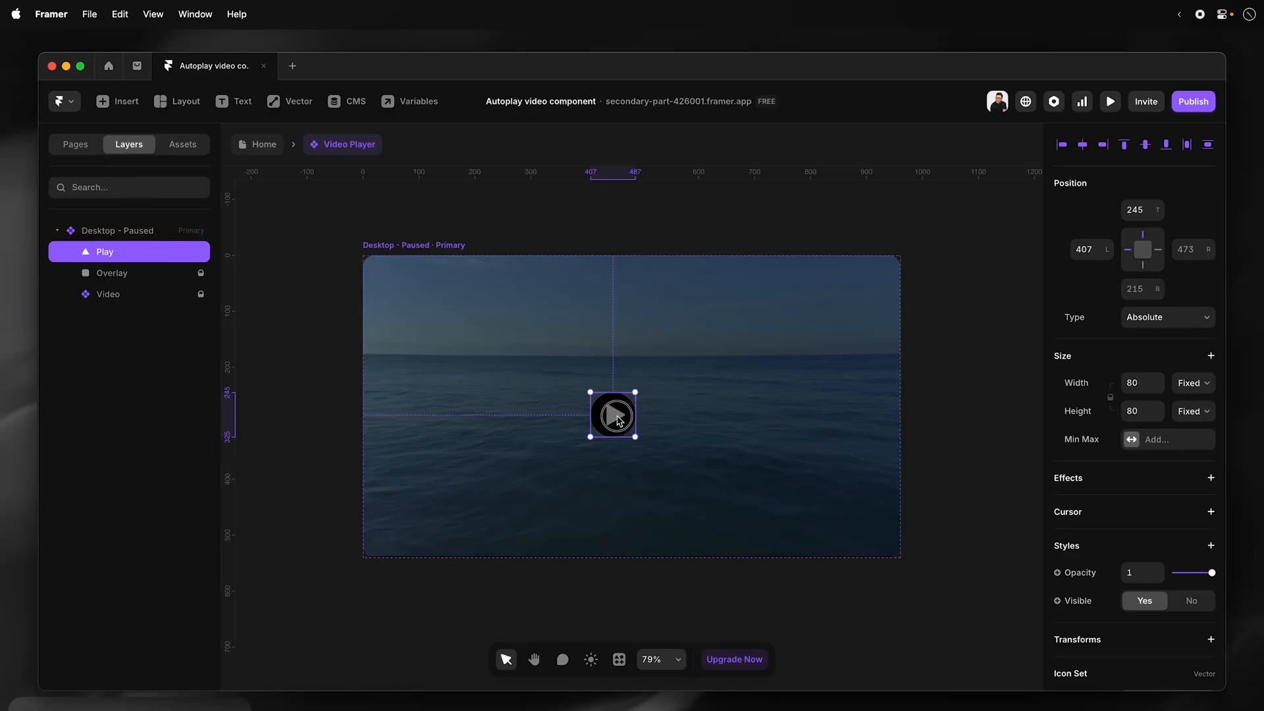
left_click_drag(613, 415, 631, 405)
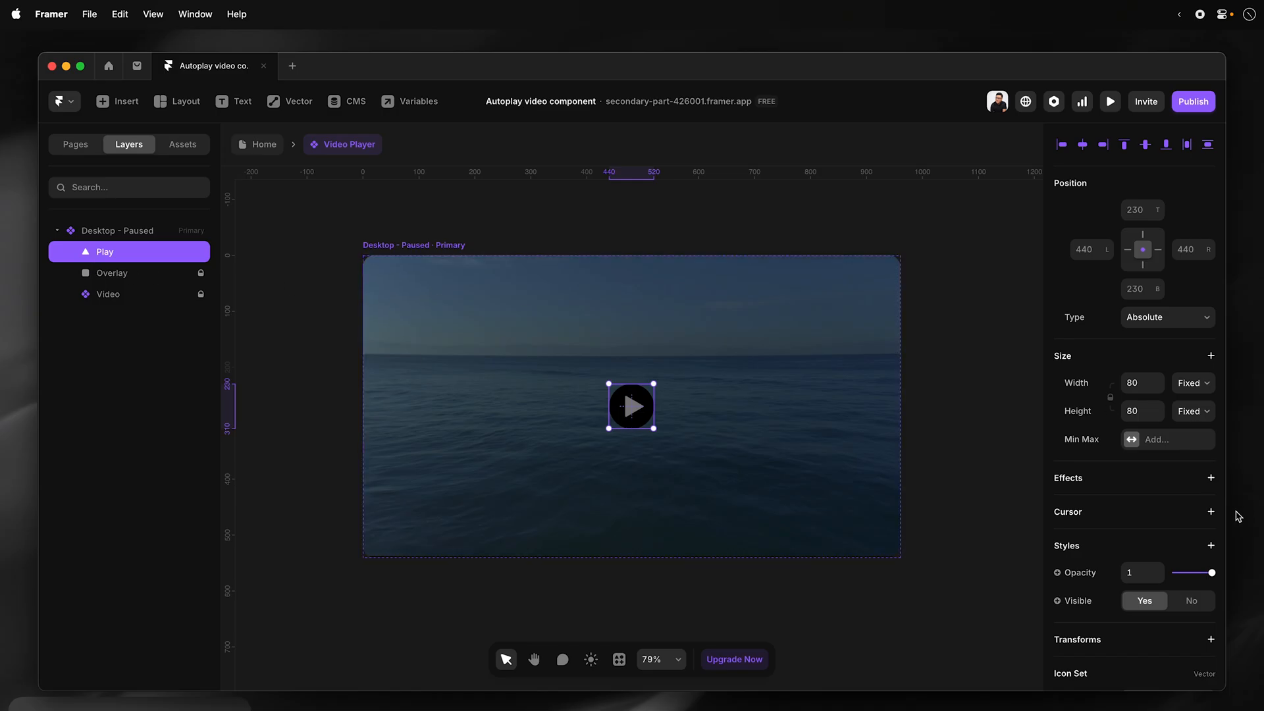
scroll("down", 3)
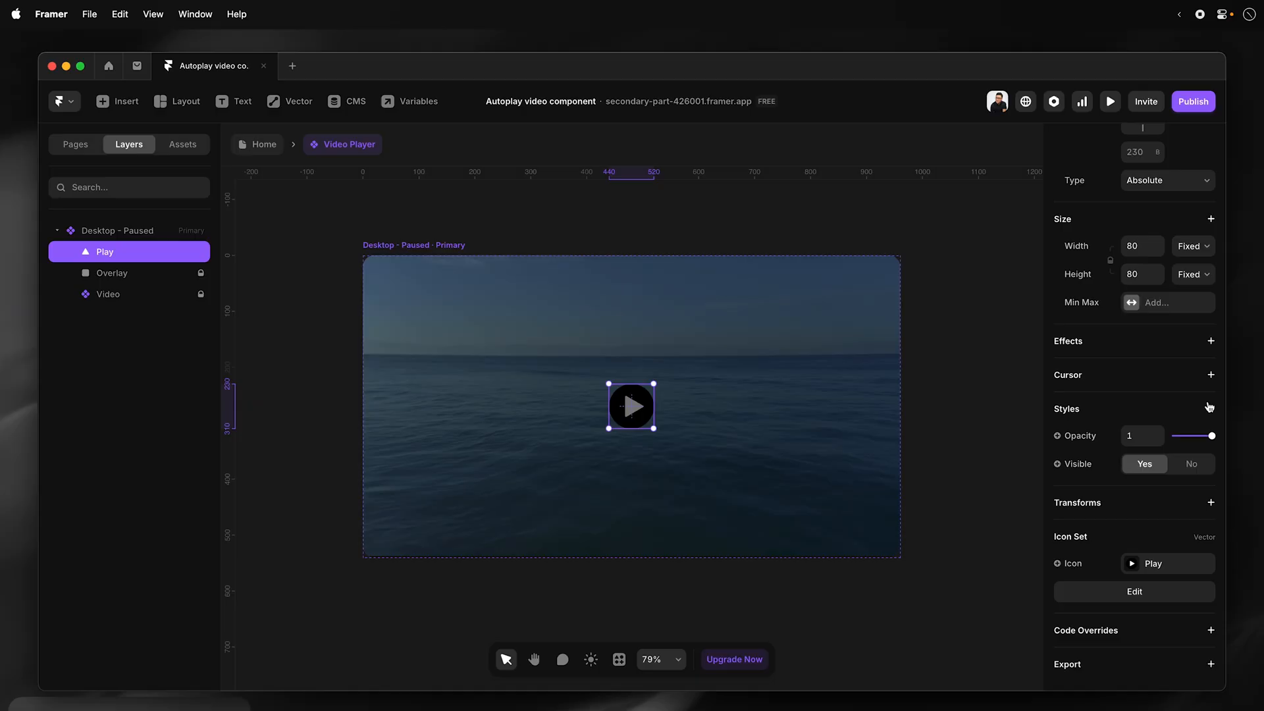
left_click(1210, 408)
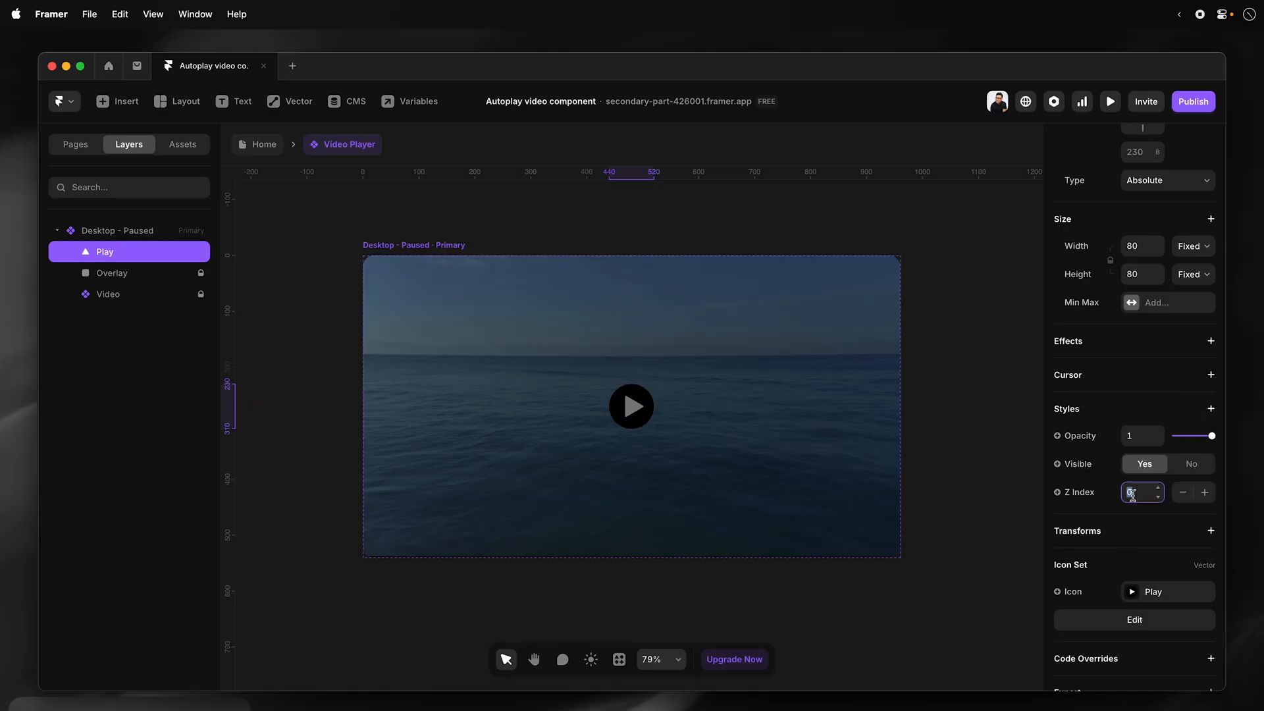
type("2")
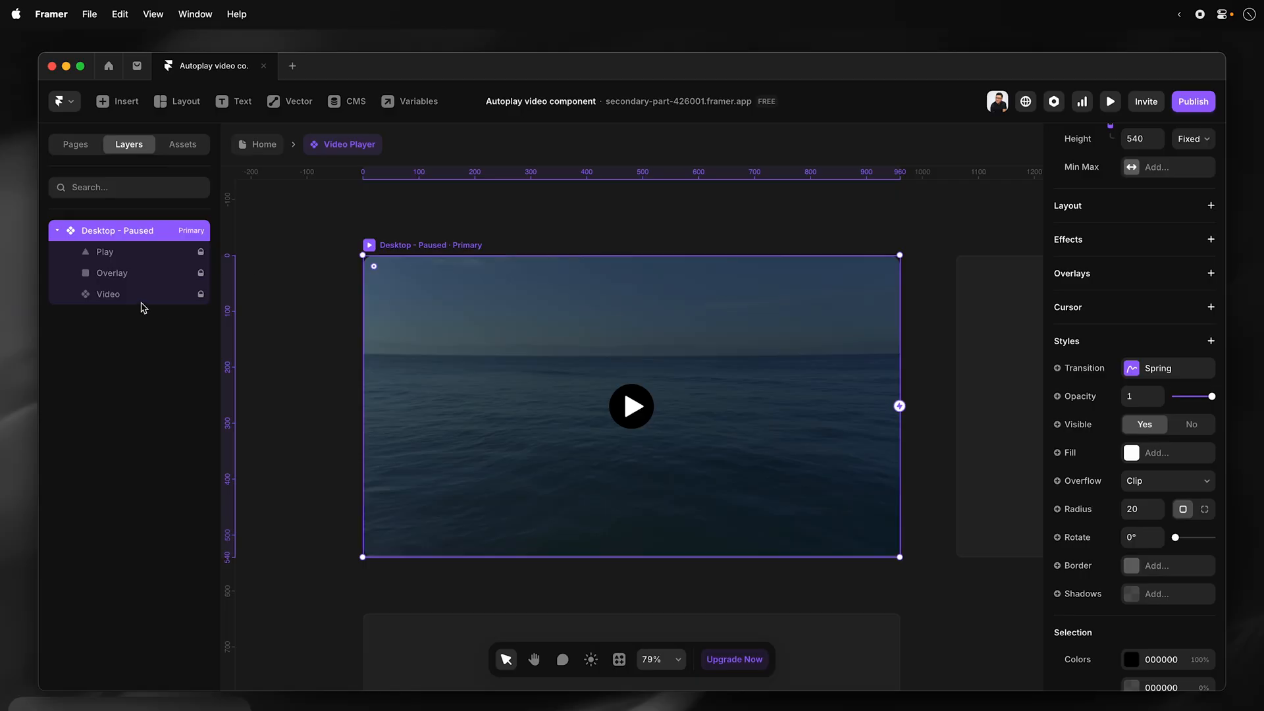
Set the Video layer's Playing option to No in Desktop - Paused.
left_click(107, 294)
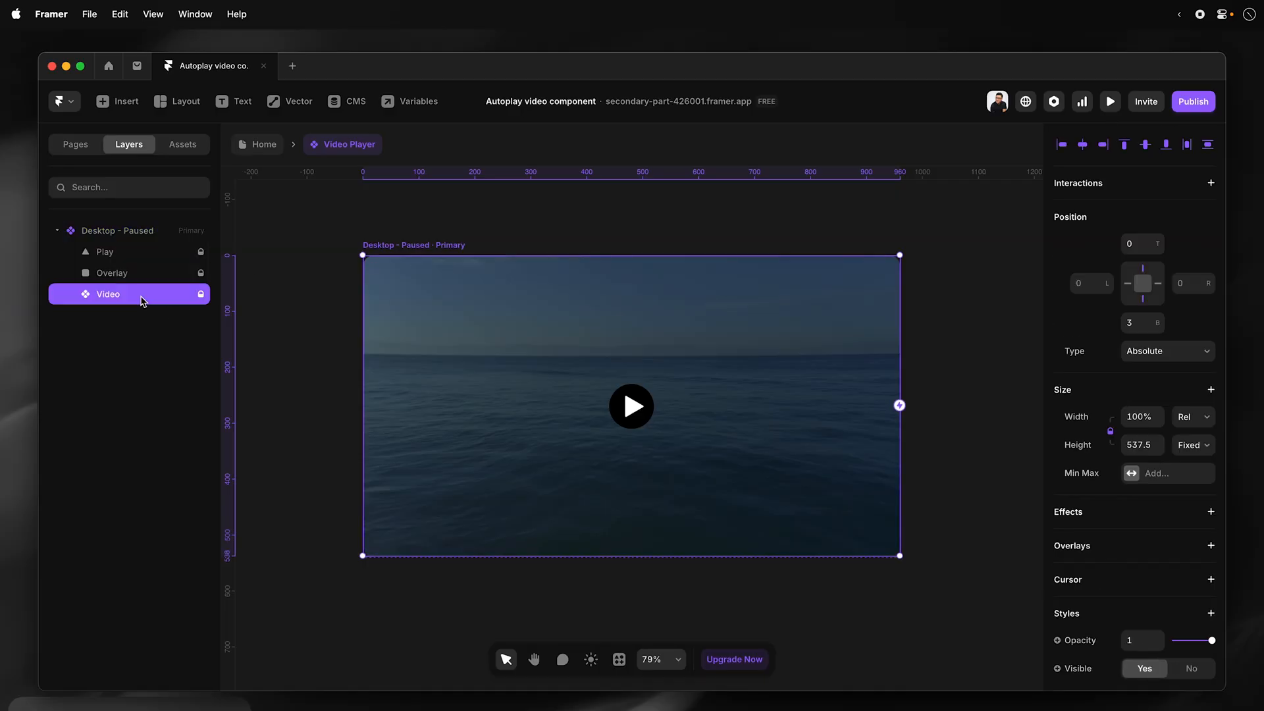
mouse_move(1103, 564)
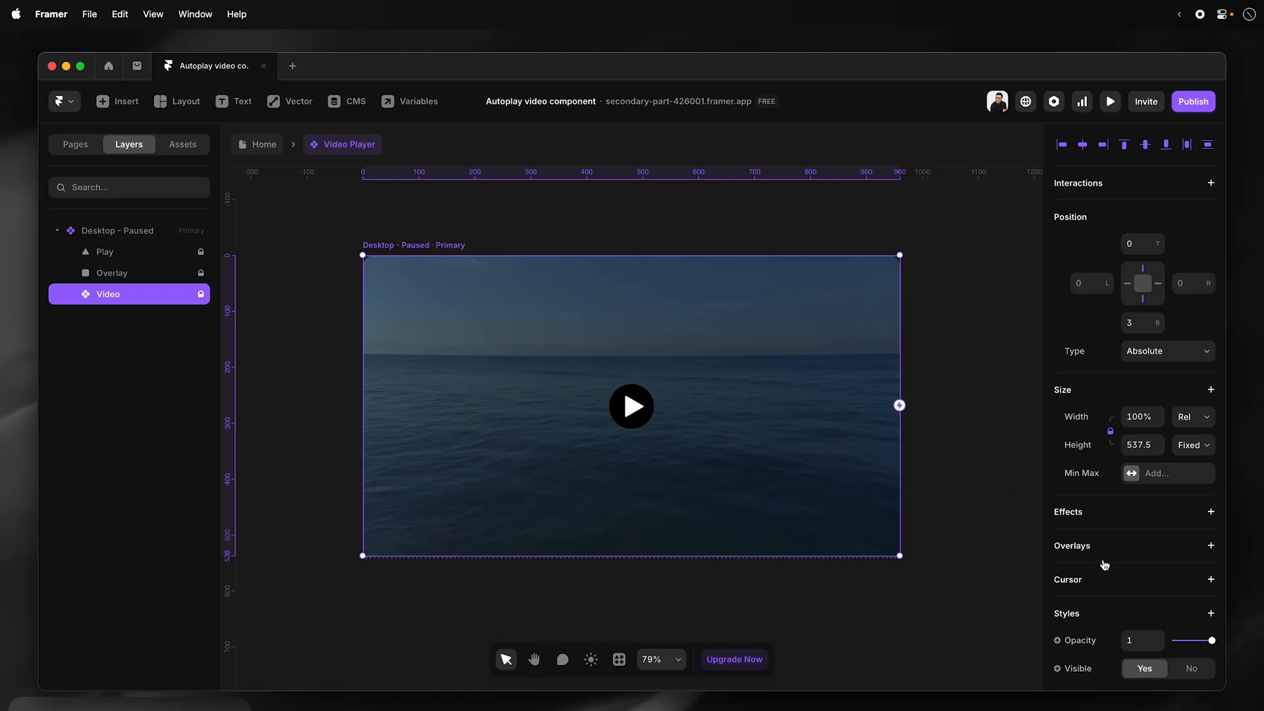
scroll("down", 3)
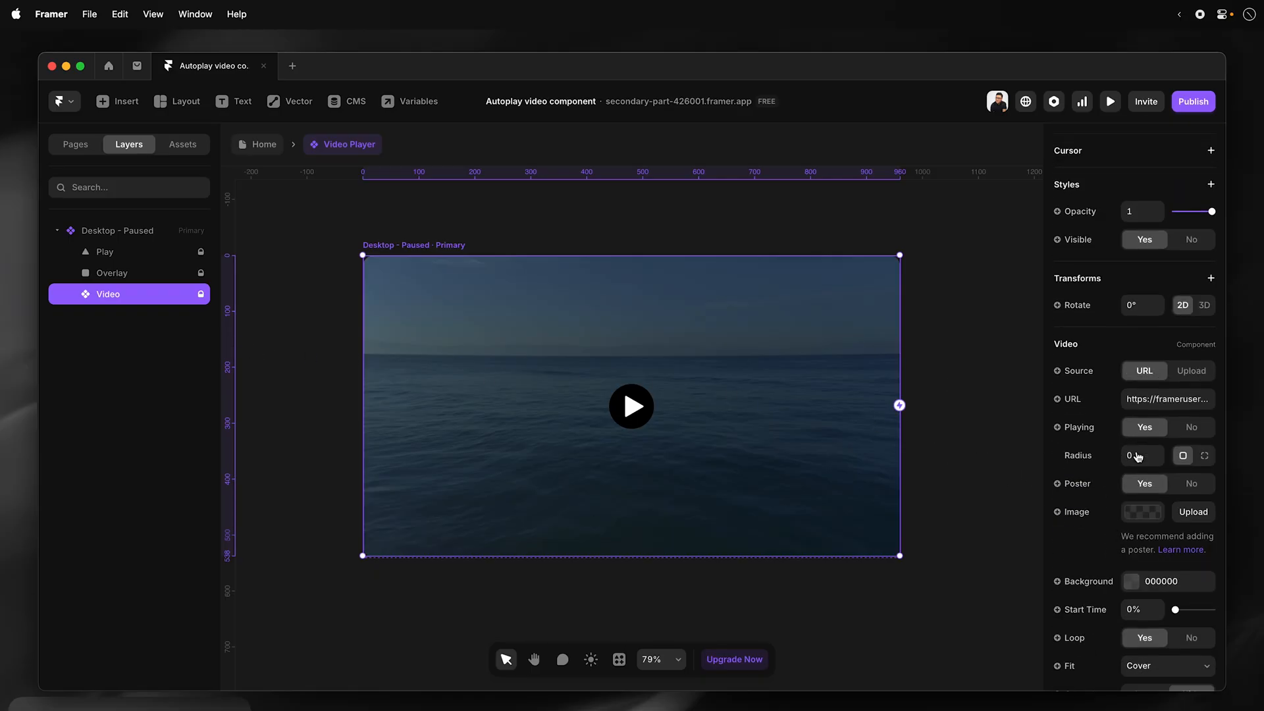
scroll("down", 3)
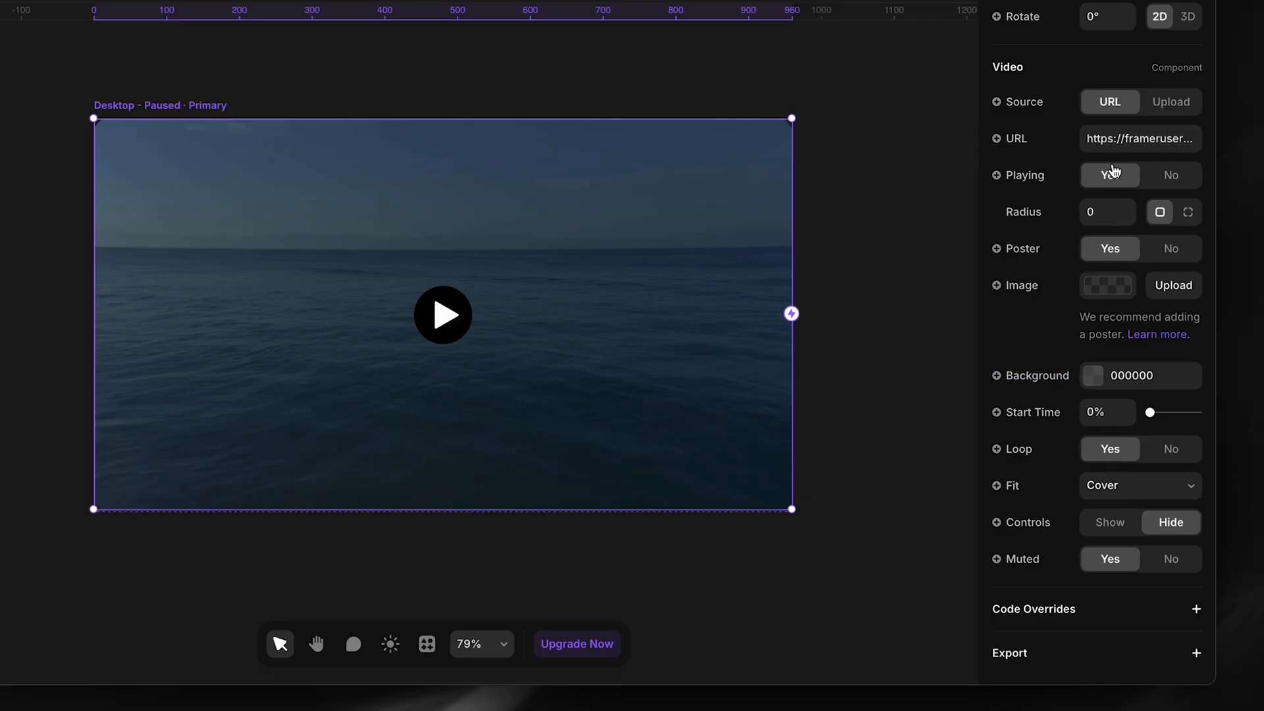
left_click(1109, 175)
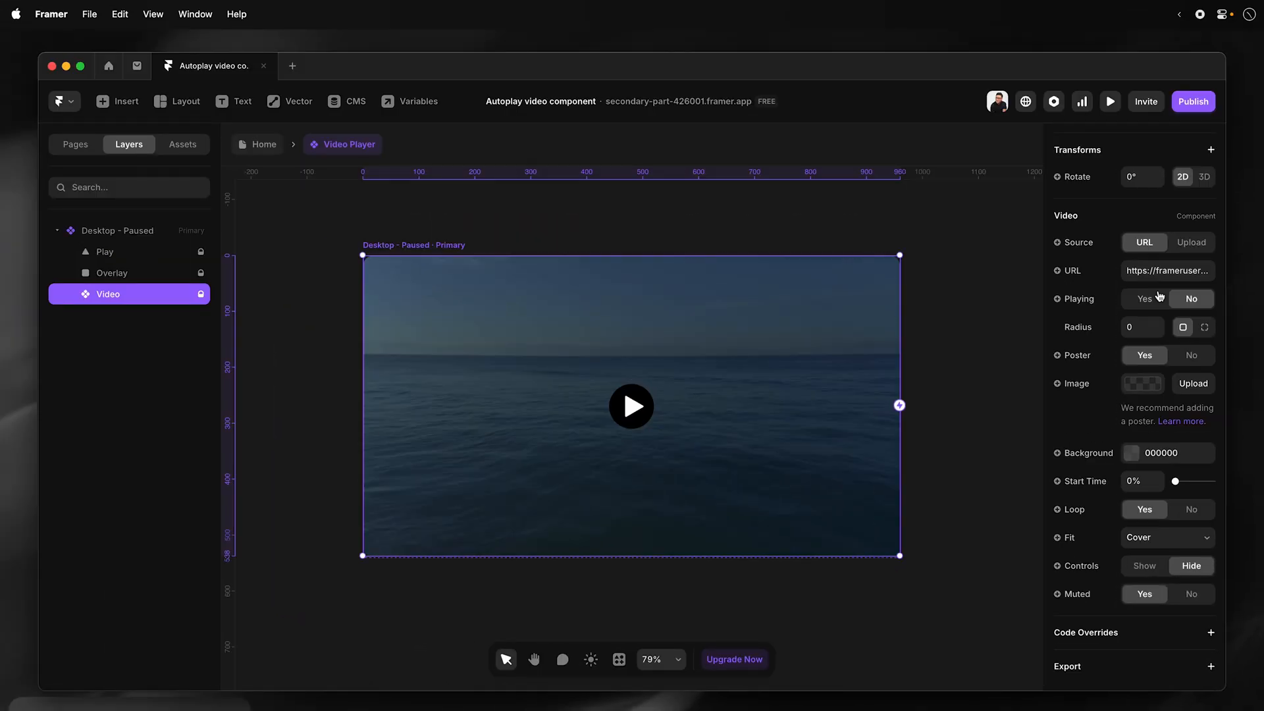
left_click(1190, 298)
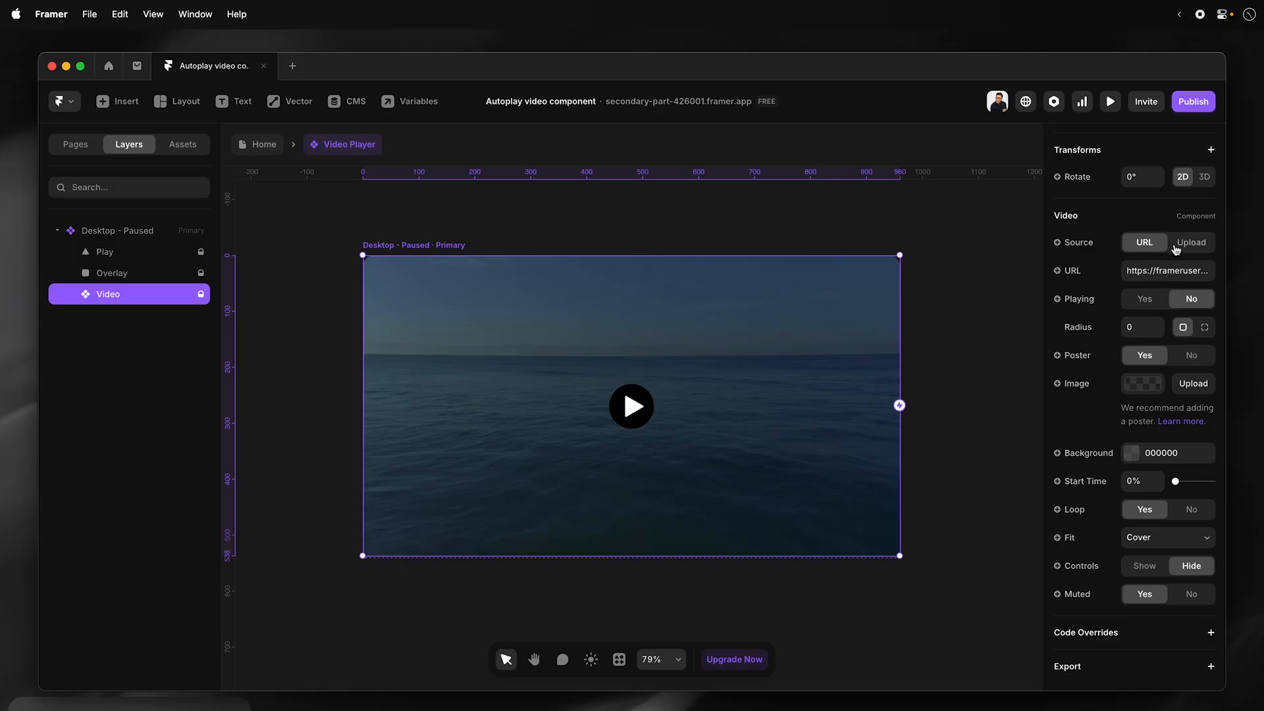
Switch the video Source to Upload and choose Sample Wide.mp4.
left_click(1191, 242)
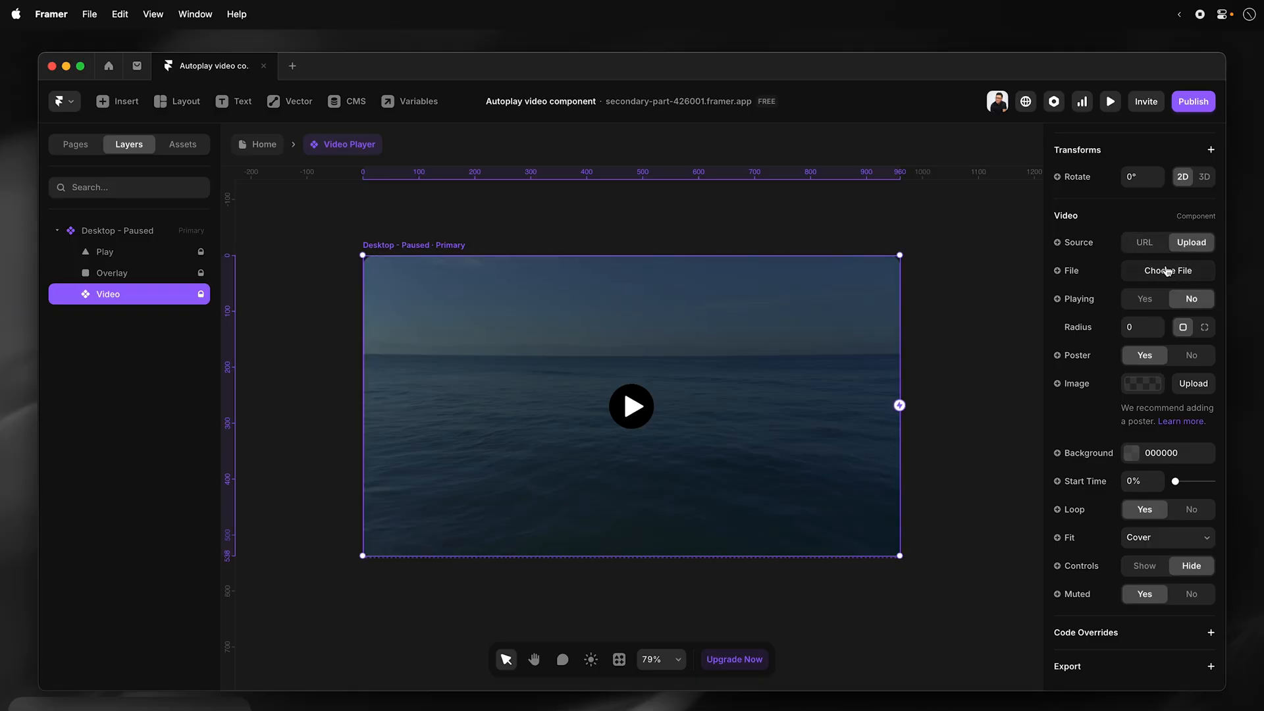
left_click(1166, 269)
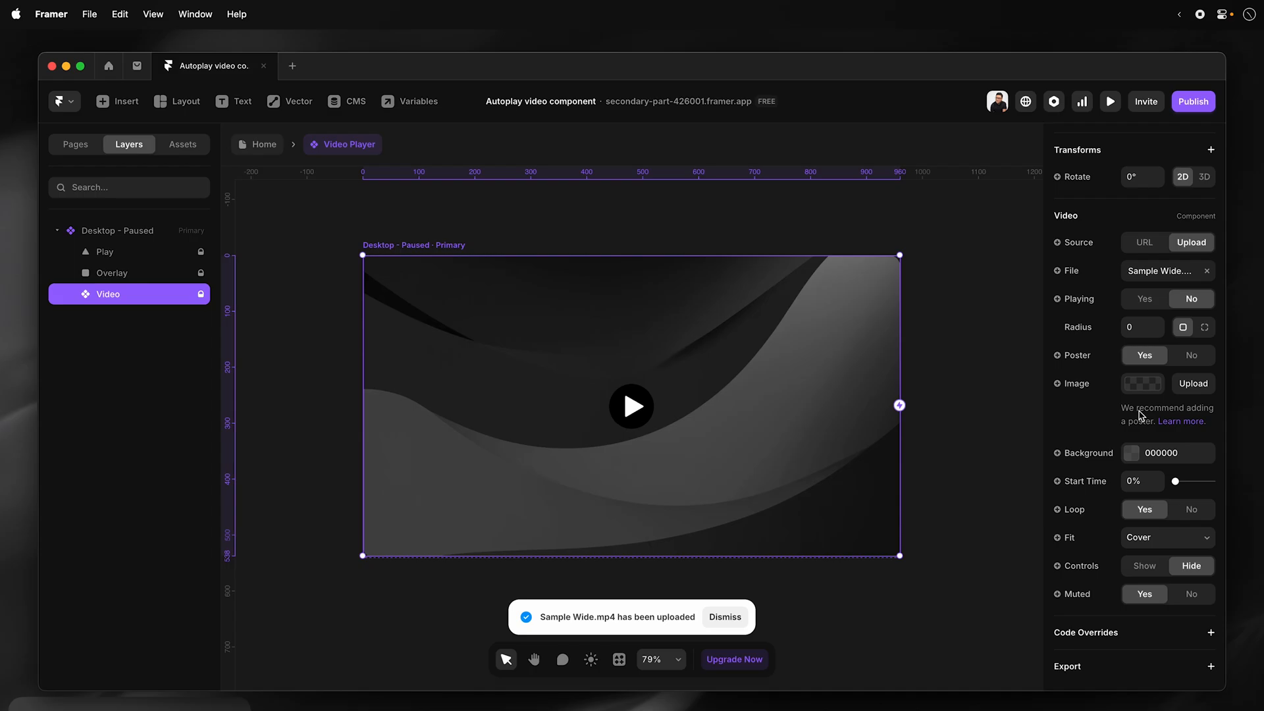
left_click(724, 616)
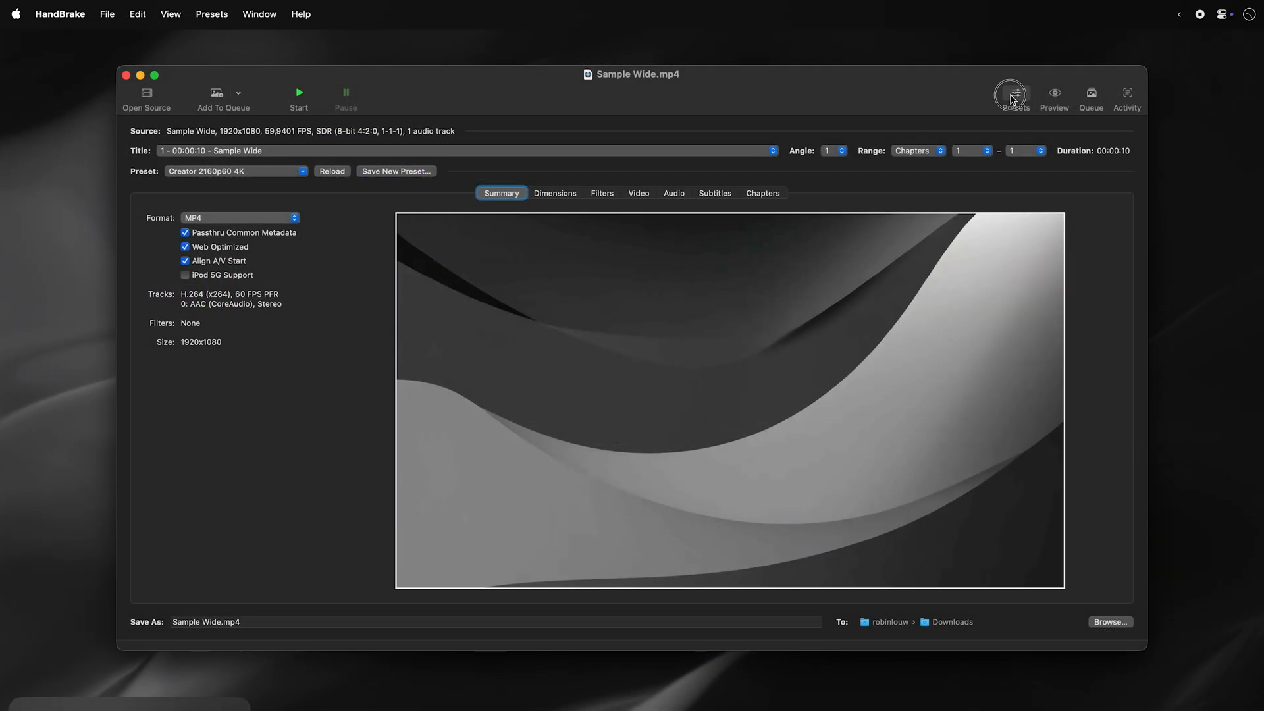
Open HandBrake's encoding presets list for Sample Wide.mp4.
left_click(1013, 95)
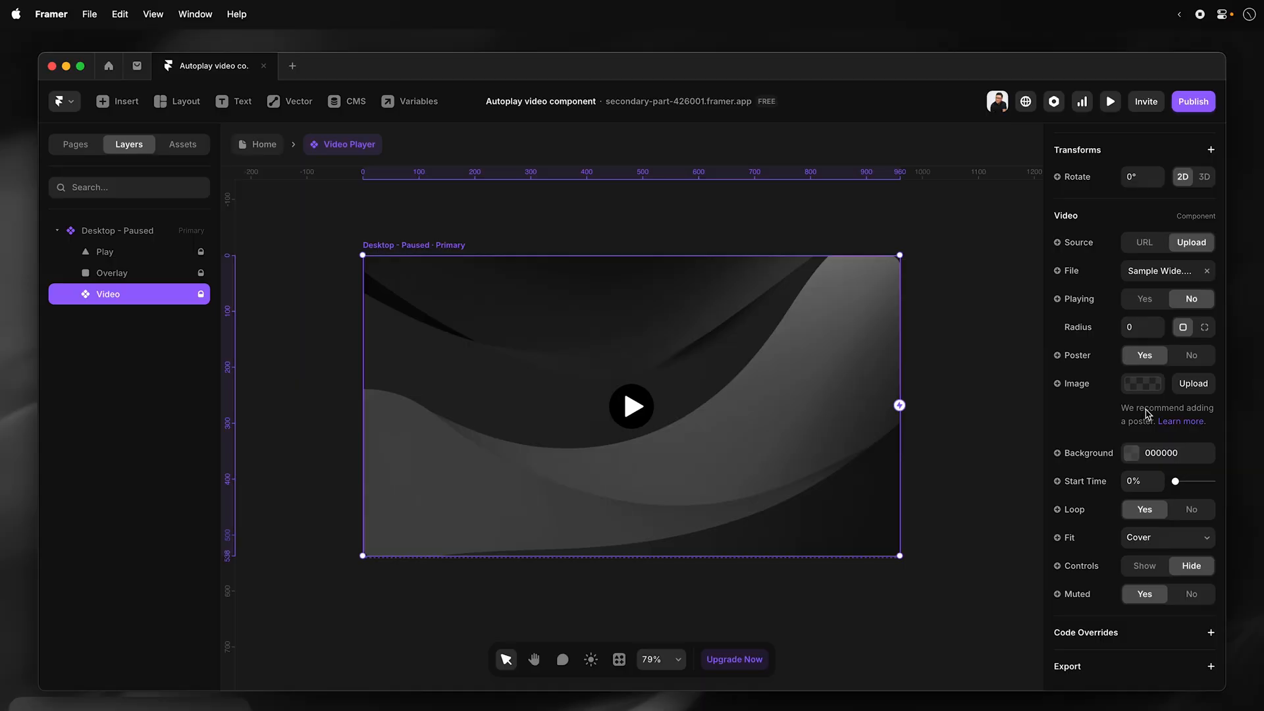
mouse_move(938, 428)
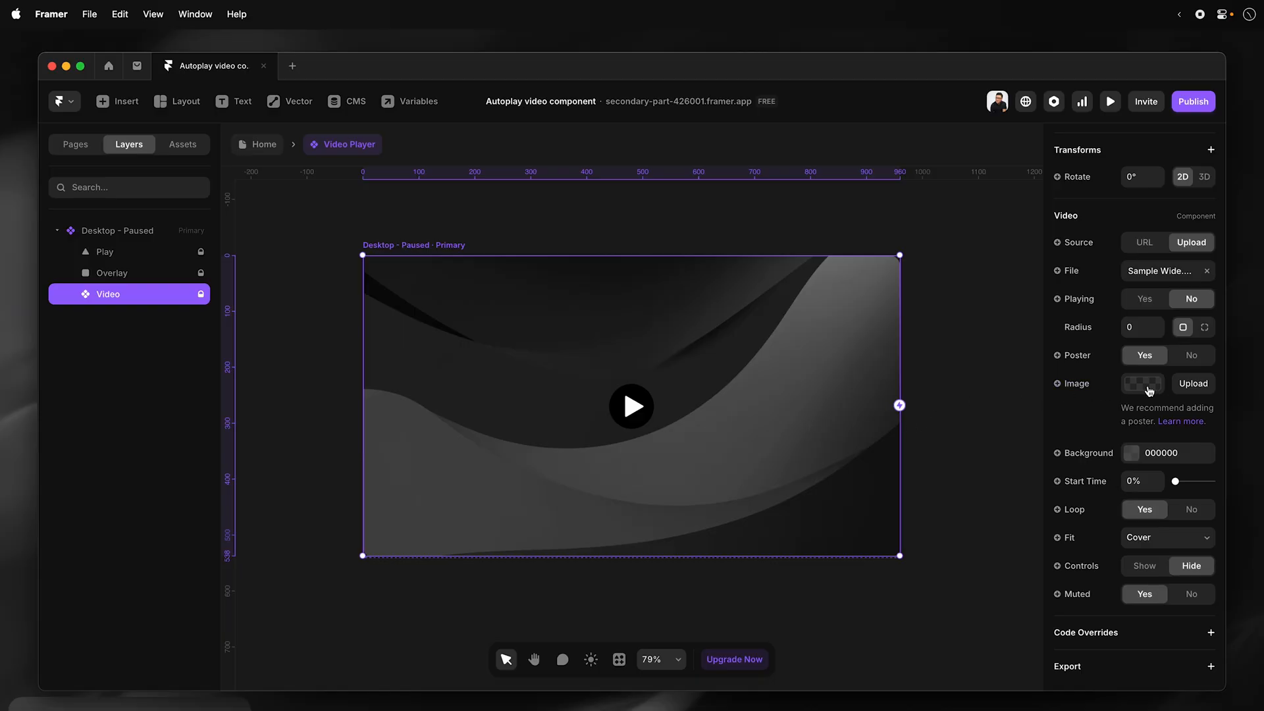
mouse_move(1092, 364)
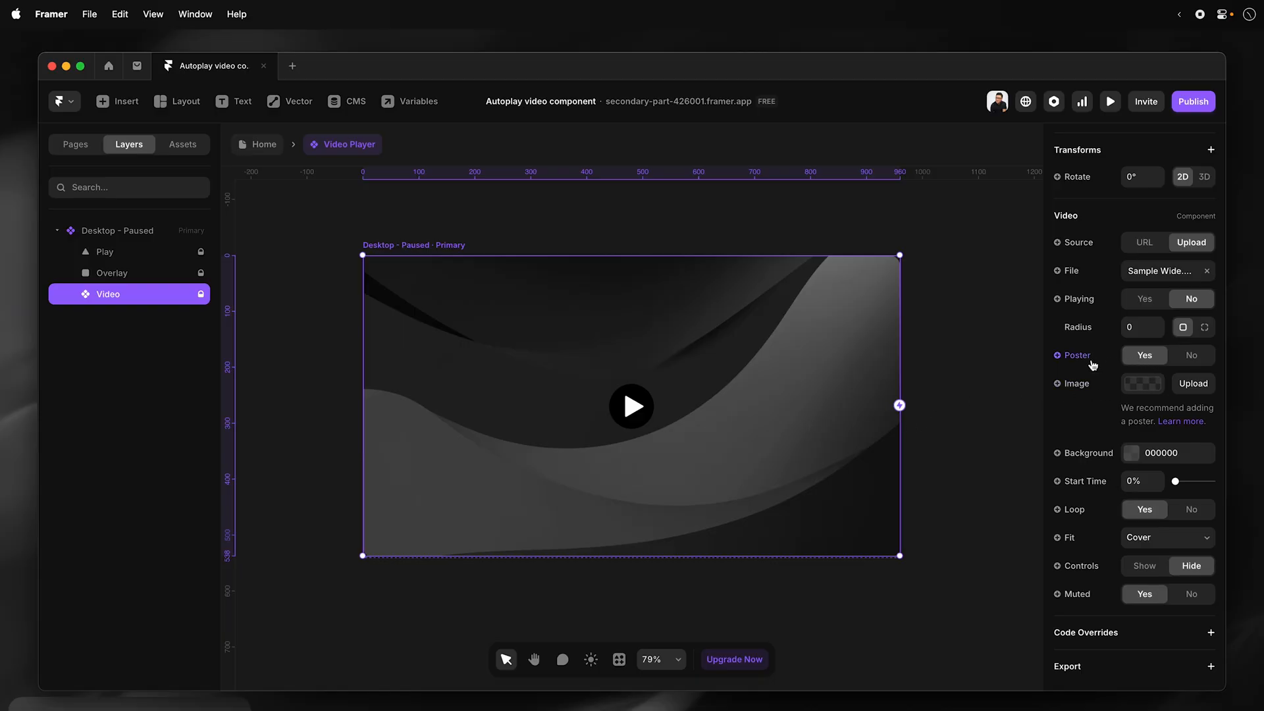
Upload Sample Wide.png as the paused variant video's poster image.
left_click(1141, 383)
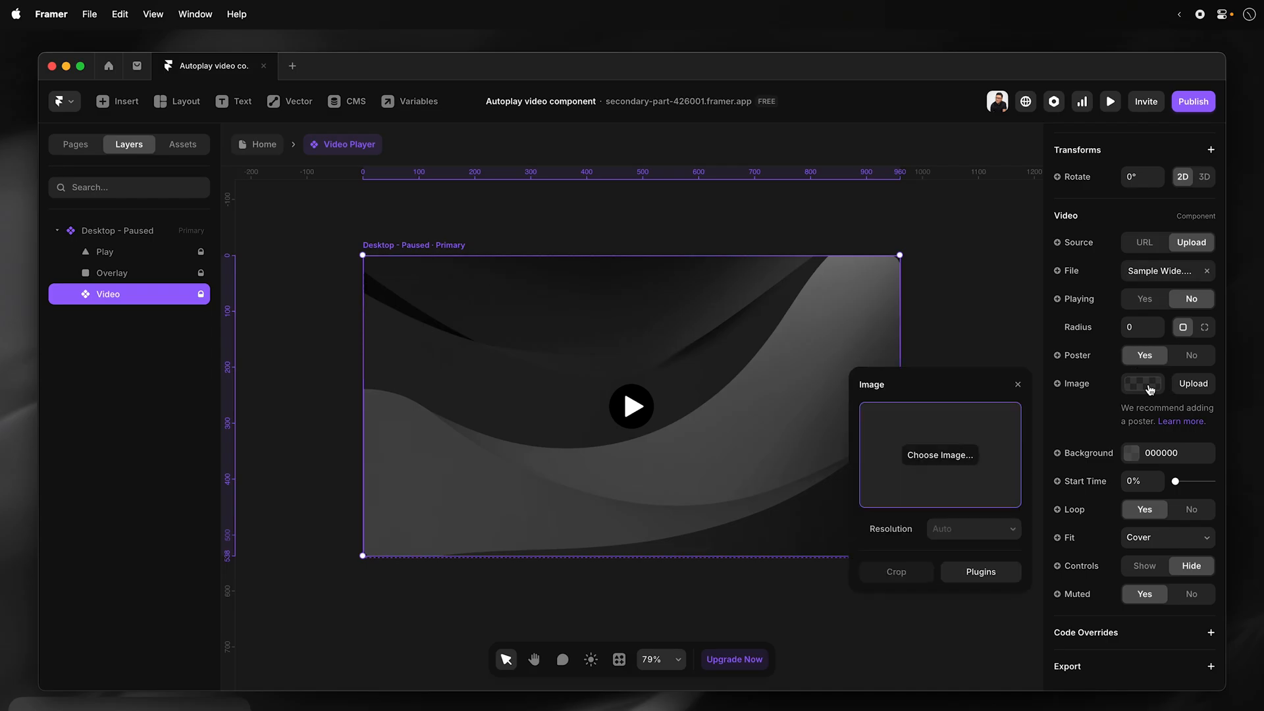
left_click(939, 454)
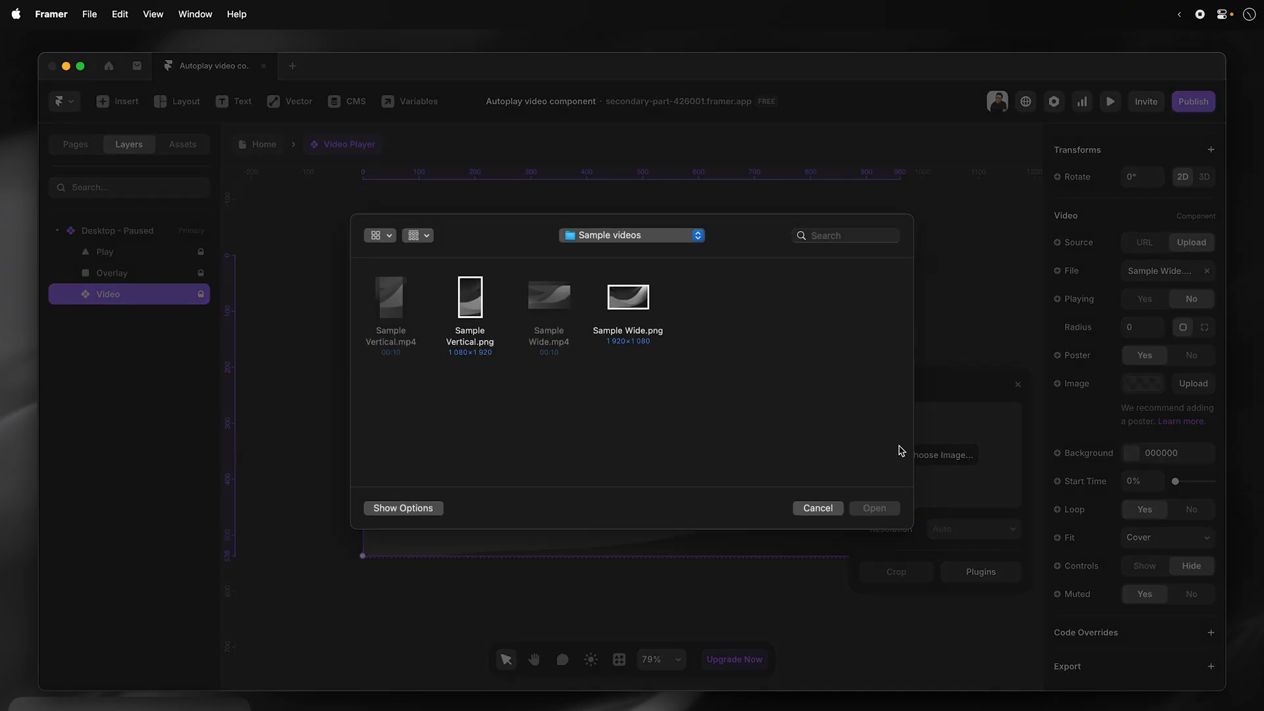
mouse_move(639, 292)
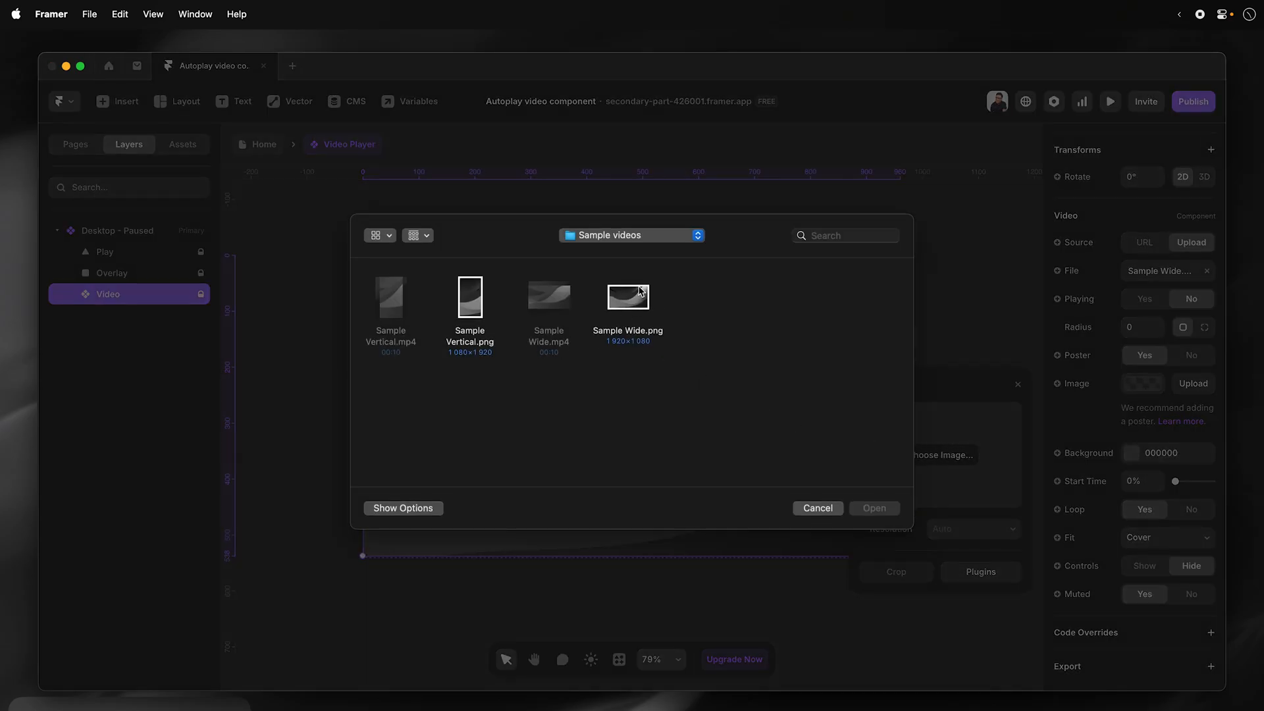
left_click(874, 507)
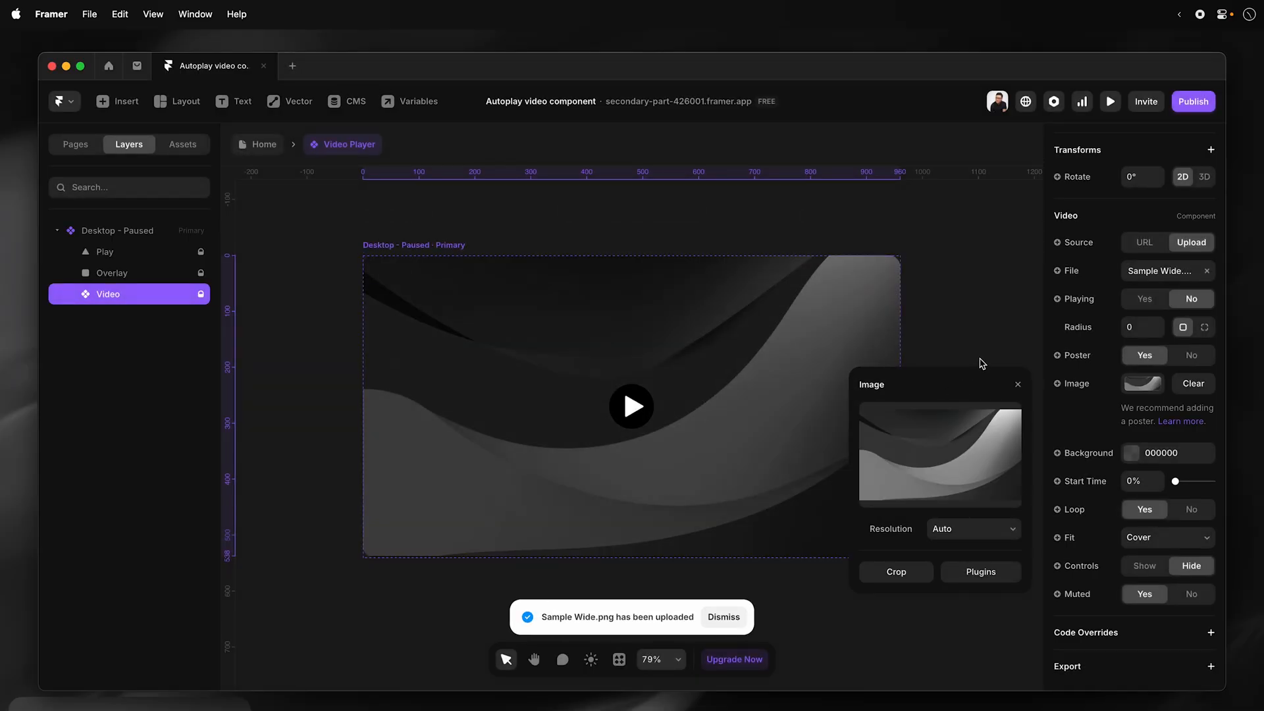
left_click(1017, 384)
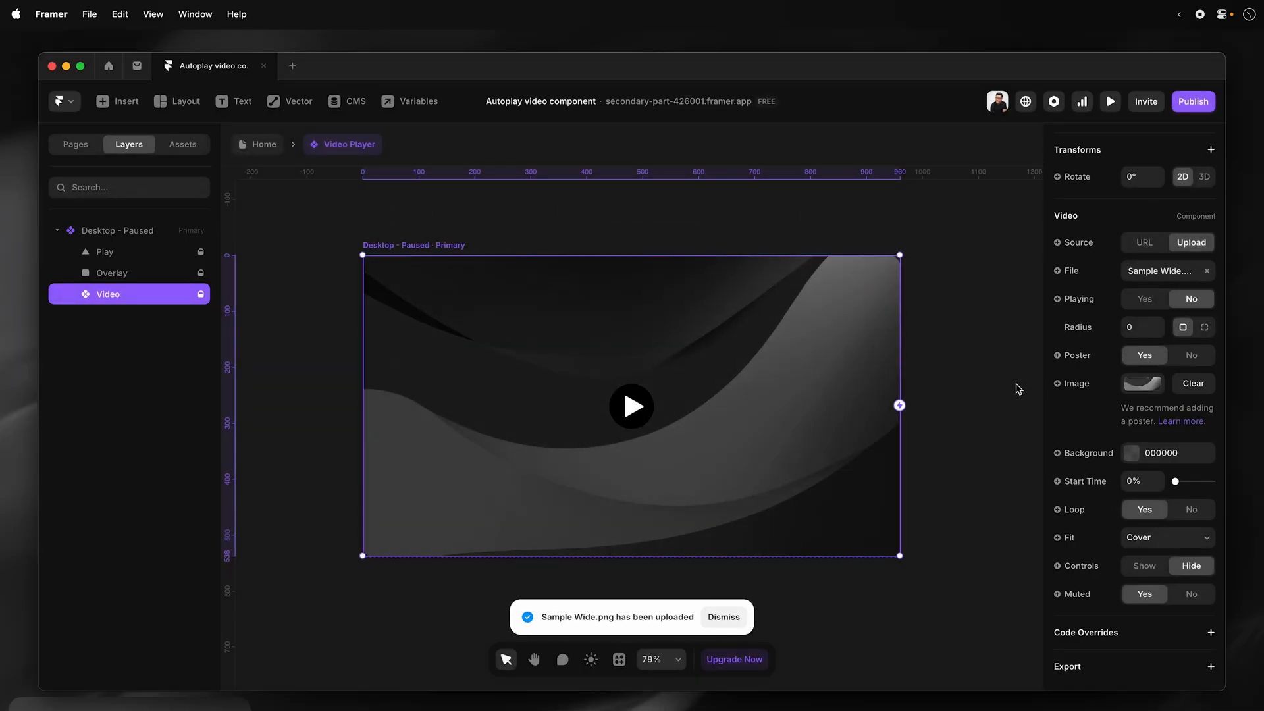
mouse_move(987, 426)
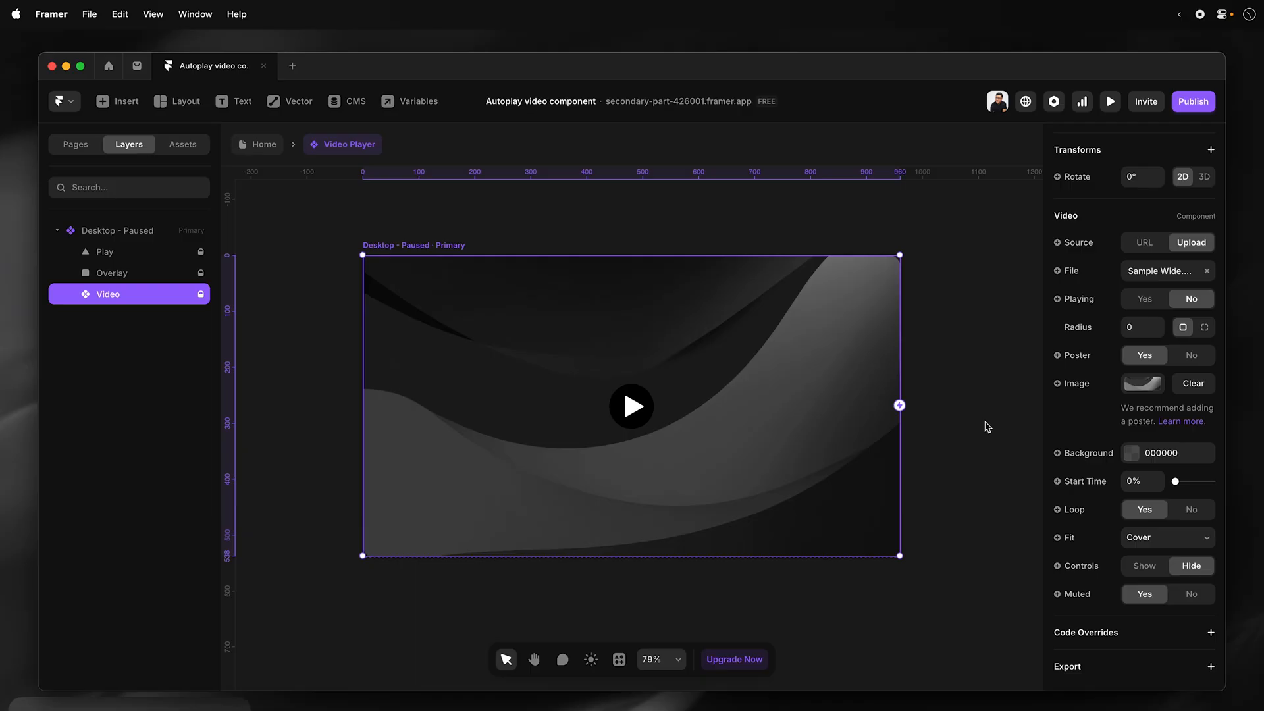
Rename Variant 2 to 'Desktop - Playing' and expand its layers.
left_click(116, 230)
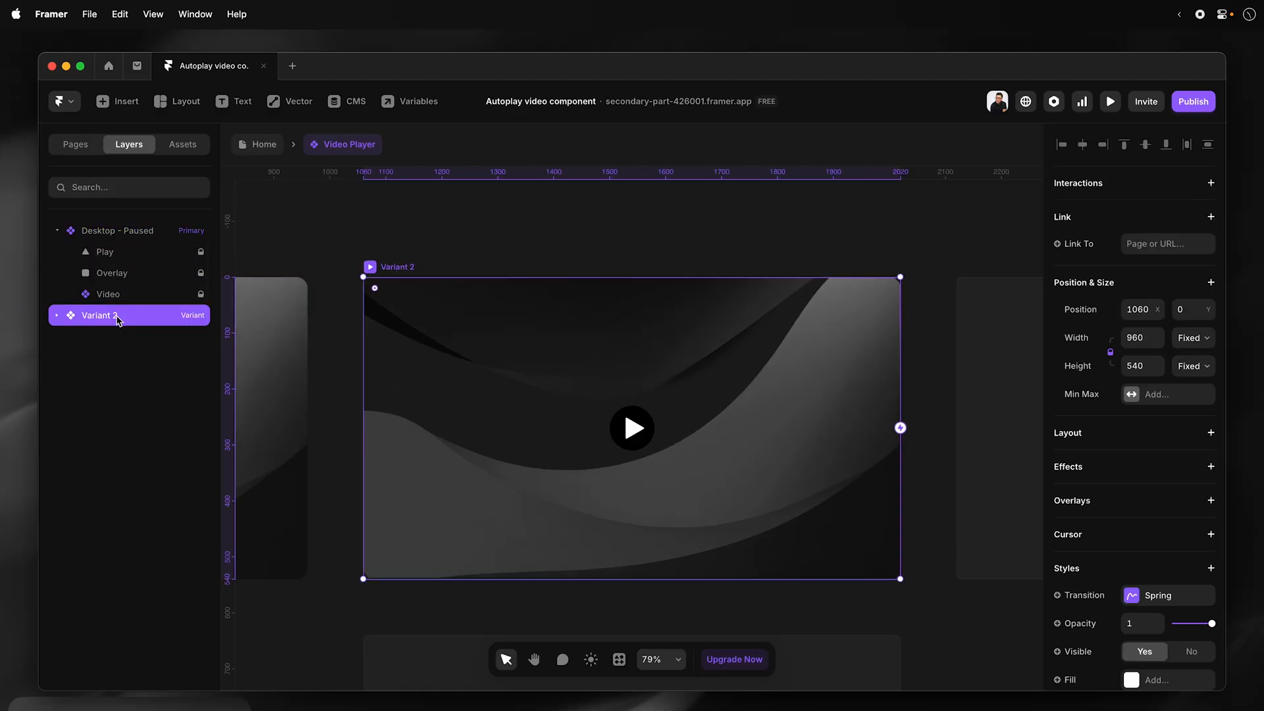
double_click(100, 315)
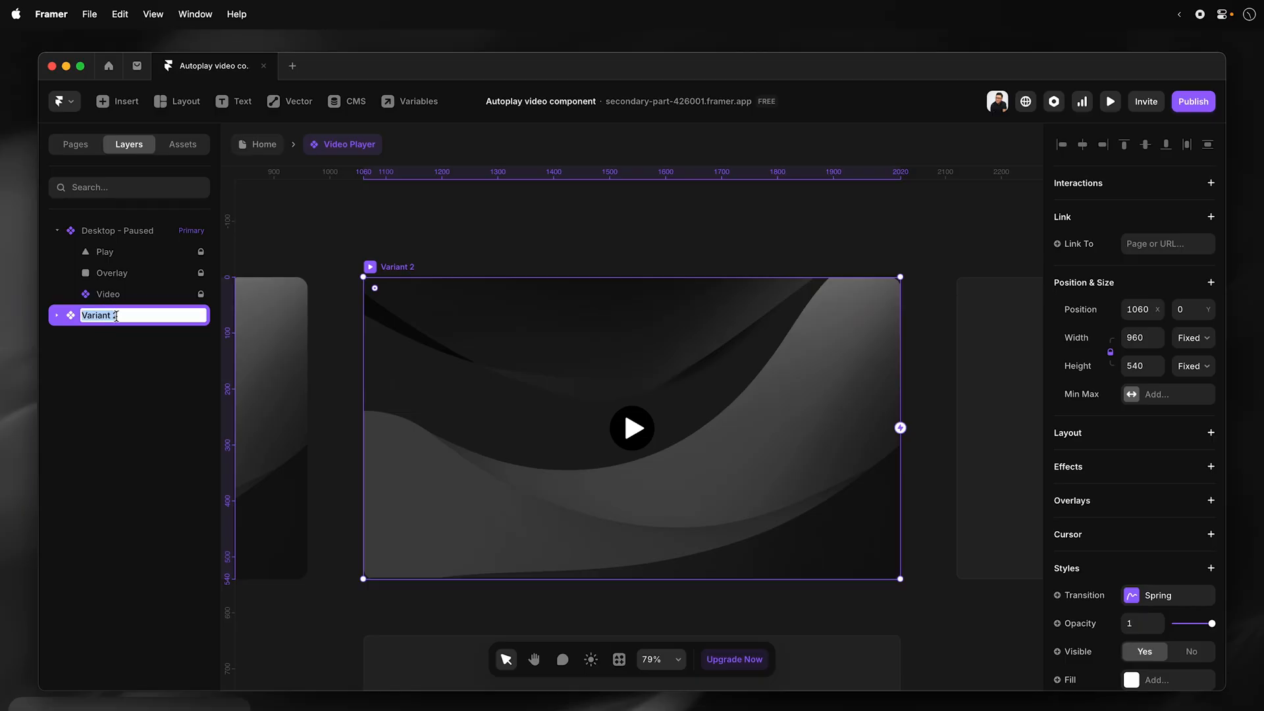
type("Desktop - Playing")
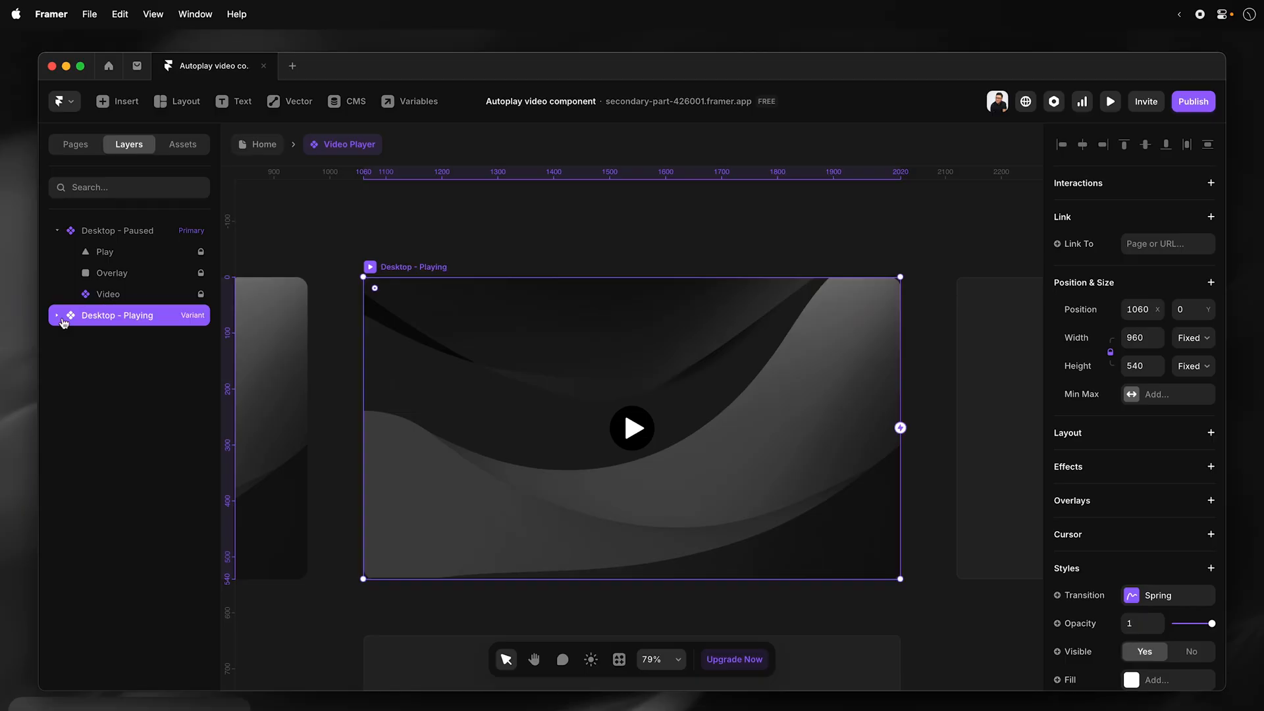
left_click(58, 316)
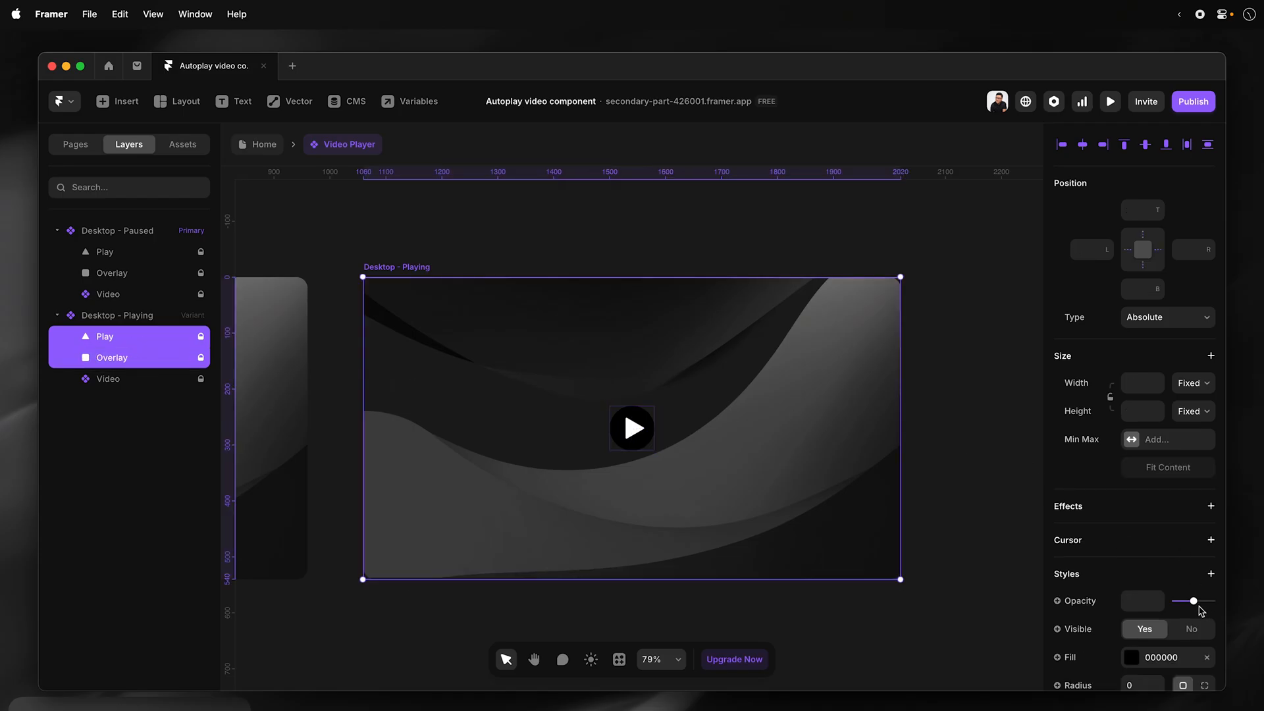
Fade out the play icon and overlay, and set the video playing.
left_click_drag(1192, 601, 1174, 601)
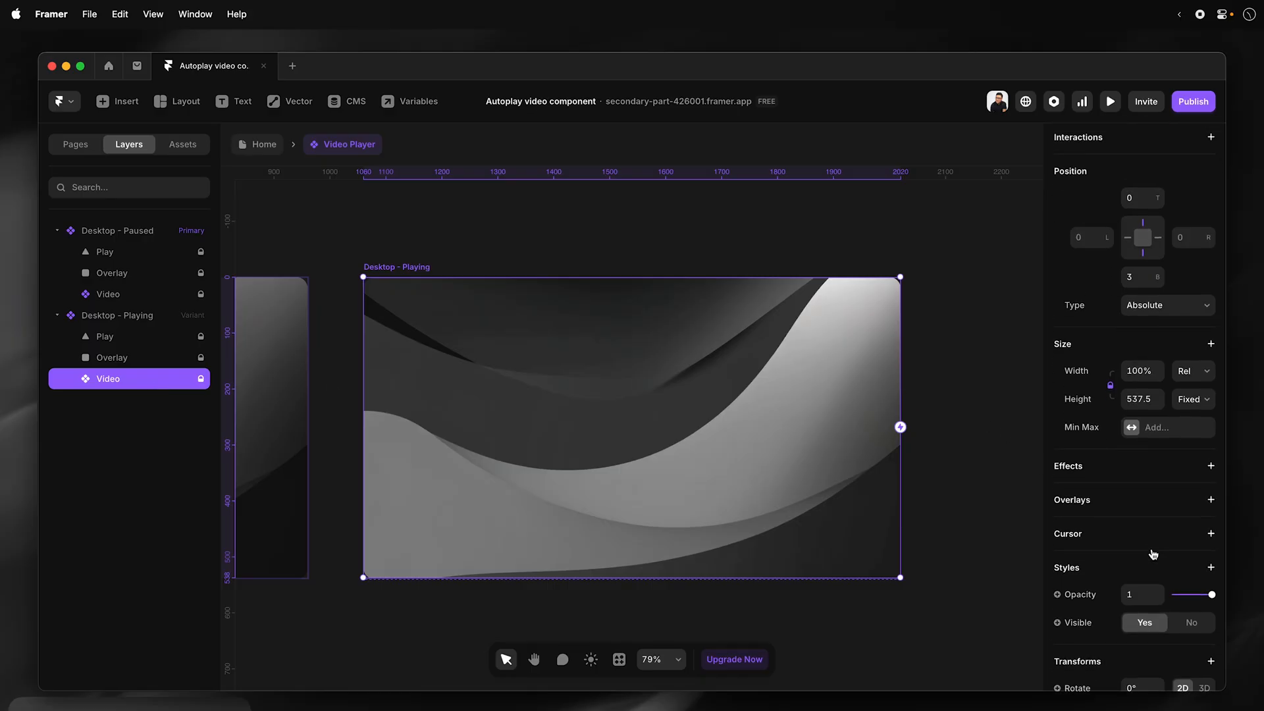
scroll("down", 3)
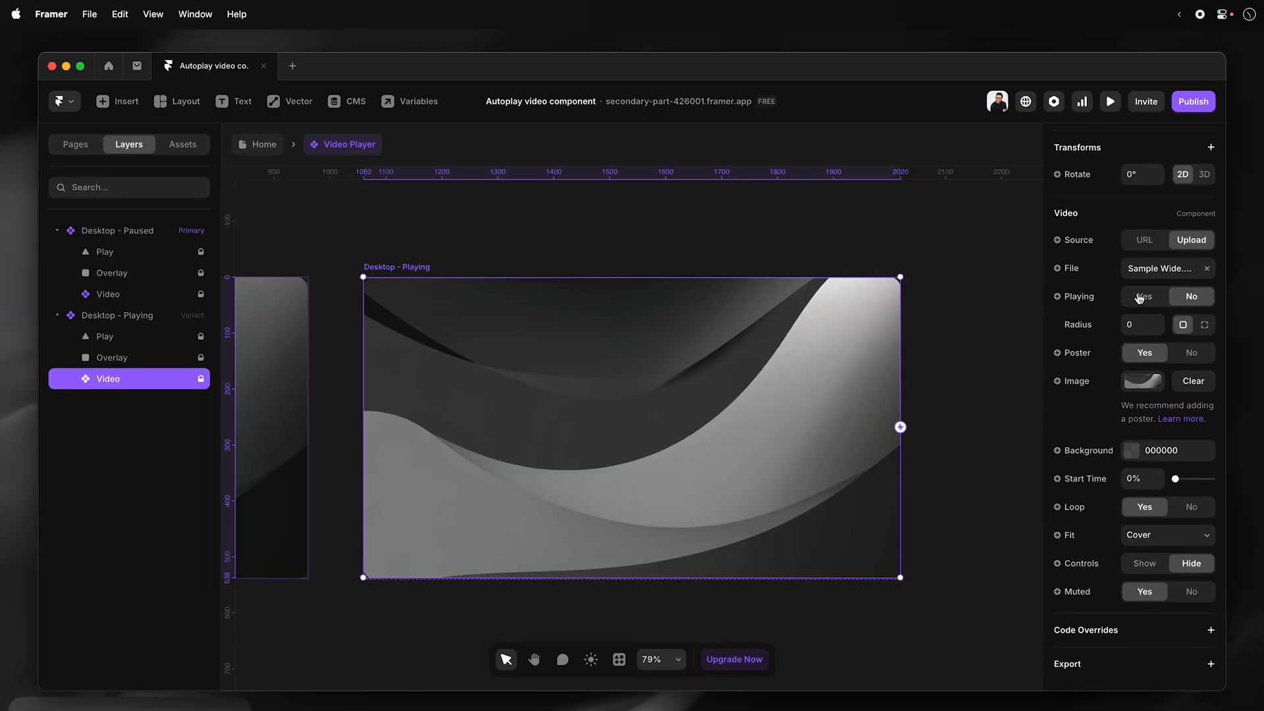
left_click(1142, 296)
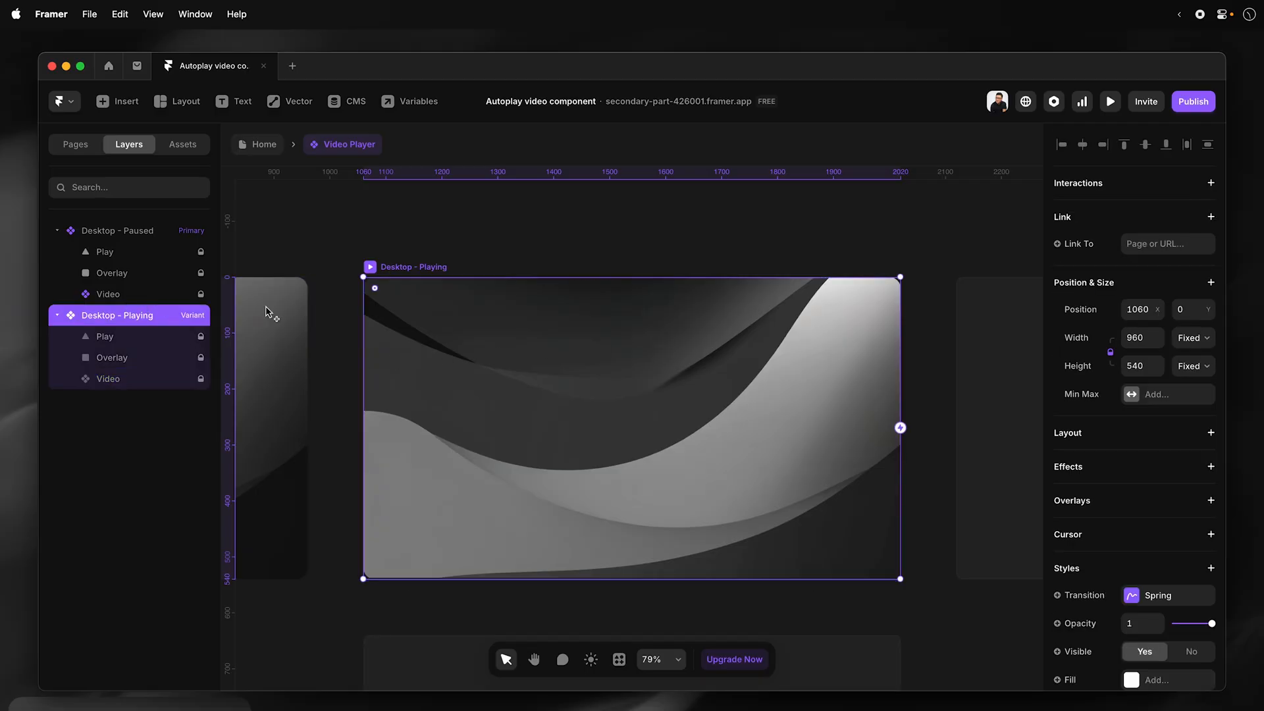
mouse_move(162, 302)
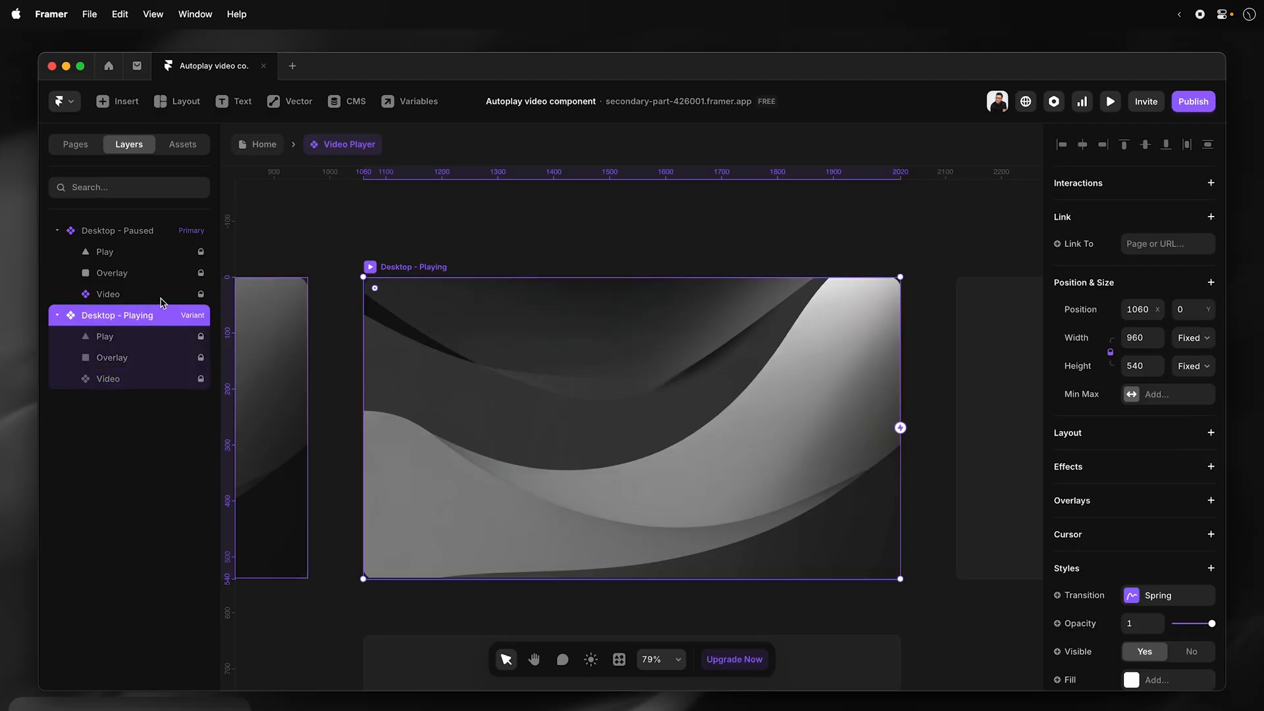
Unmute the Desktop - Playing video so it plays at 25% volume.
left_click(108, 294)
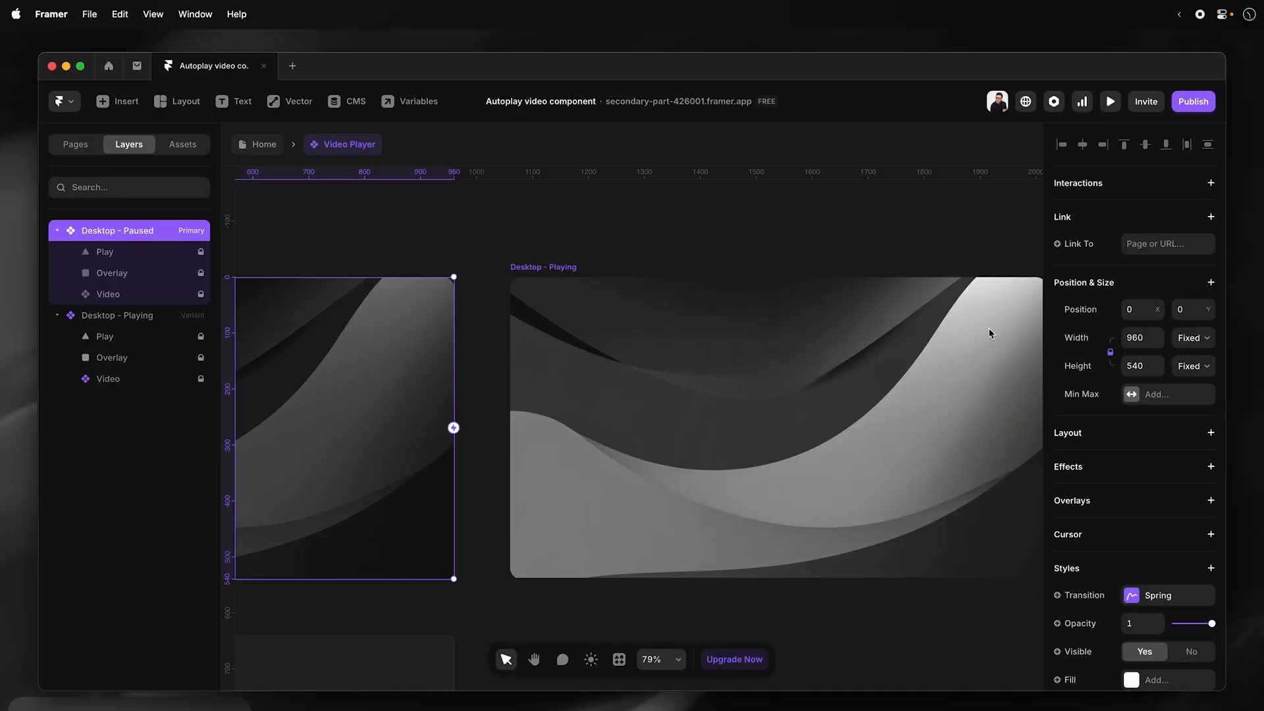
left_click(108, 293)
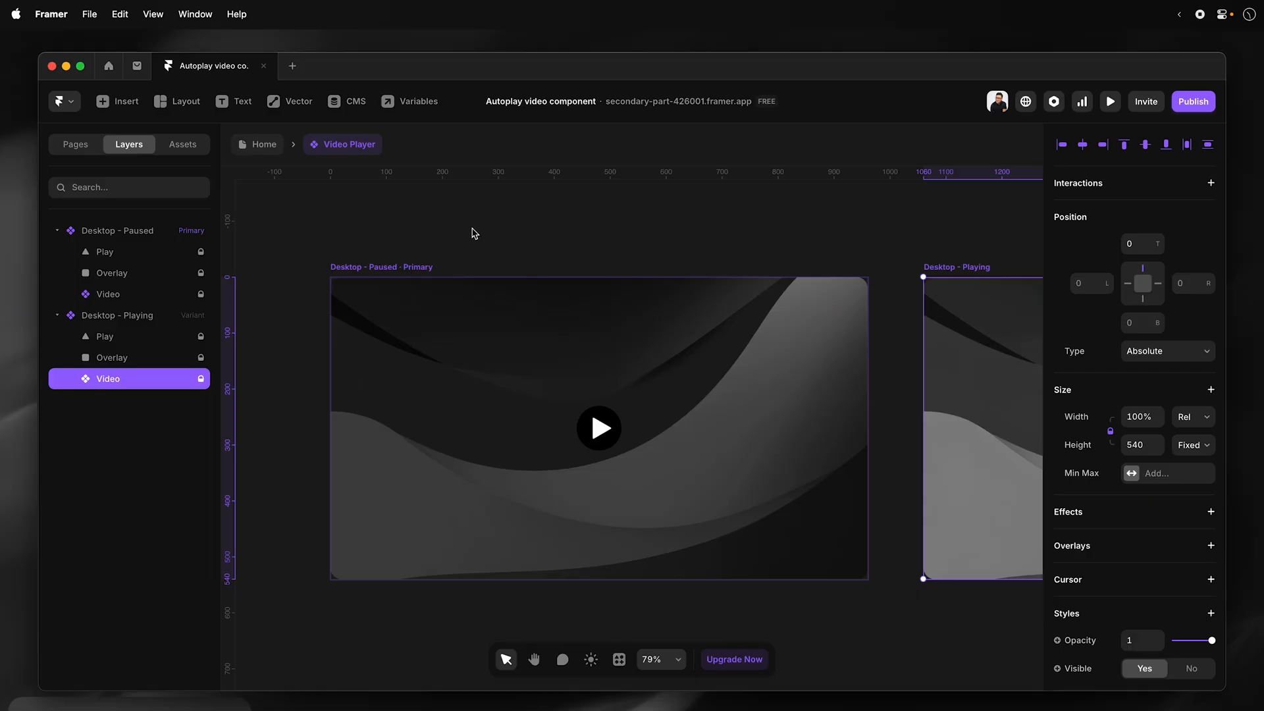
mouse_move(502, 236)
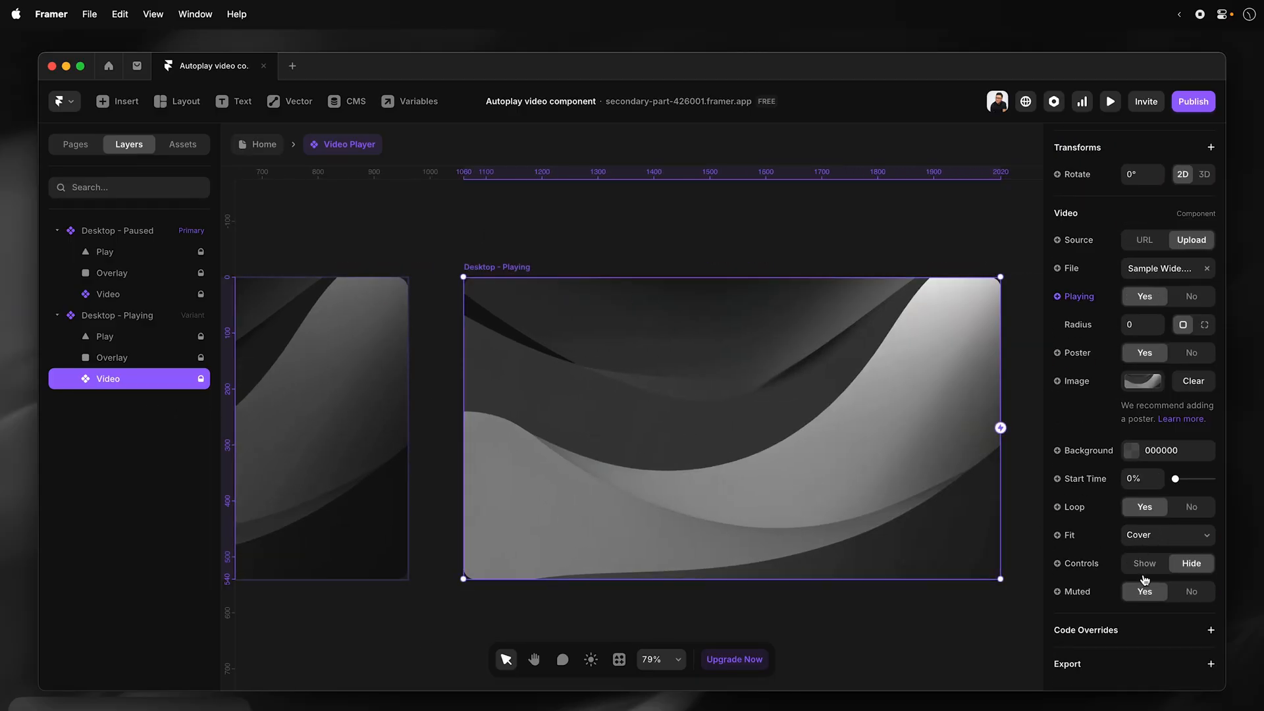
left_click(1190, 591)
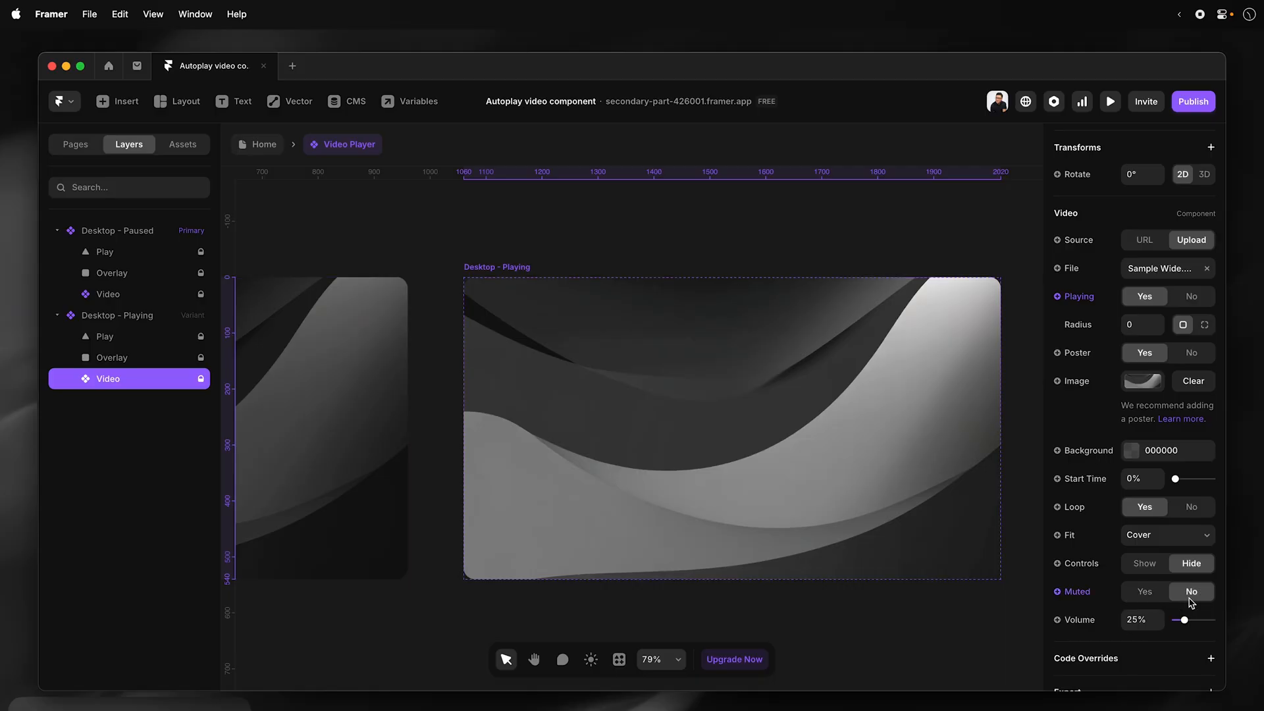
left_click(314, 456)
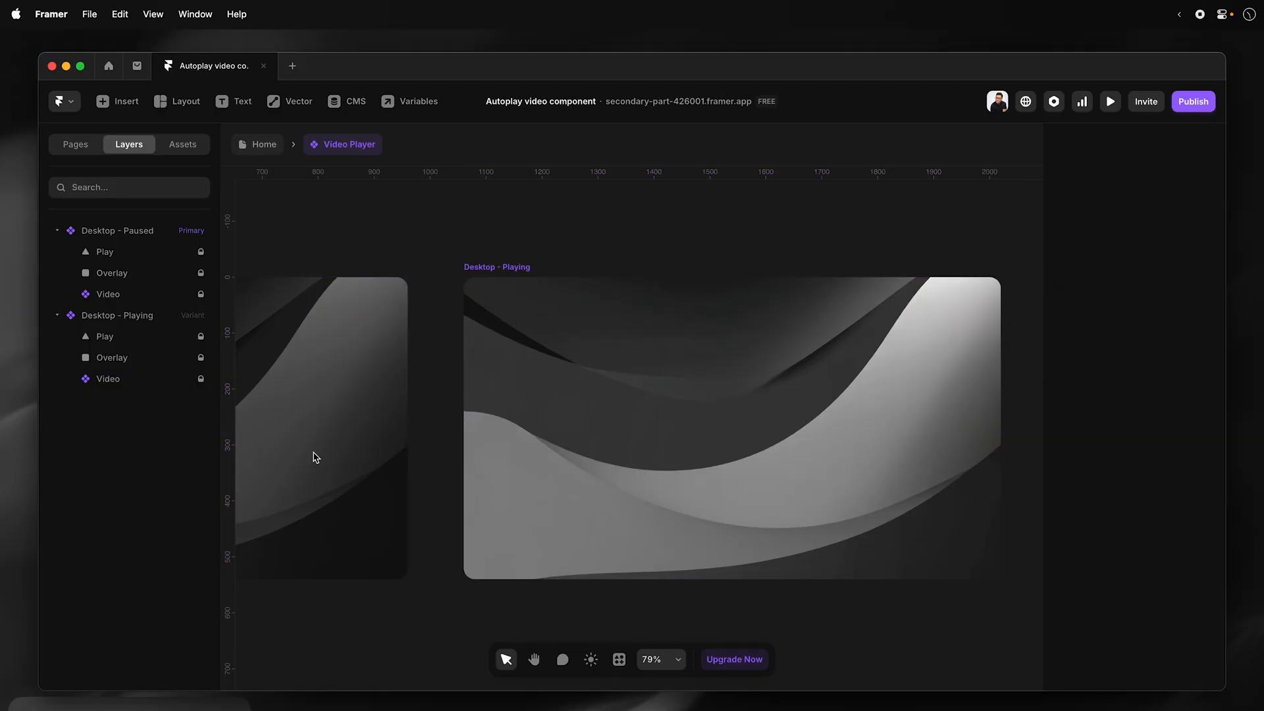
left_click(107, 379)
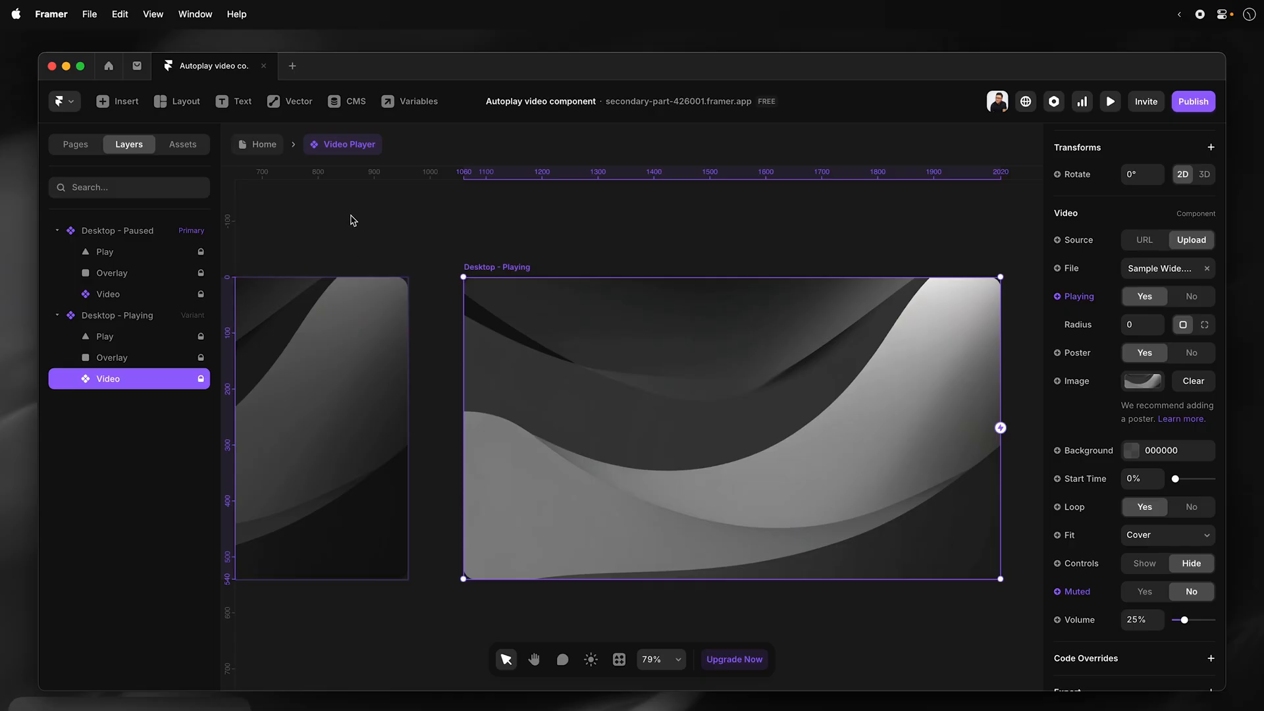
mouse_move(270, 158)
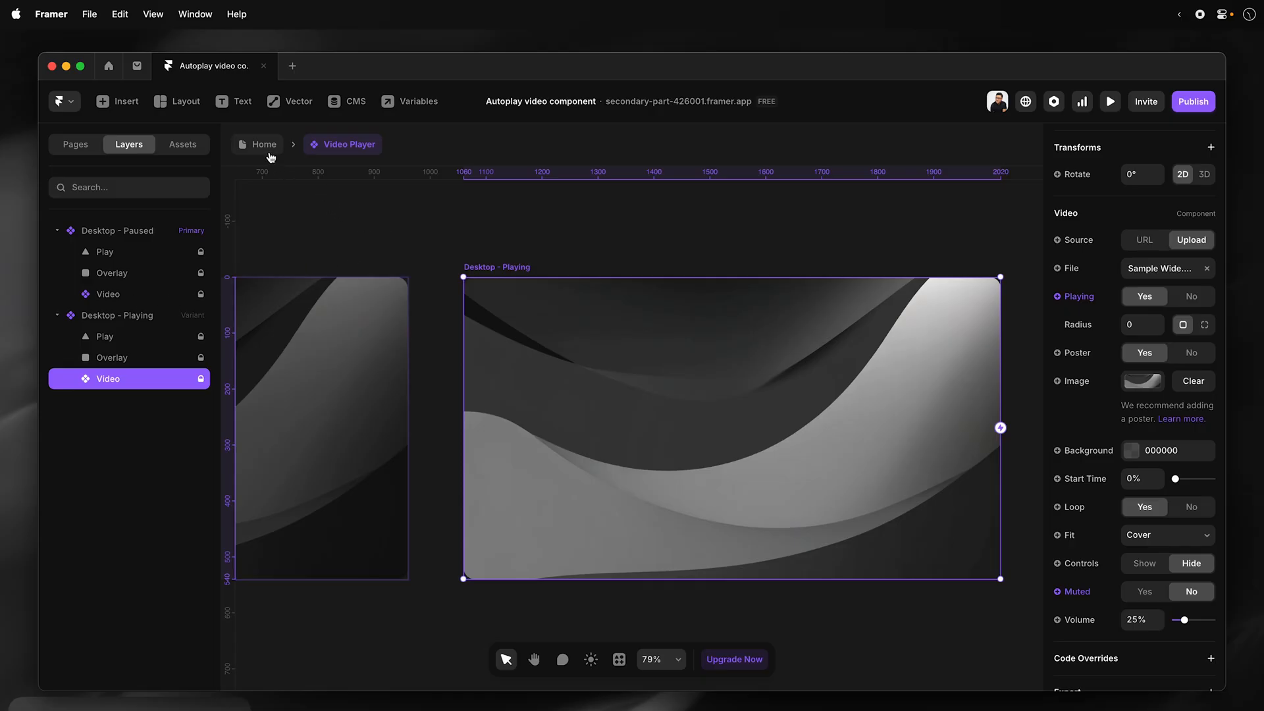
Return to the Home page, preview it, then close the preview.
left_click(264, 144)
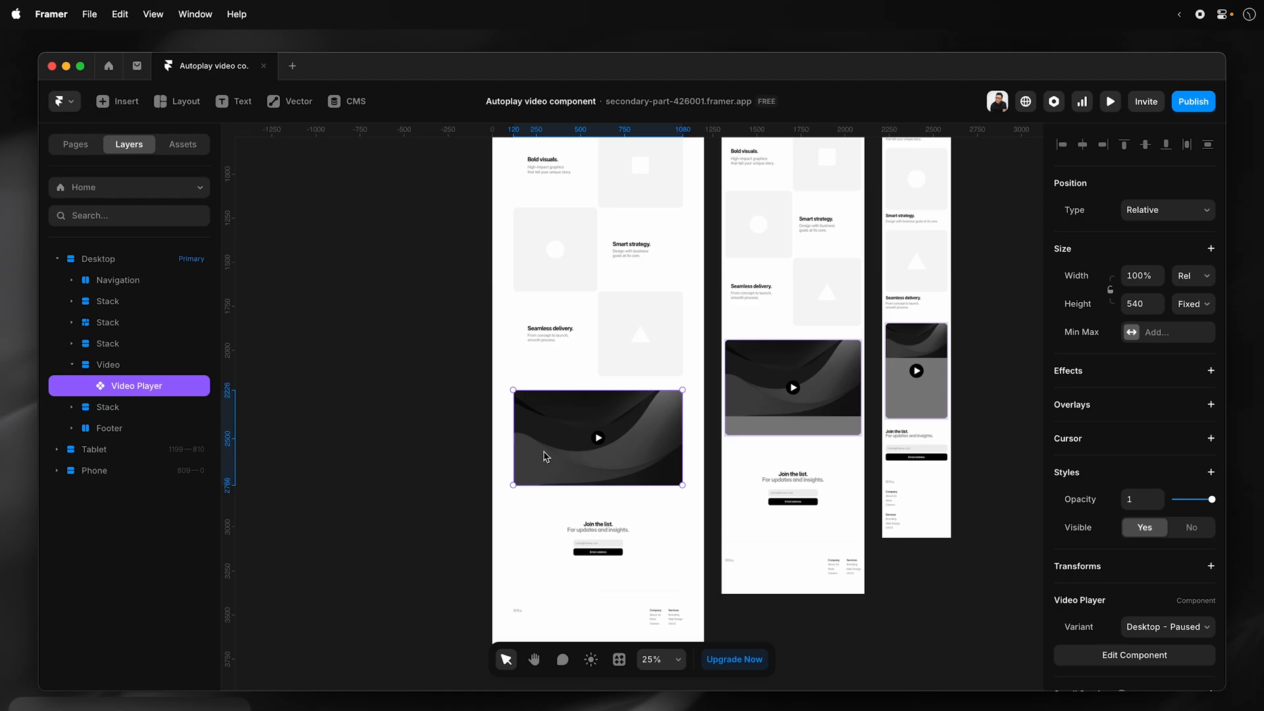
mouse_move(1110, 298)
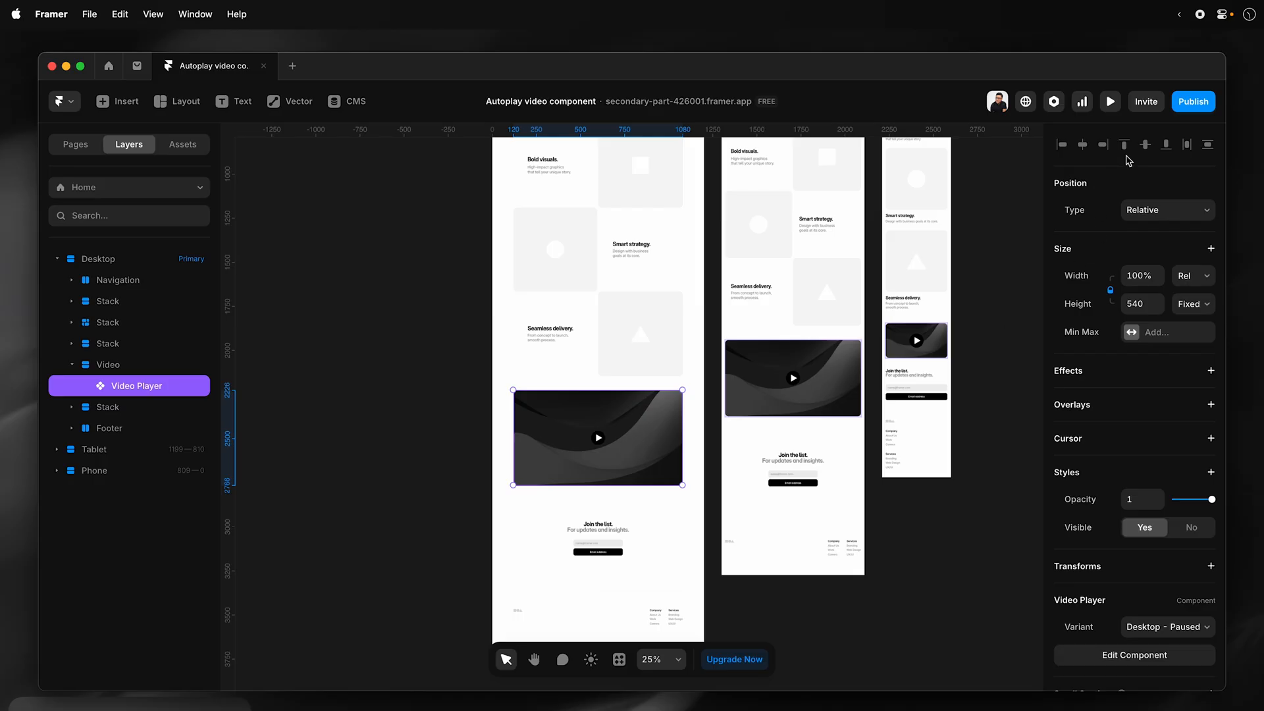
left_click(1109, 101)
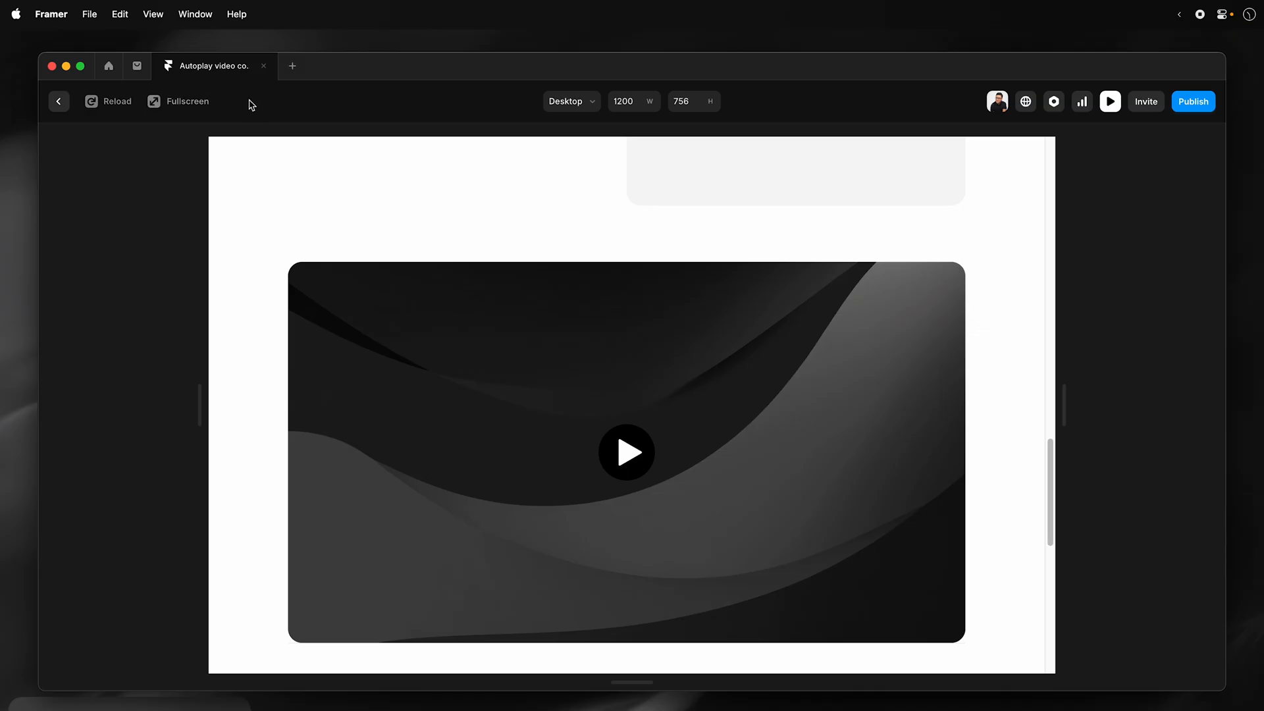
left_click(58, 100)
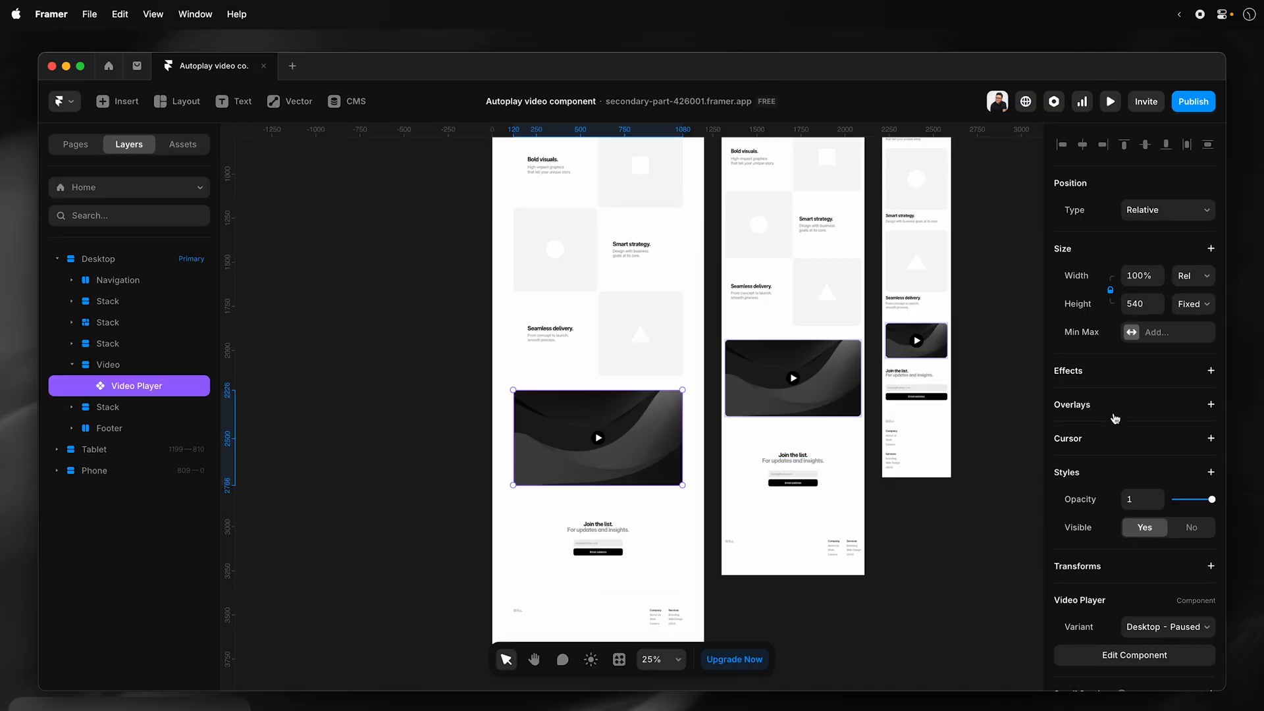
mouse_move(558, 468)
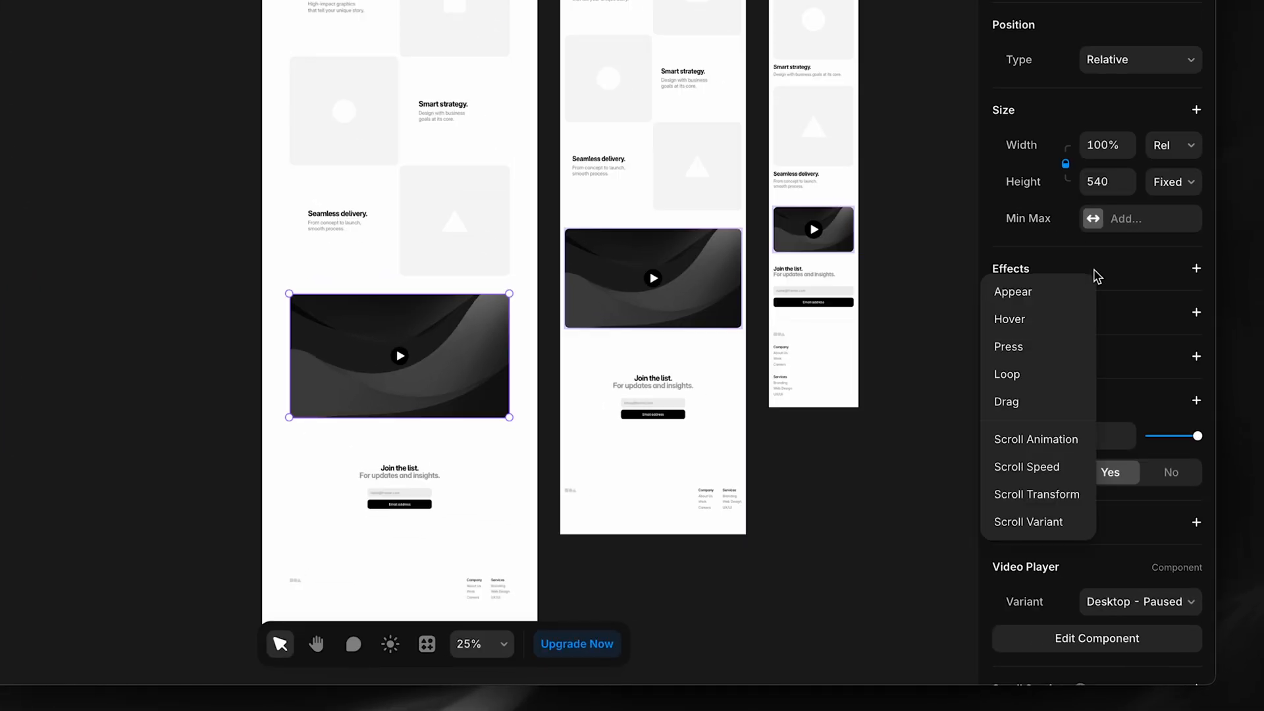
Add a Layer in View scroll variant effect from Desktop - Paused to Desktop - Playing.
left_click(1028, 521)
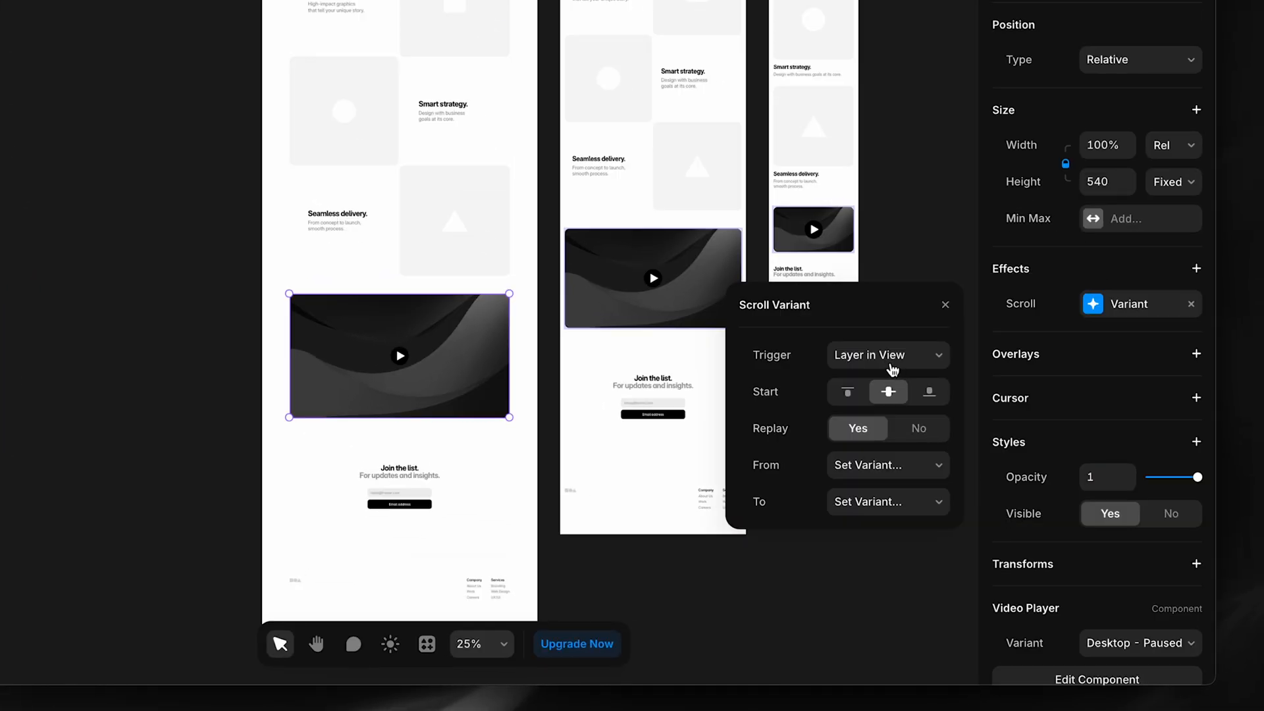
left_click(886, 355)
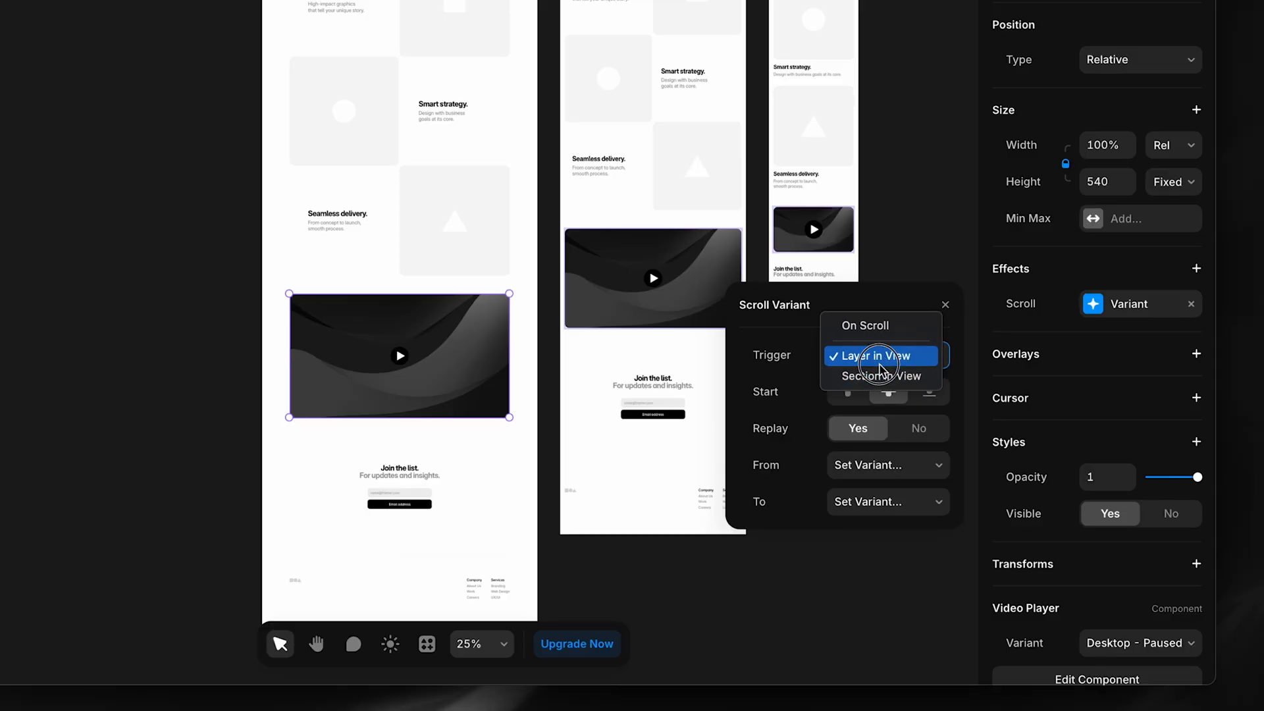
left_click(879, 355)
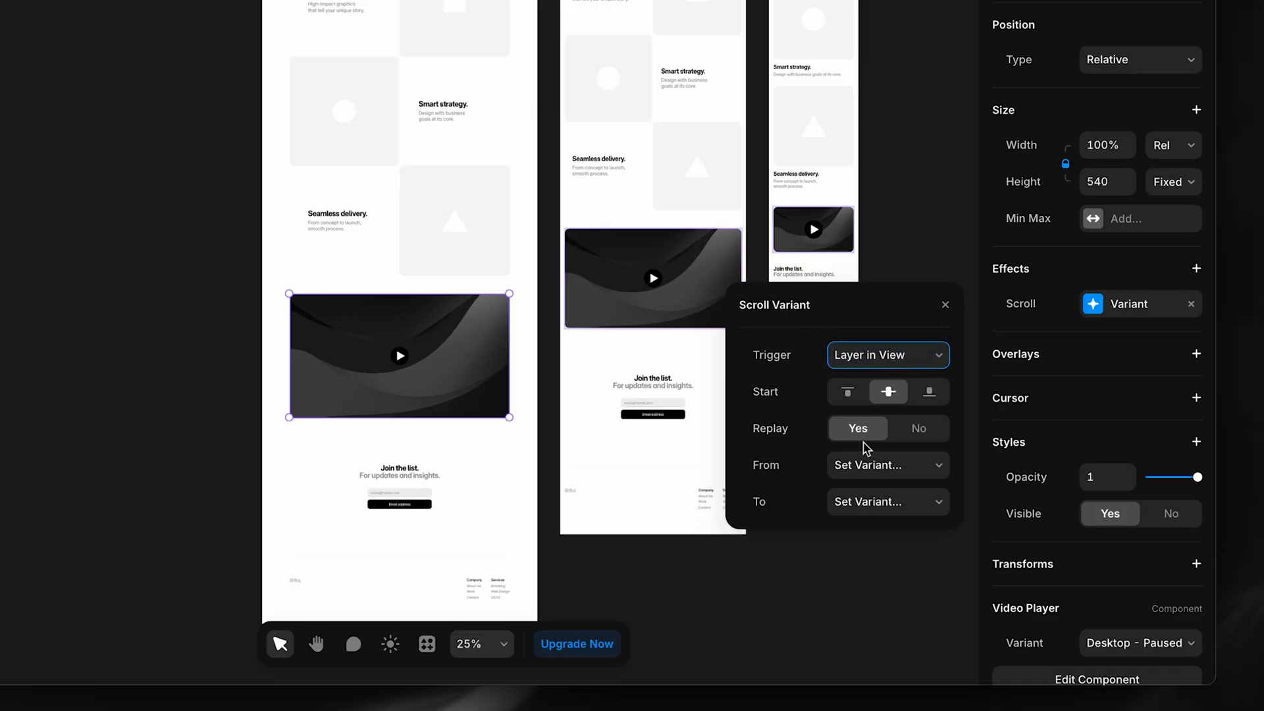
left_click(883, 464)
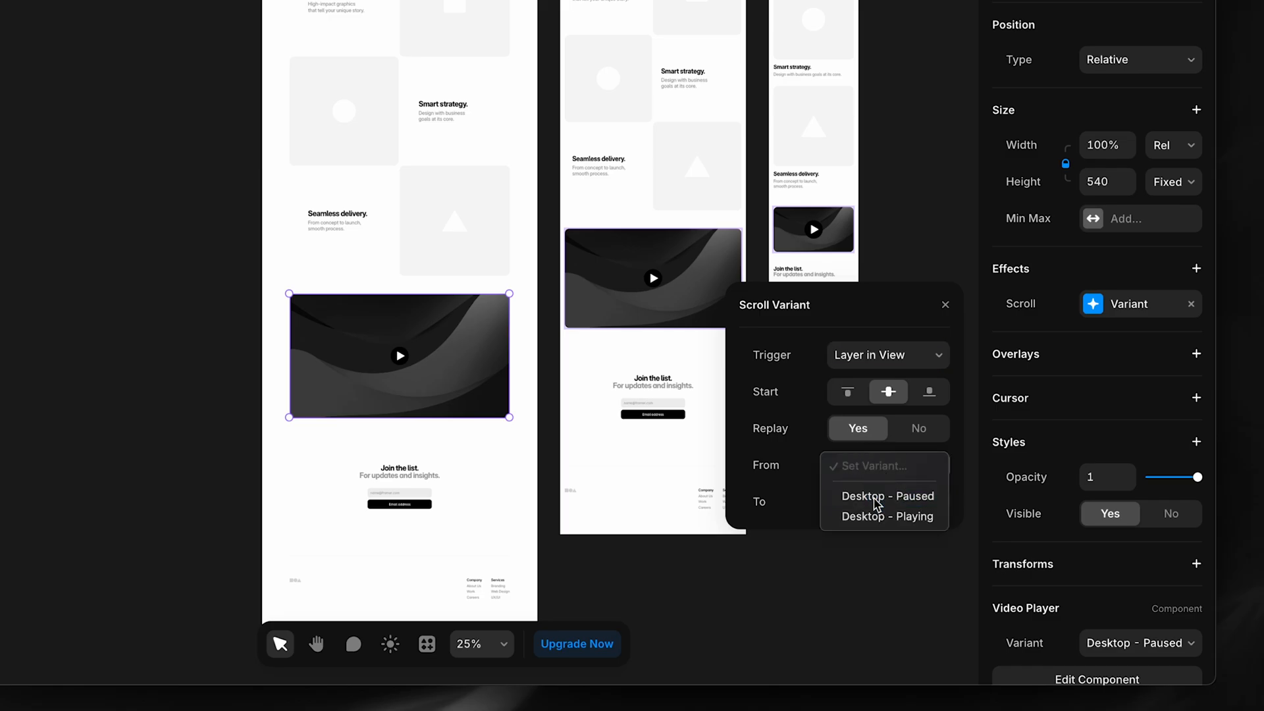
left_click(886, 516)
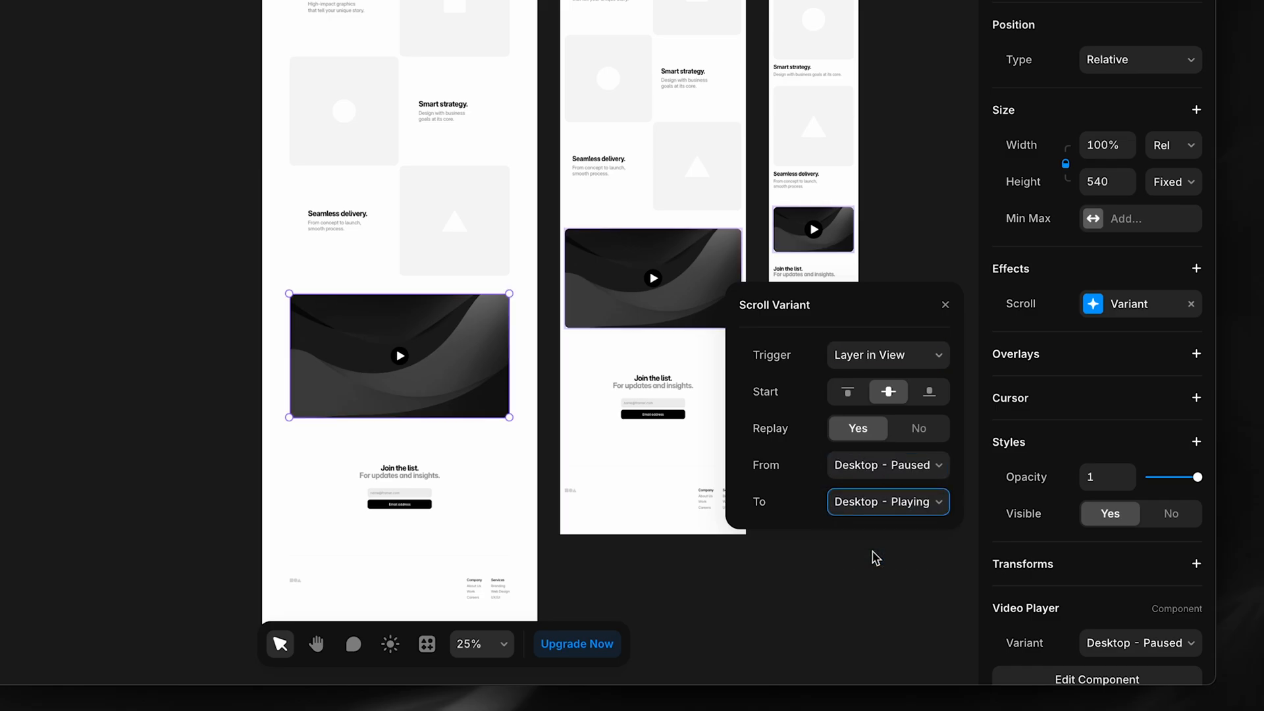
left_click(945, 305)
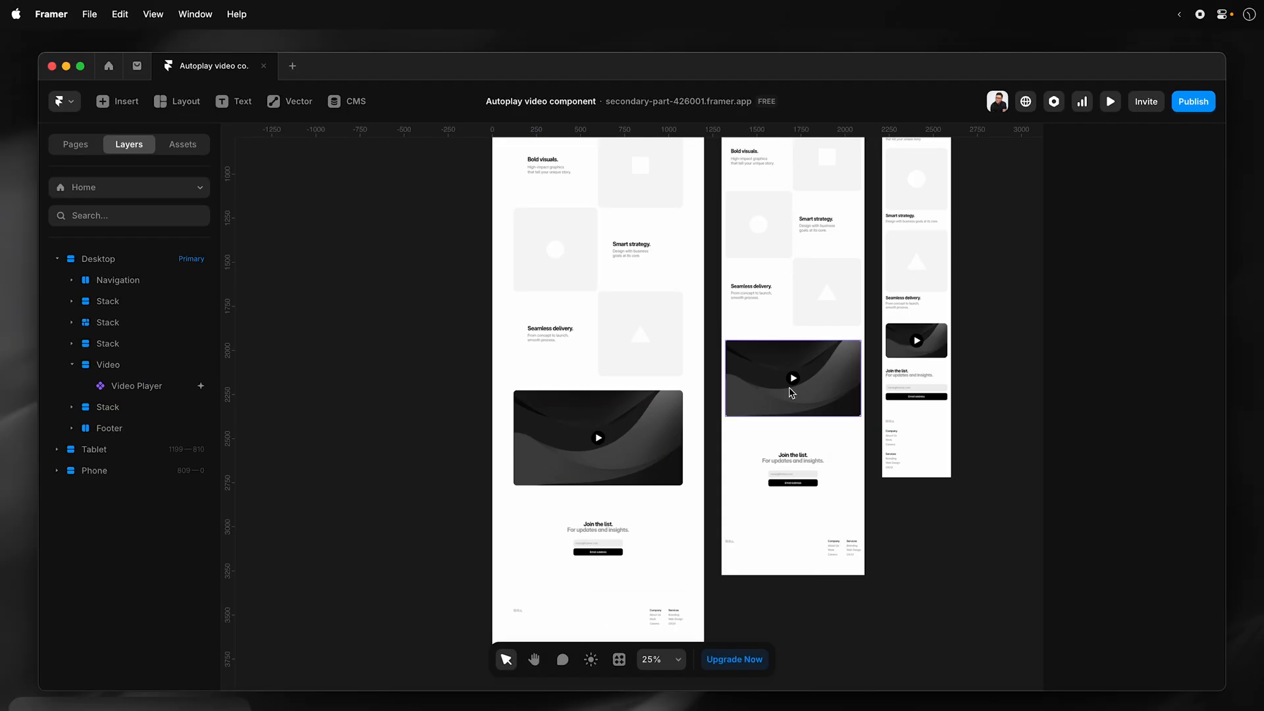
Preview the page and scroll down to watch the desktop video autoplay.
left_click(1109, 101)
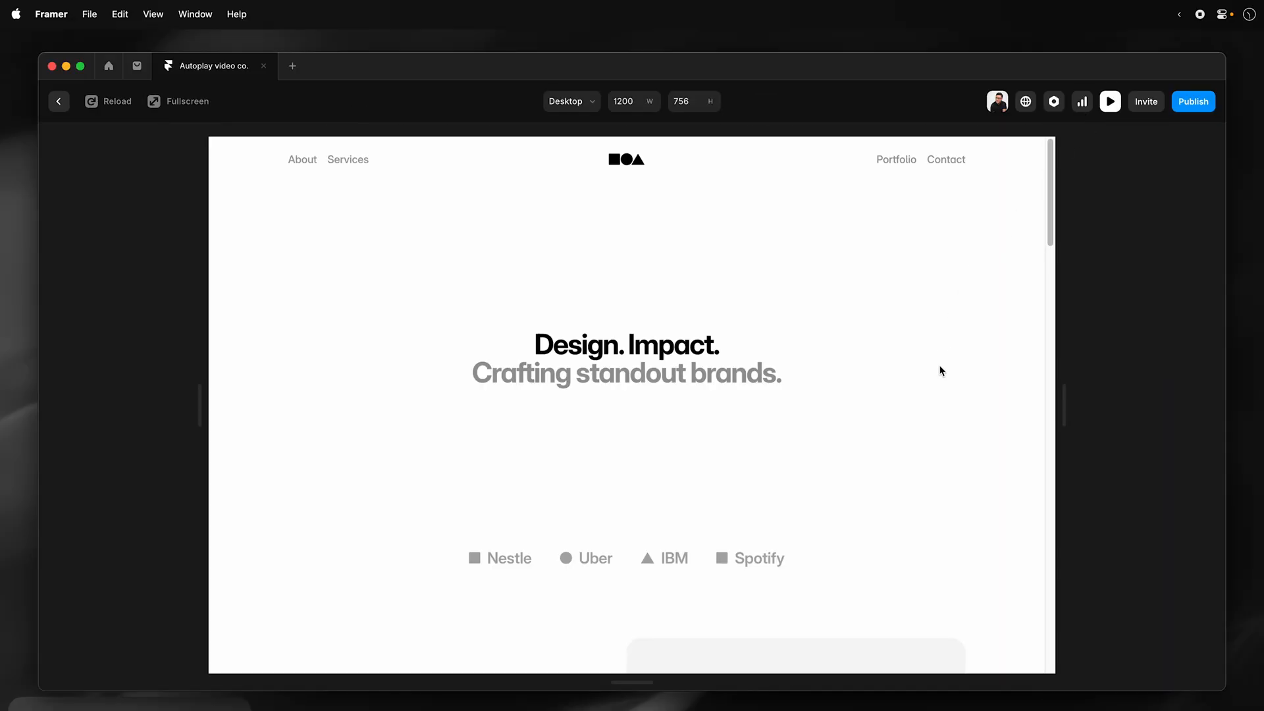
scroll("down", 3)
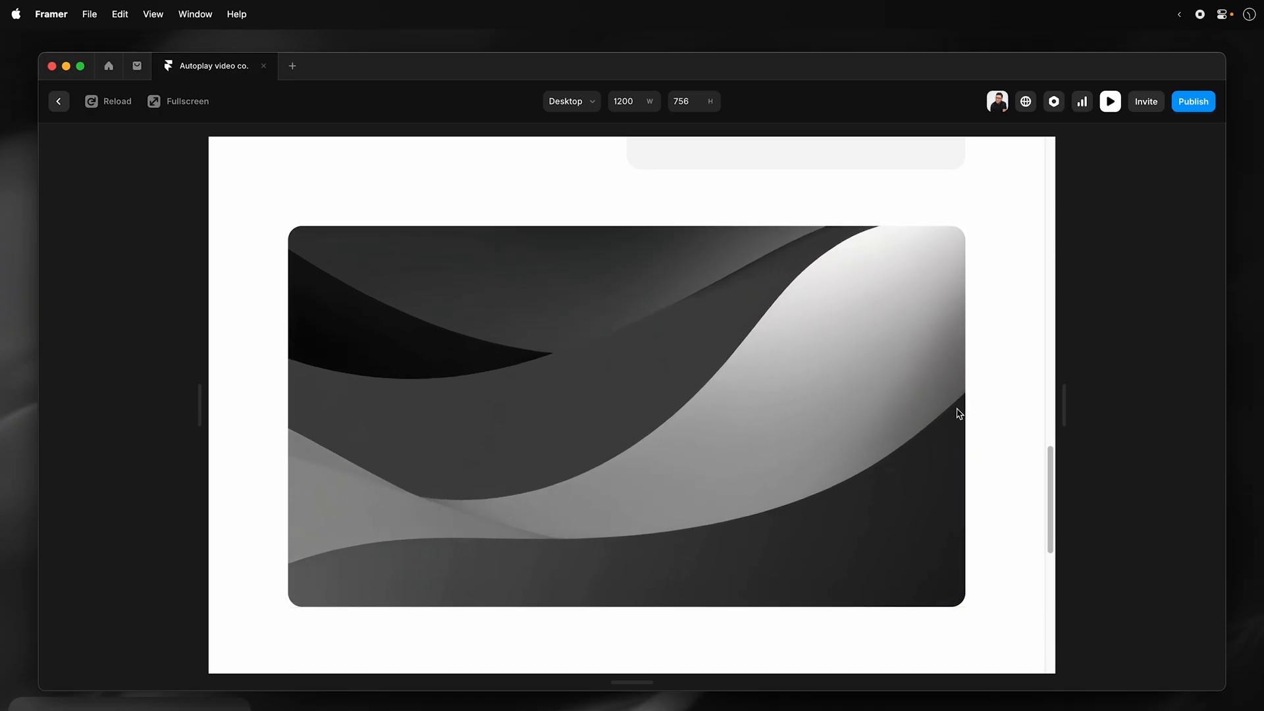
scroll("down", 3)
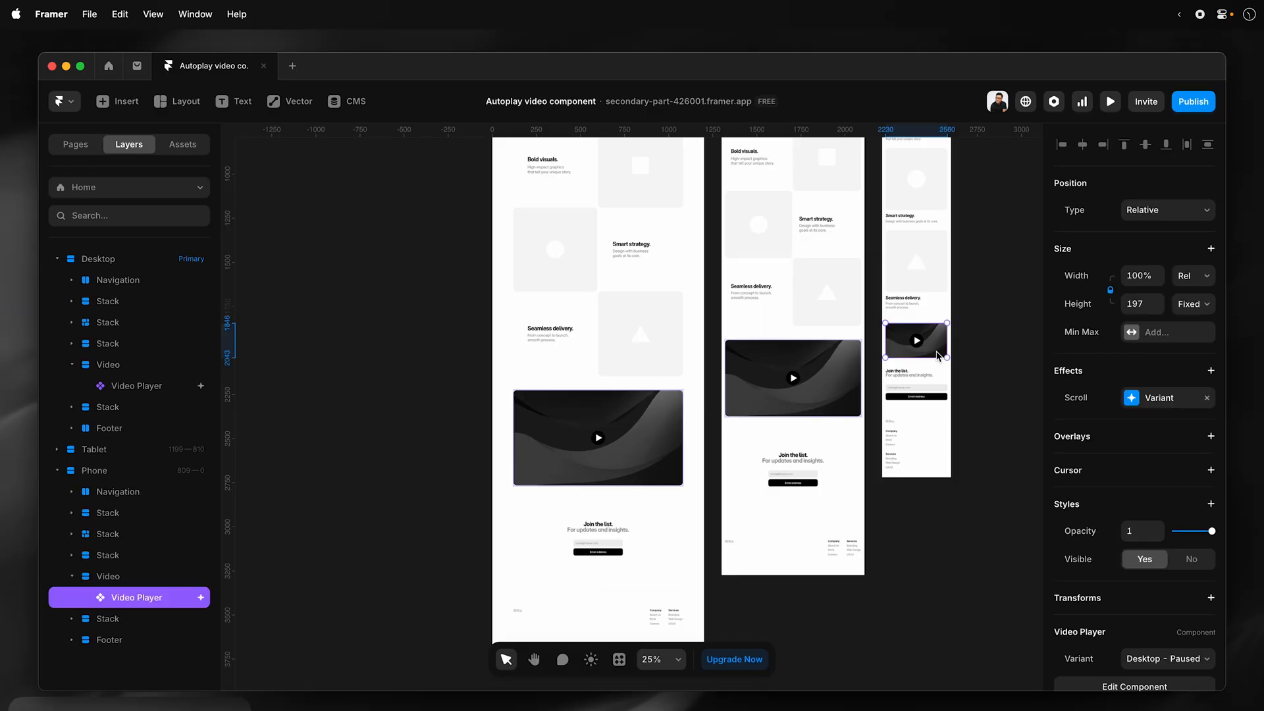
mouse_move(959, 372)
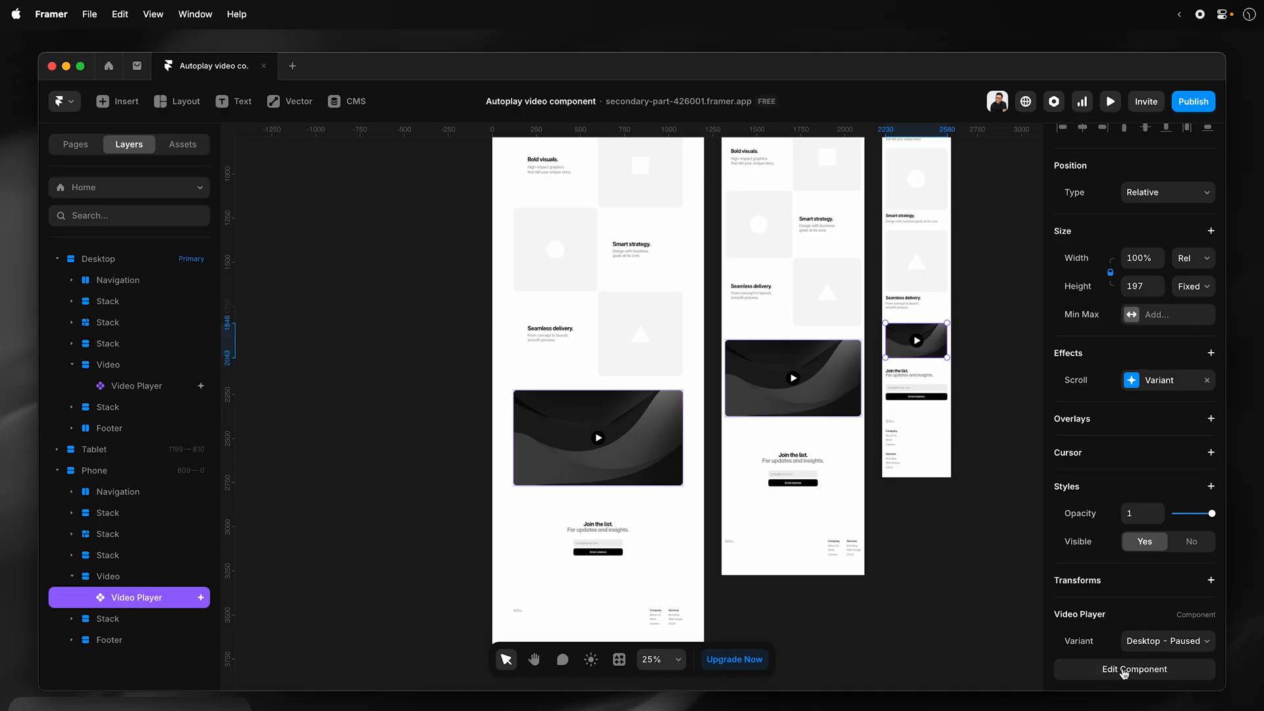
Rename the video layer '16:9 Video' and name its duplicate '9:16 Video'.
left_click(1133, 669)
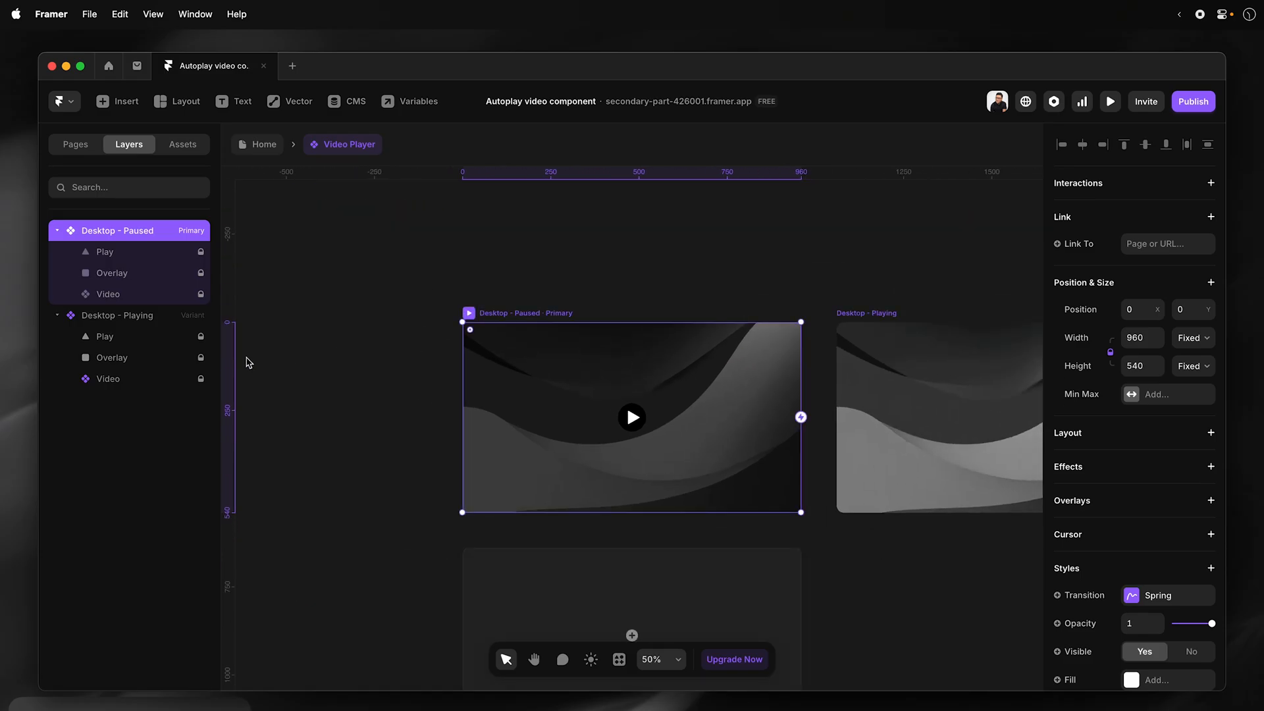
left_click(107, 294)
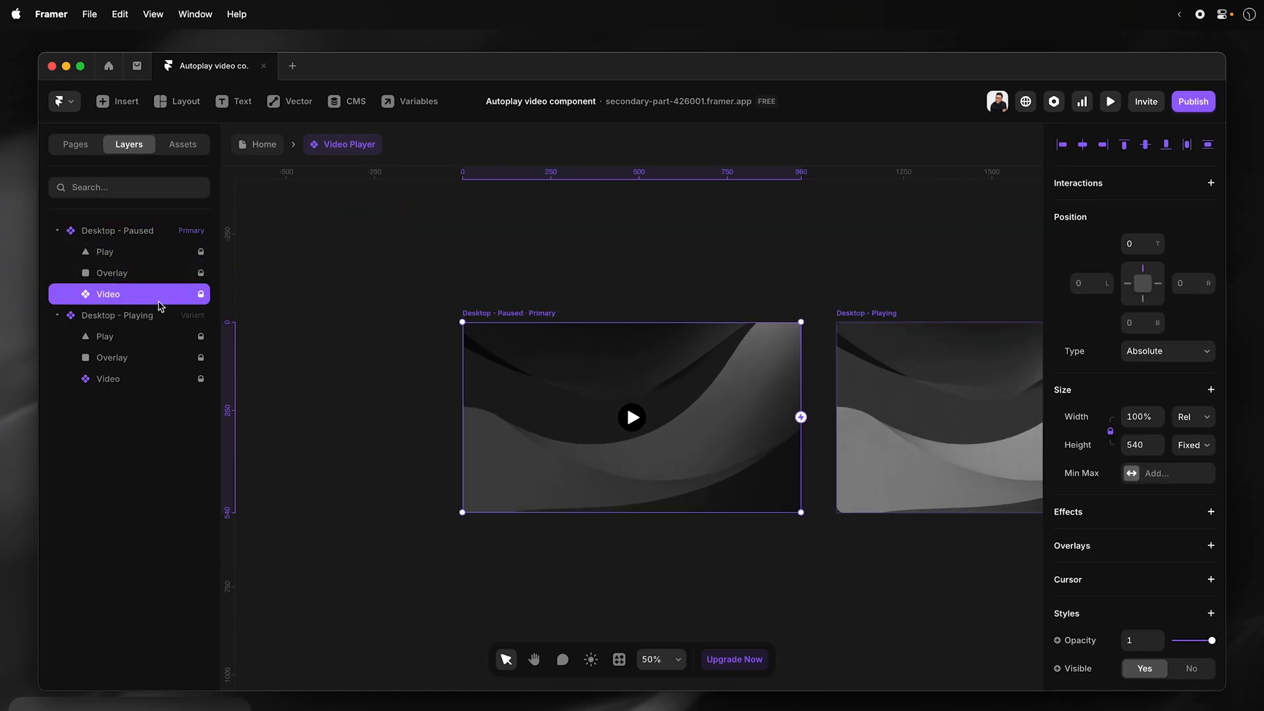
mouse_move(121, 297)
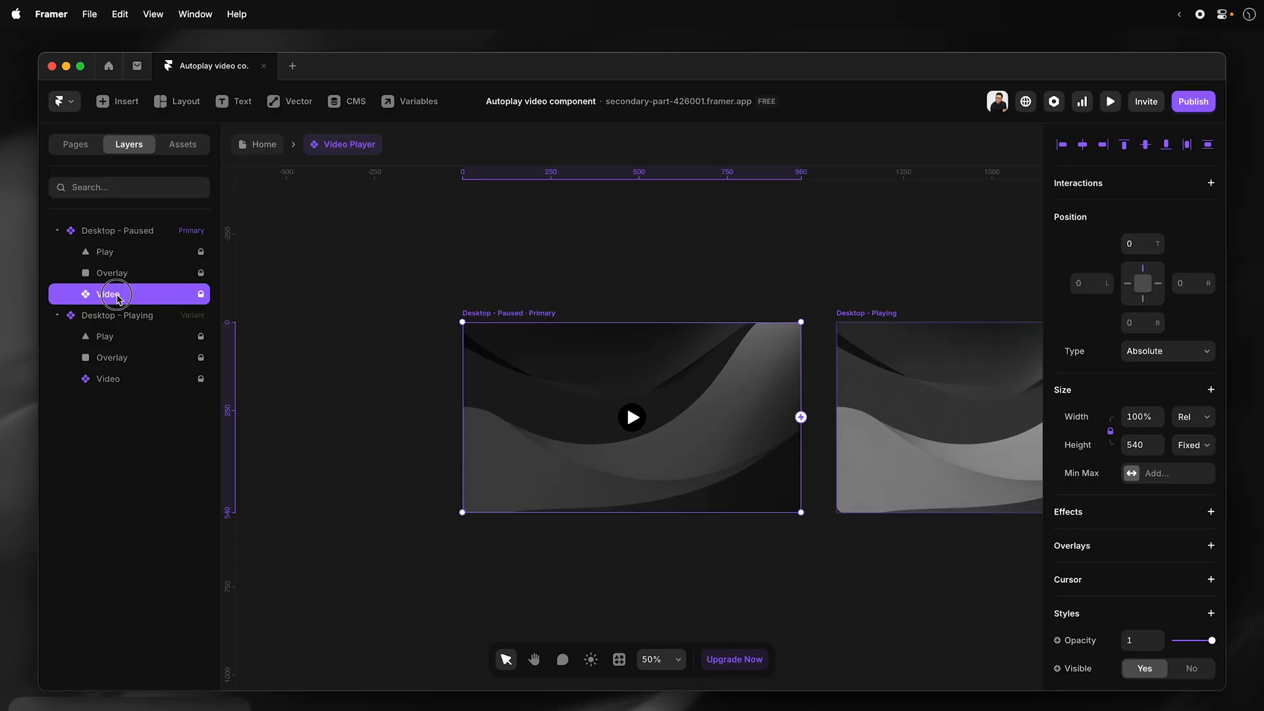
double_click(111, 294)
type("16:9 ")
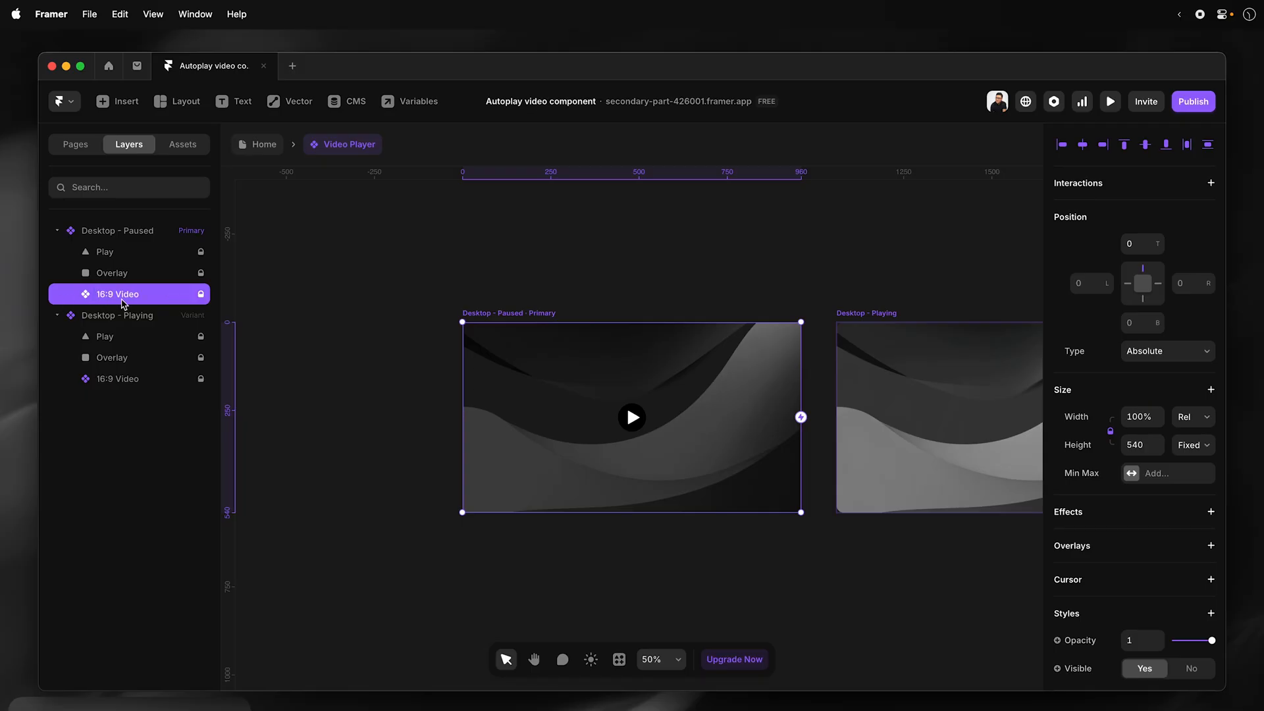
right_click(118, 294)
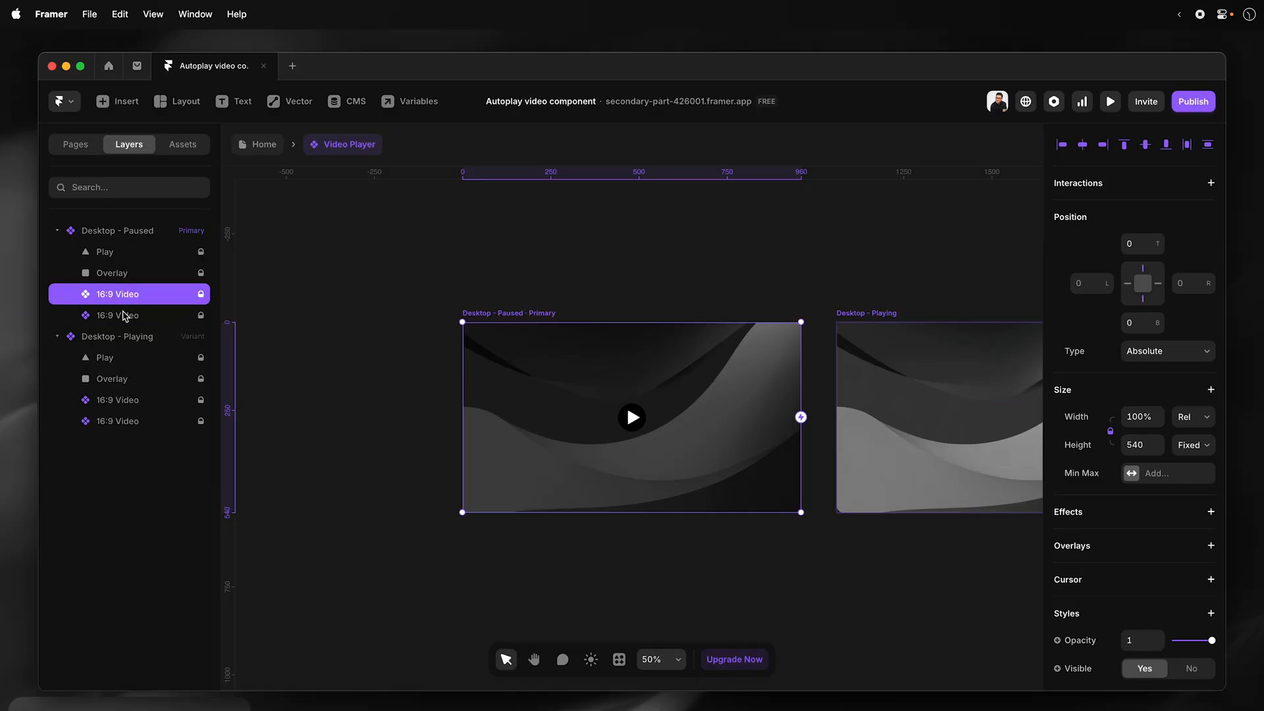
double_click(117, 315)
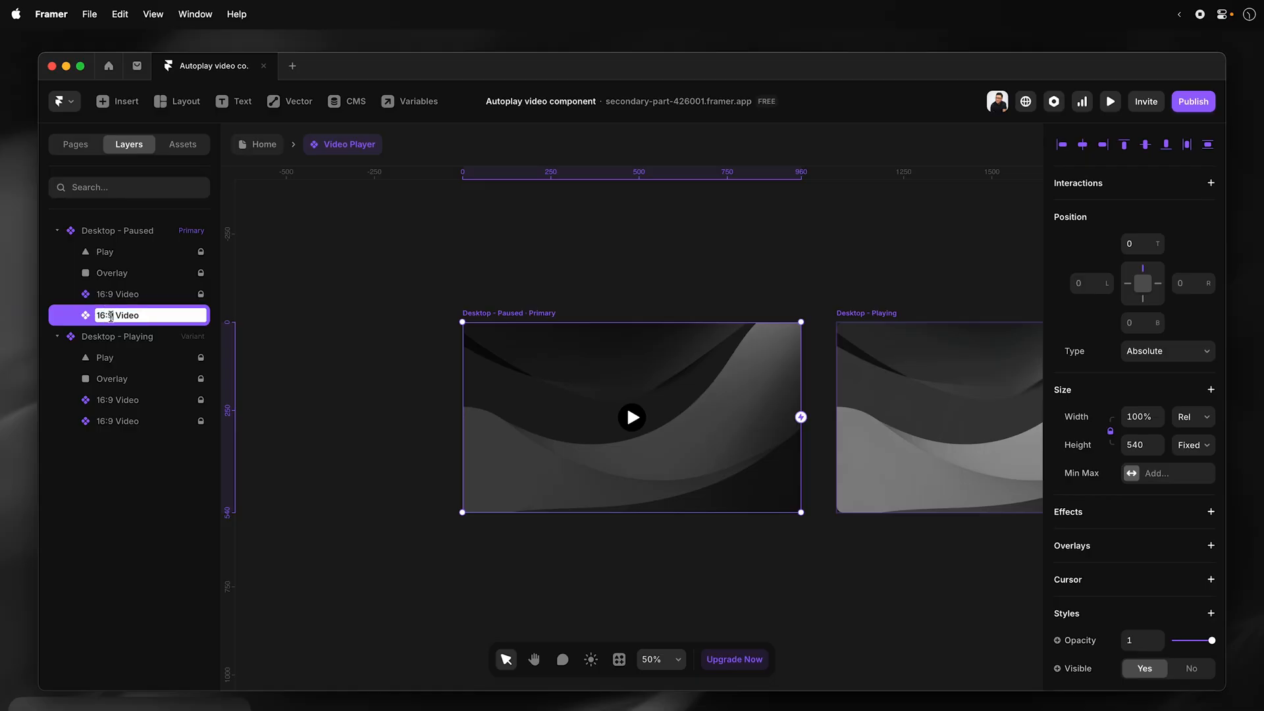
type("9:16 Video")
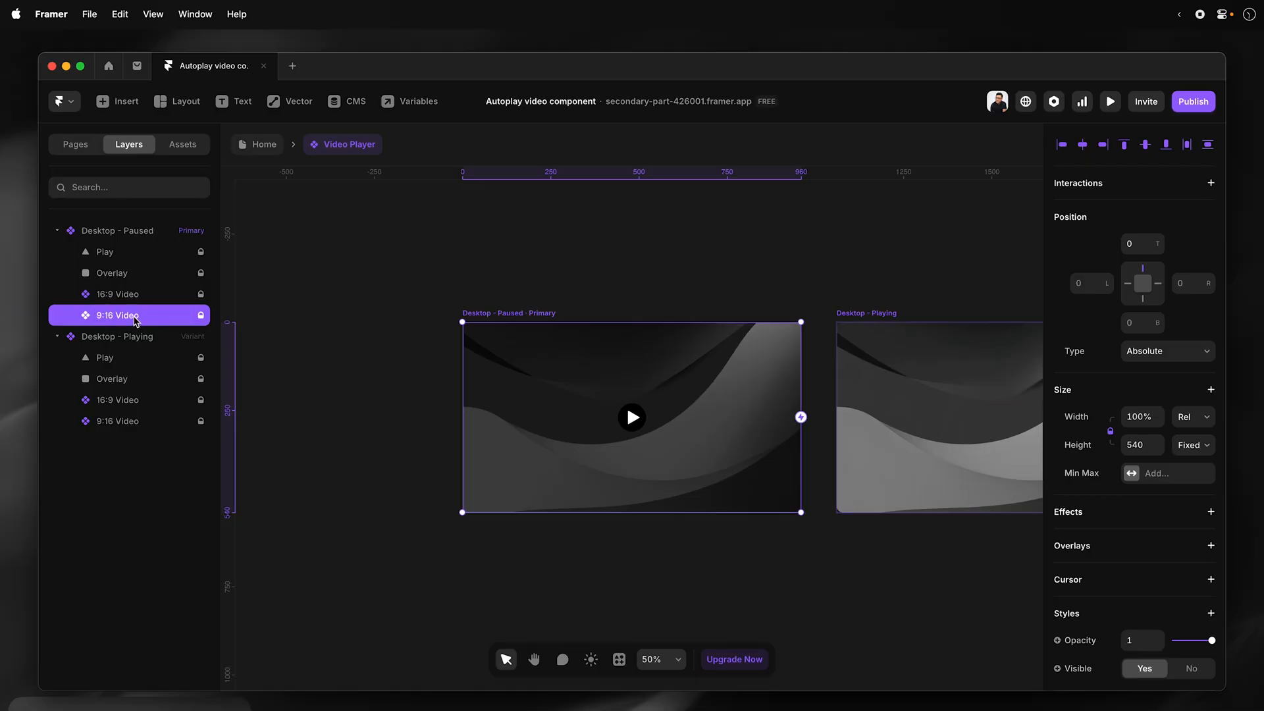
mouse_move(1143, 348)
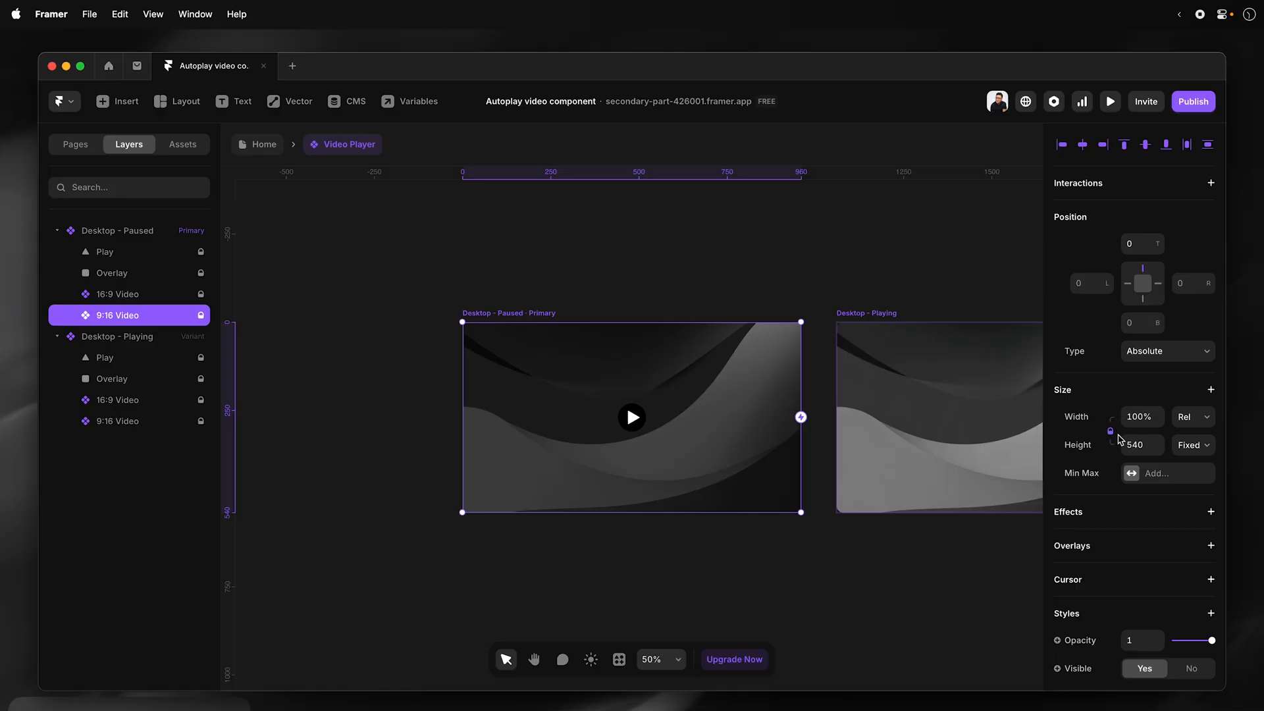
mouse_move(1116, 438)
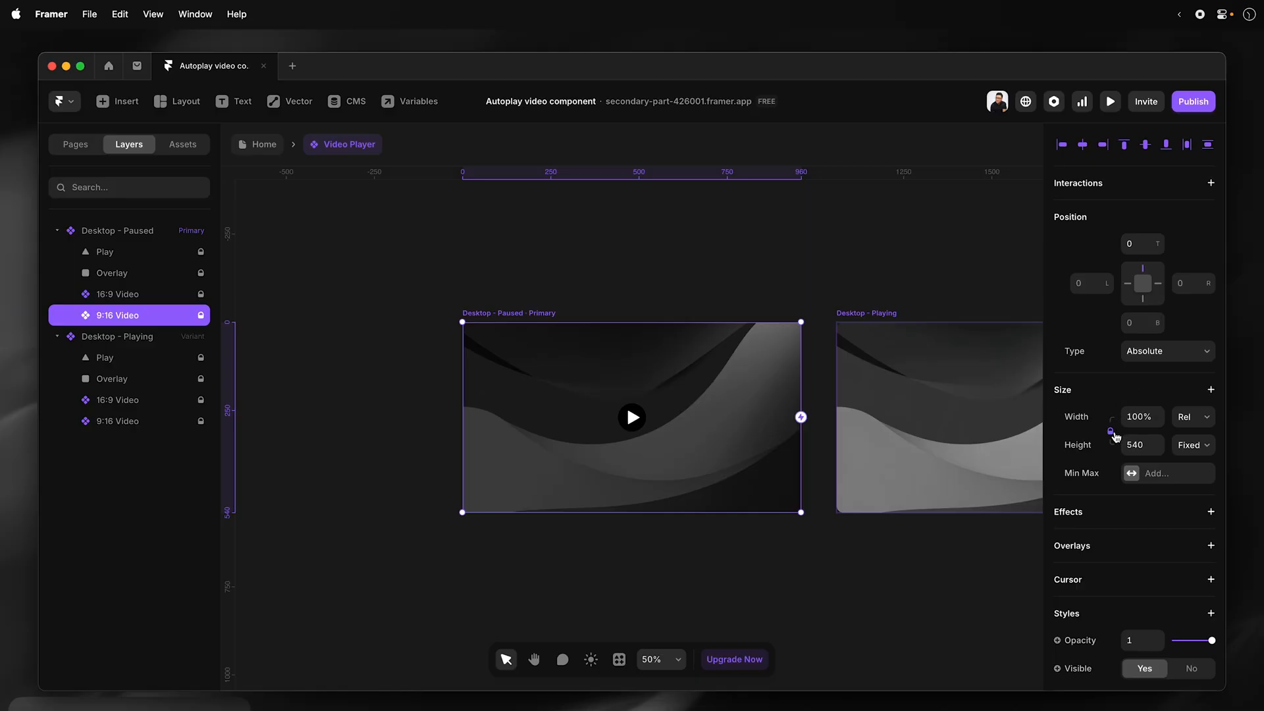
Give the 9:16 Video a fixed 540 width, then Relative 100% width.
left_click(1192, 417)
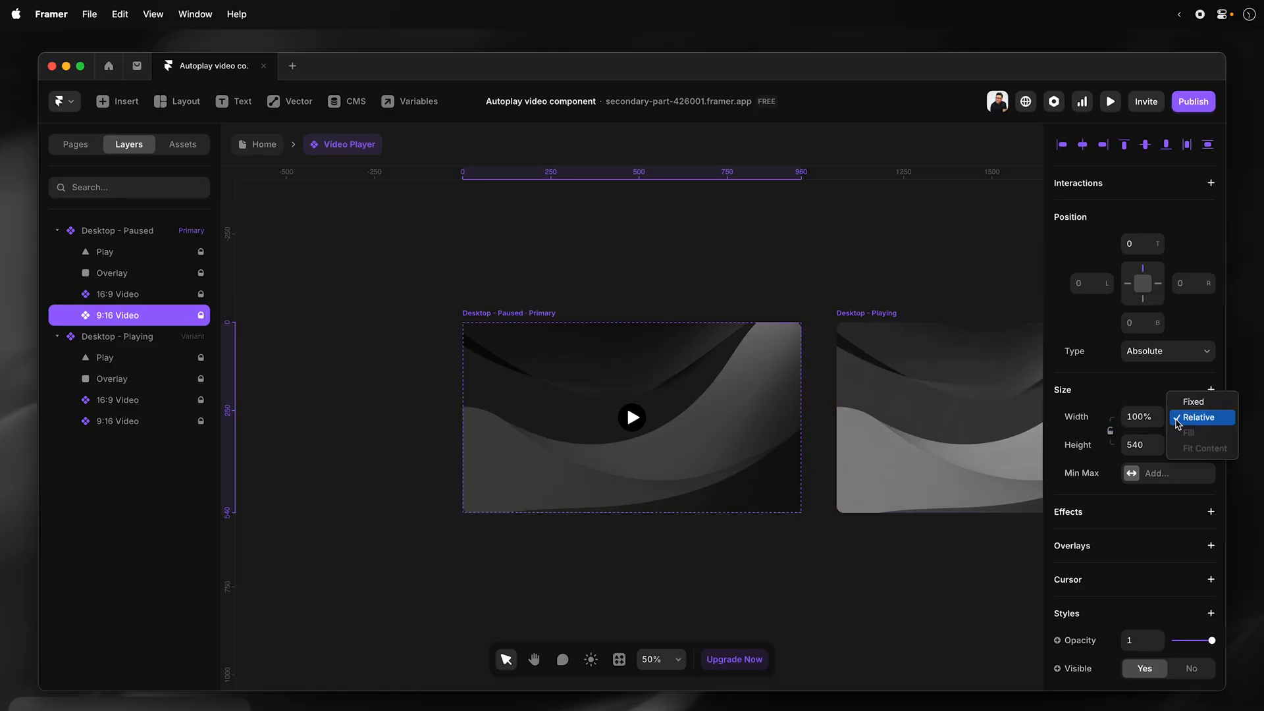
left_click(1191, 401)
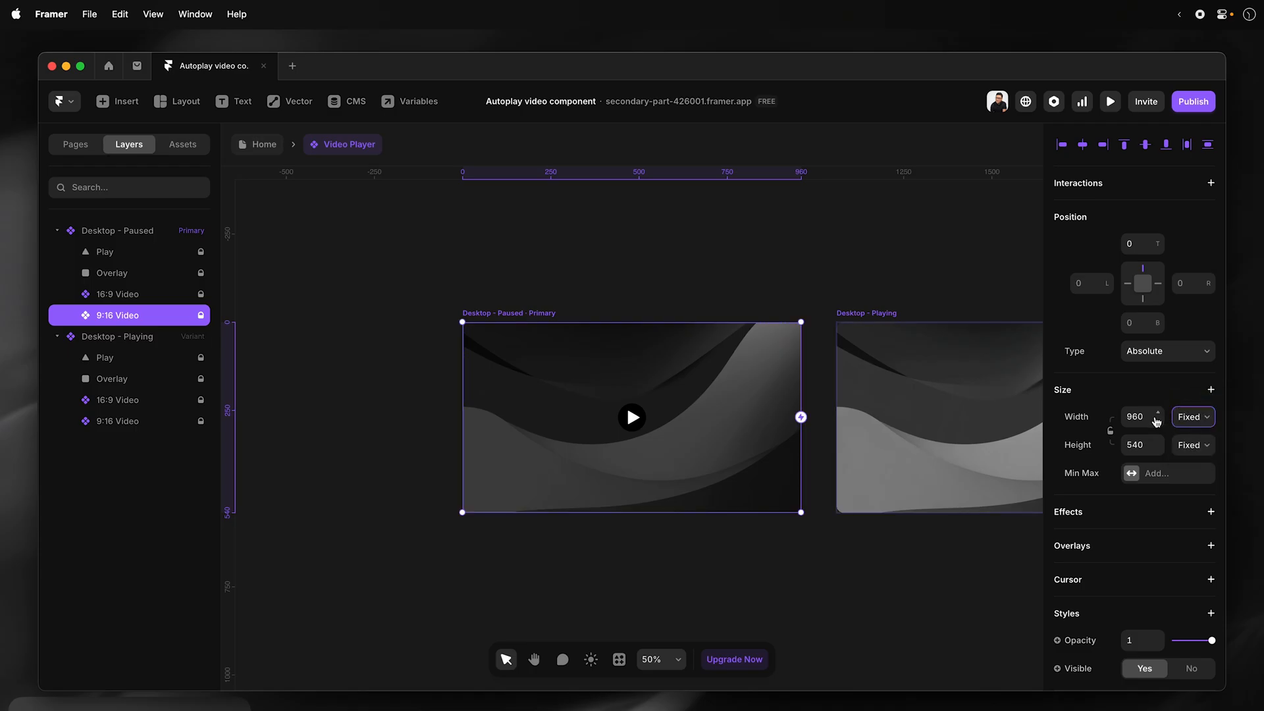
left_click(1141, 444)
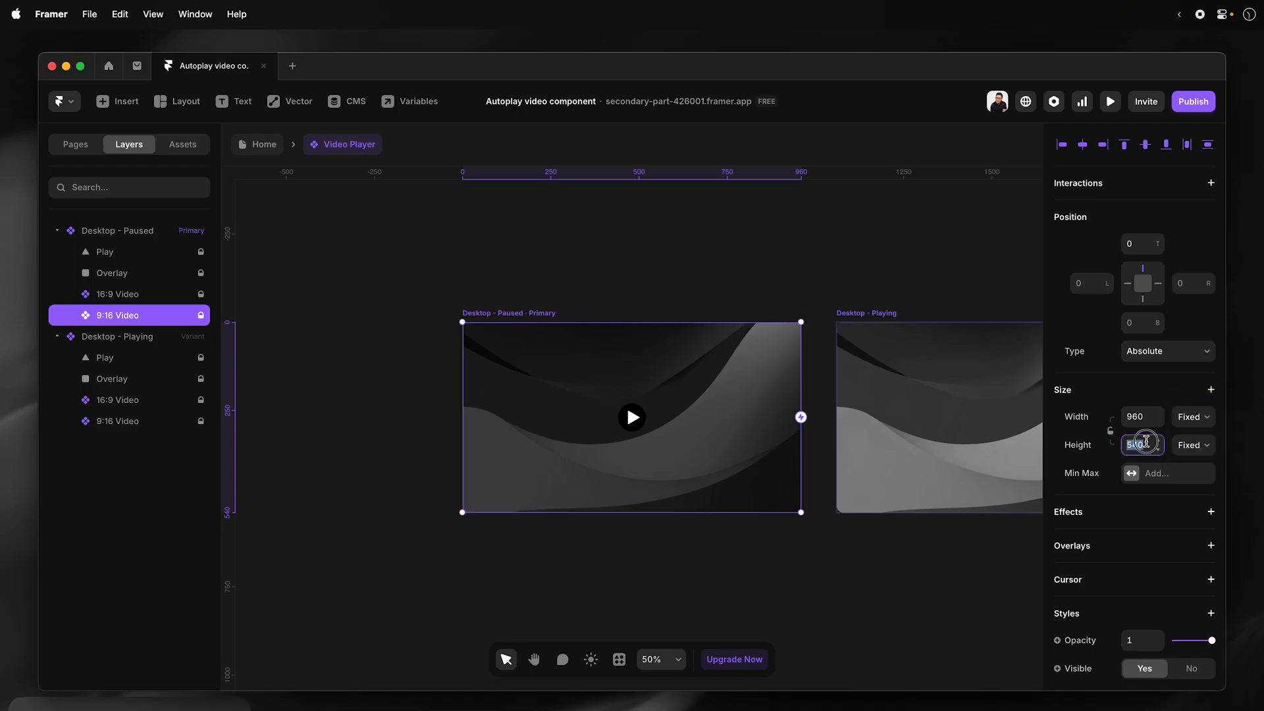
left_click(1137, 444)
type("960")
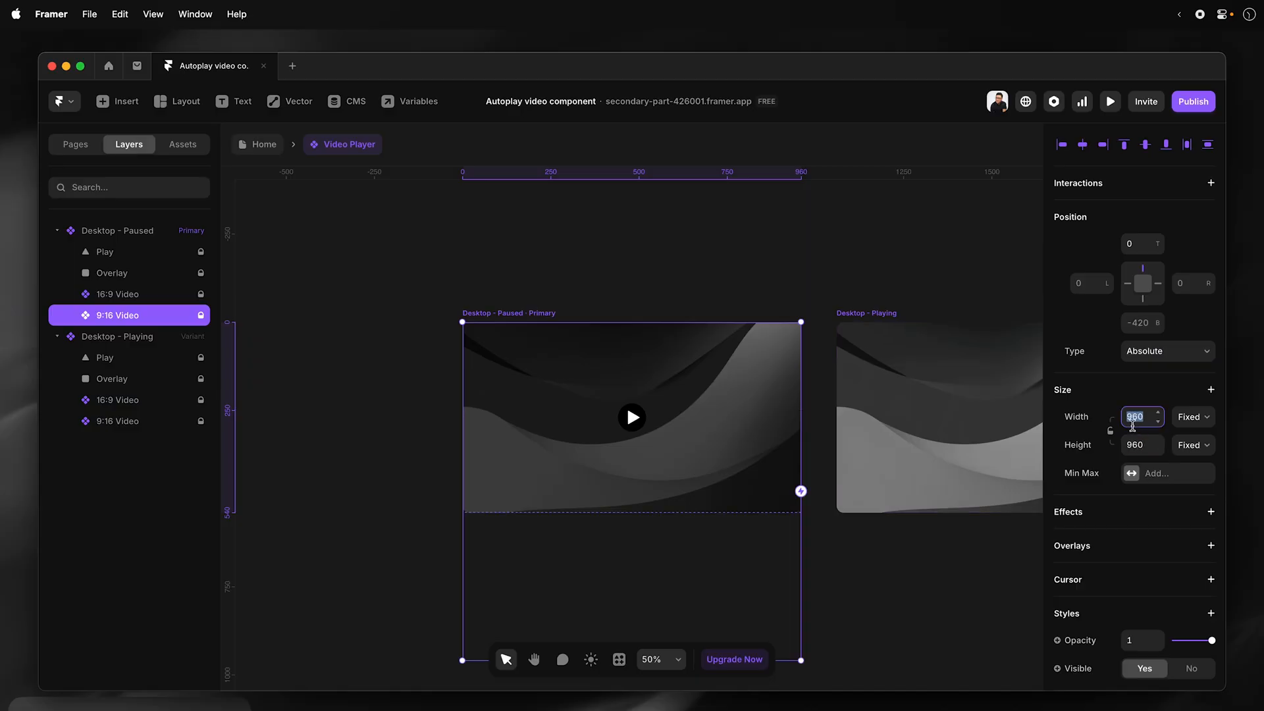
type("540")
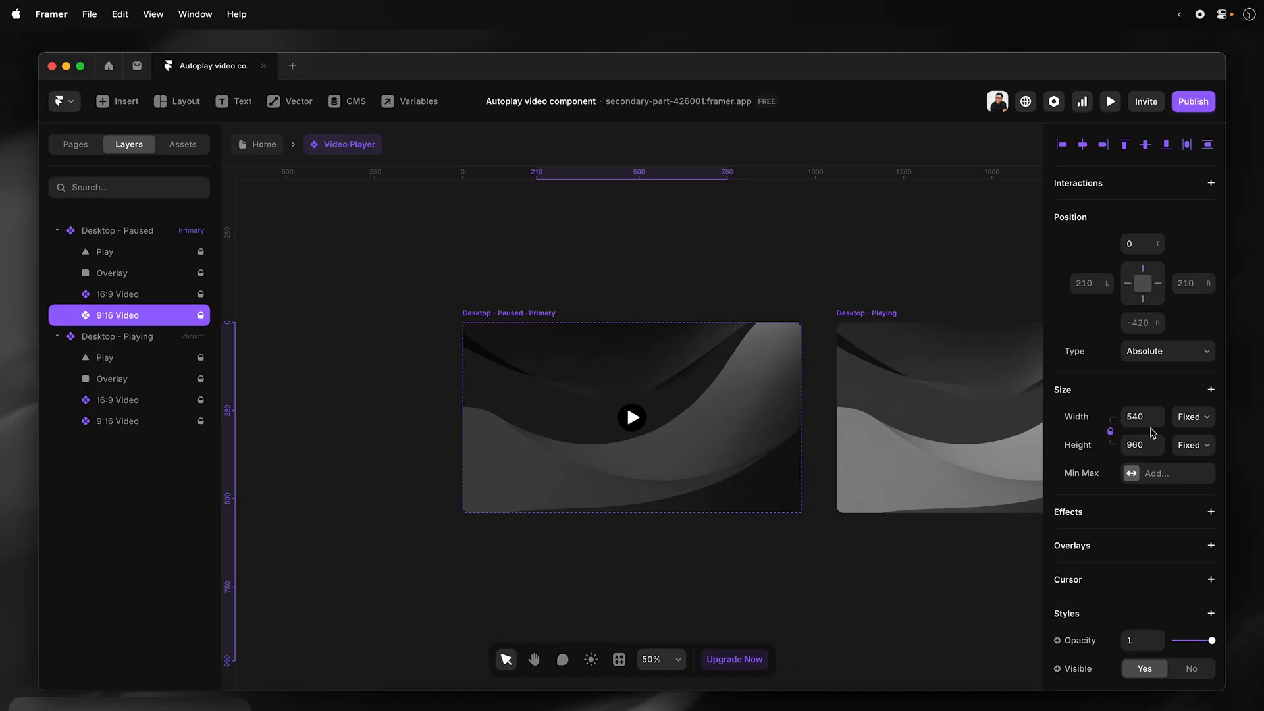
left_click(1192, 417)
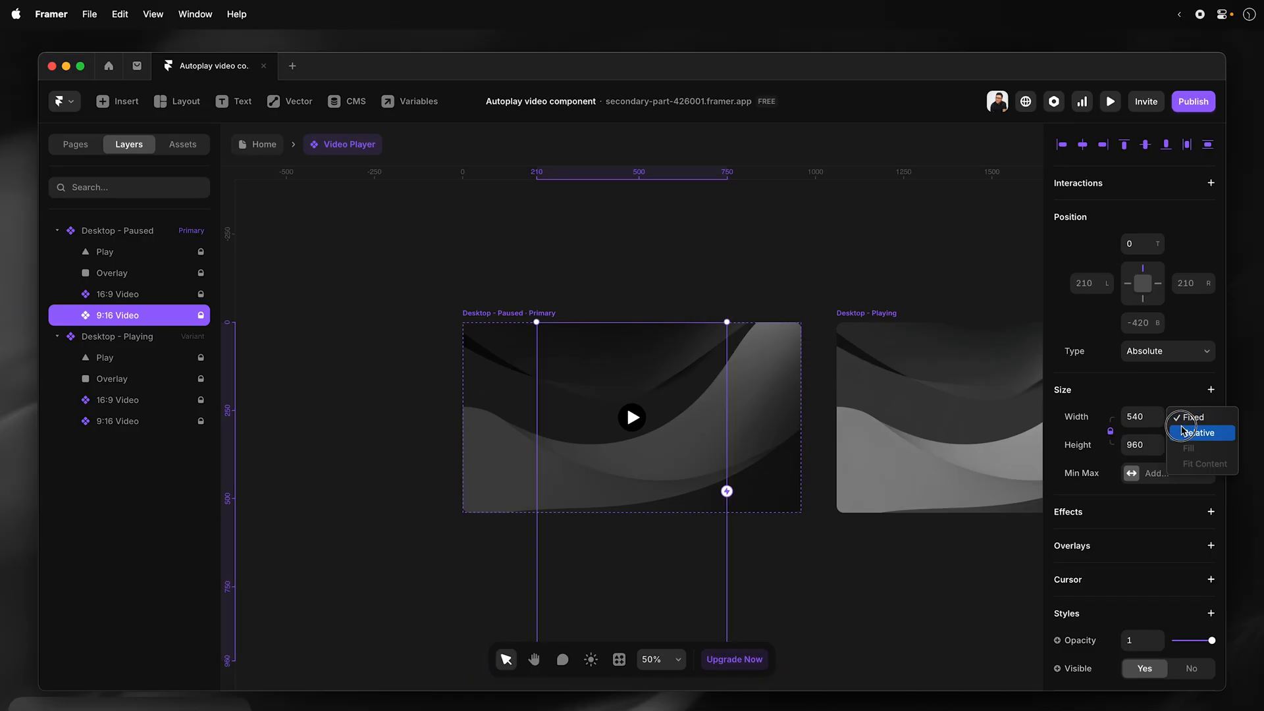
left_click(1196, 433)
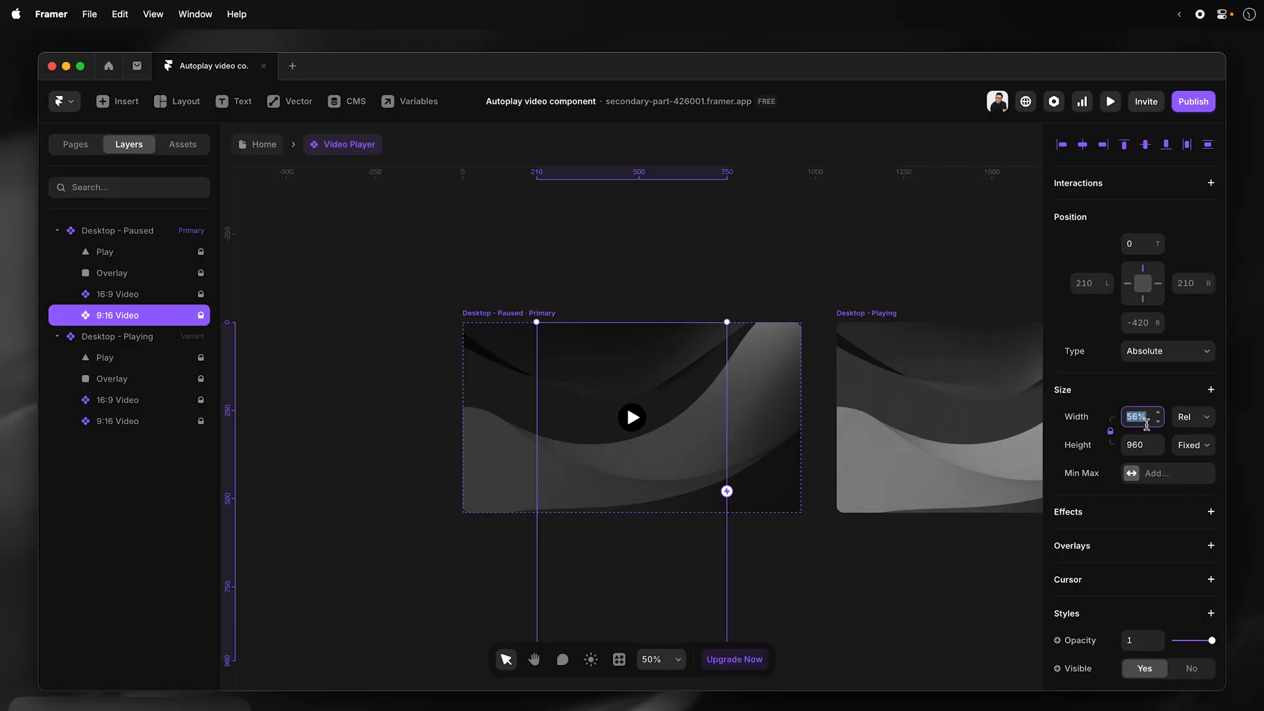
type("100")
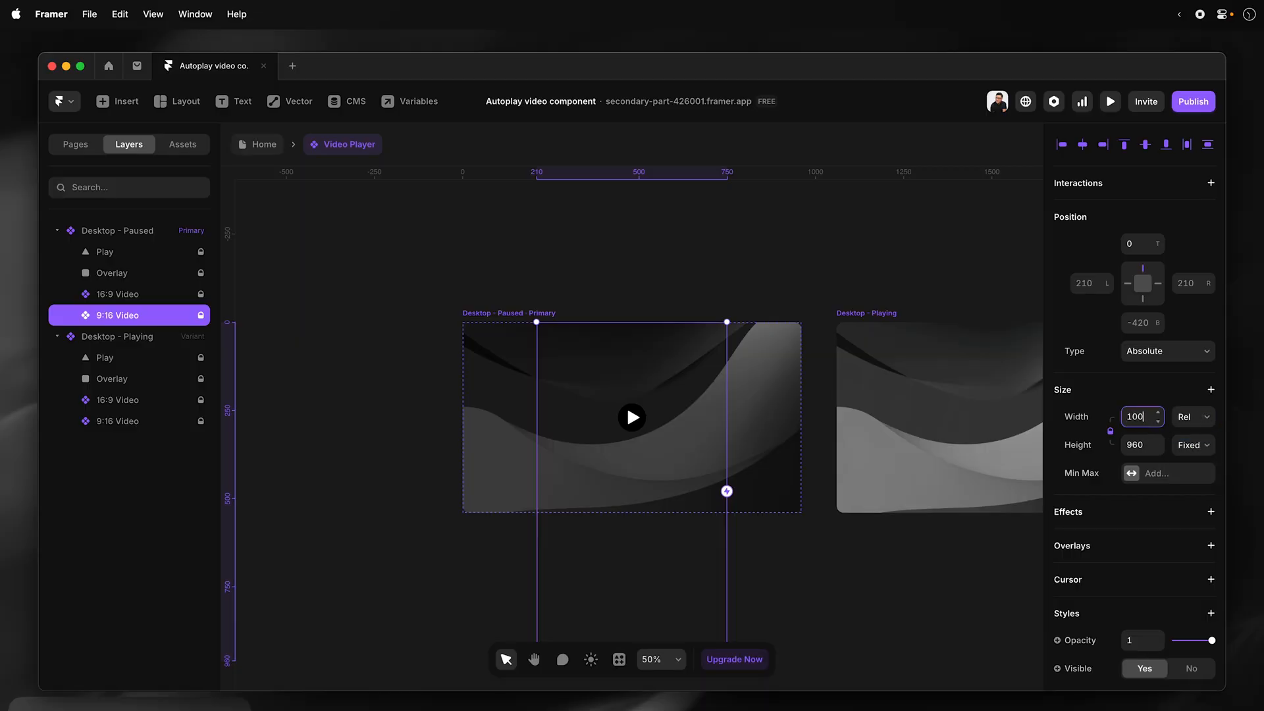
type("100%")
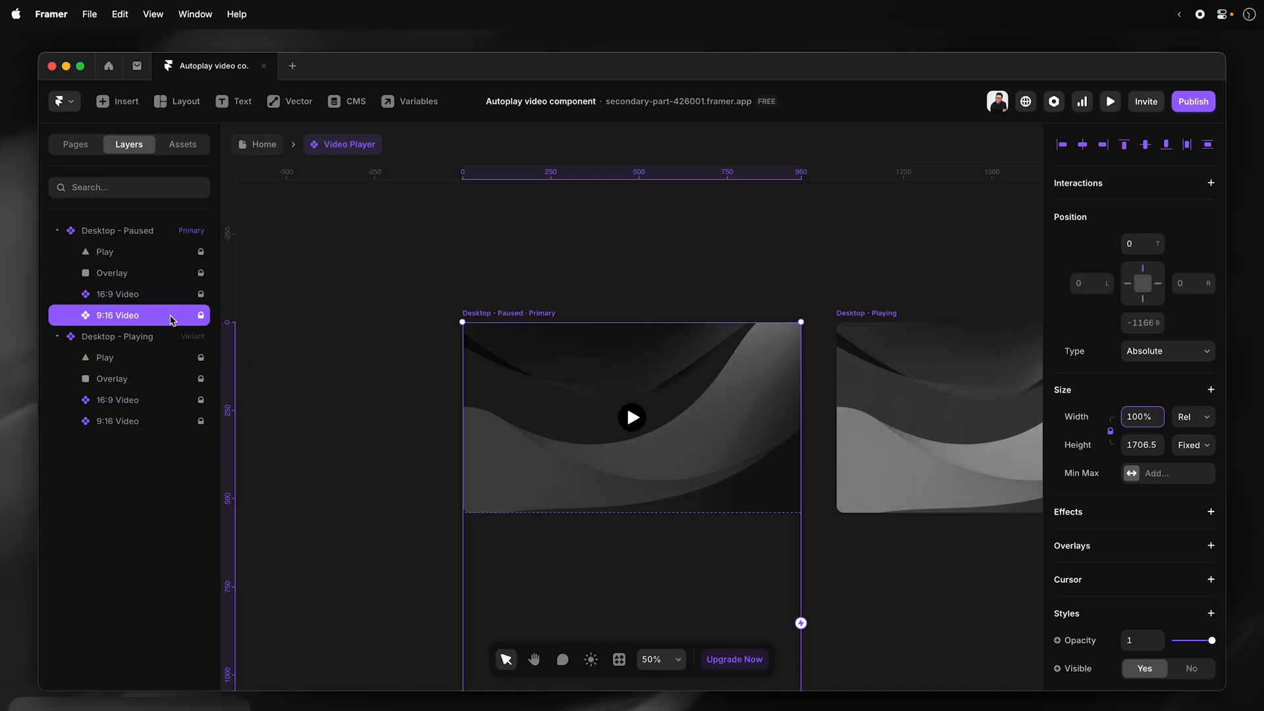
mouse_move(1163, 543)
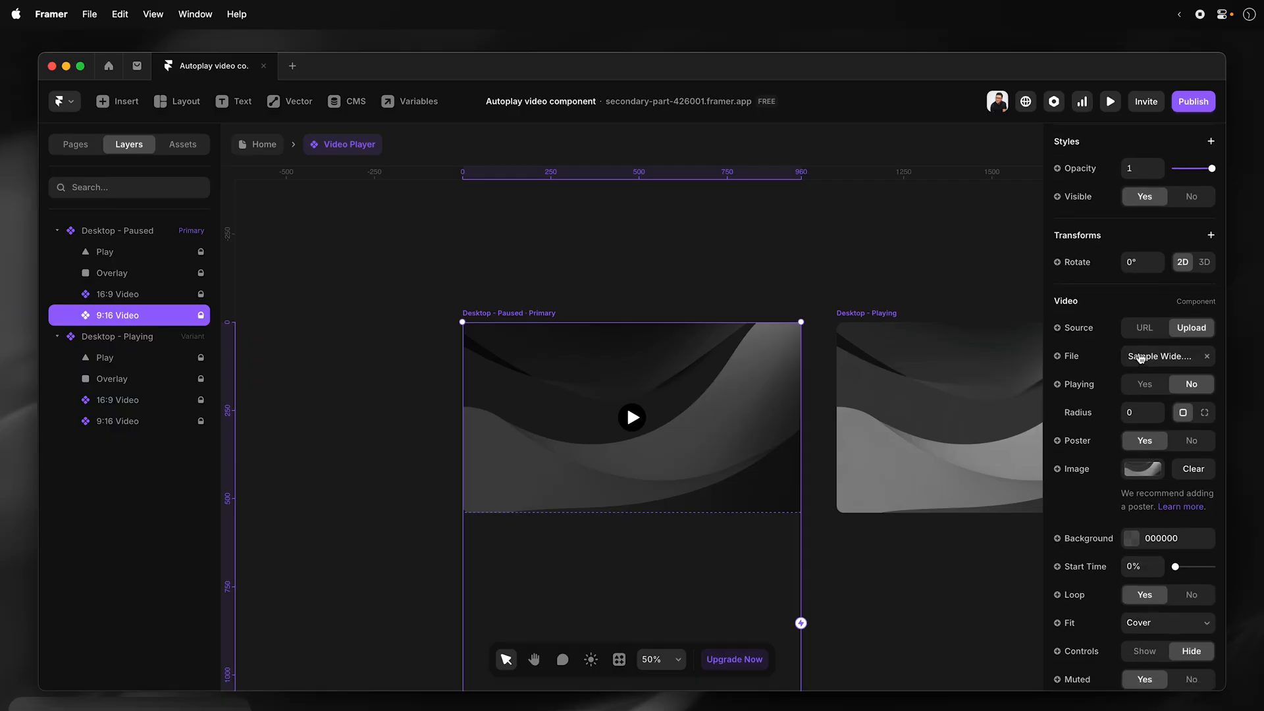
Upload Sample Vertical.mp4 with a Sample Vertical.png poster, and hide the layer.
left_click(1160, 356)
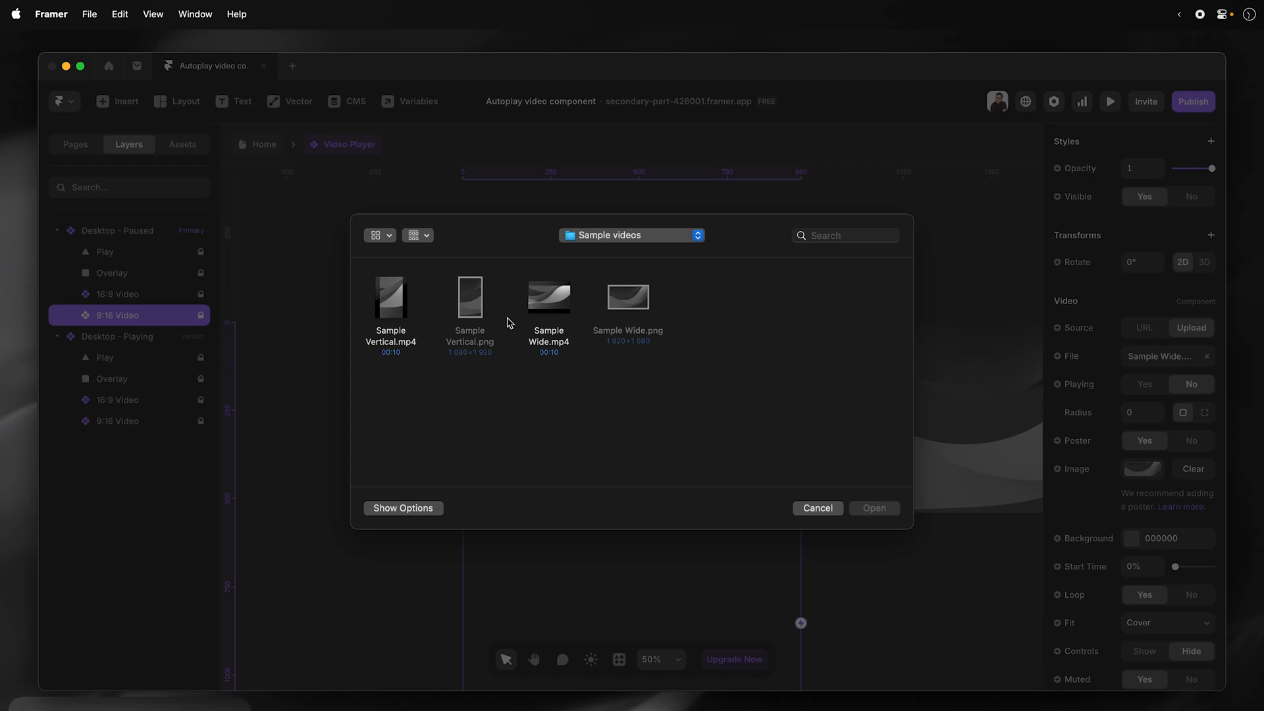
left_click(390, 297)
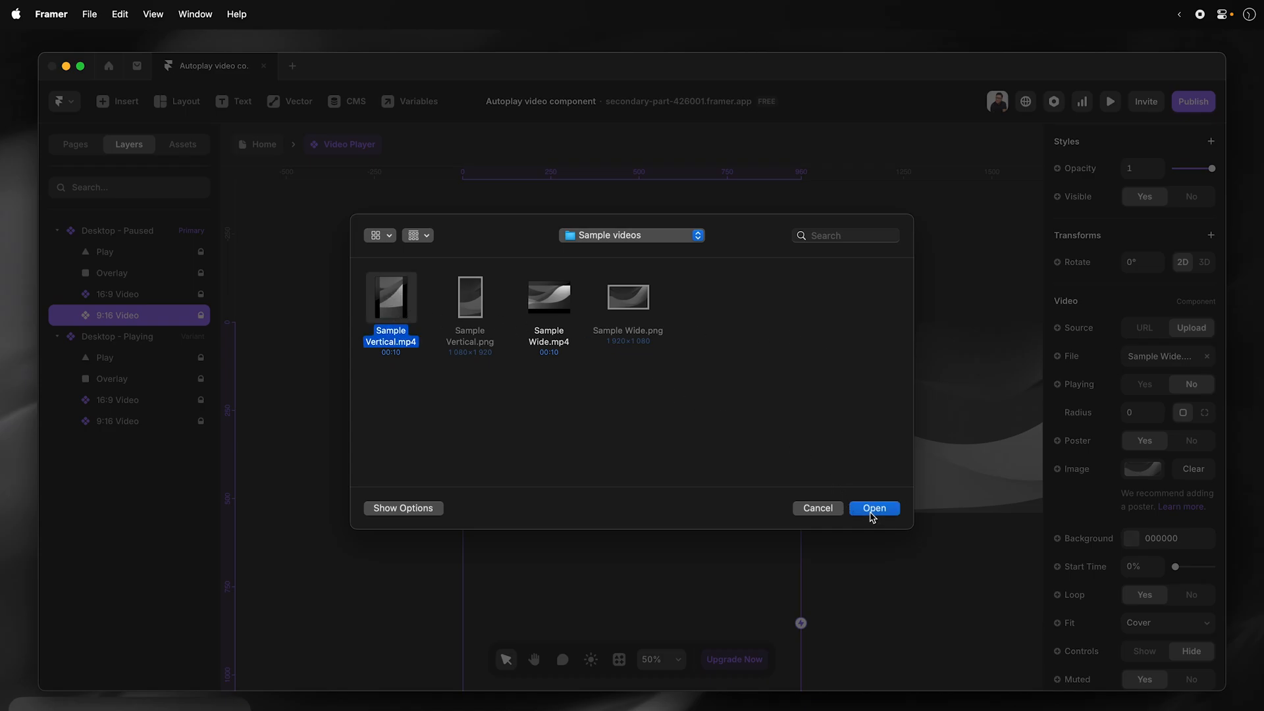
left_click(873, 508)
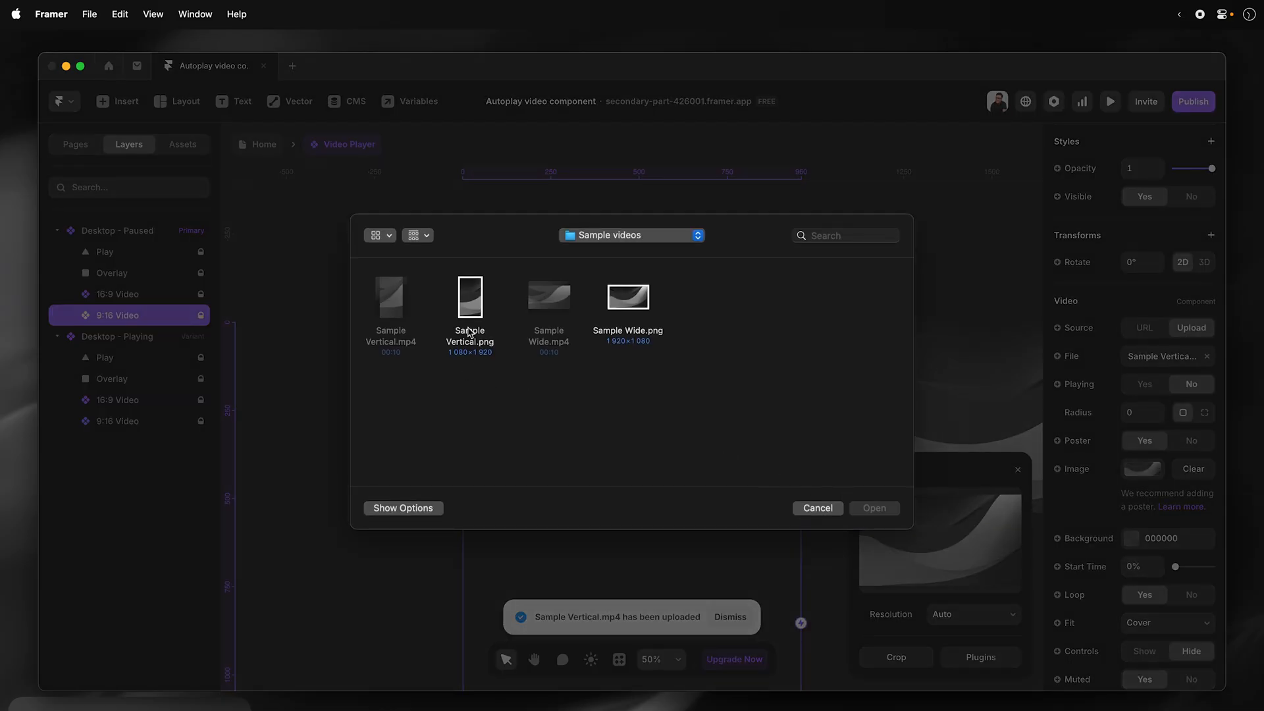
left_click(873, 507)
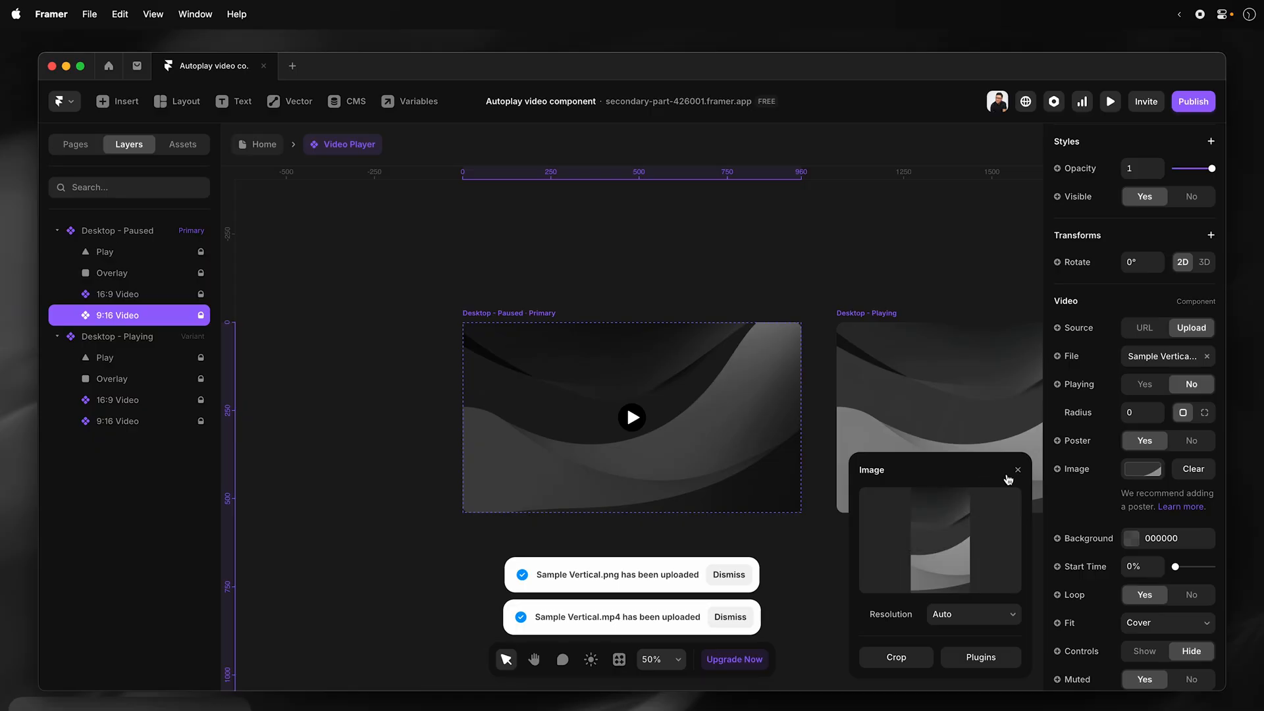
left_click(1016, 469)
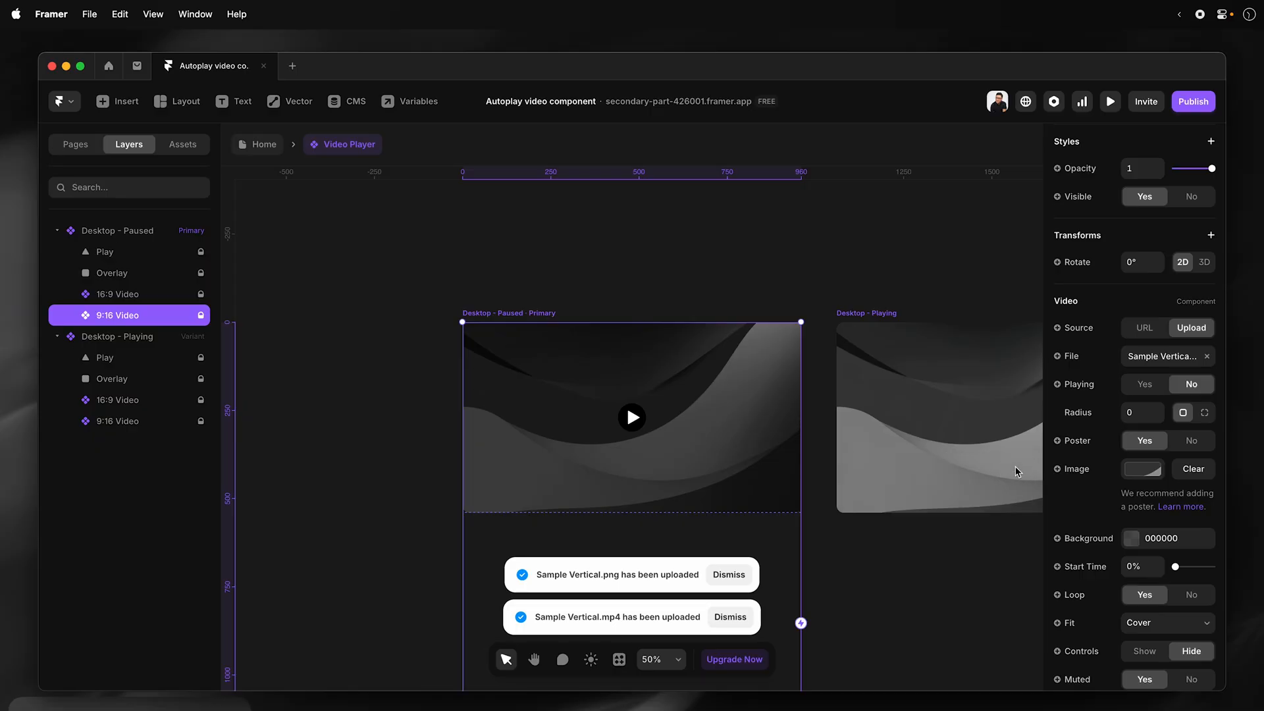
left_click(729, 616)
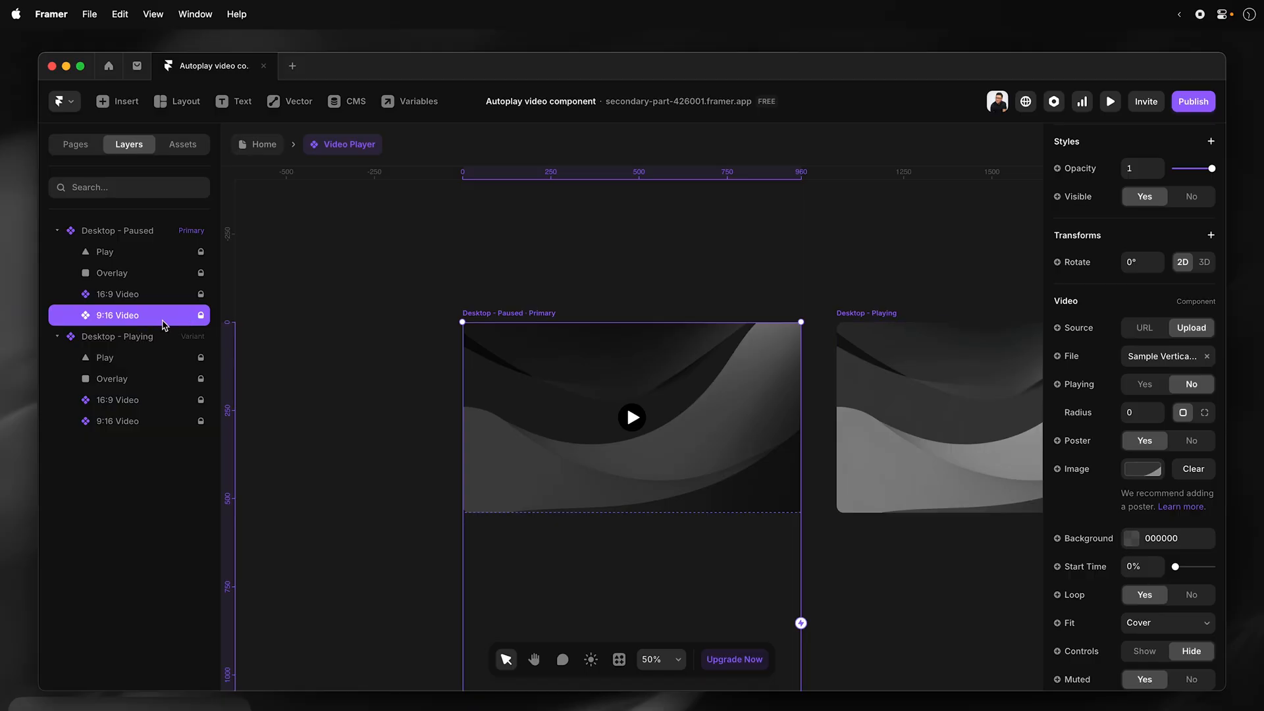
left_click(1190, 196)
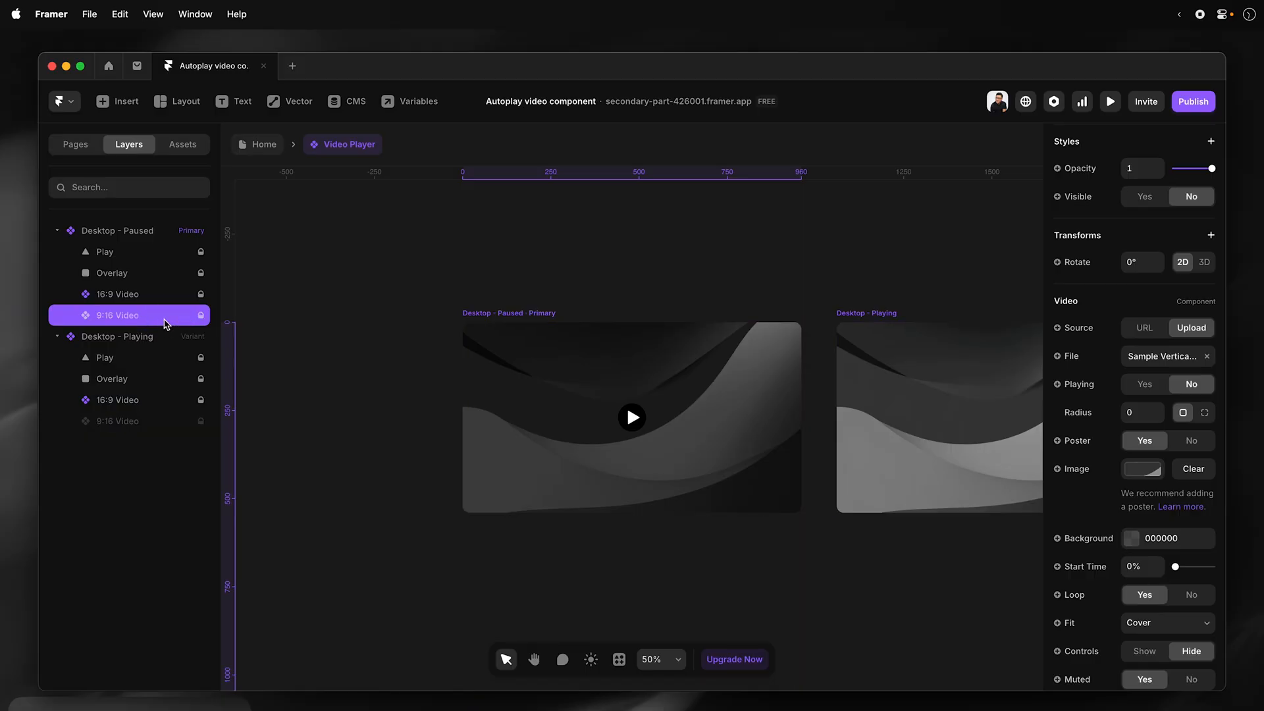
mouse_move(178, 316)
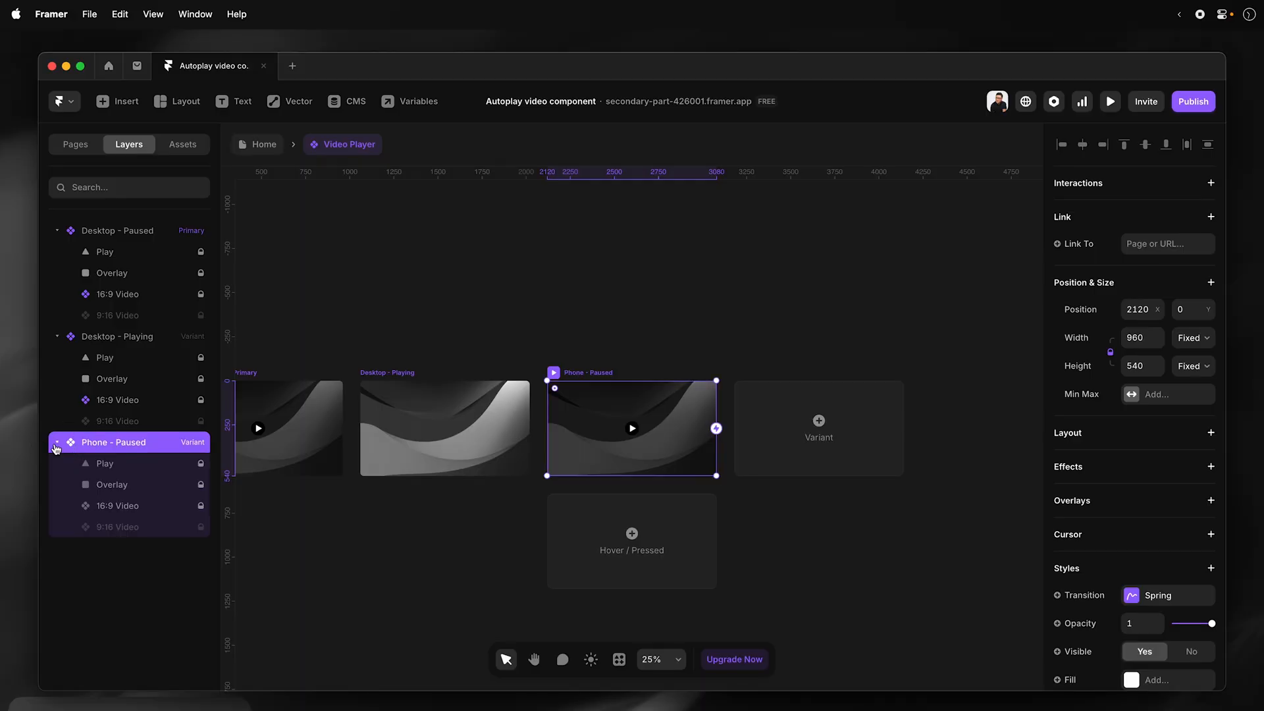
In the 540×960 Phone - Paused variant, show 9:16 Video and hide 16:9 Video.
left_click(117, 505)
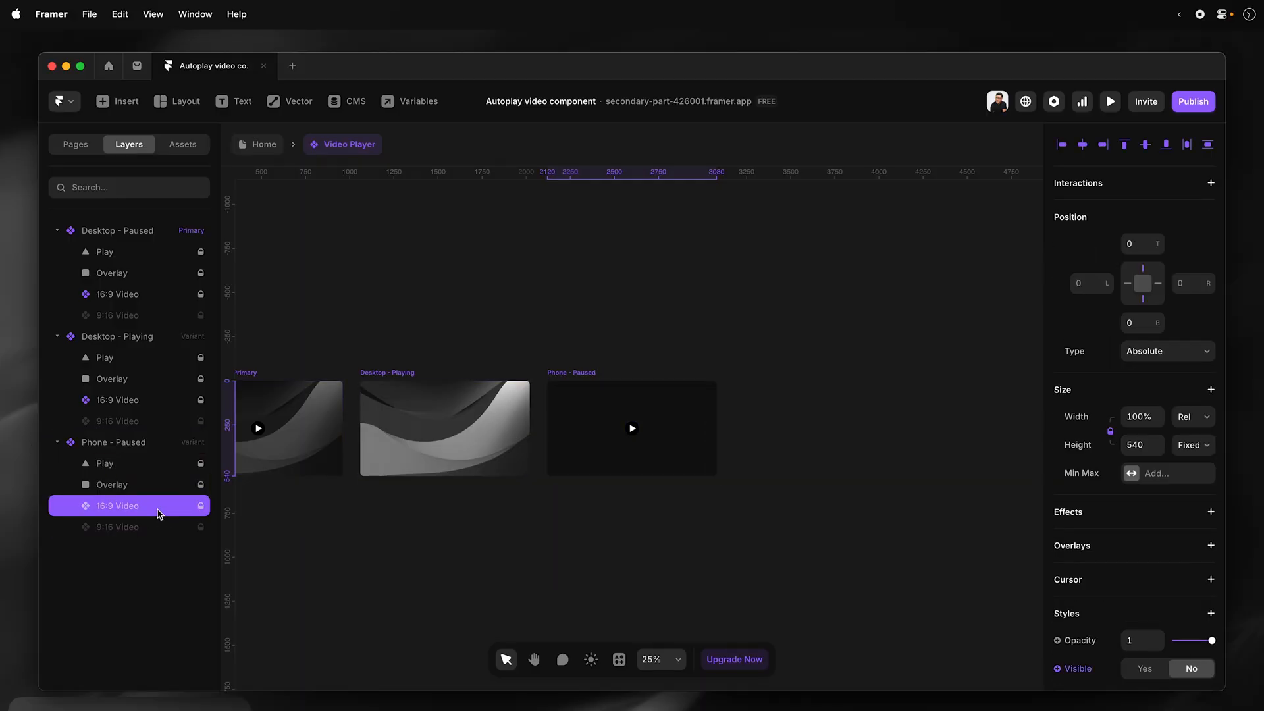
left_click(118, 526)
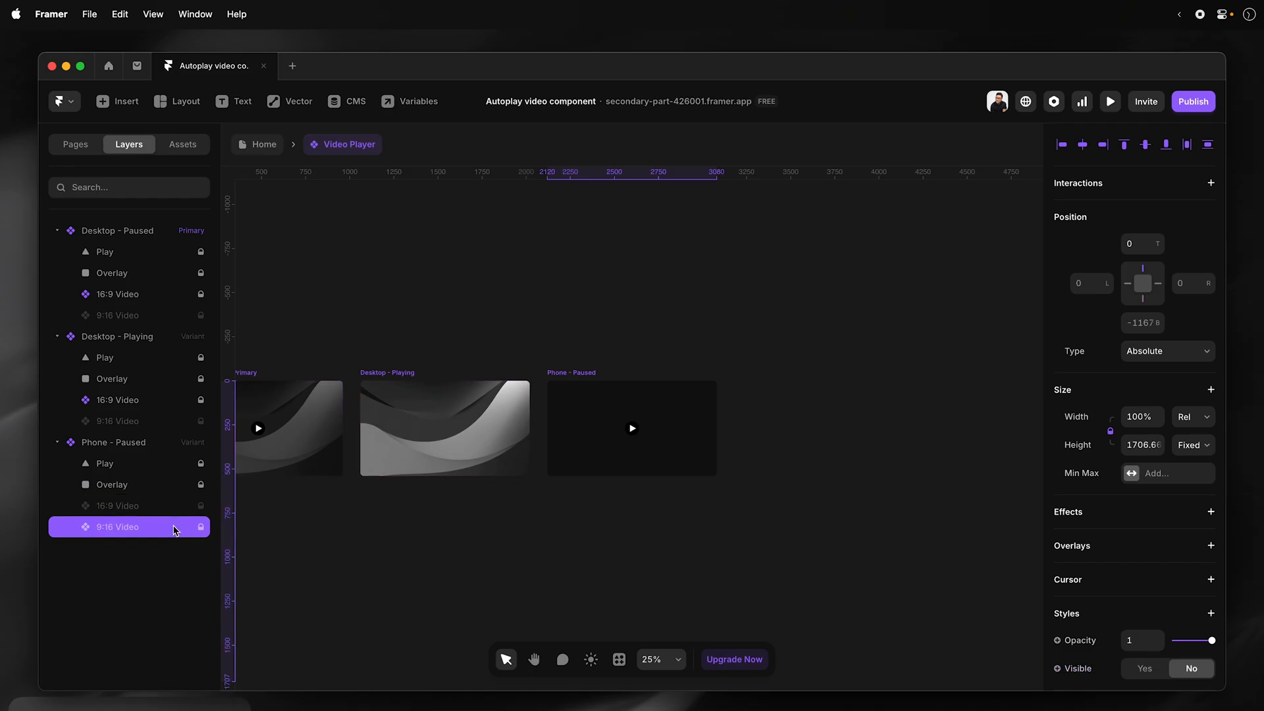
left_click(1144, 668)
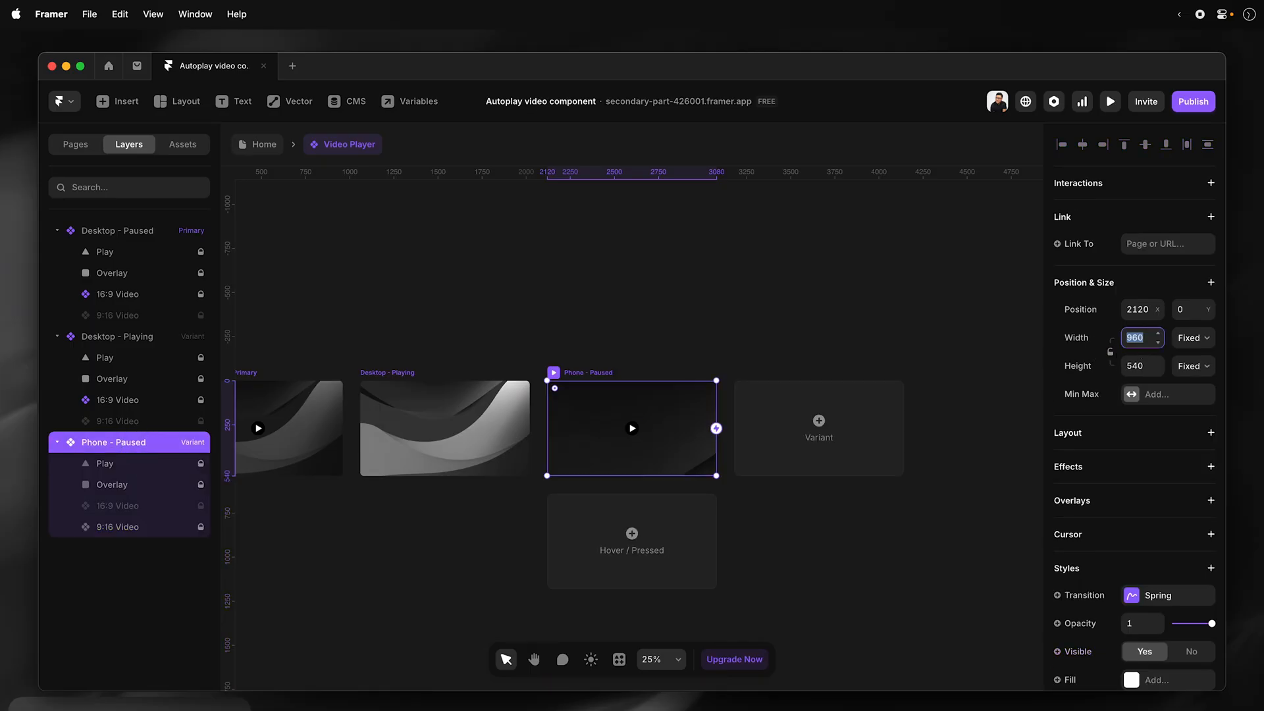
type("540")
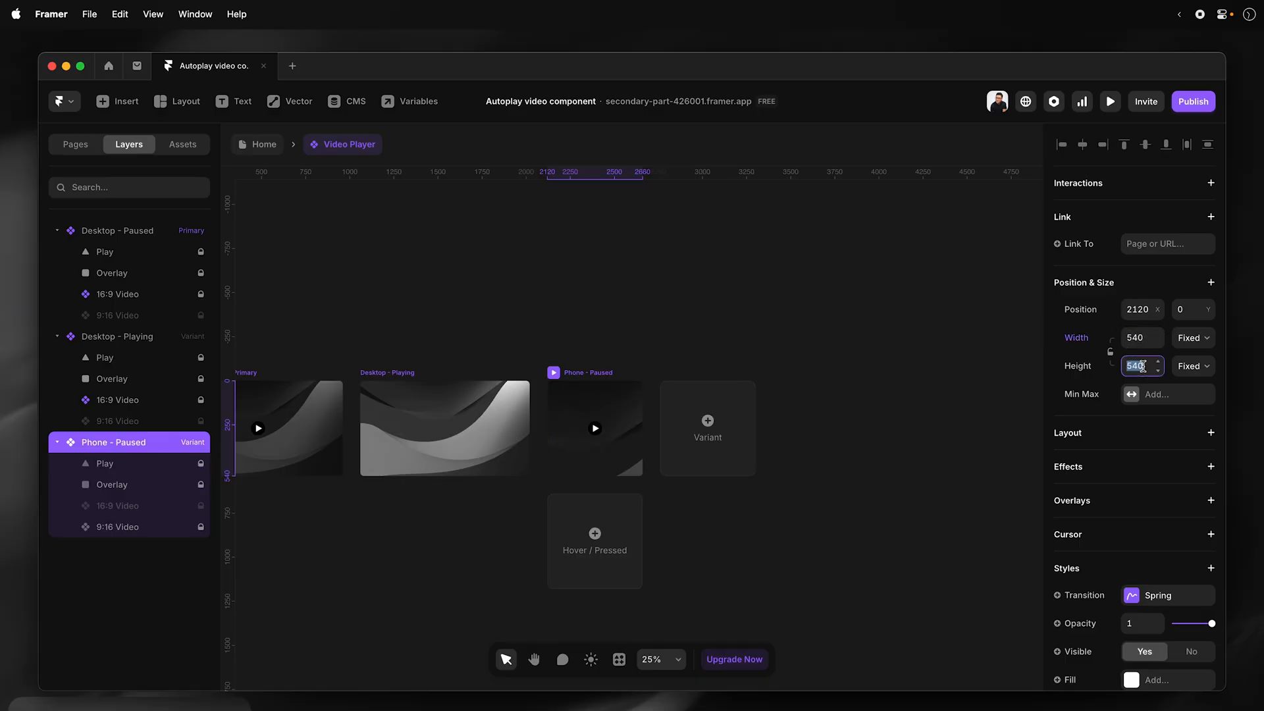
type("960")
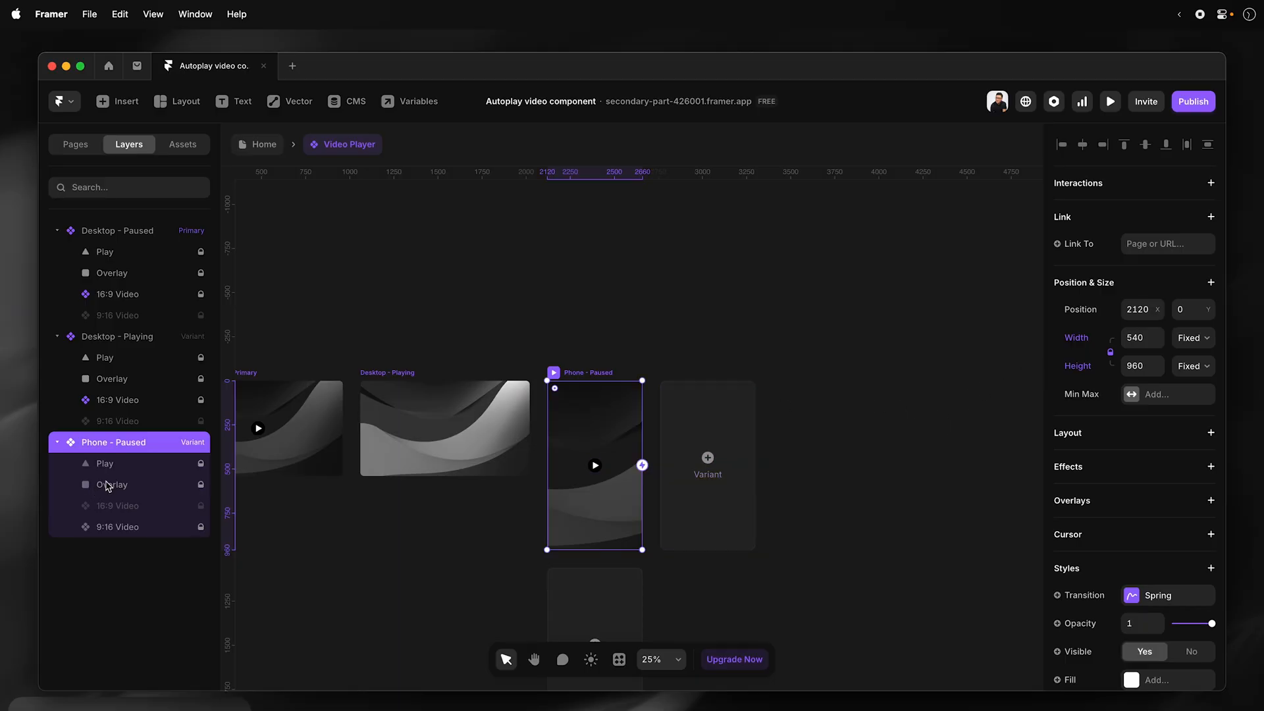
left_click(118, 527)
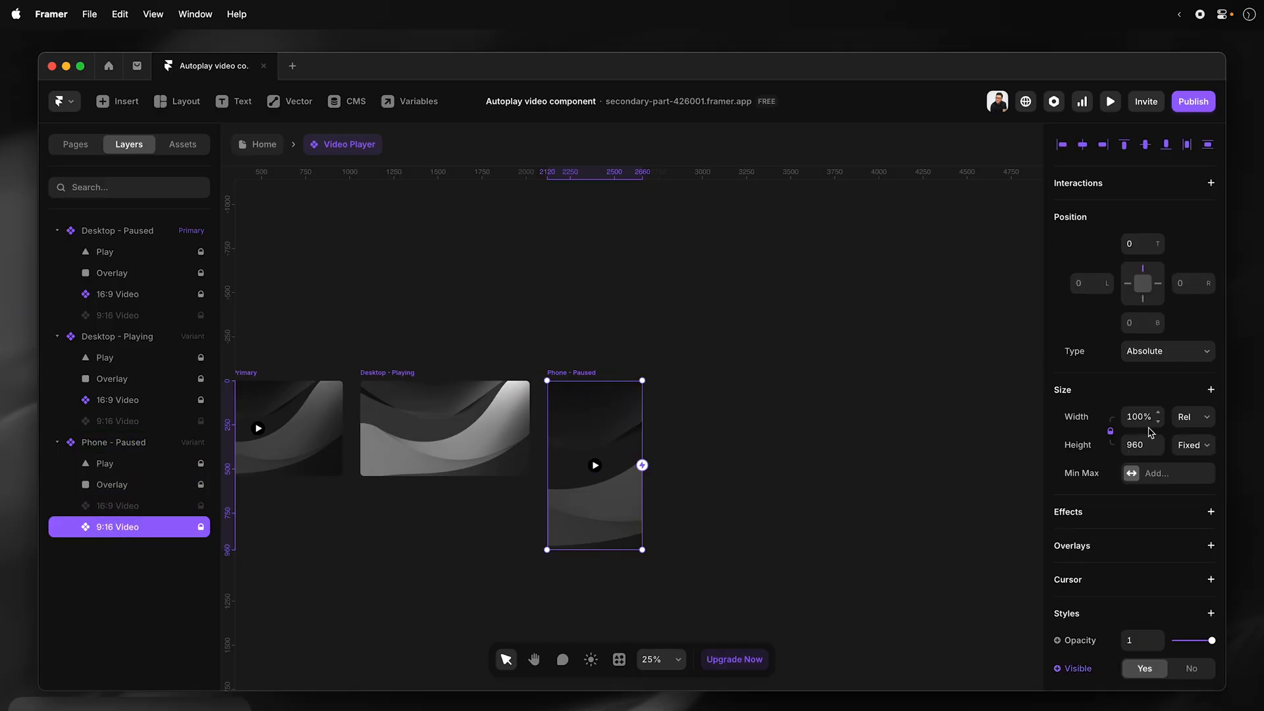
mouse_move(145, 526)
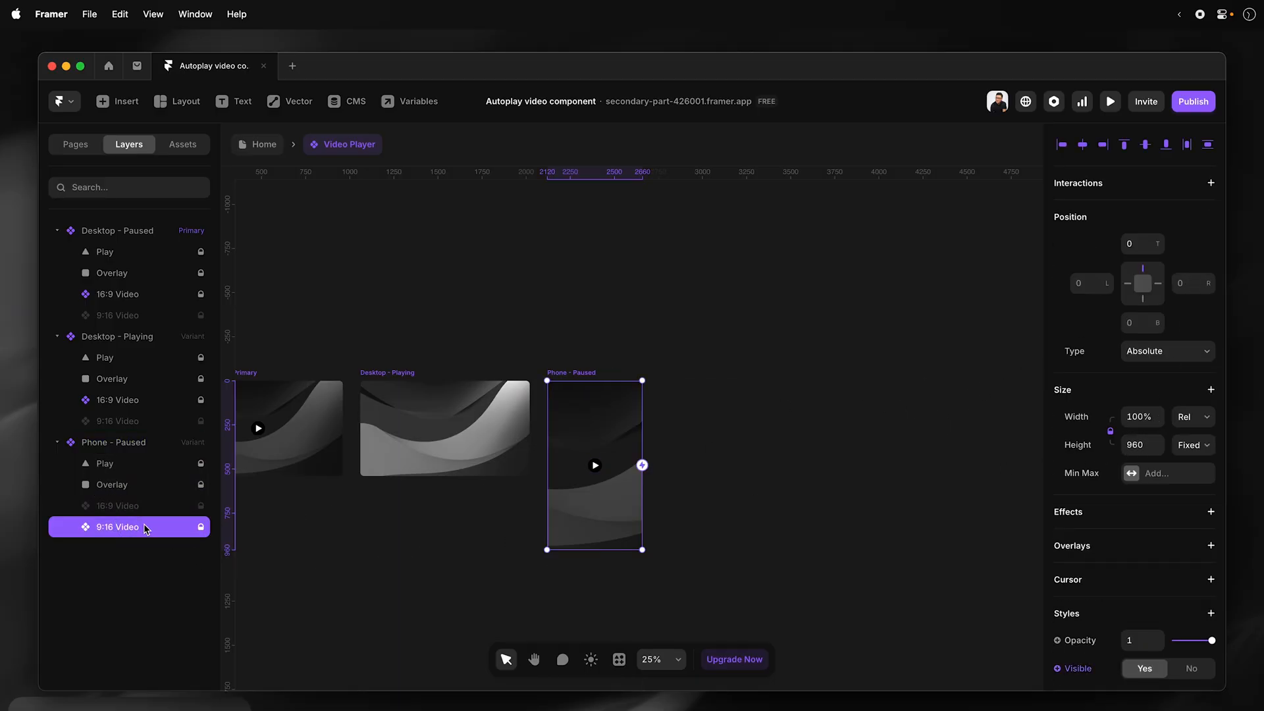
mouse_move(134, 492)
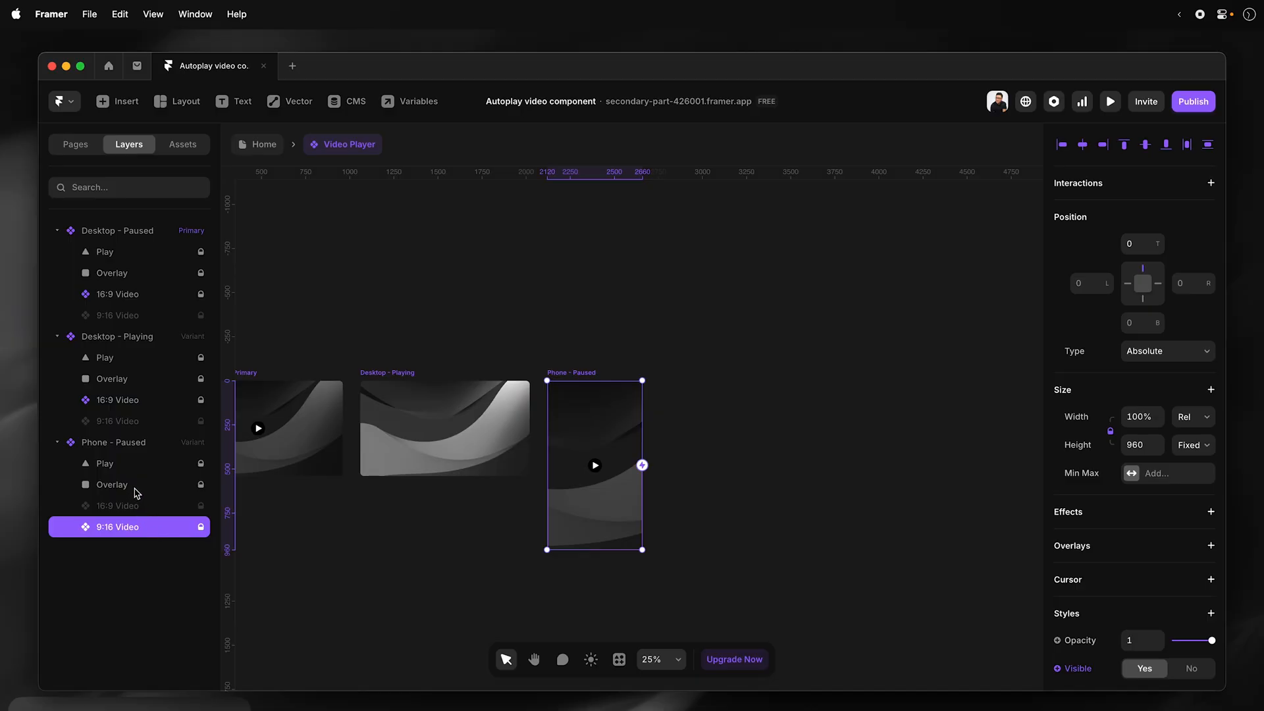
left_click(112, 484)
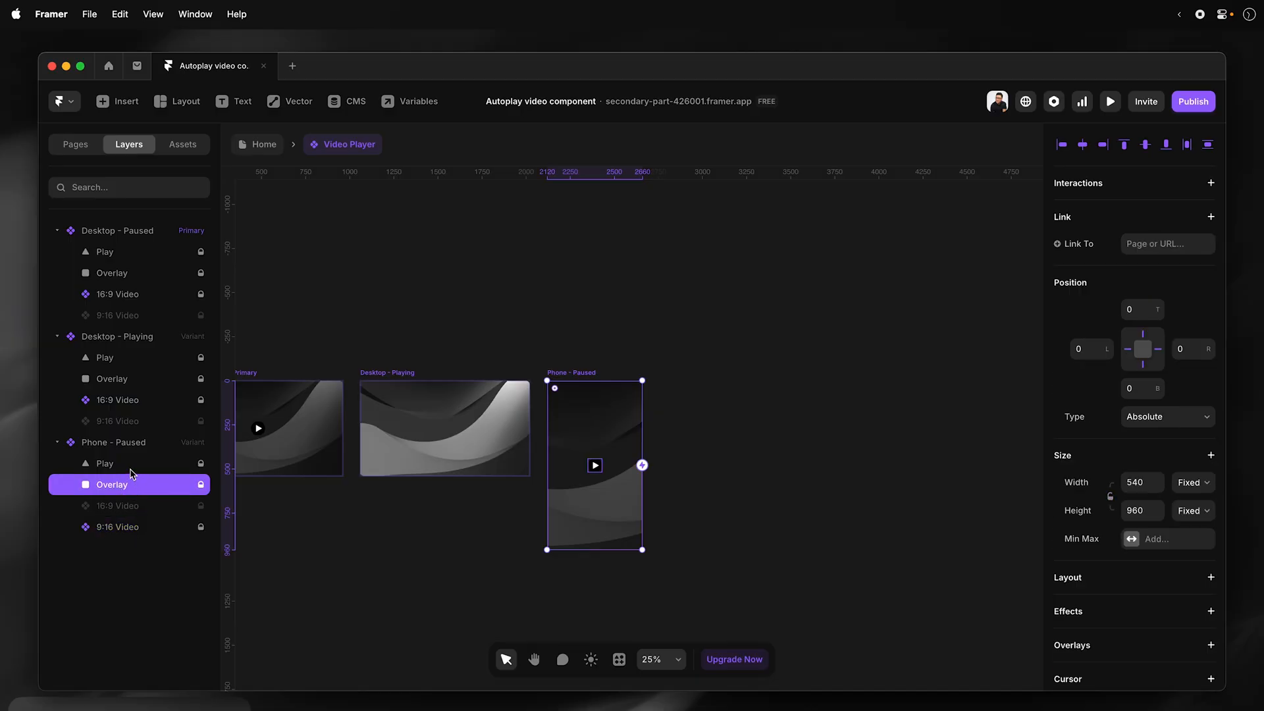
left_click(104, 463)
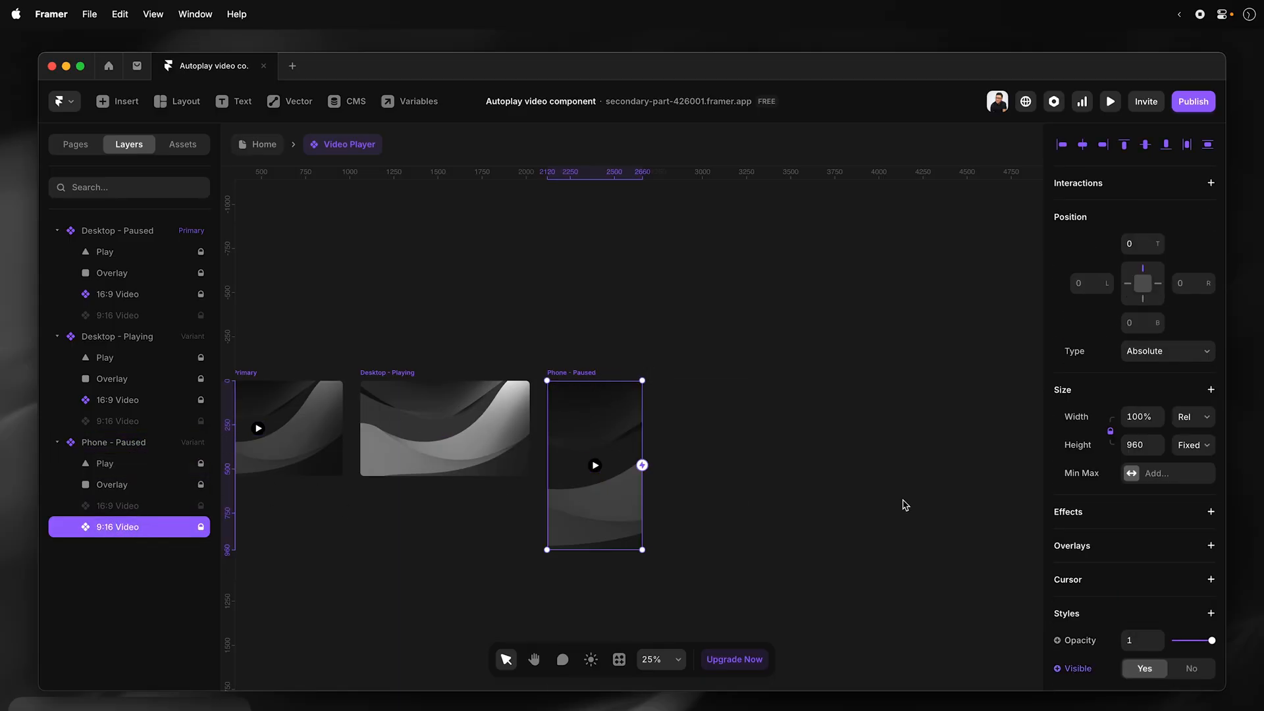
Fade Play and Overlay to 0 in Phone - Playing and unmute the 9:16 video.
scroll("down", 3)
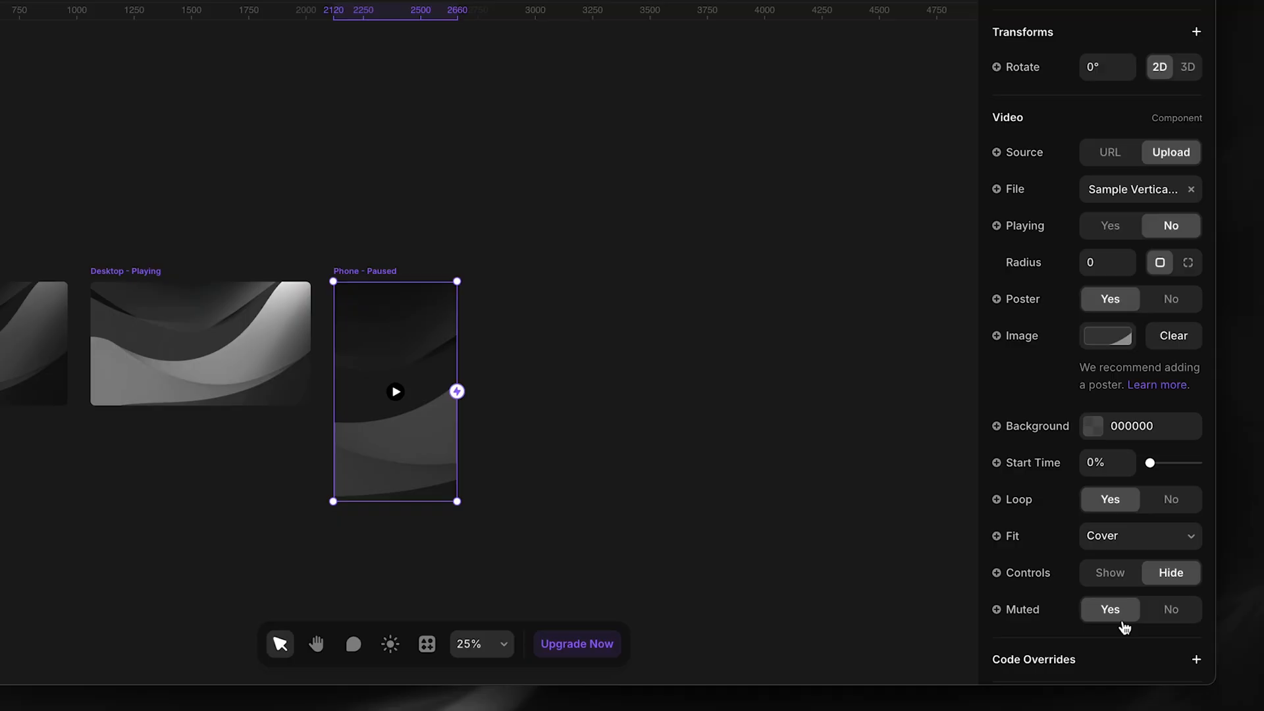
mouse_move(902, 239)
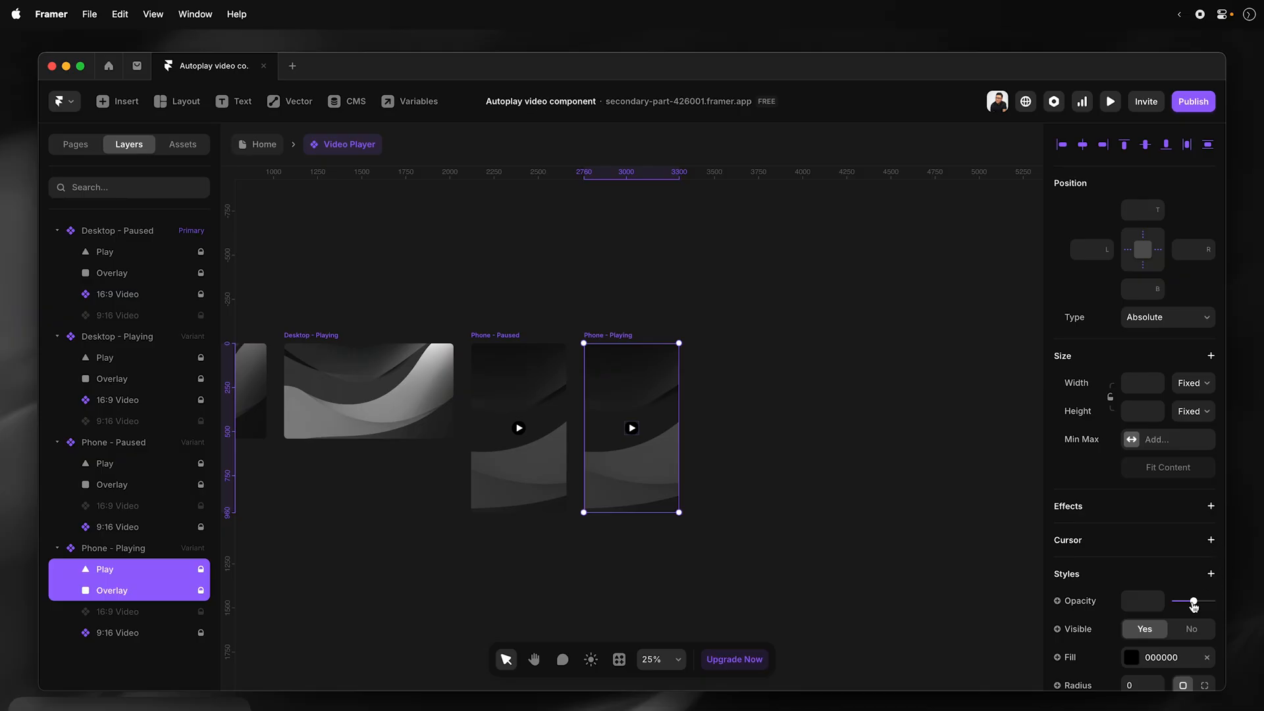
left_click_drag(1193, 601, 1175, 601)
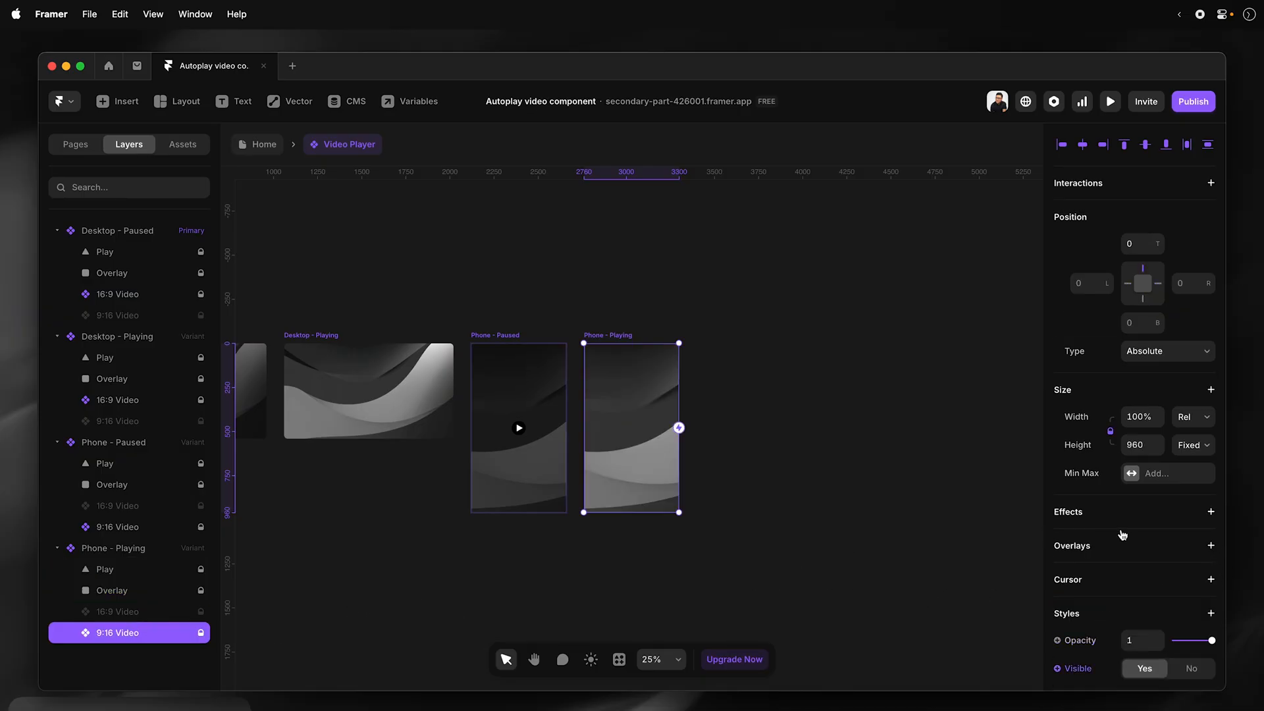
scroll("down", 3)
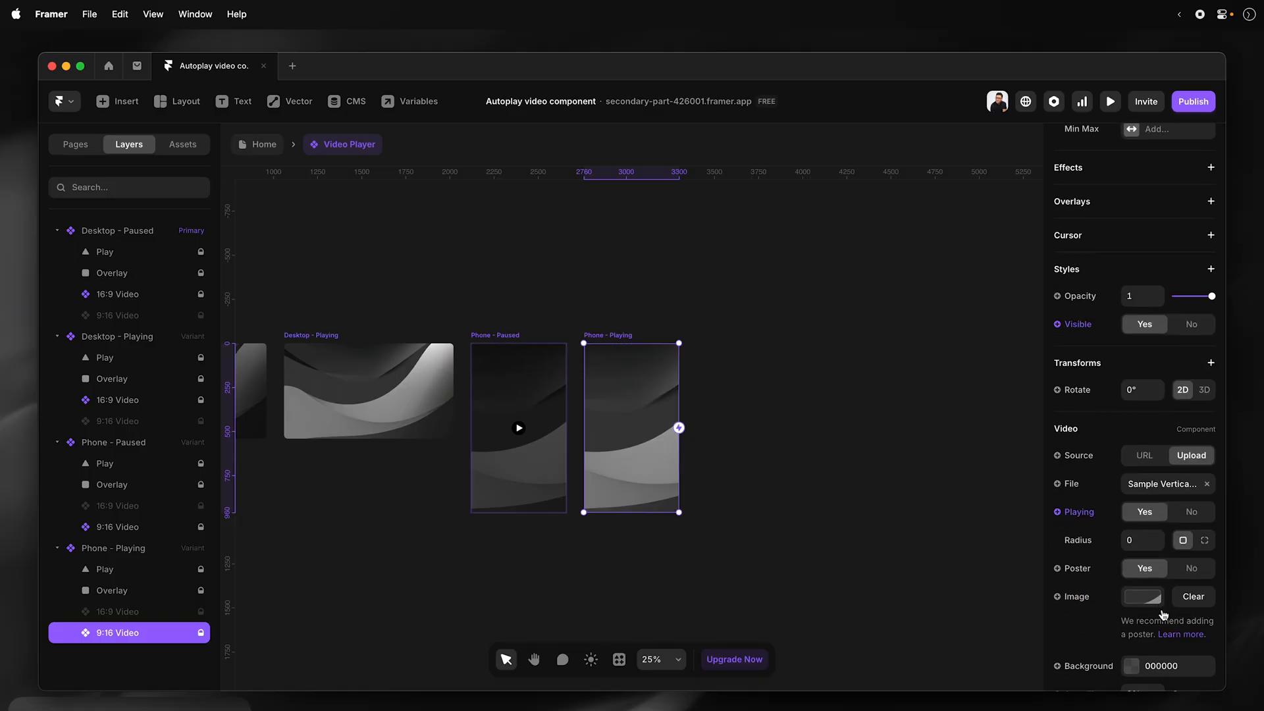
scroll("down", 3)
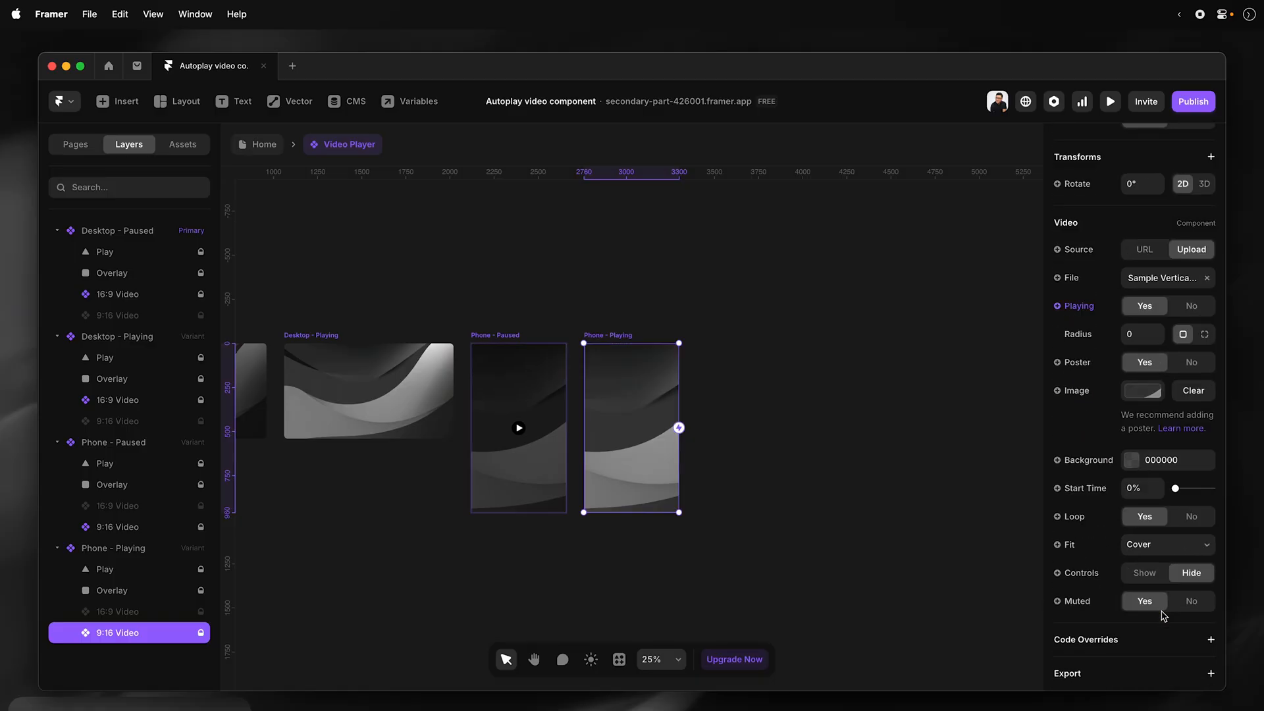
left_click(1191, 600)
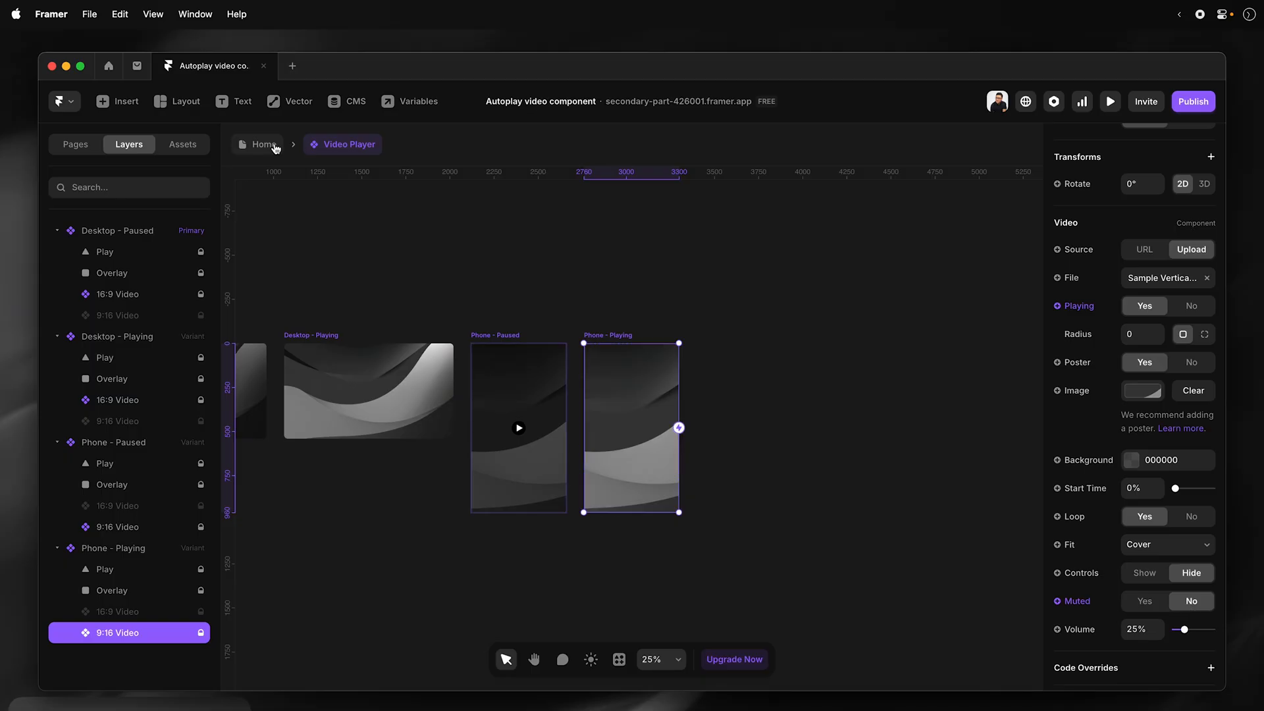
Back on the Home page, switch the phone Video Player to the Phone - Paused variant.
left_click(265, 144)
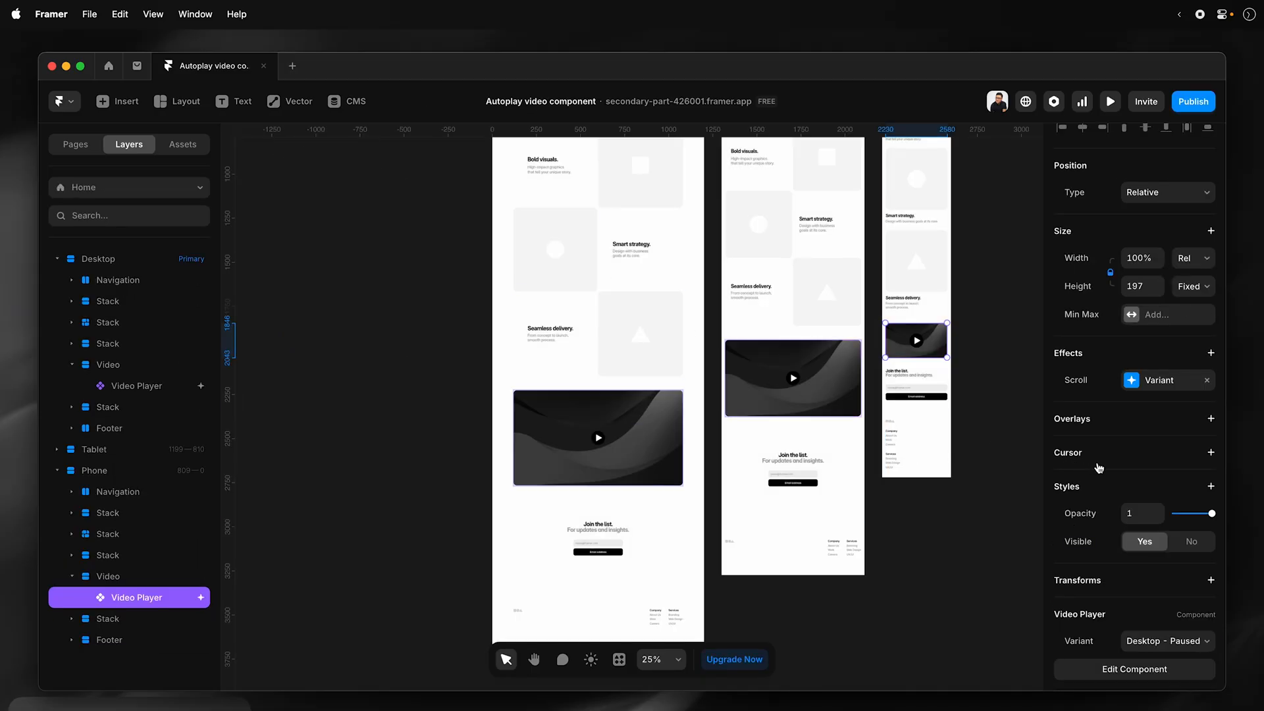
mouse_move(447, 548)
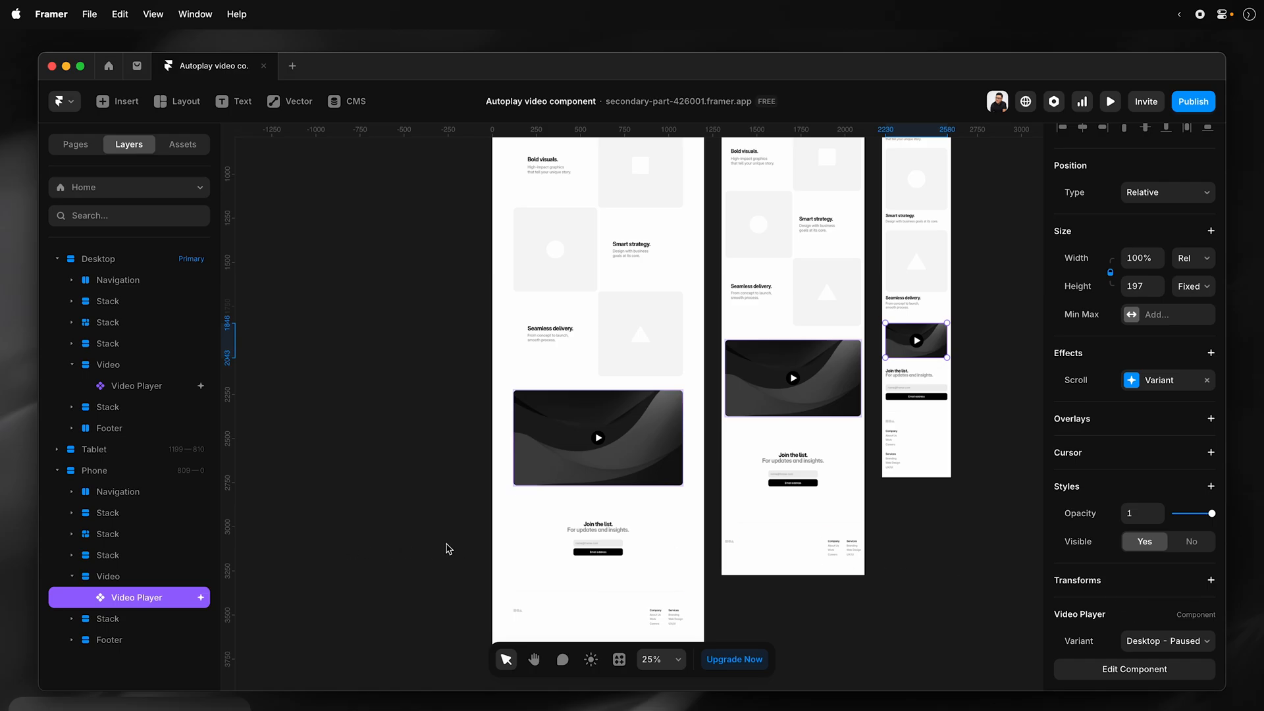
mouse_move(924, 352)
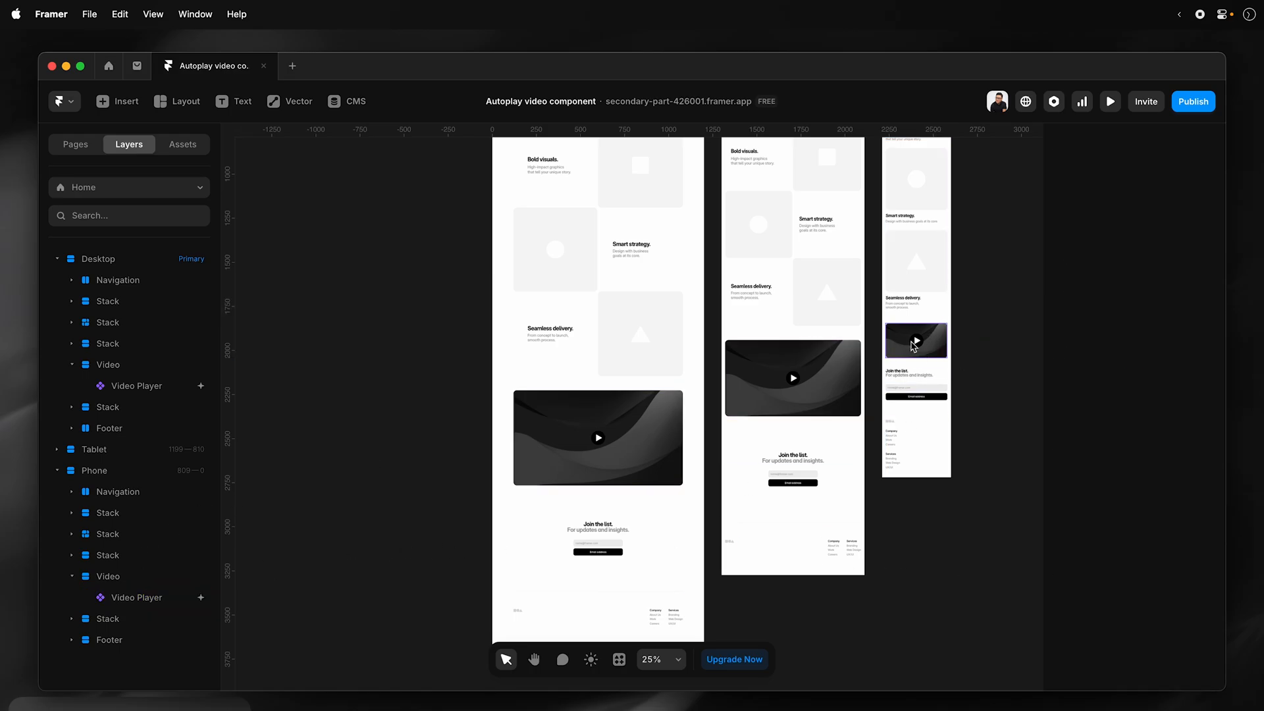
left_click(916, 340)
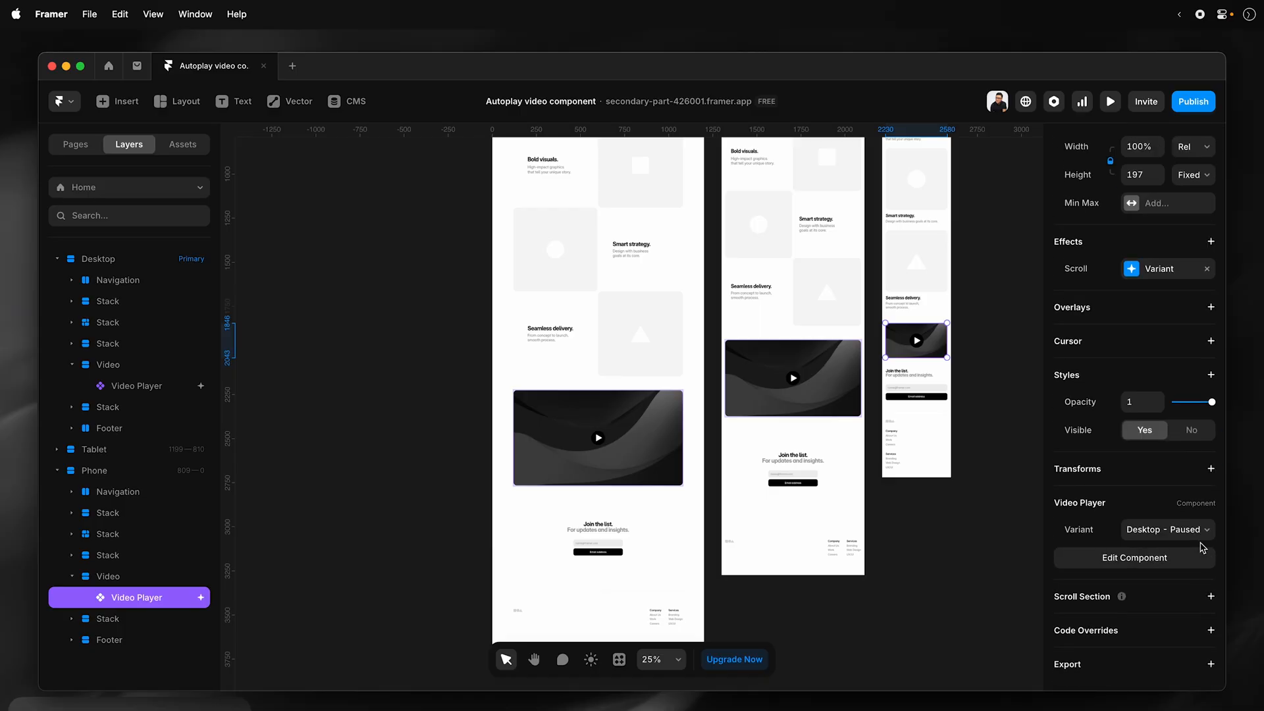
left_click(1167, 528)
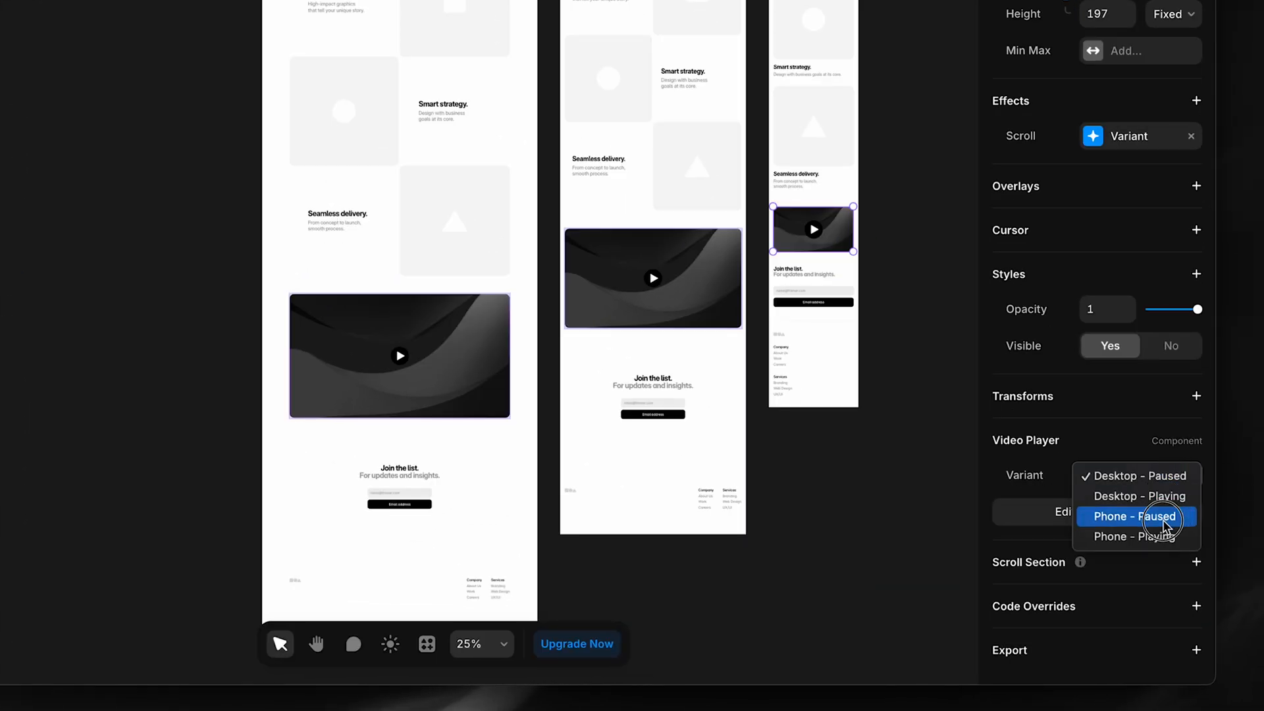
left_click(1132, 517)
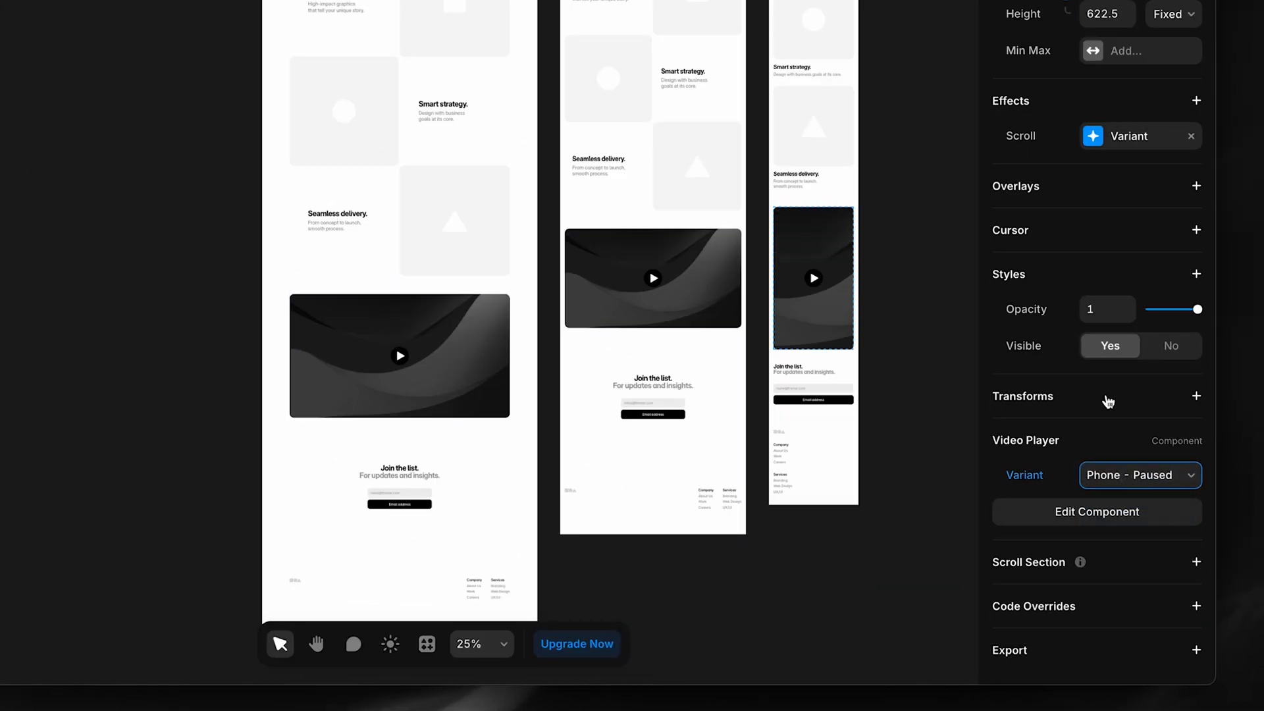
Make the Scroll Variant effect start from Phone - Paused.
left_click(1129, 136)
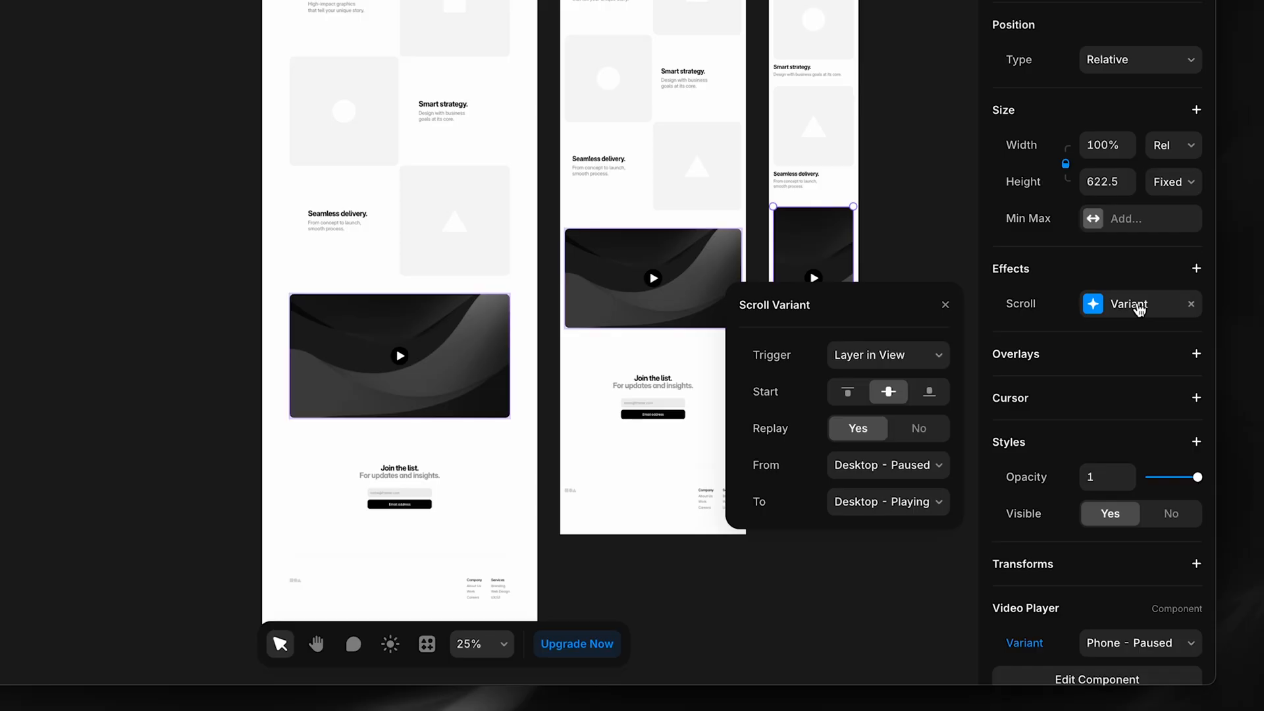
mouse_move(890, 473)
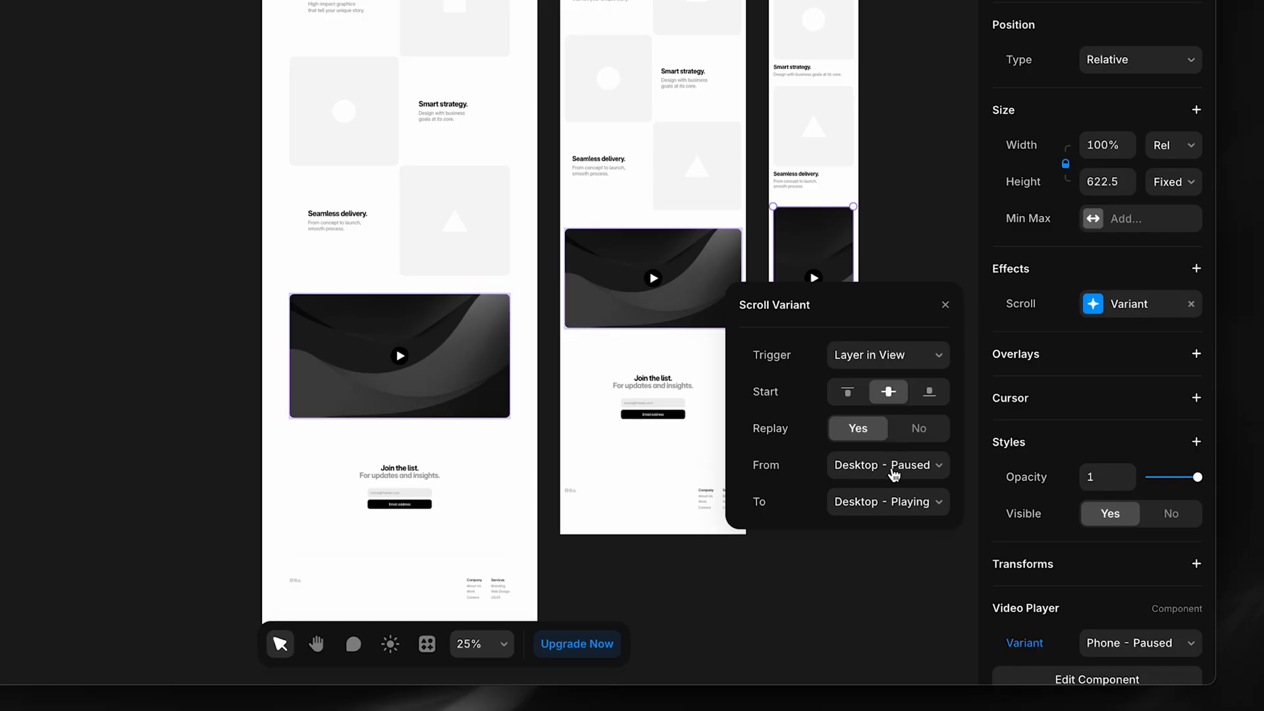
left_click(886, 464)
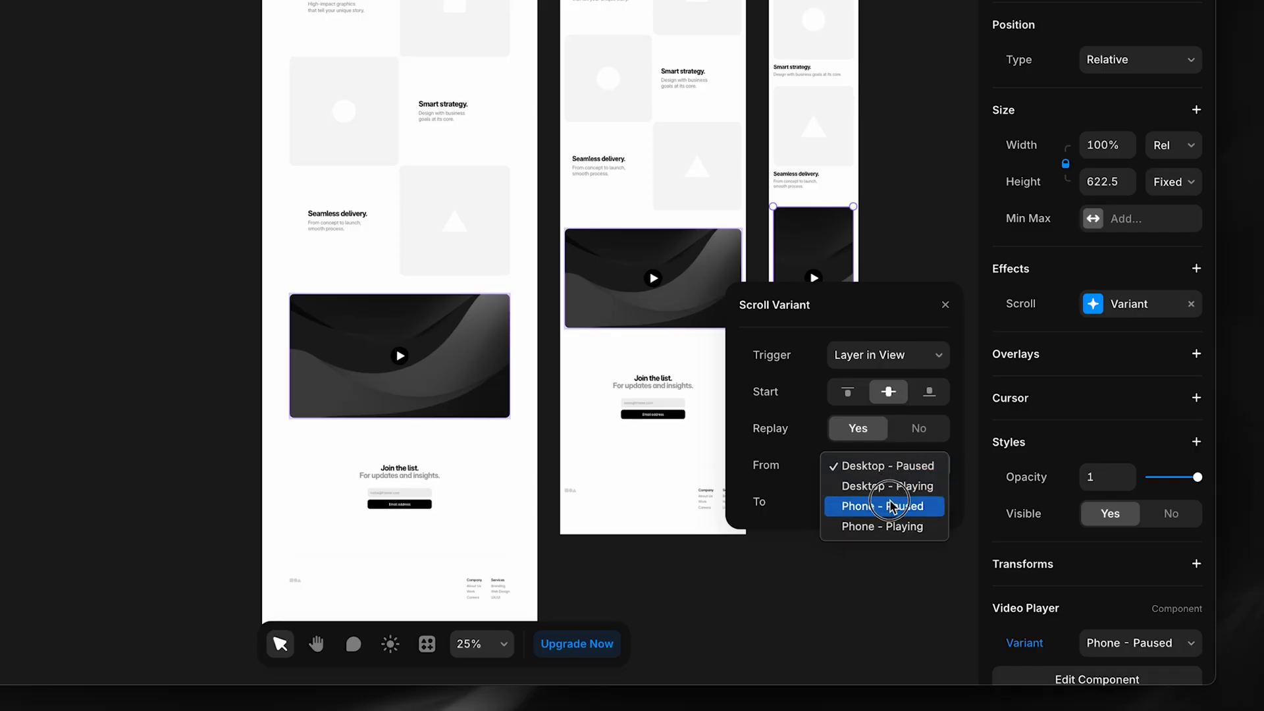
left_click(882, 485)
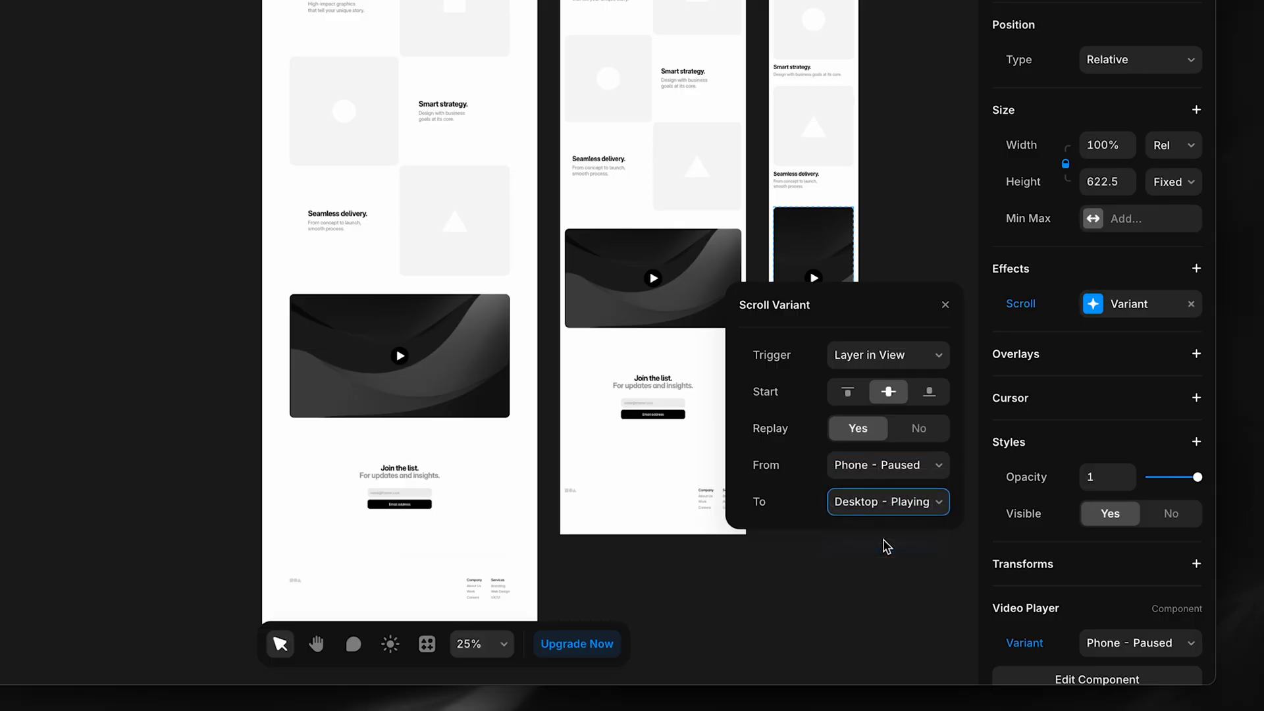
left_click(944, 305)
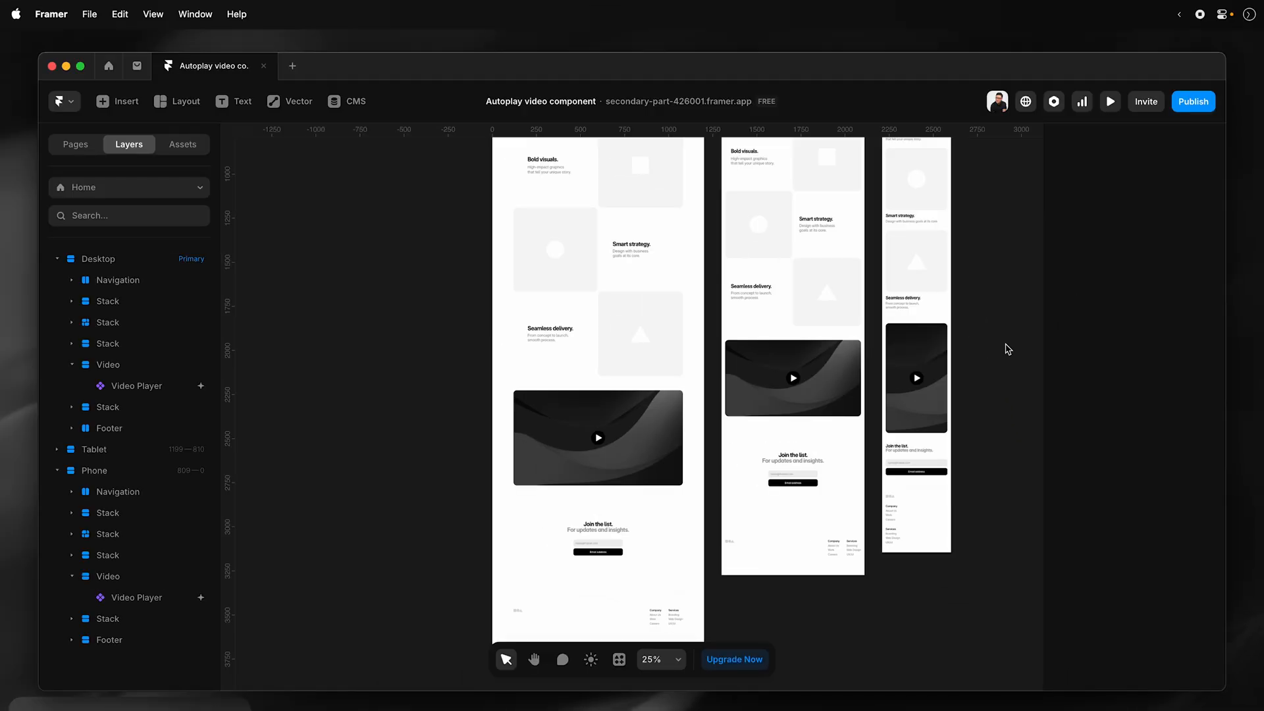
left_click(915, 377)
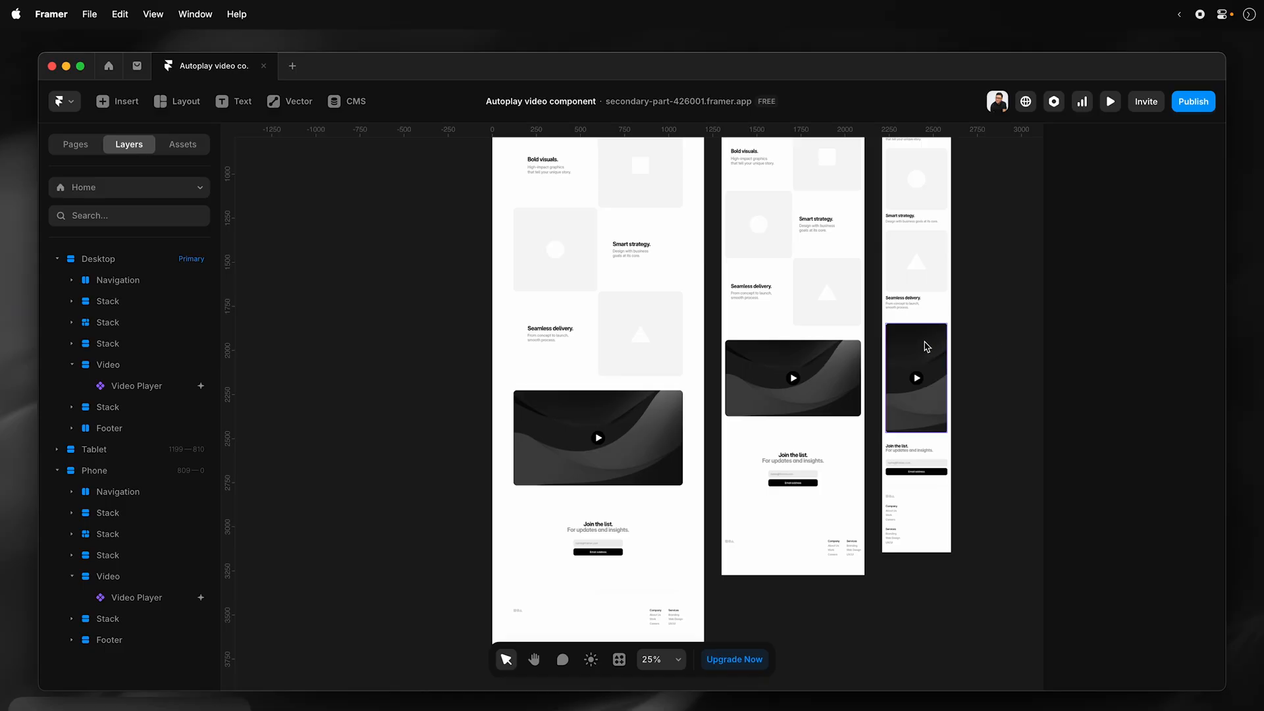
left_click(1109, 102)
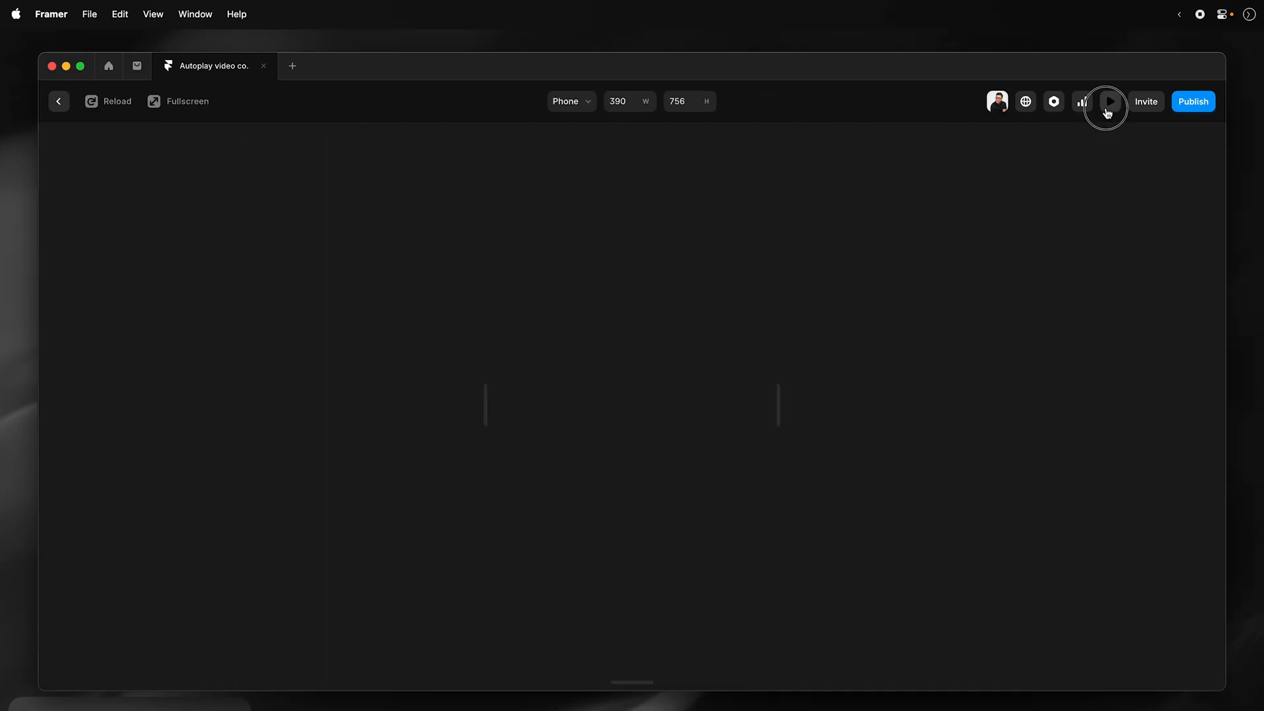
left_click(1109, 101)
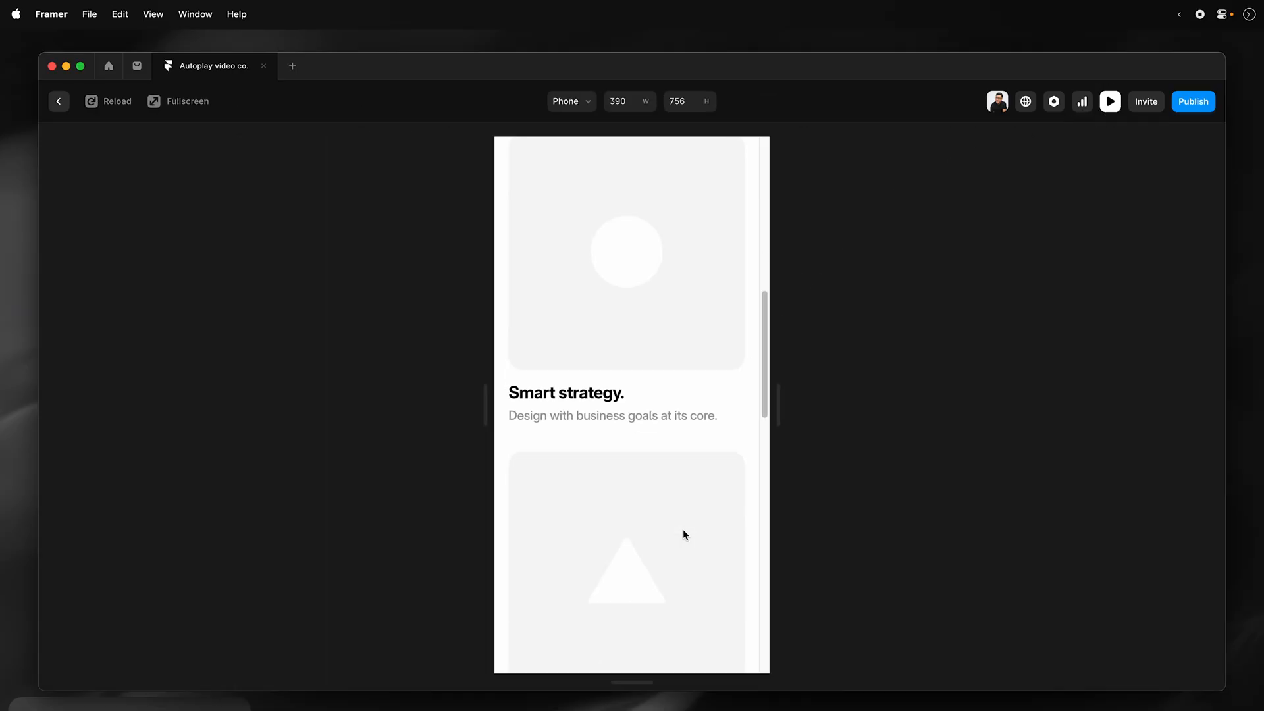
scroll("down", 3)
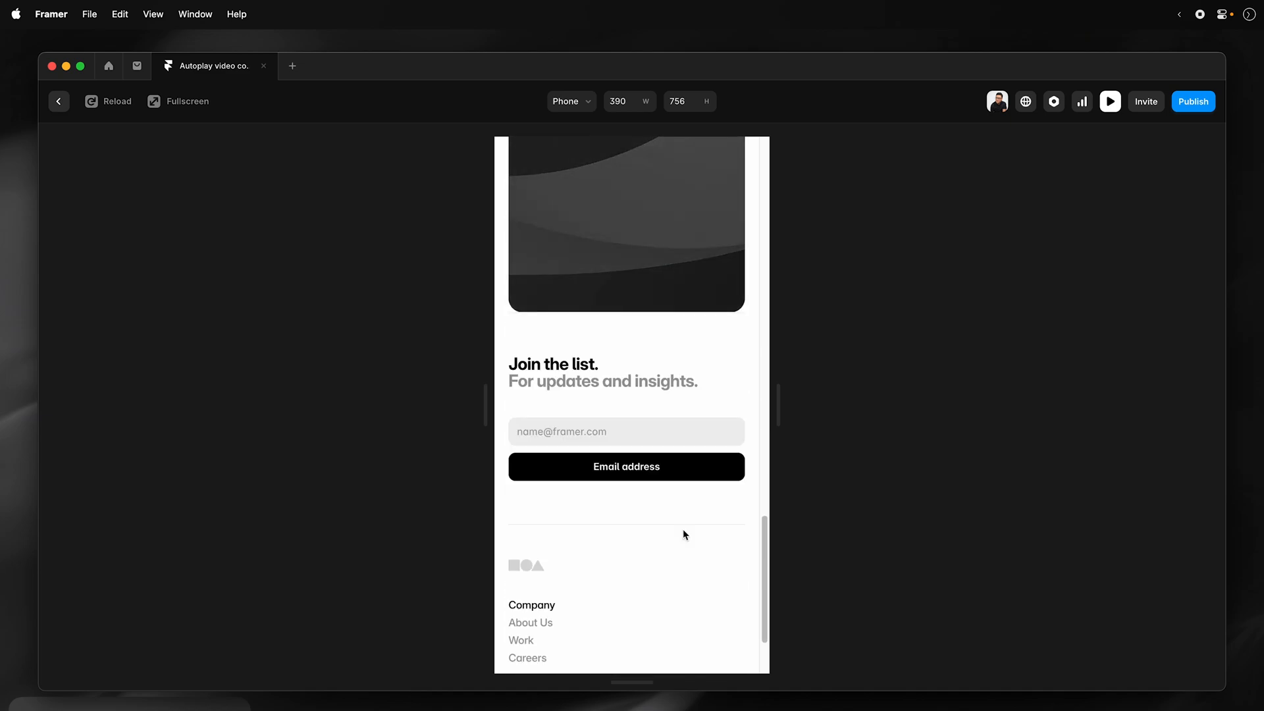
scroll("down", 3)
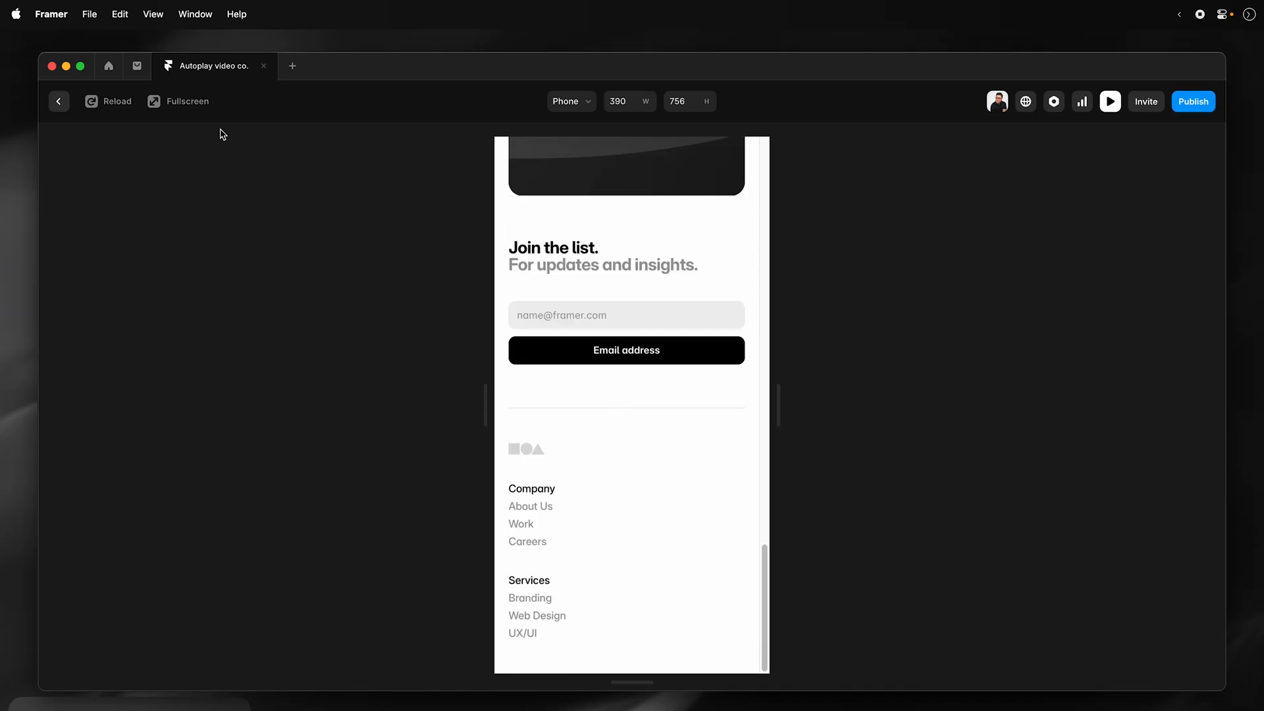
left_click(58, 100)
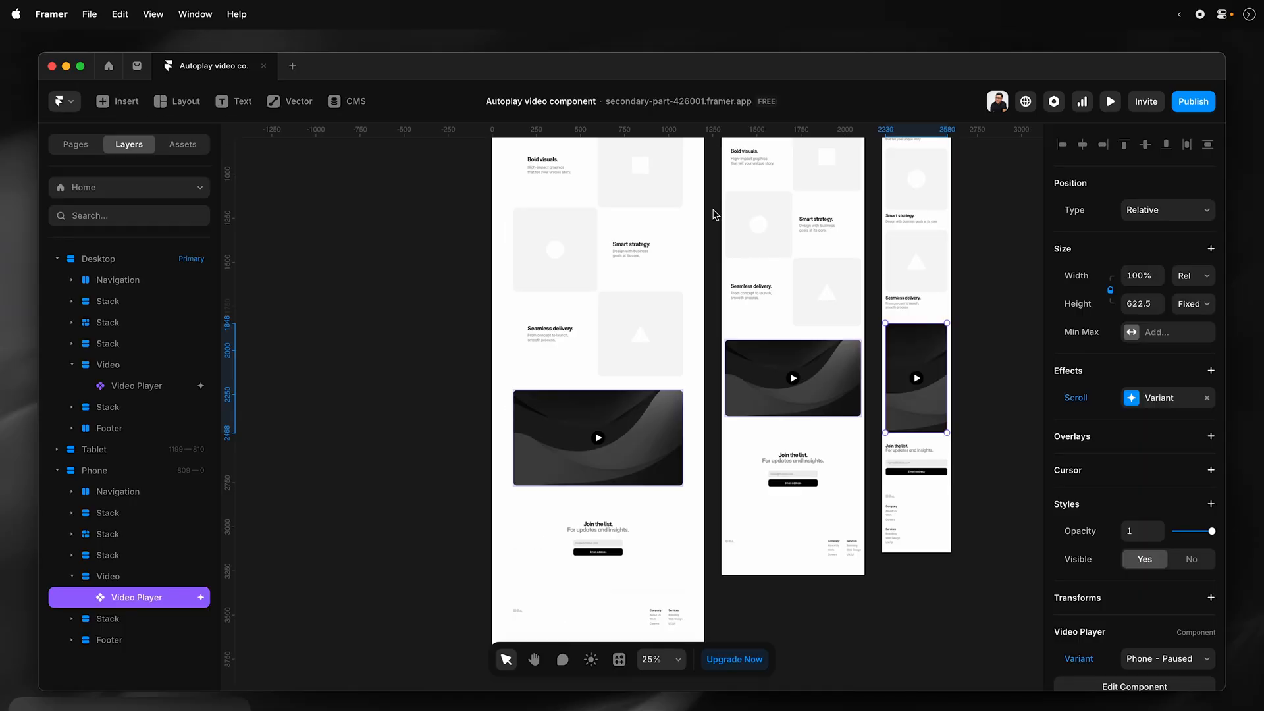